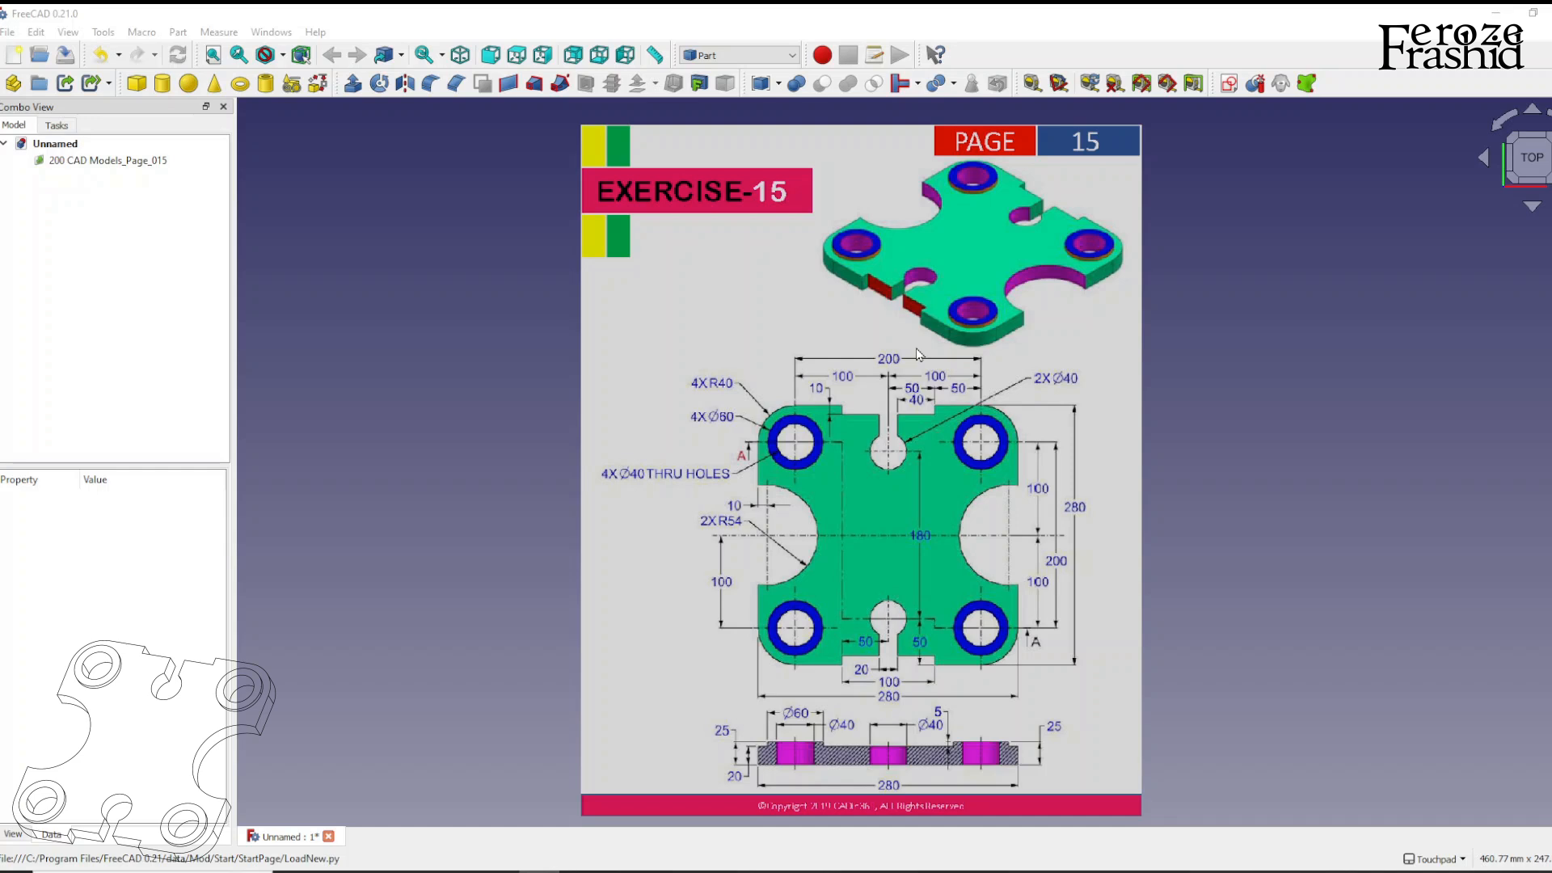
mouse_move(931, 470)
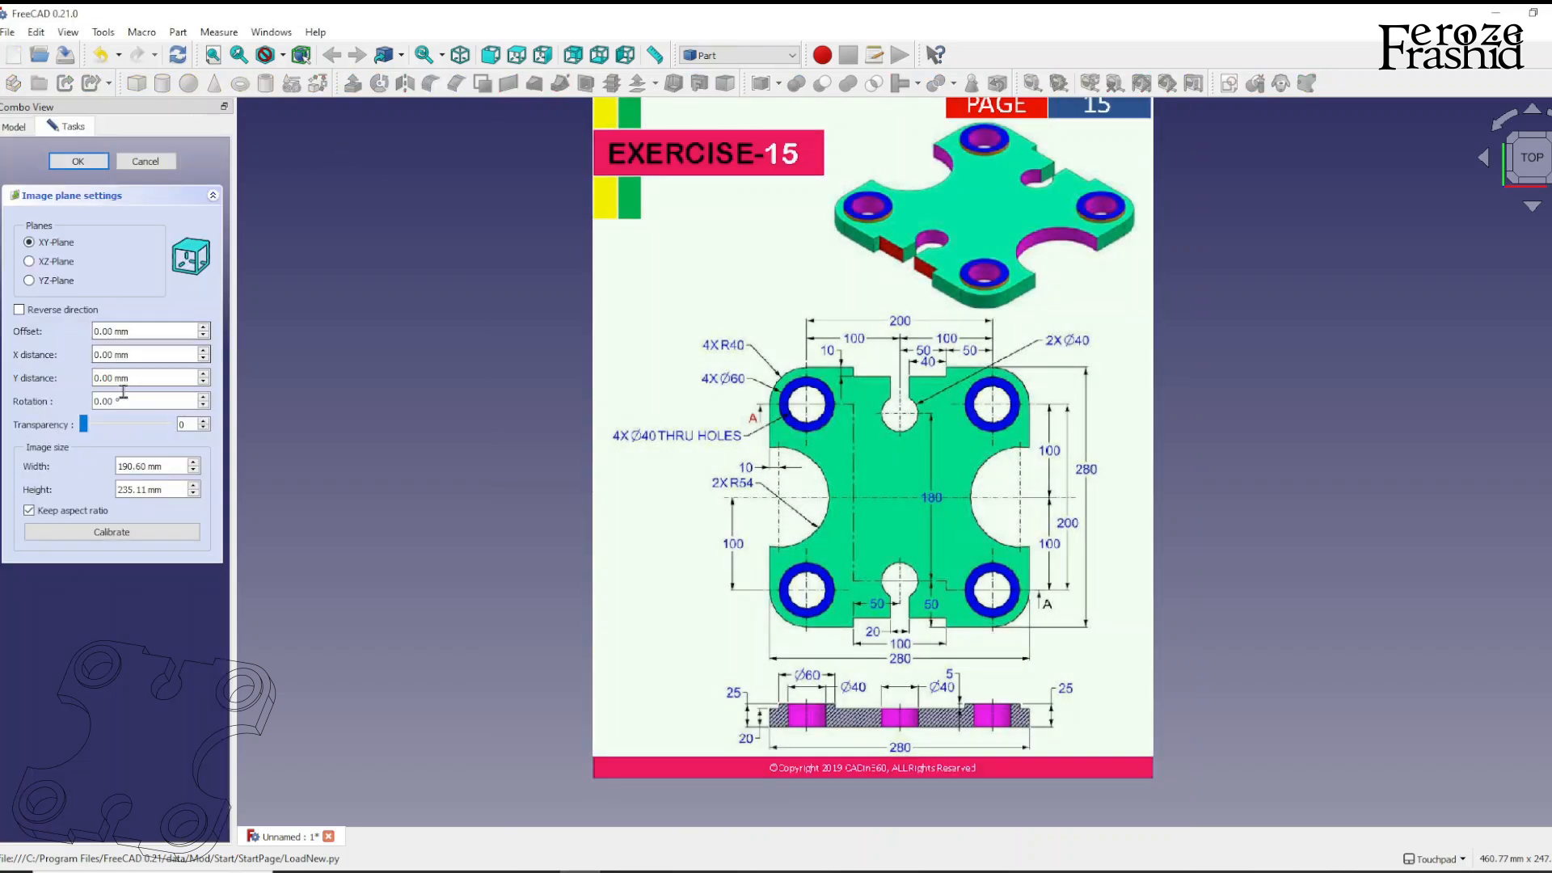
Set a larger width for the Exercise 15 reference image plane and accept it
left_click(112, 532)
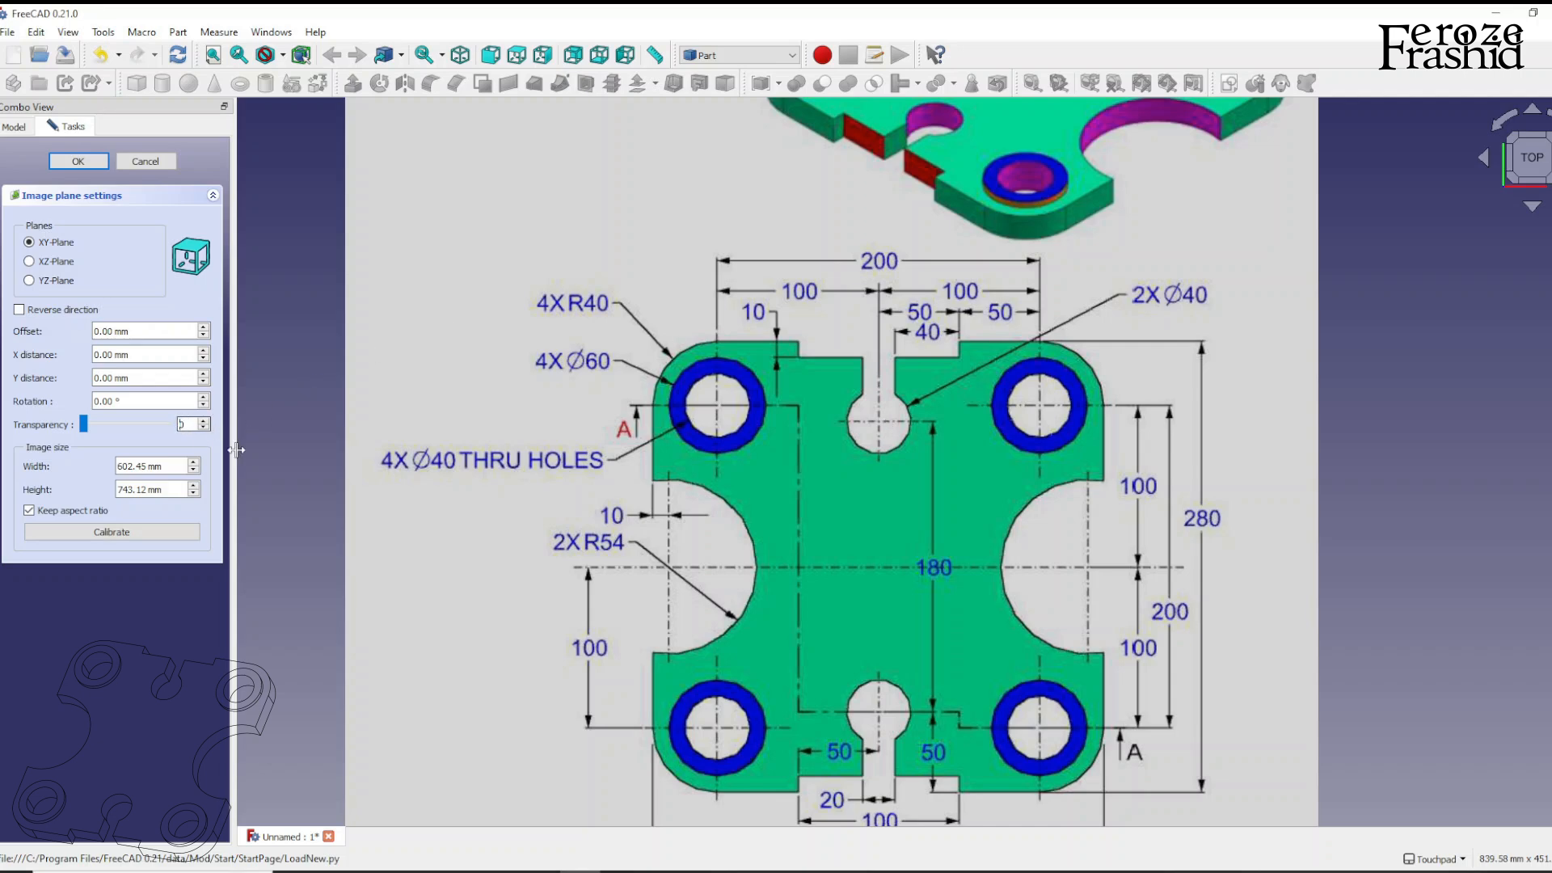
left_click(78, 160)
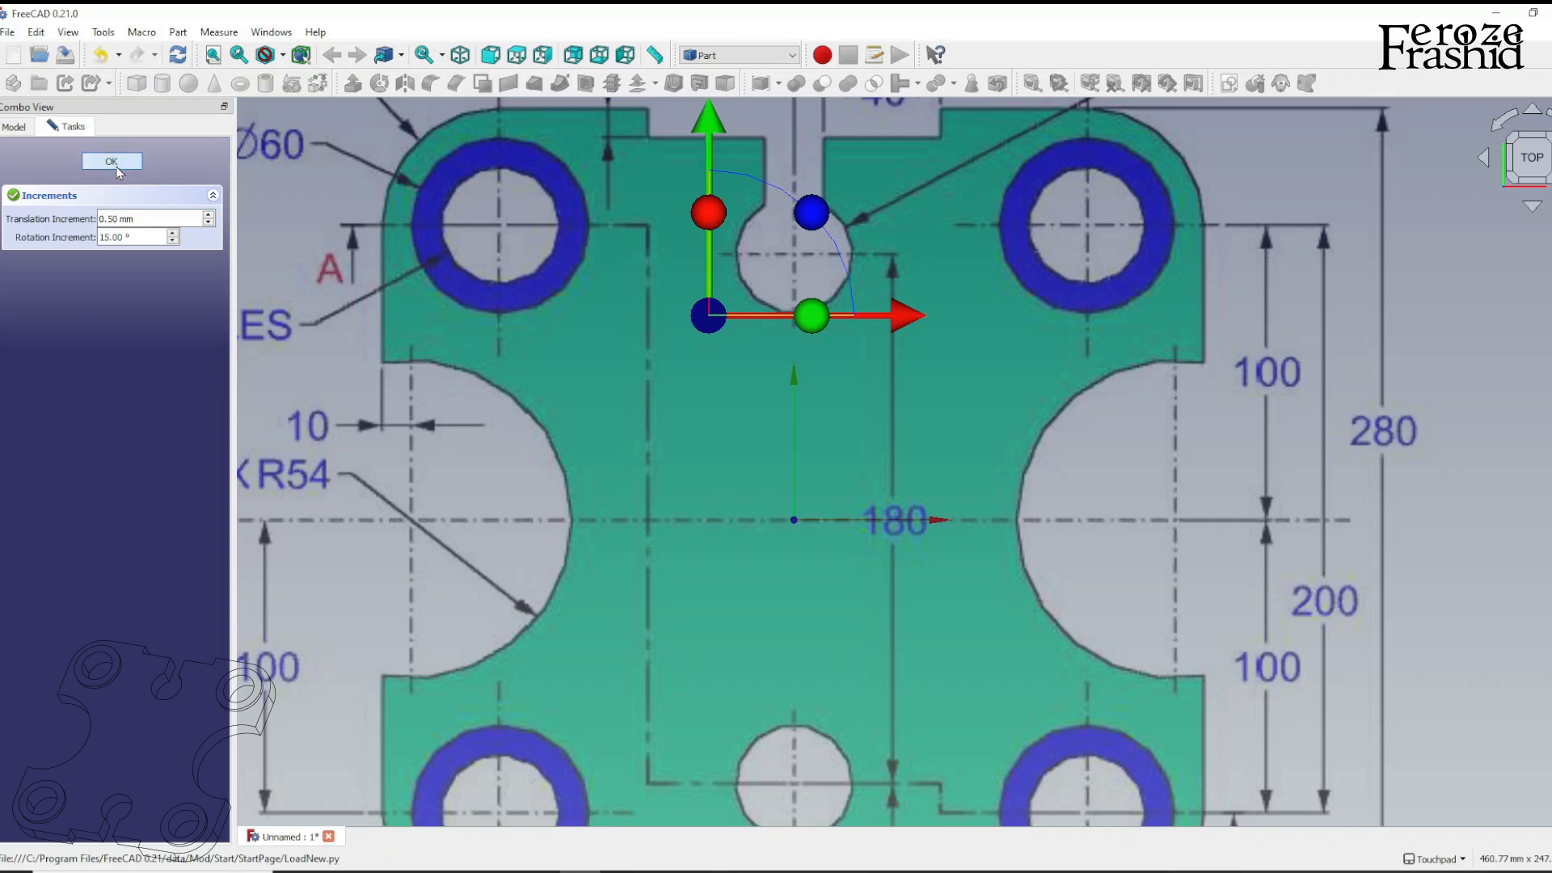
Finish positioning the image, then create a new sketch on the XY-Plane over it
left_click(112, 162)
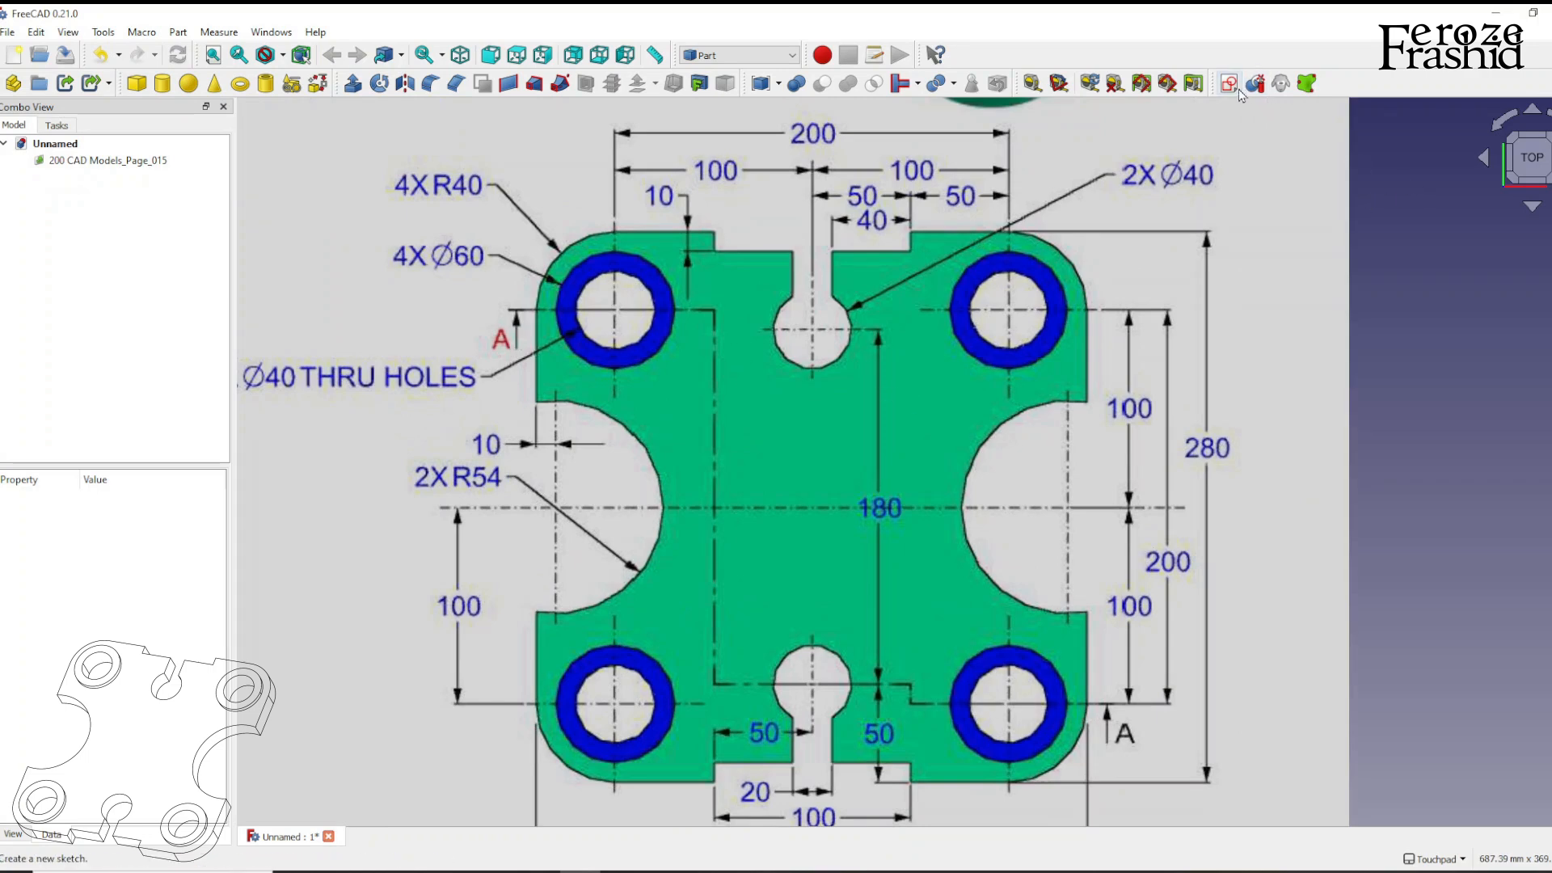
left_click(1227, 83)
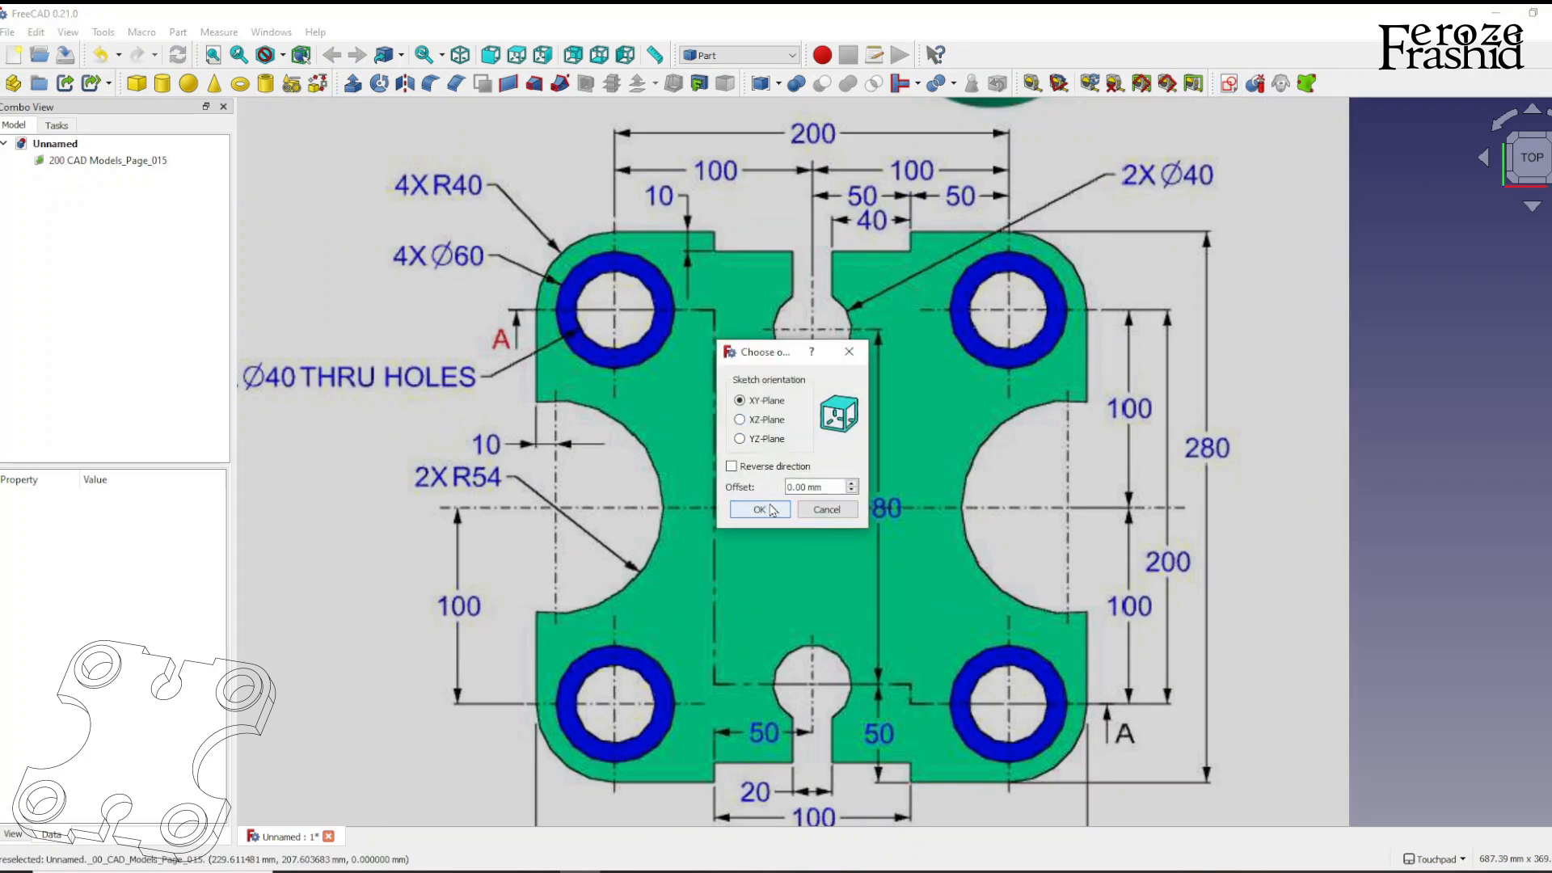
left_click(760, 510)
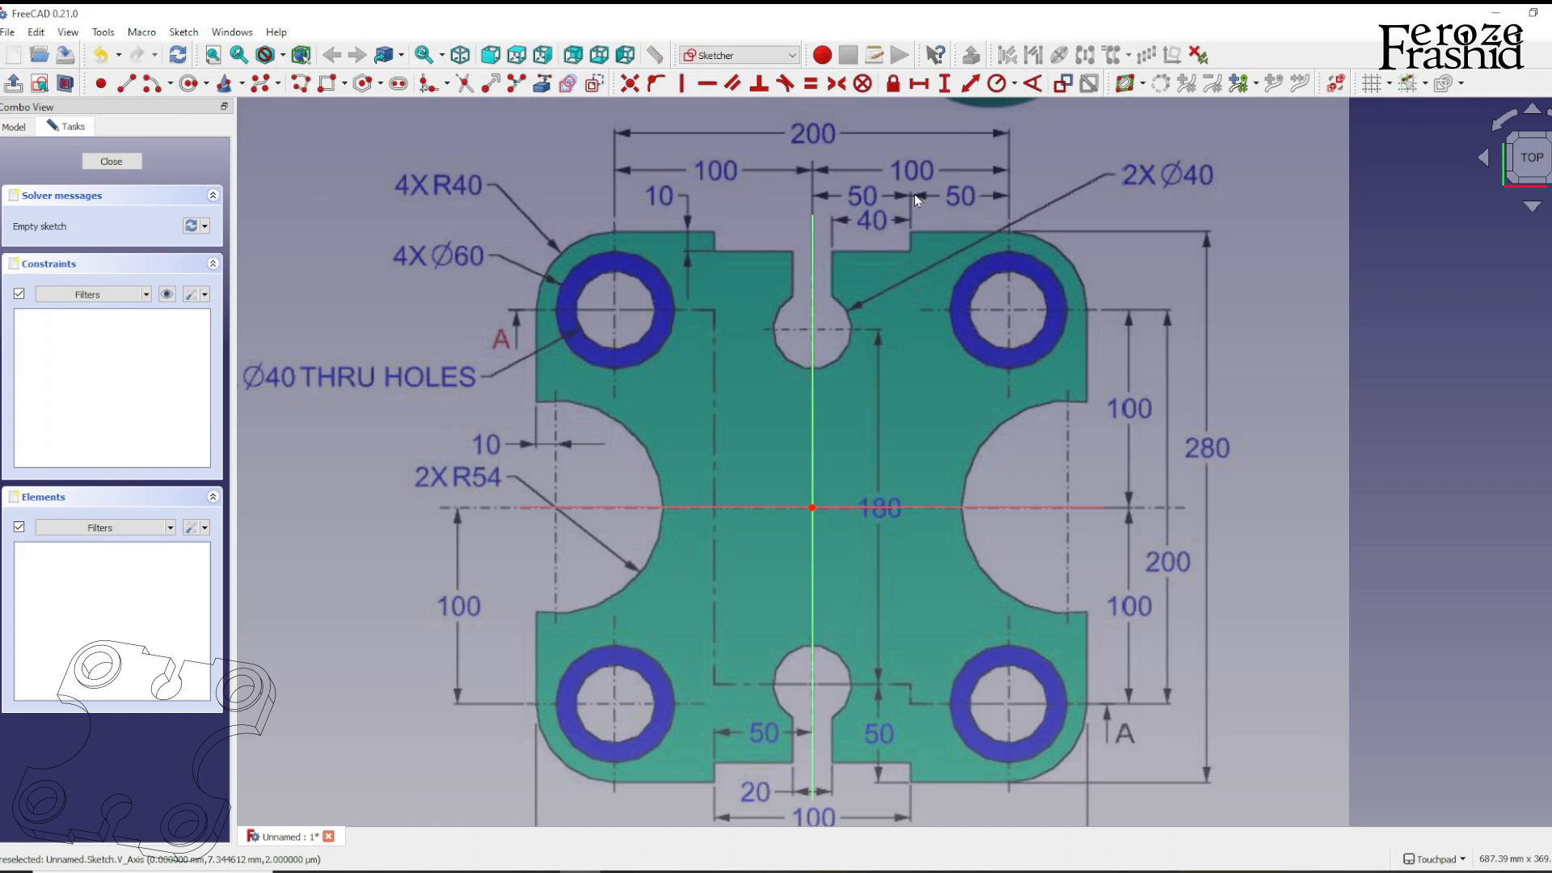
mouse_move(840, 490)
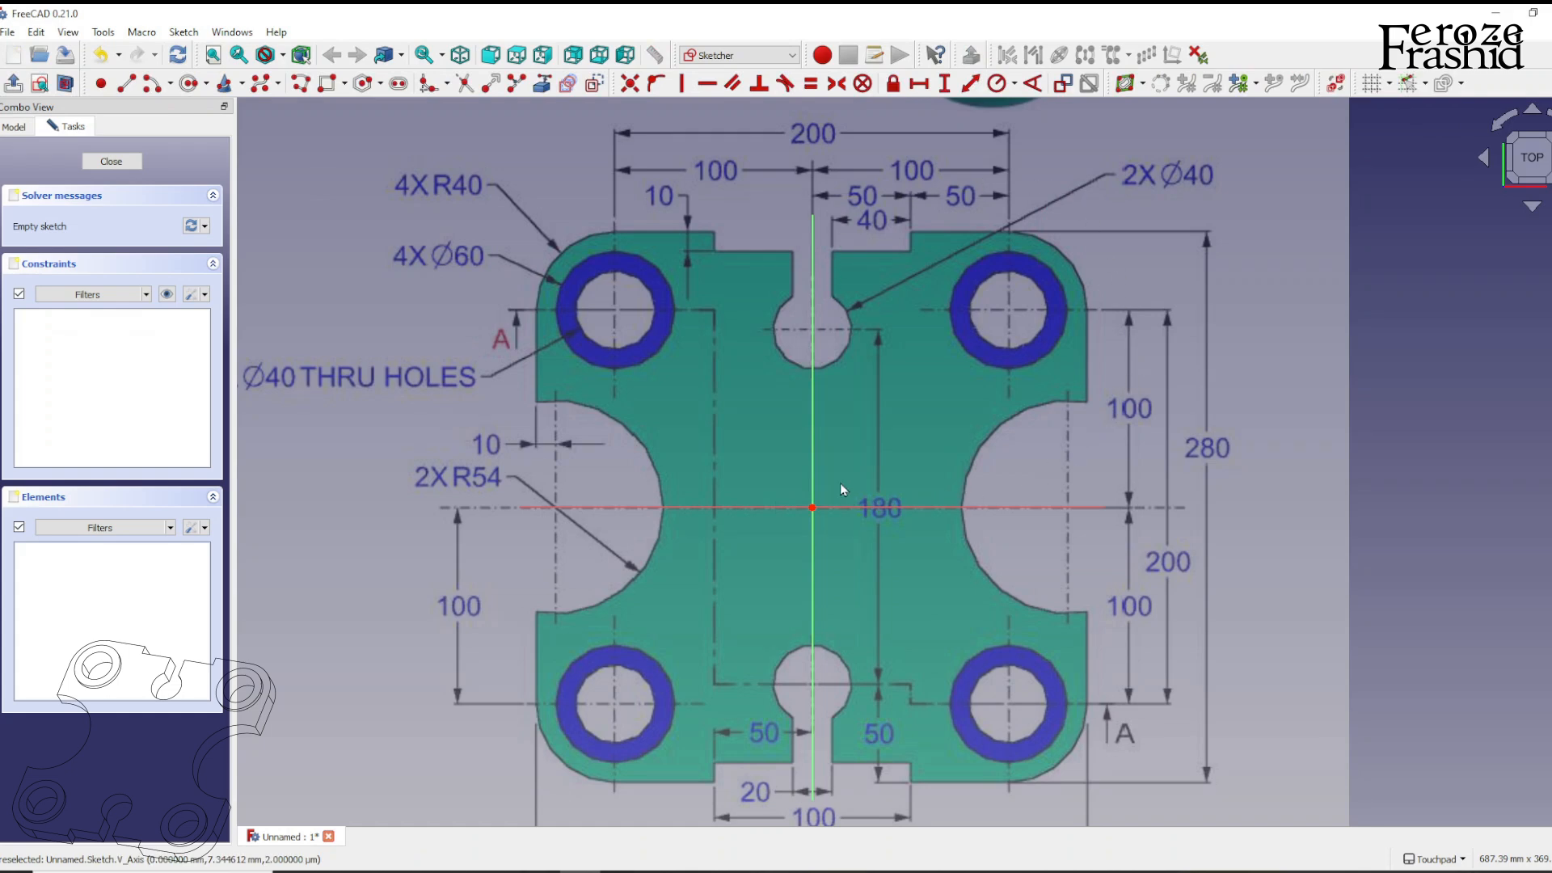
mouse_move(713, 233)
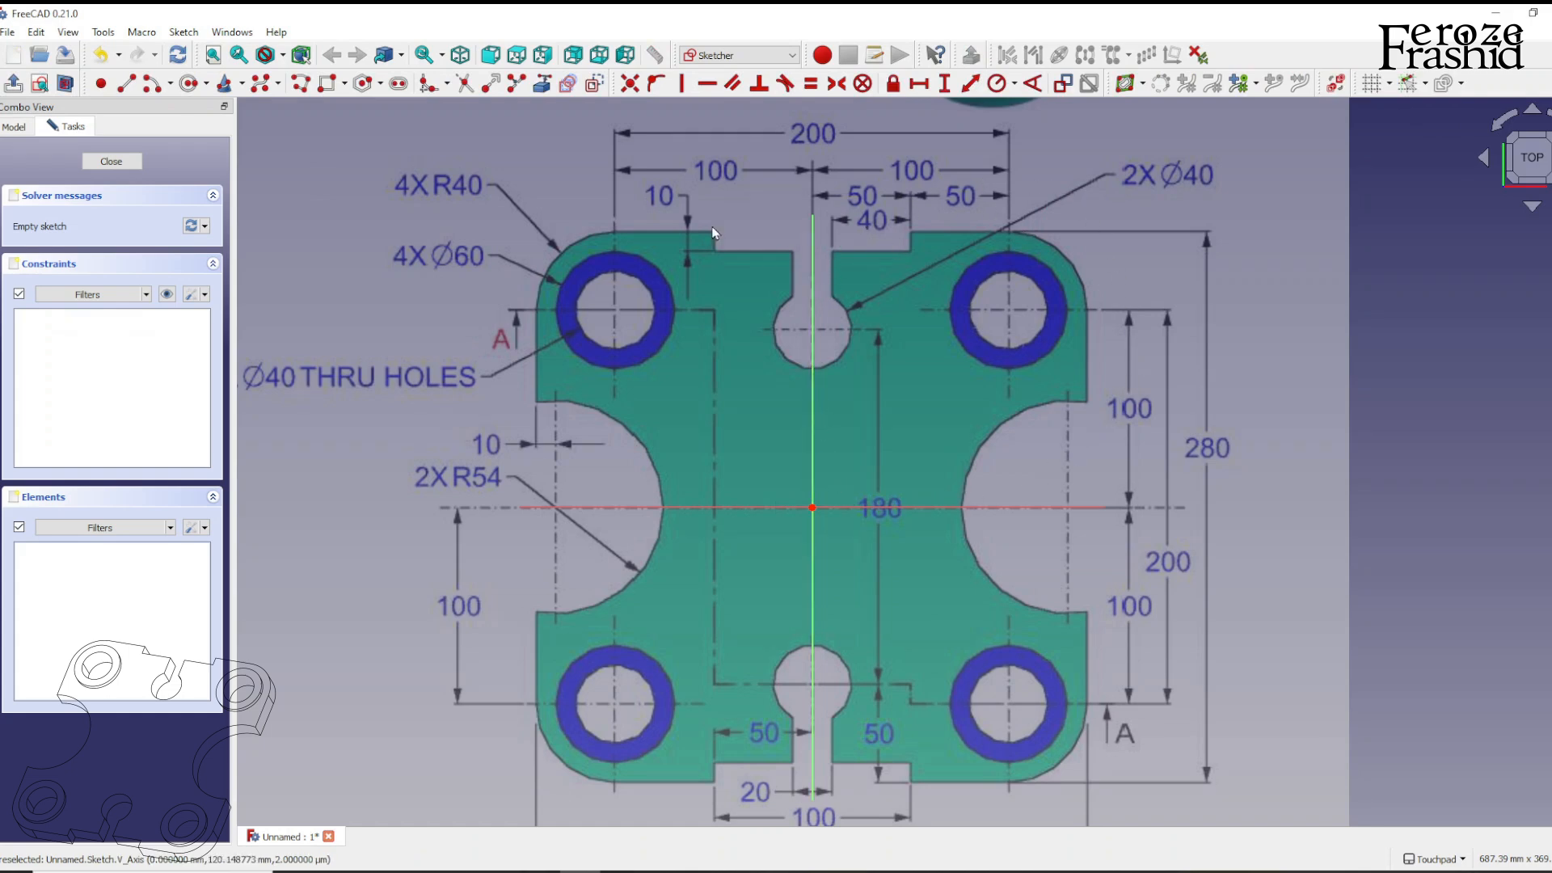
mouse_move(306, 82)
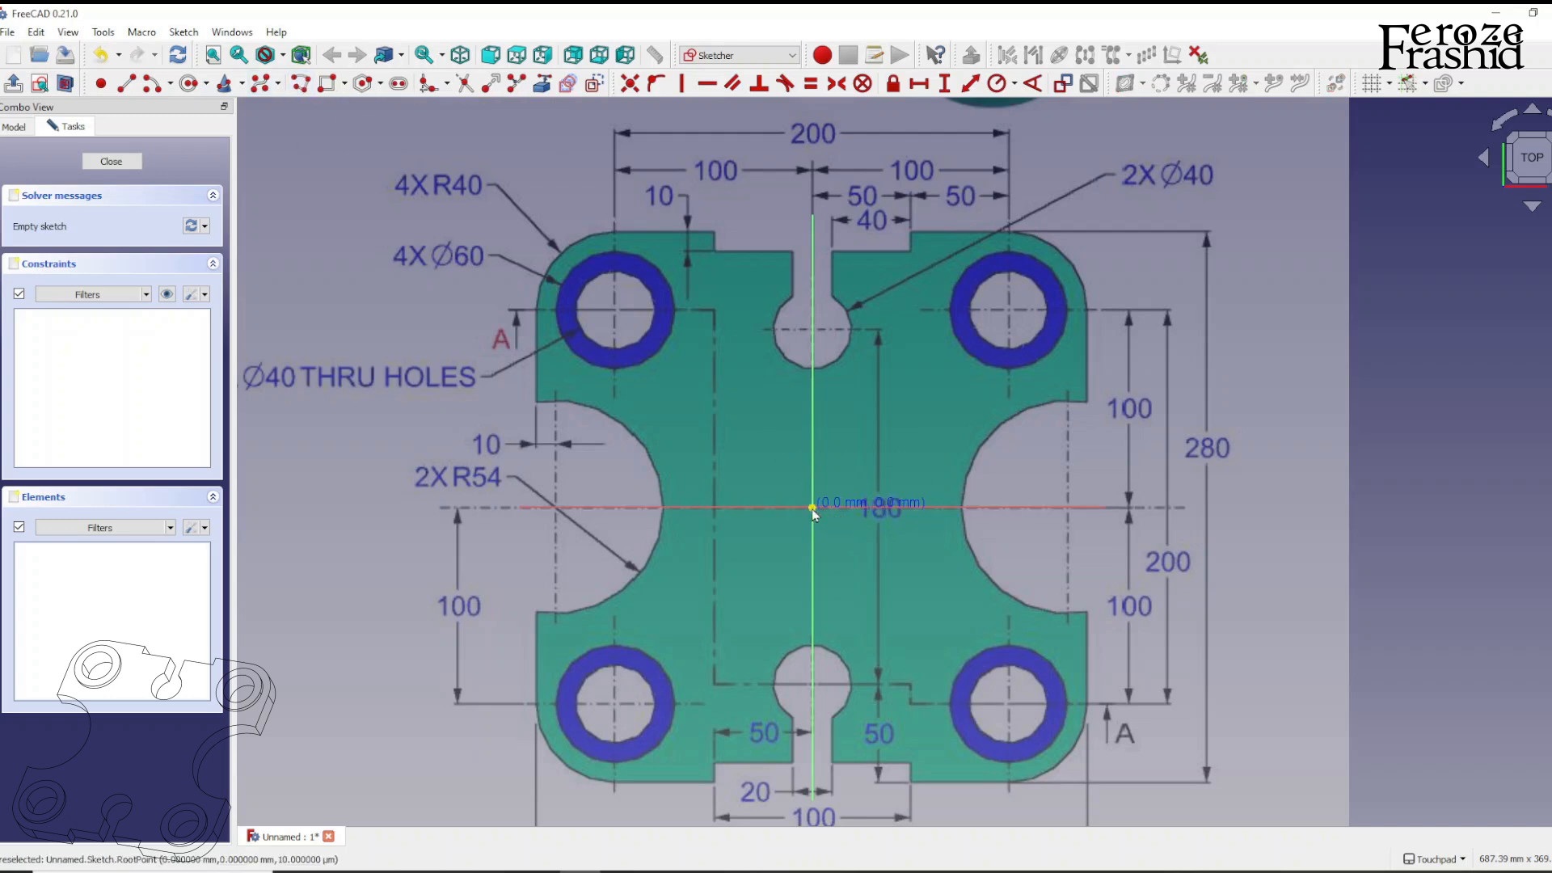
left_click_drag(811, 508, 965, 508)
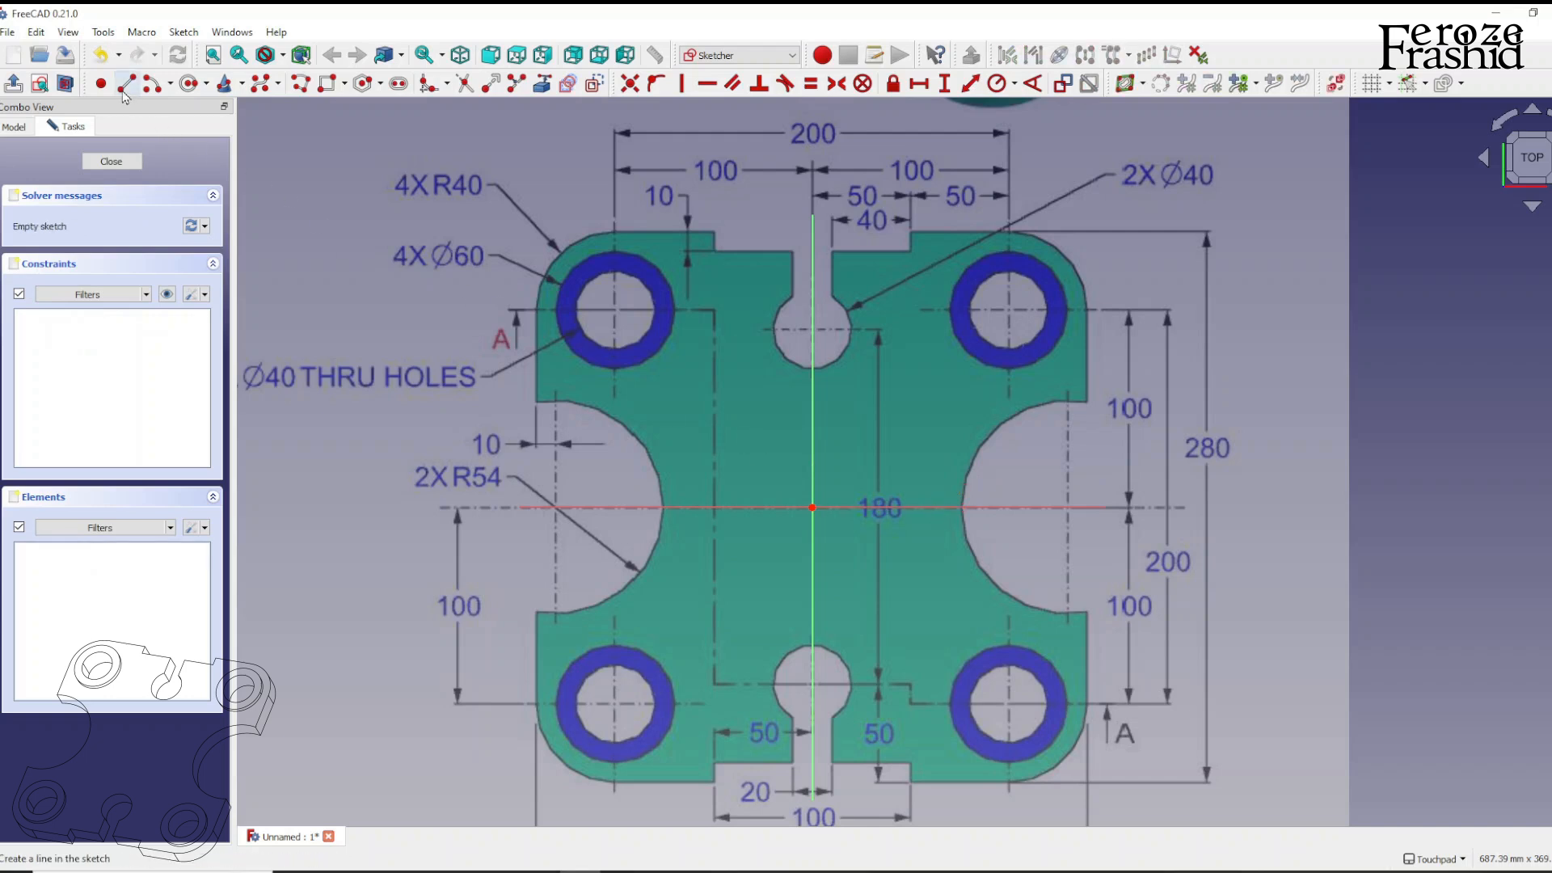
mouse_move(802, 510)
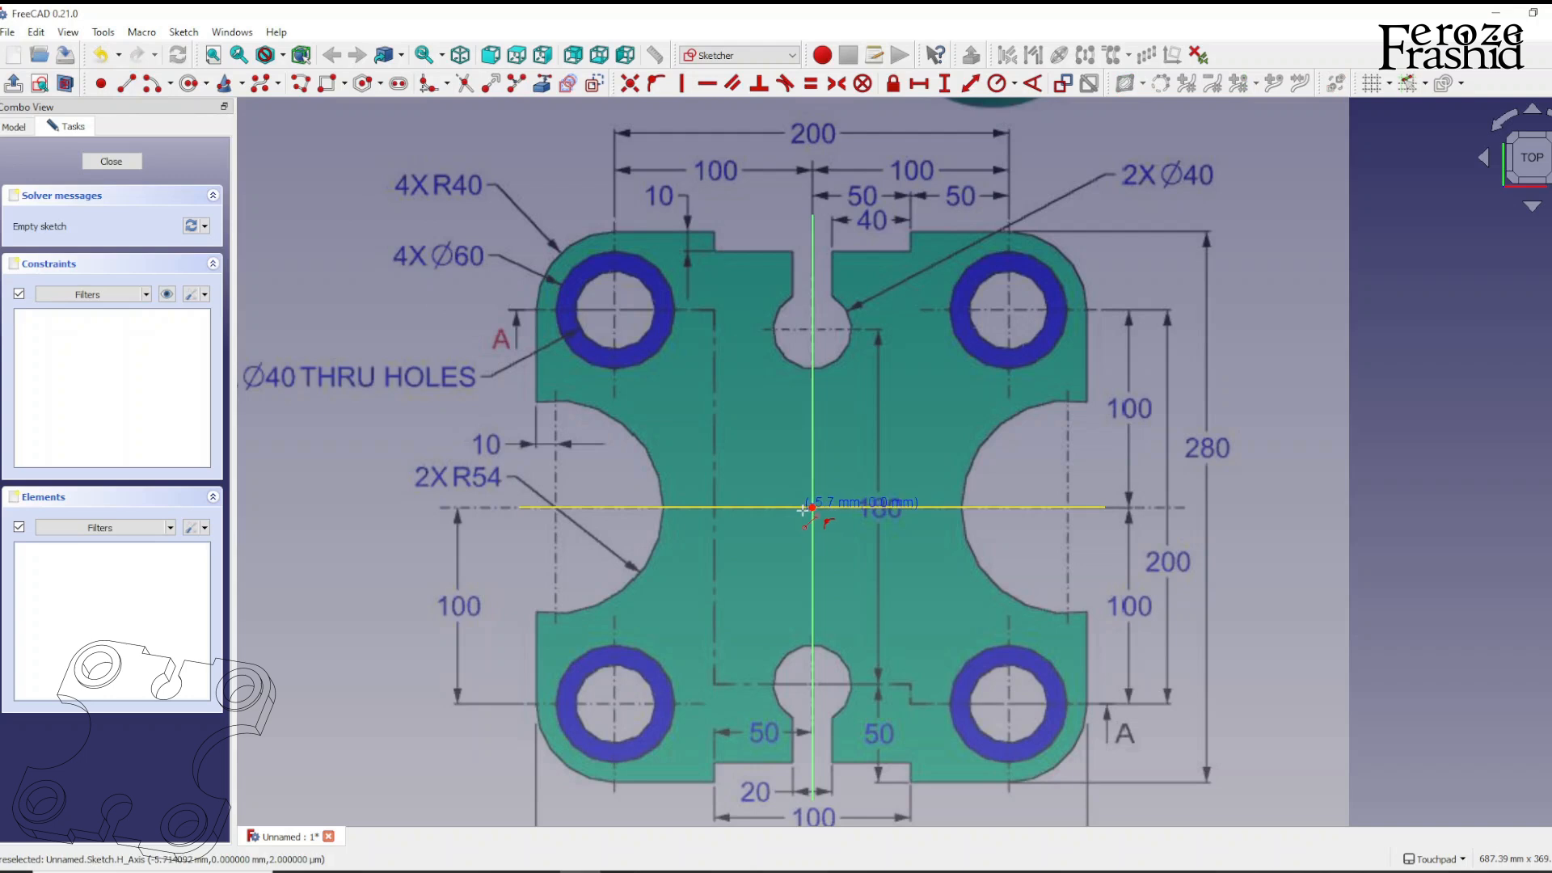
mouse_move(960, 514)
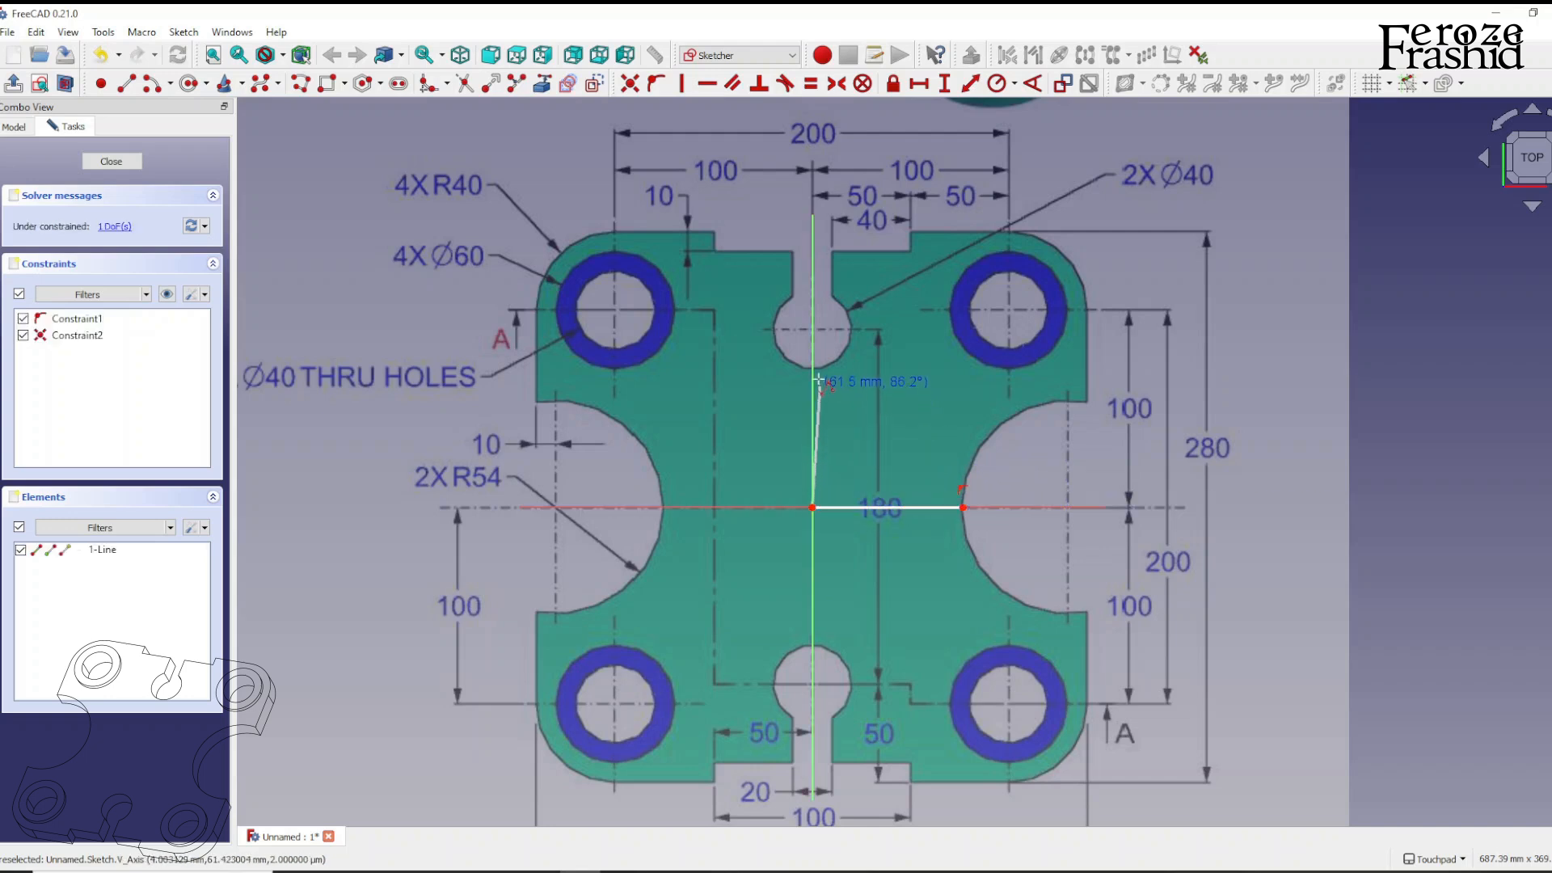
Trace the quarter outline from the centre-line edge along the top edge to the slot step
left_click(811, 372)
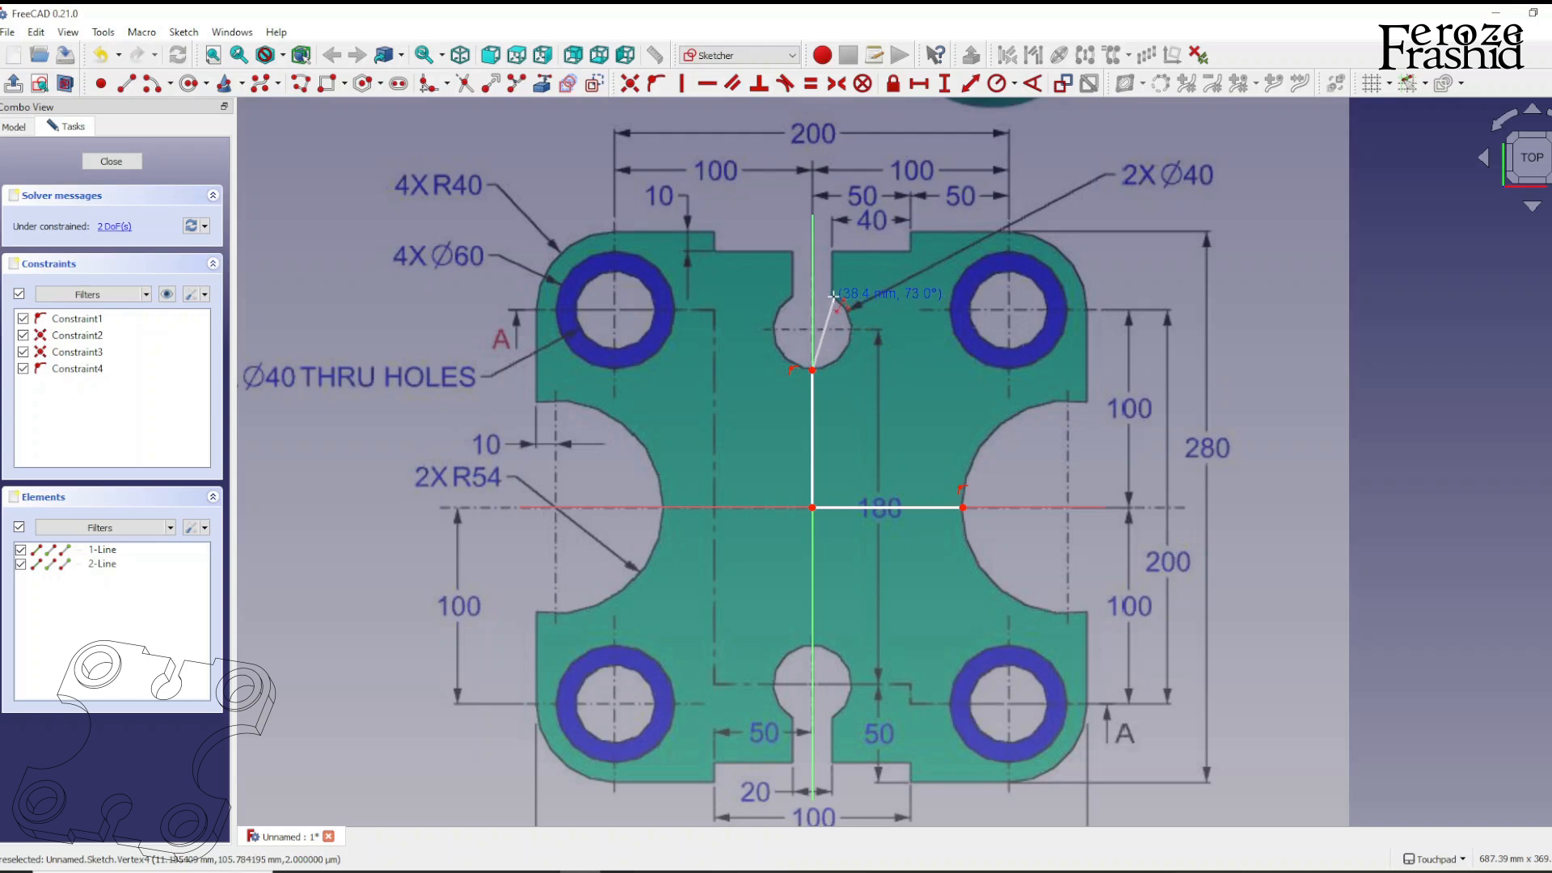
mouse_move(834, 299)
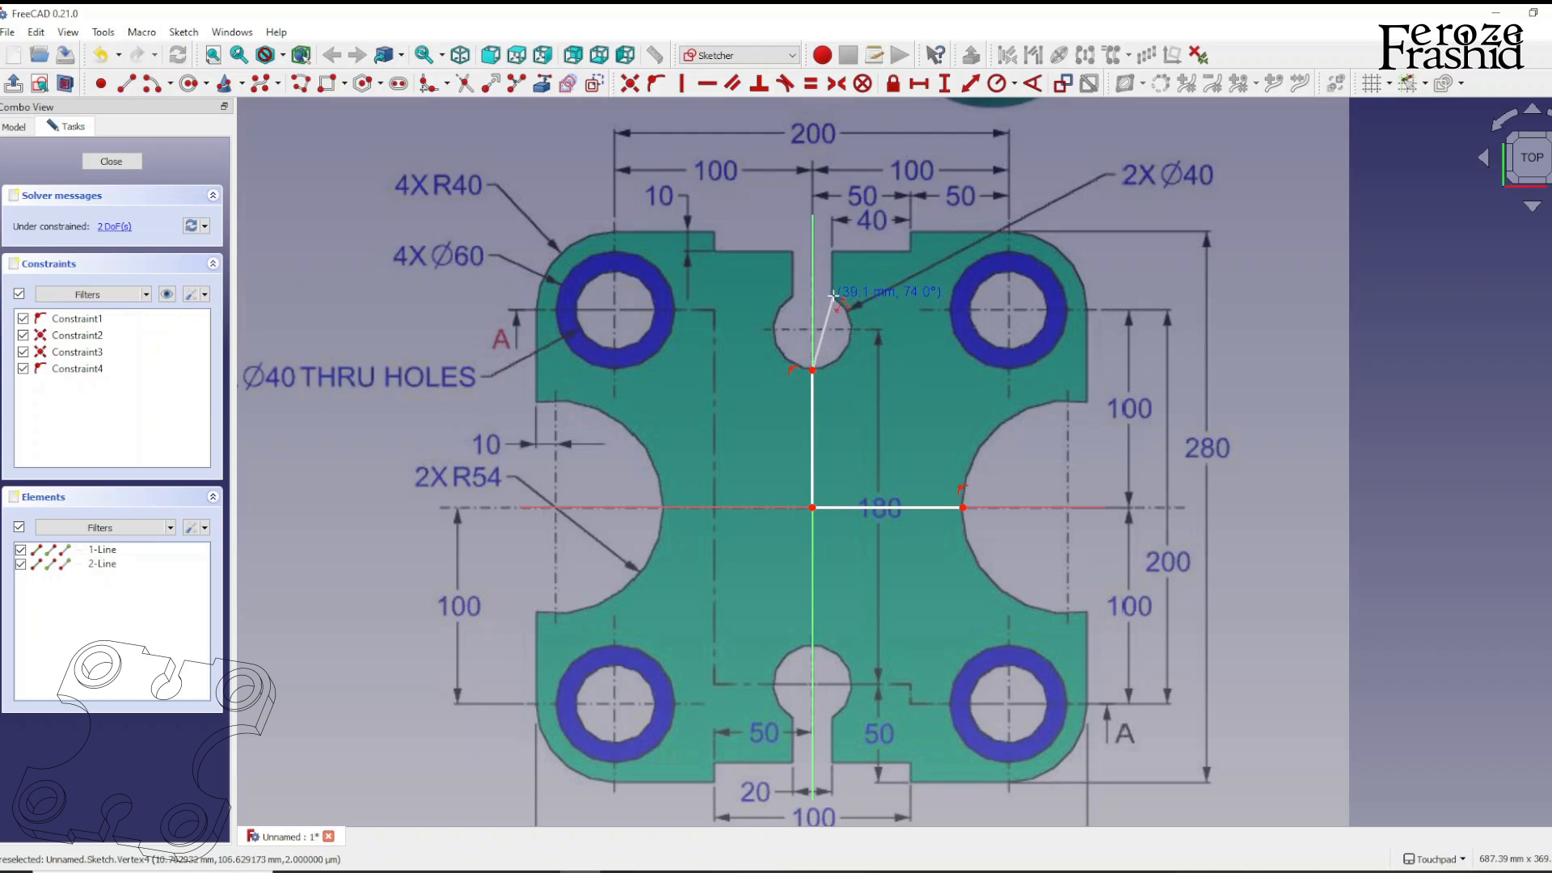
mouse_move(853, 312)
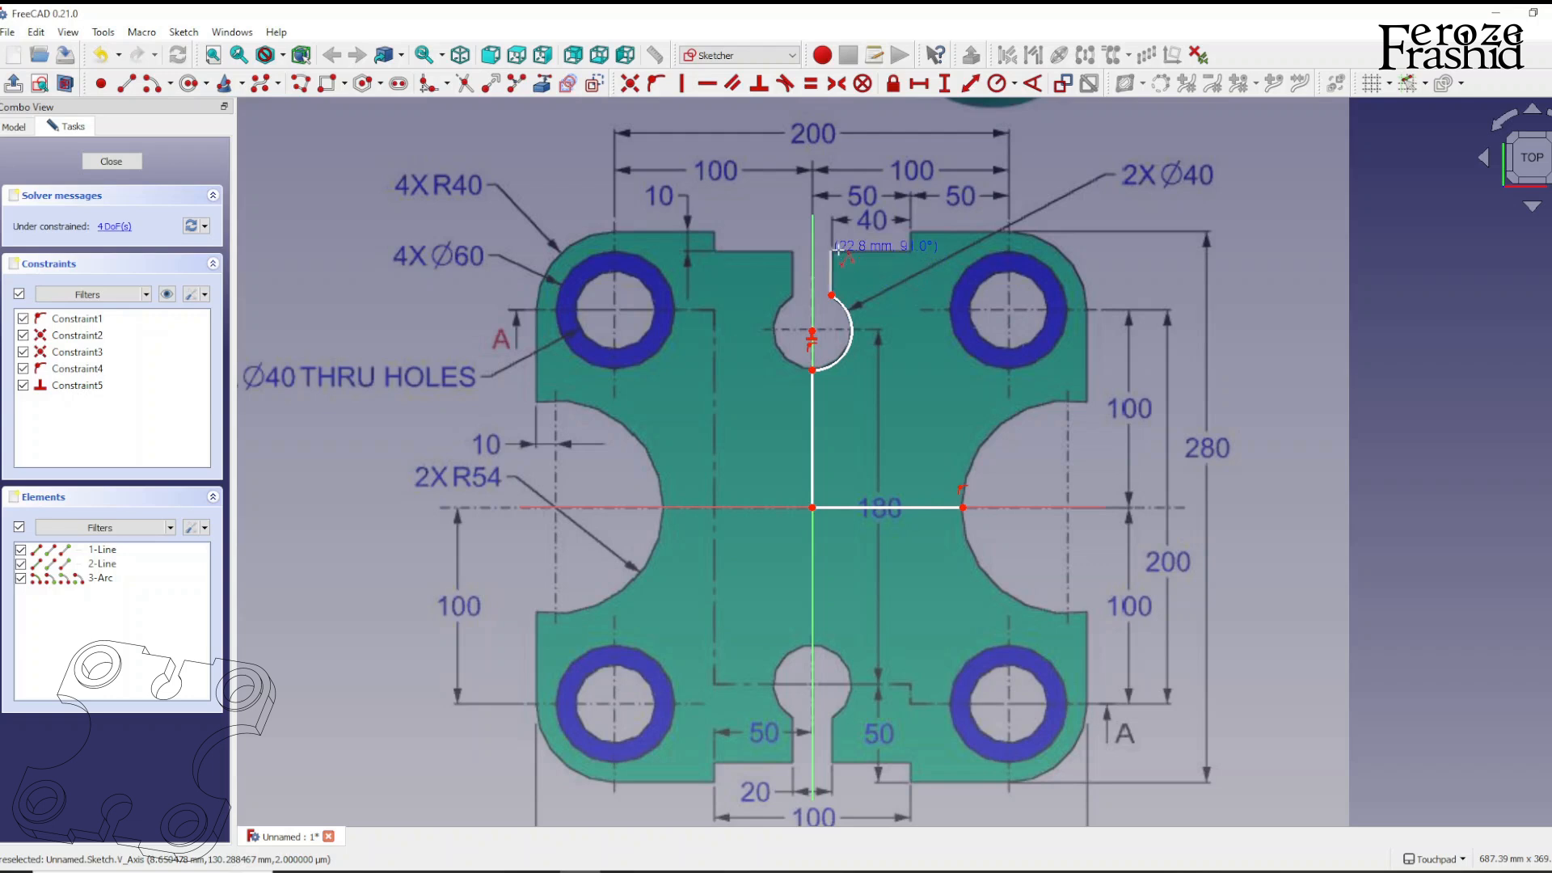
mouse_move(835, 257)
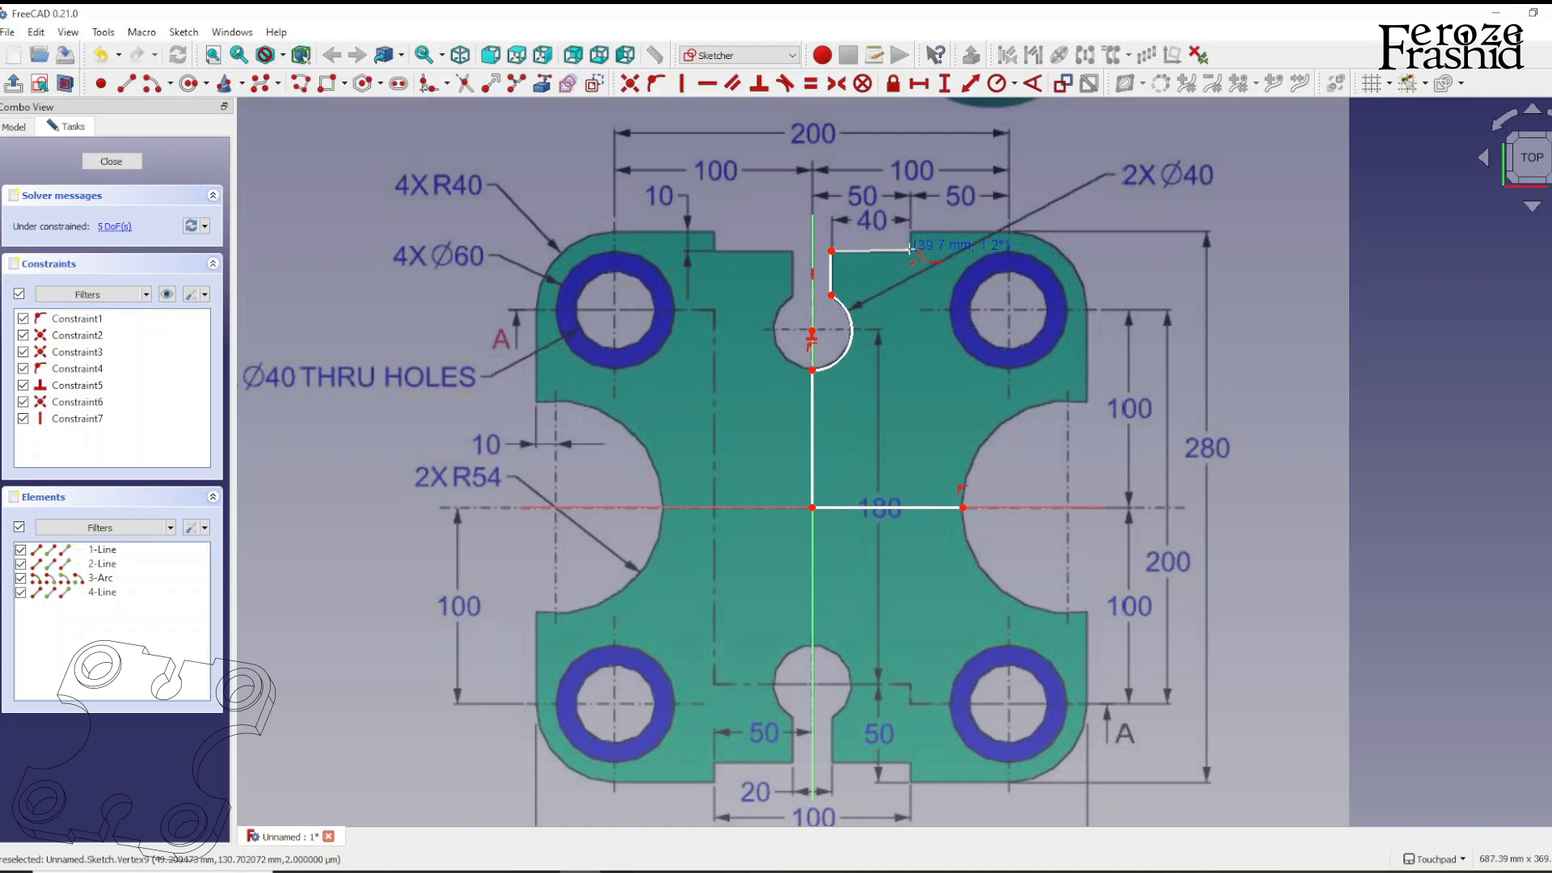
left_click(910, 249)
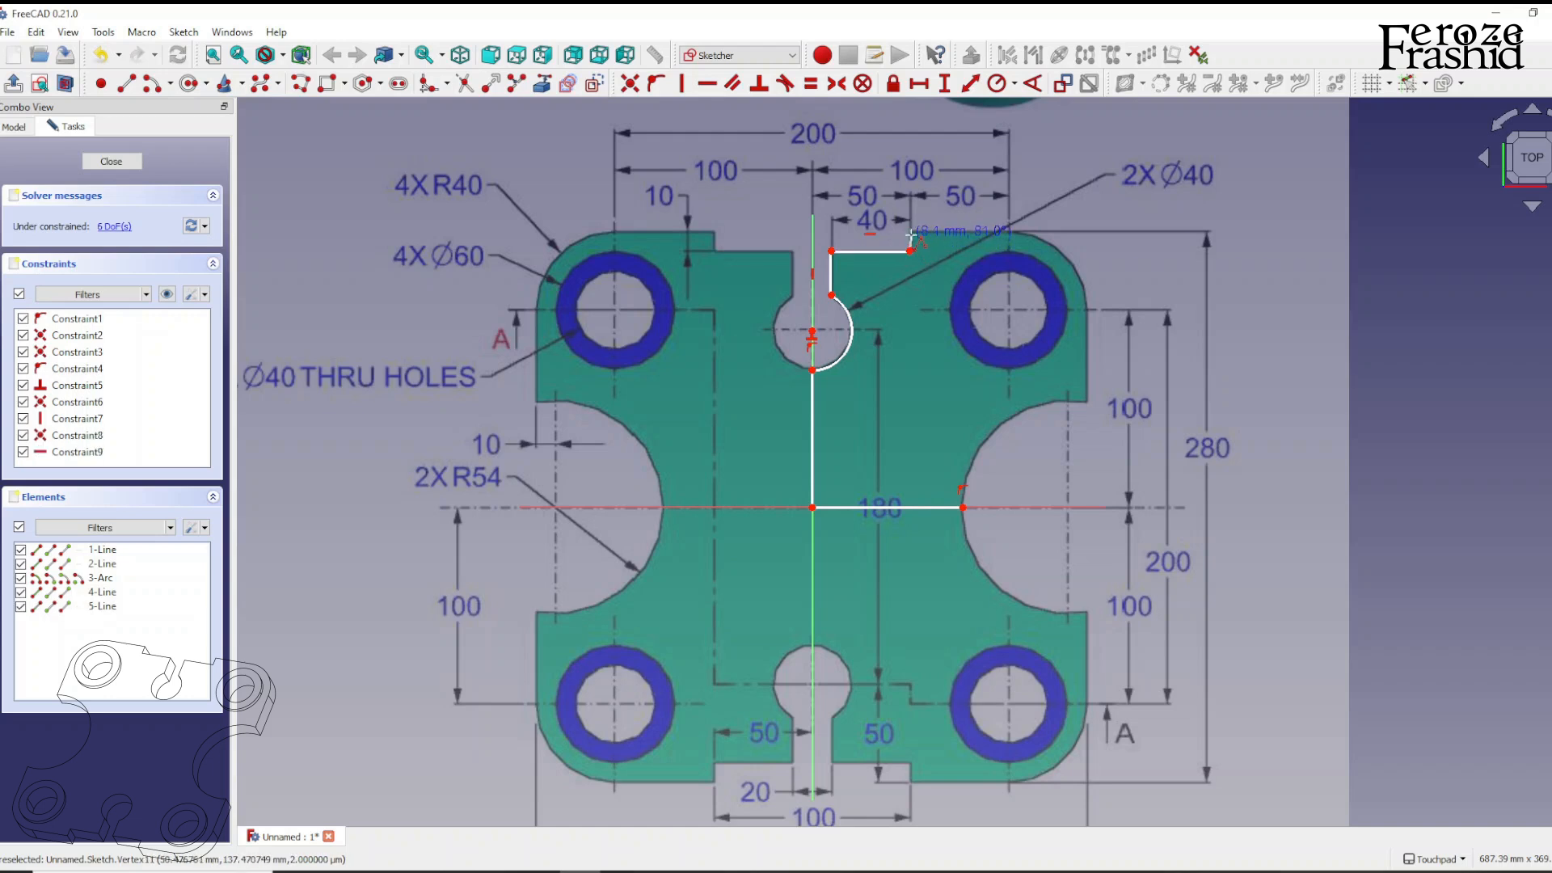
left_click_drag(910, 249, 1029, 228)
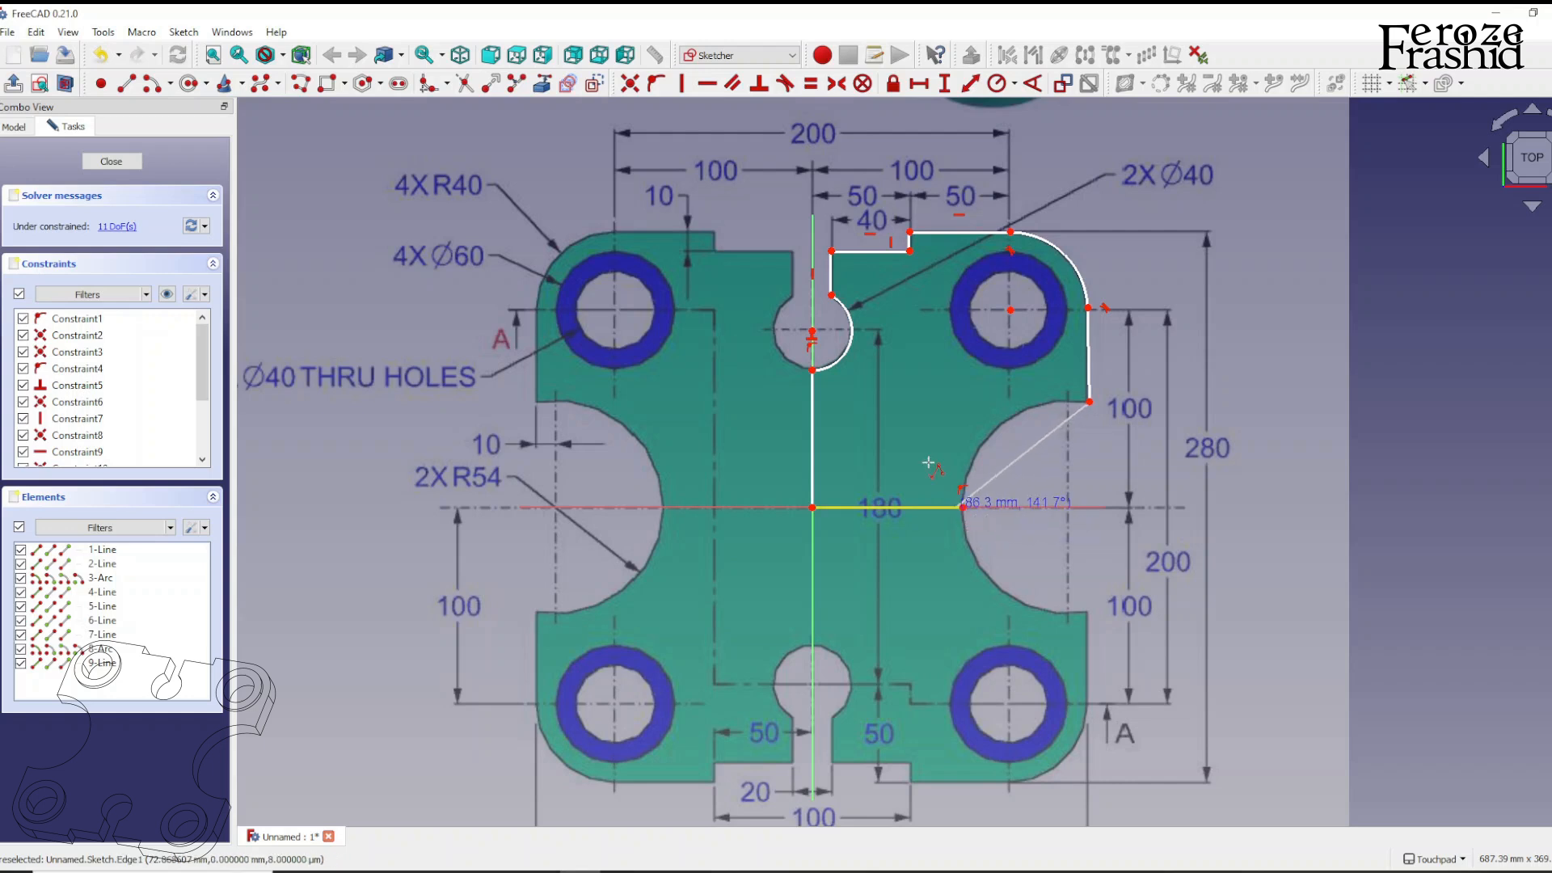
mouse_move(627, 83)
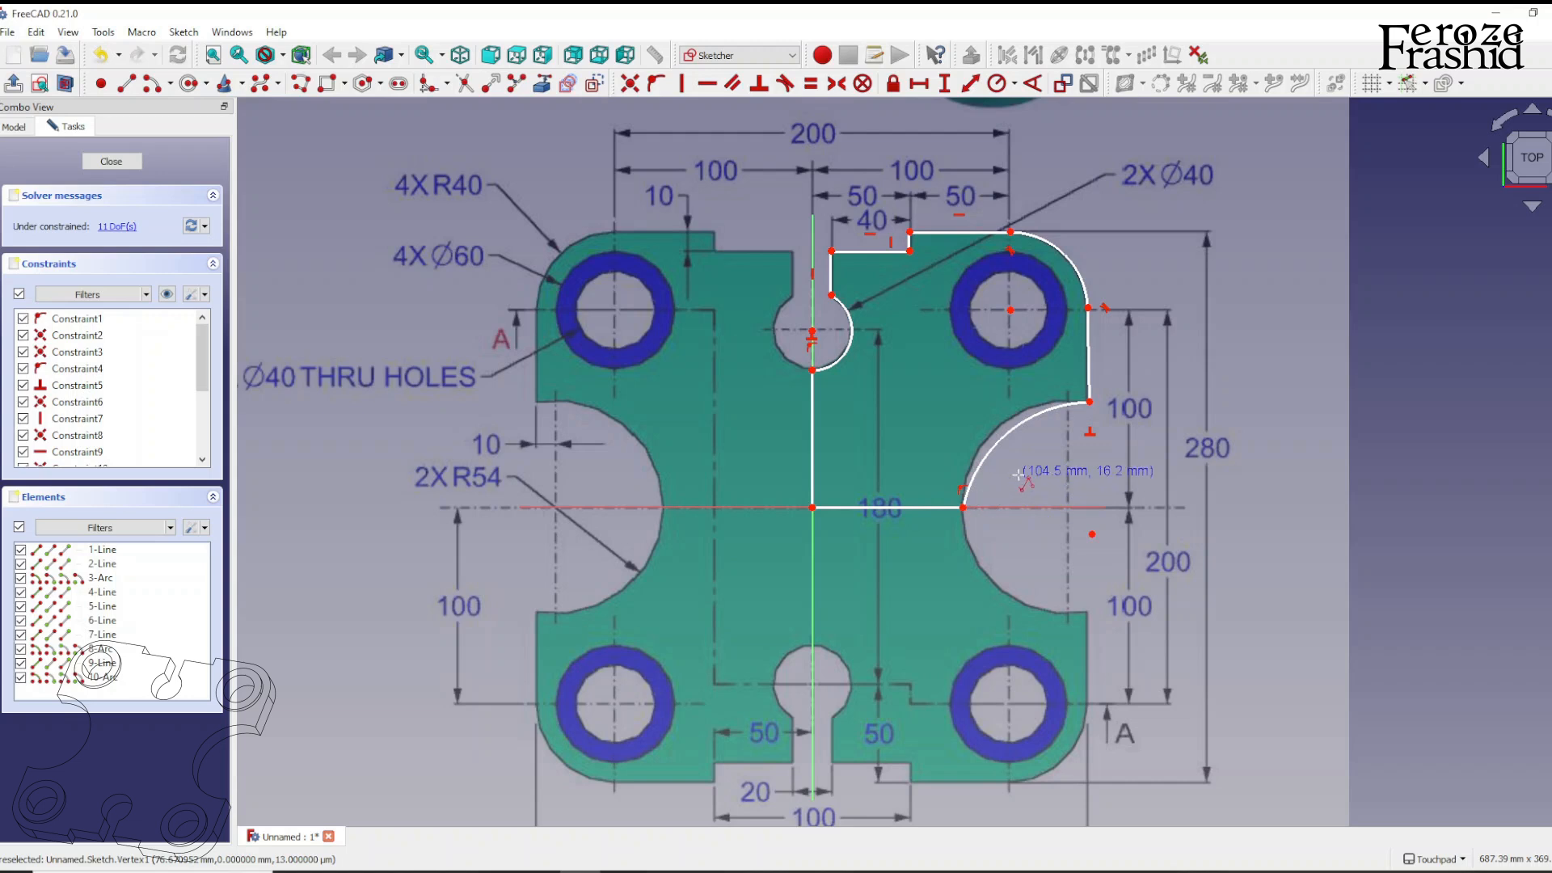
mouse_move(1039, 280)
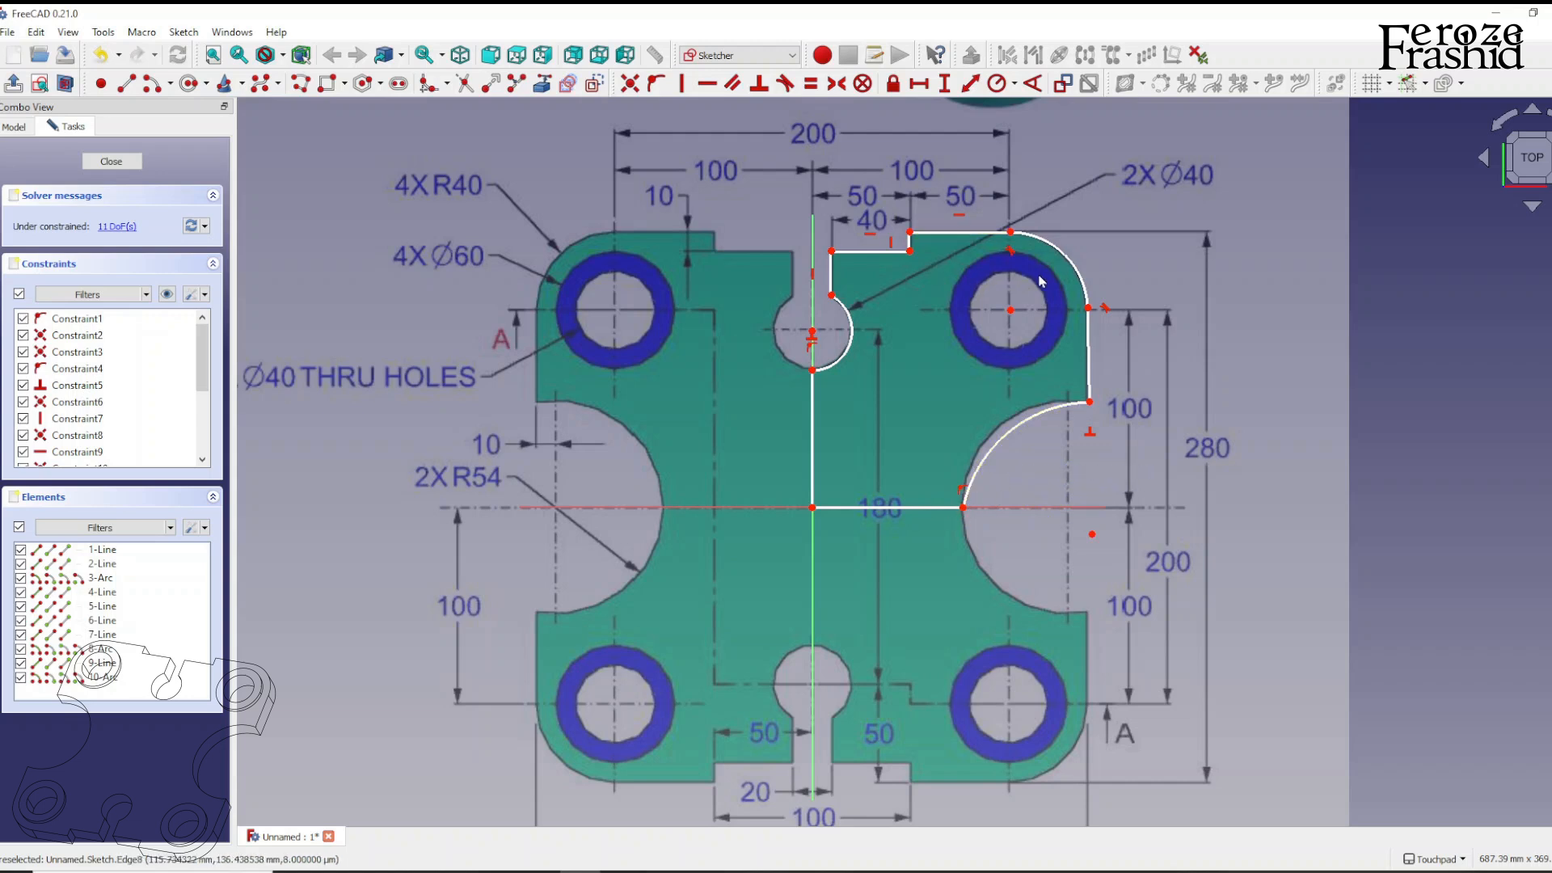
mouse_move(128, 82)
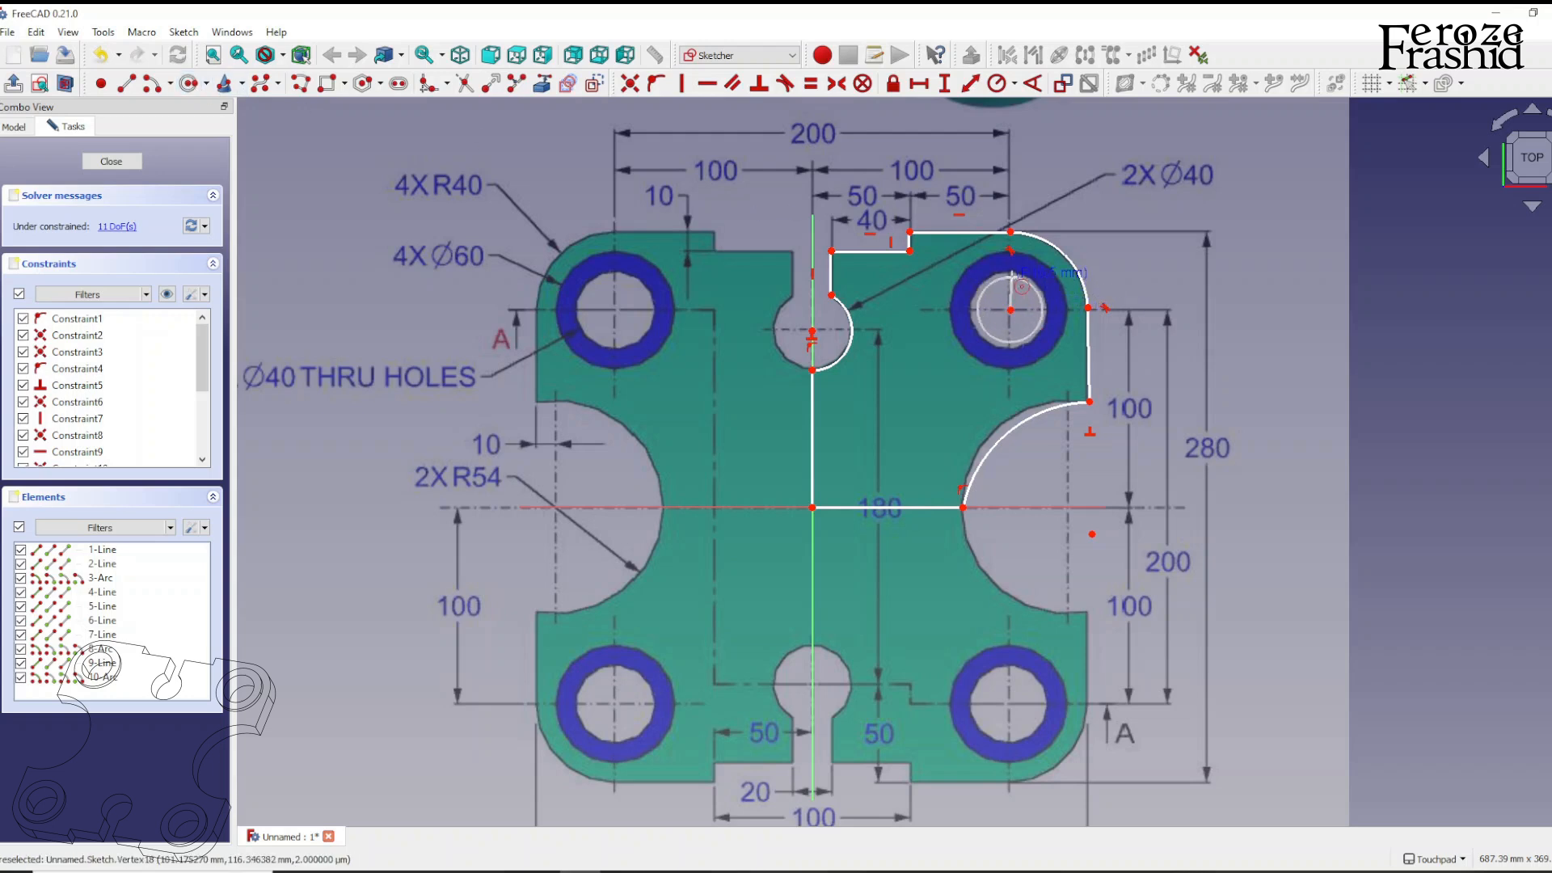
Draw the through-hole circle centred on the top-right boss
left_click(1008, 312)
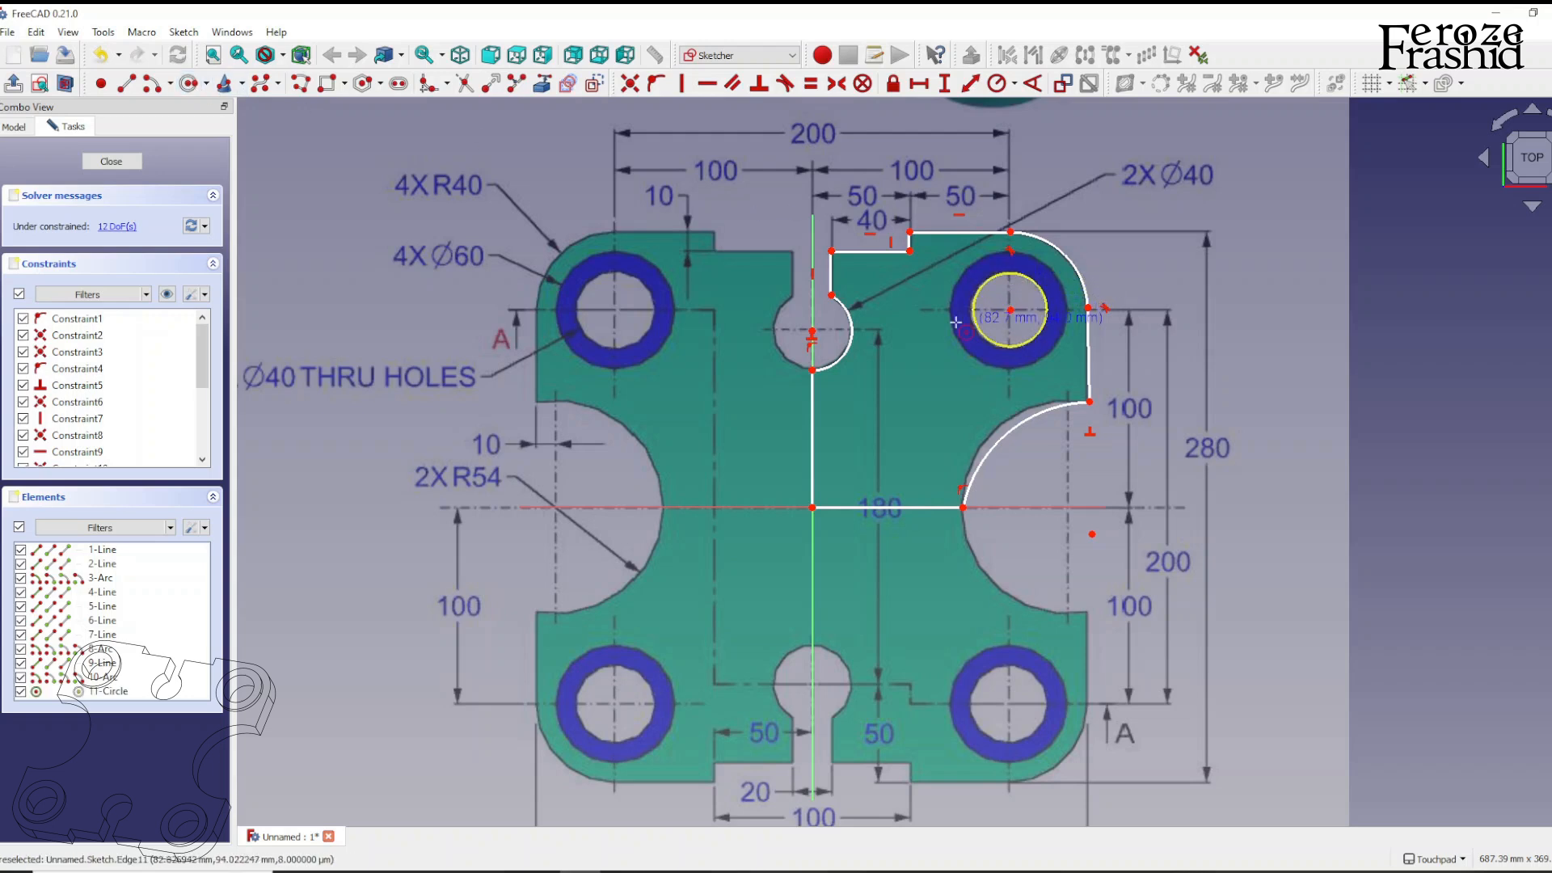
mouse_move(983, 263)
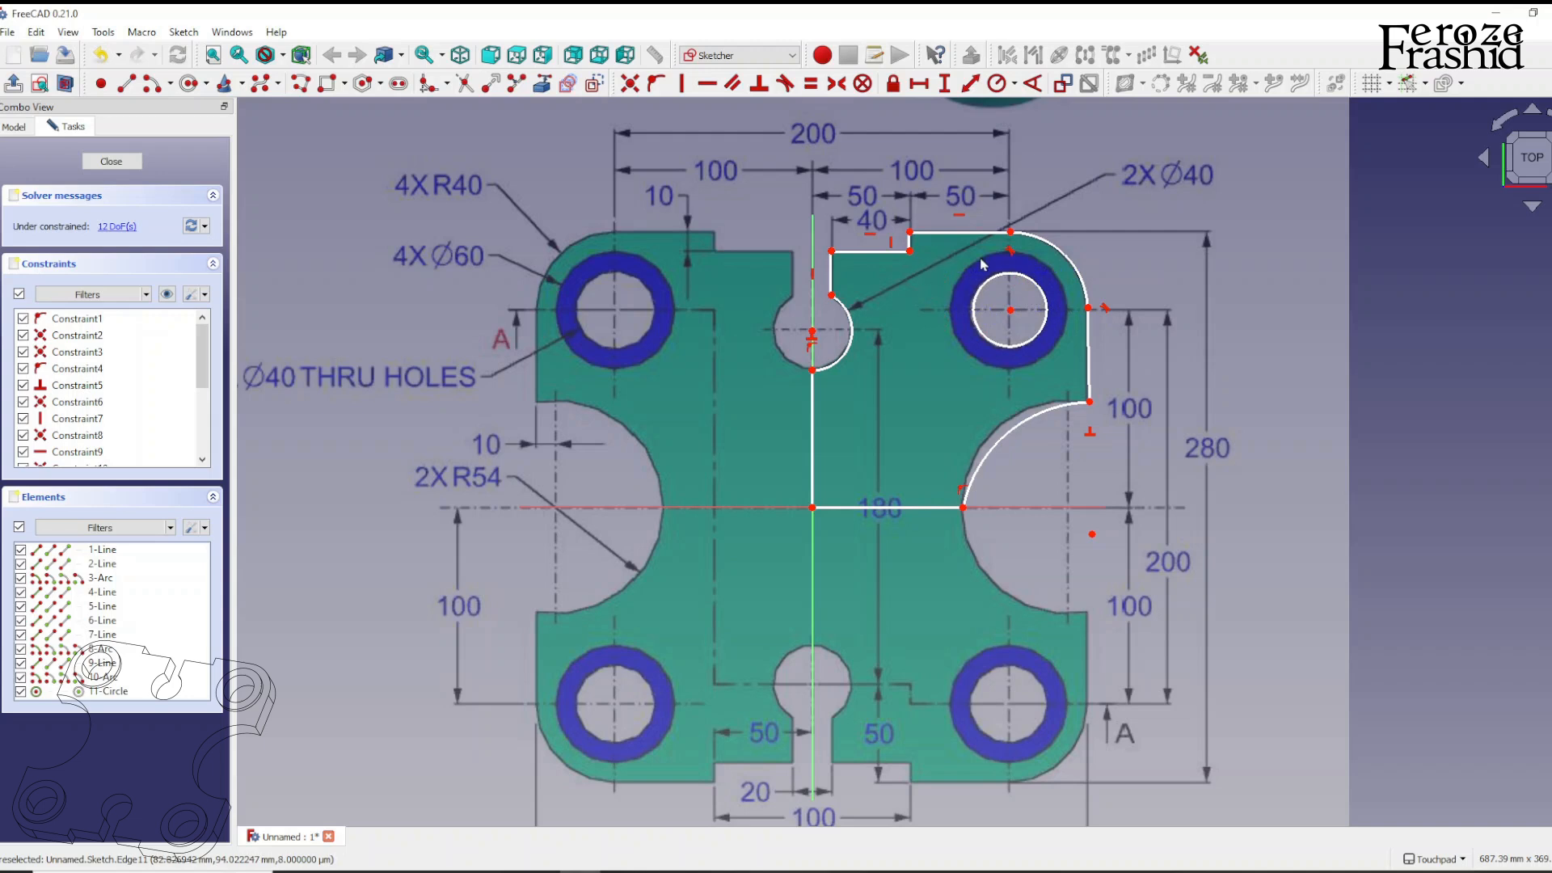
mouse_move(876, 264)
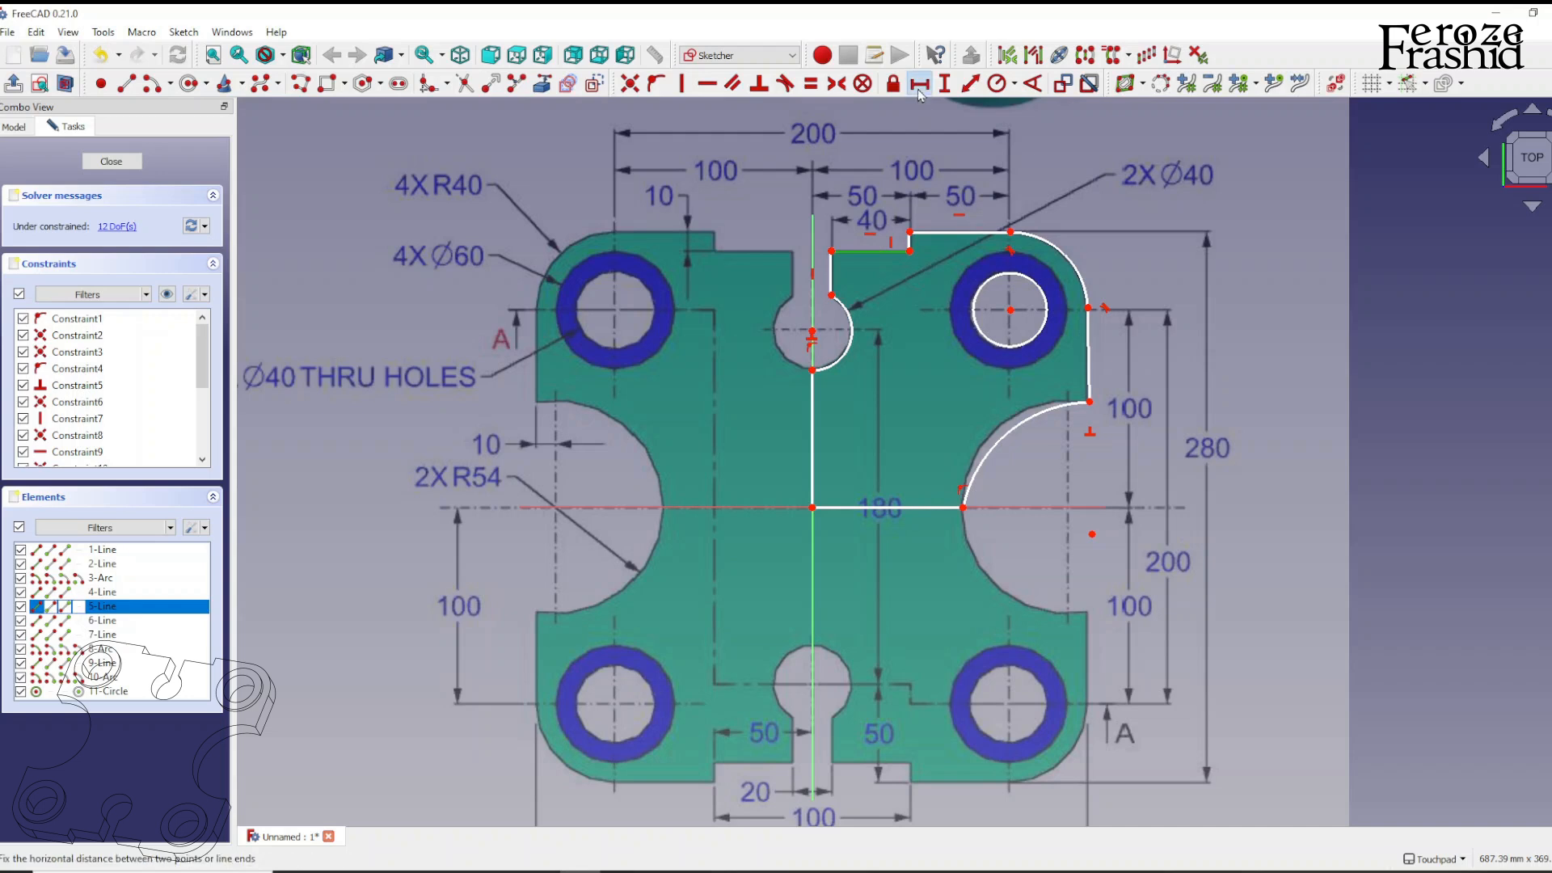
Dimension the top edge length, the 40 mm corner radius and the right edge height
left_click(914, 83)
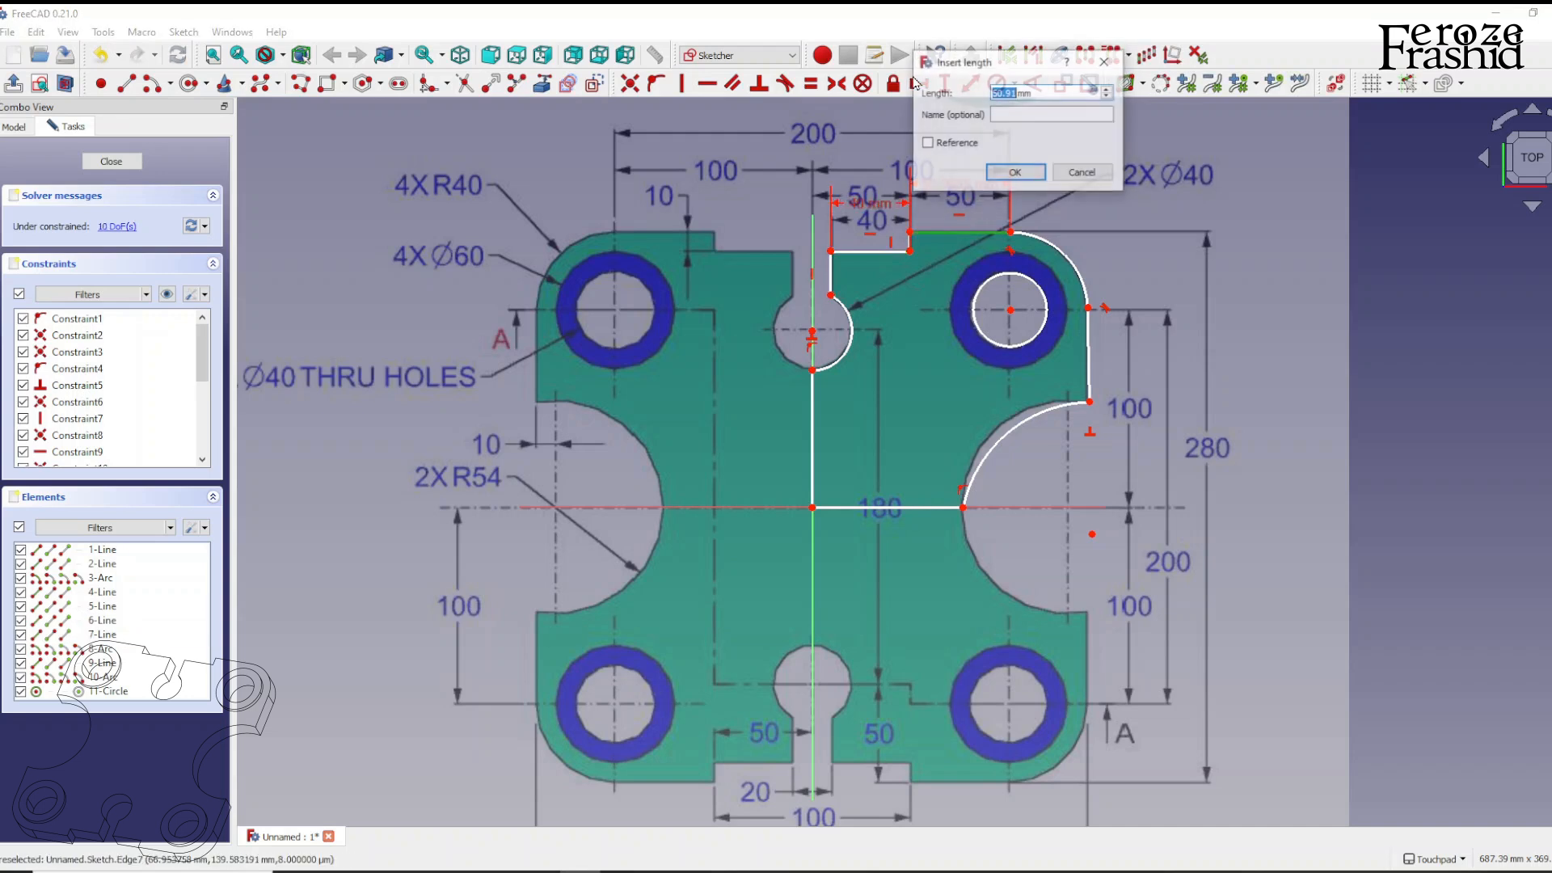
left_click(1014, 171)
type("40")
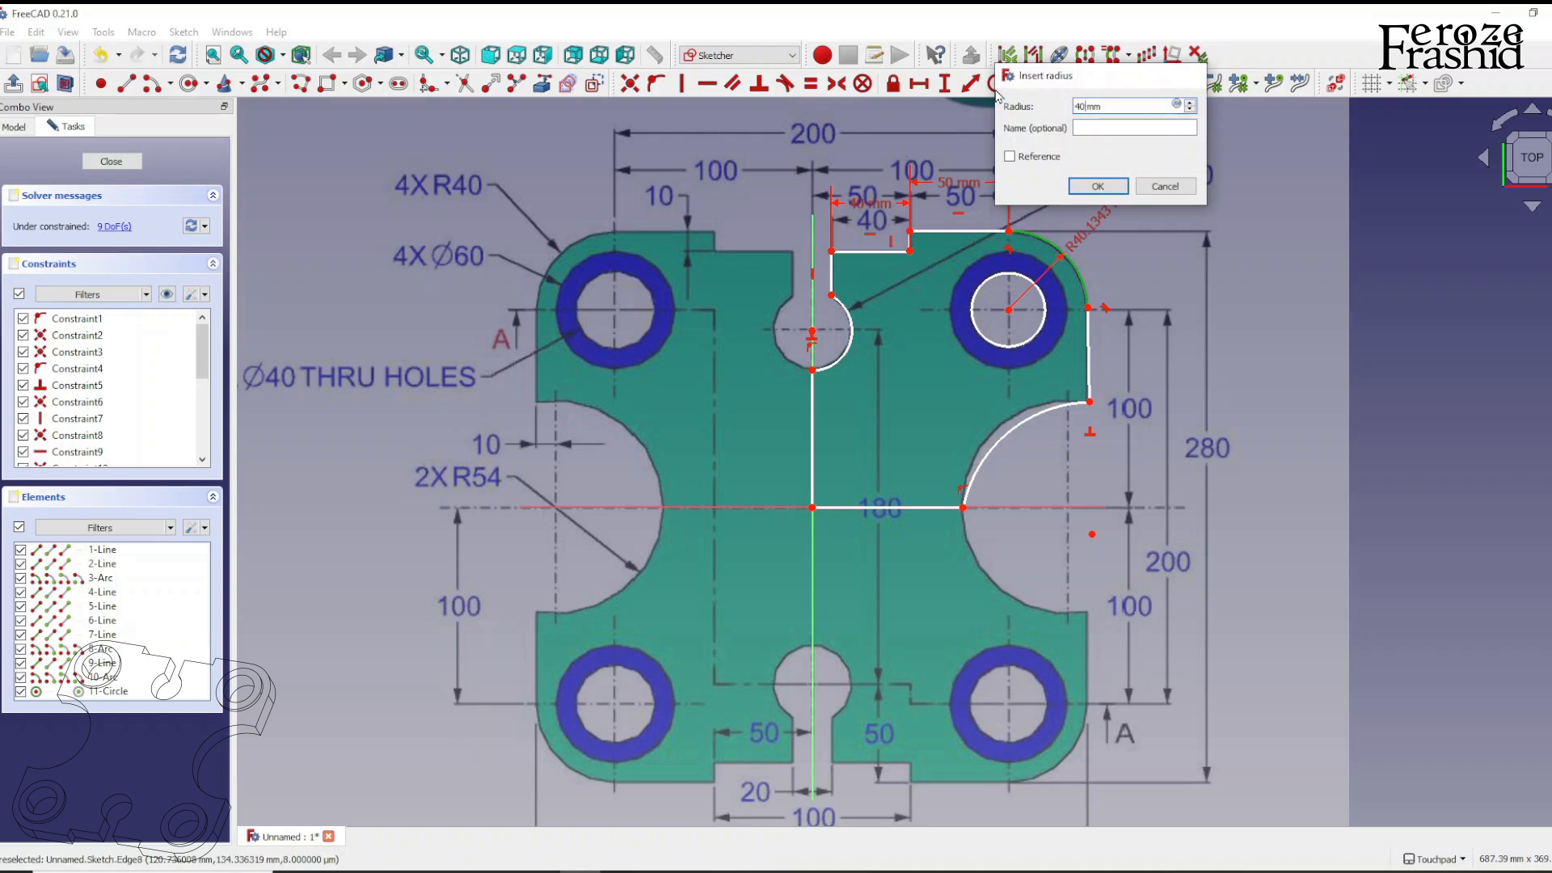
left_click(1095, 186)
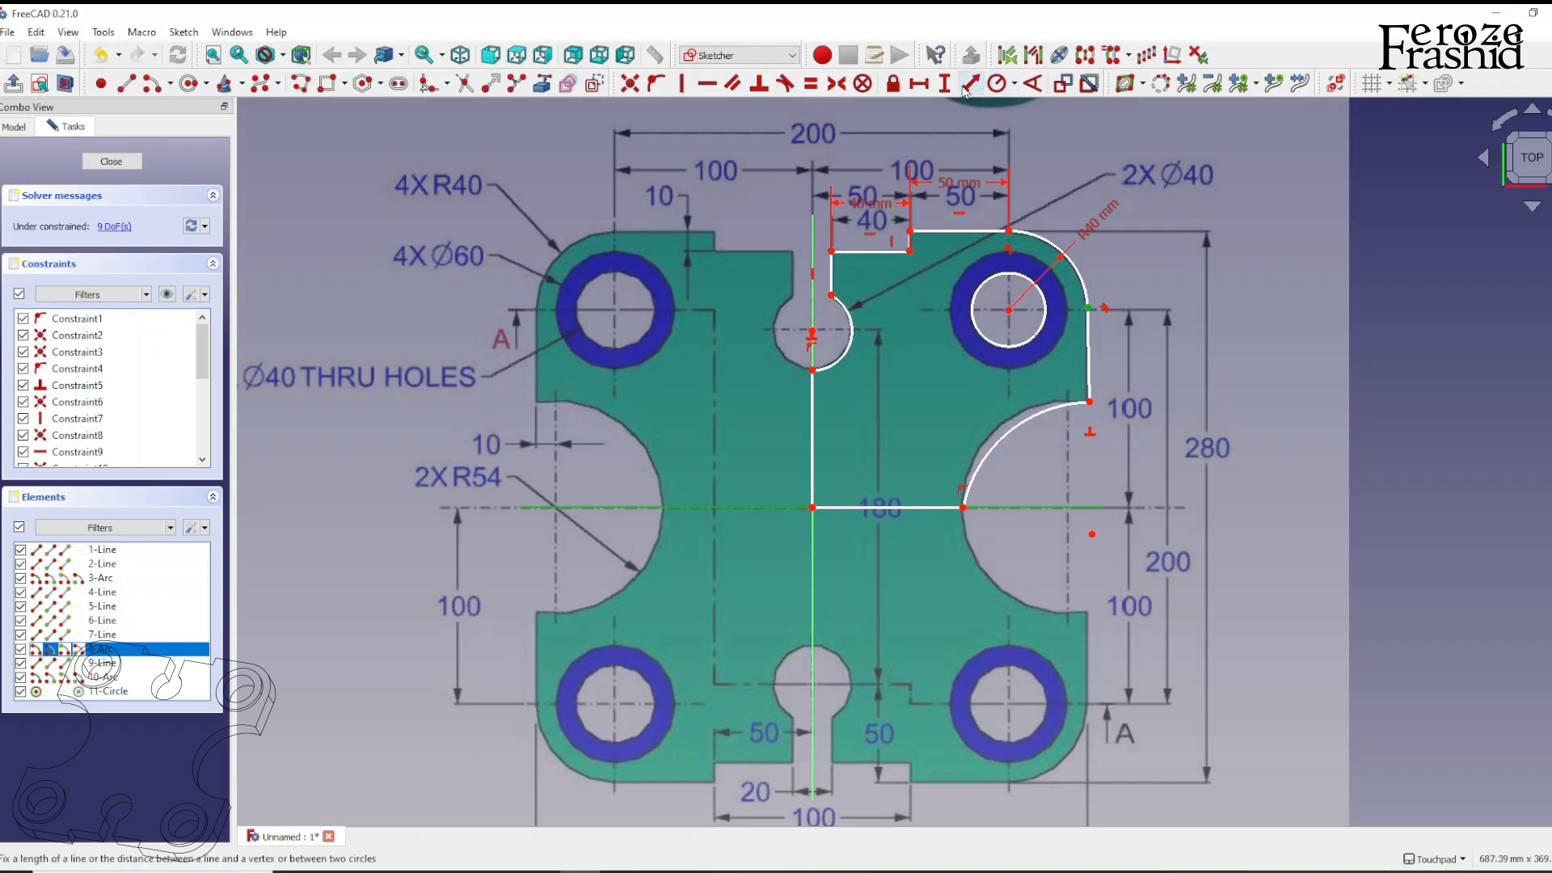
left_click(960, 83)
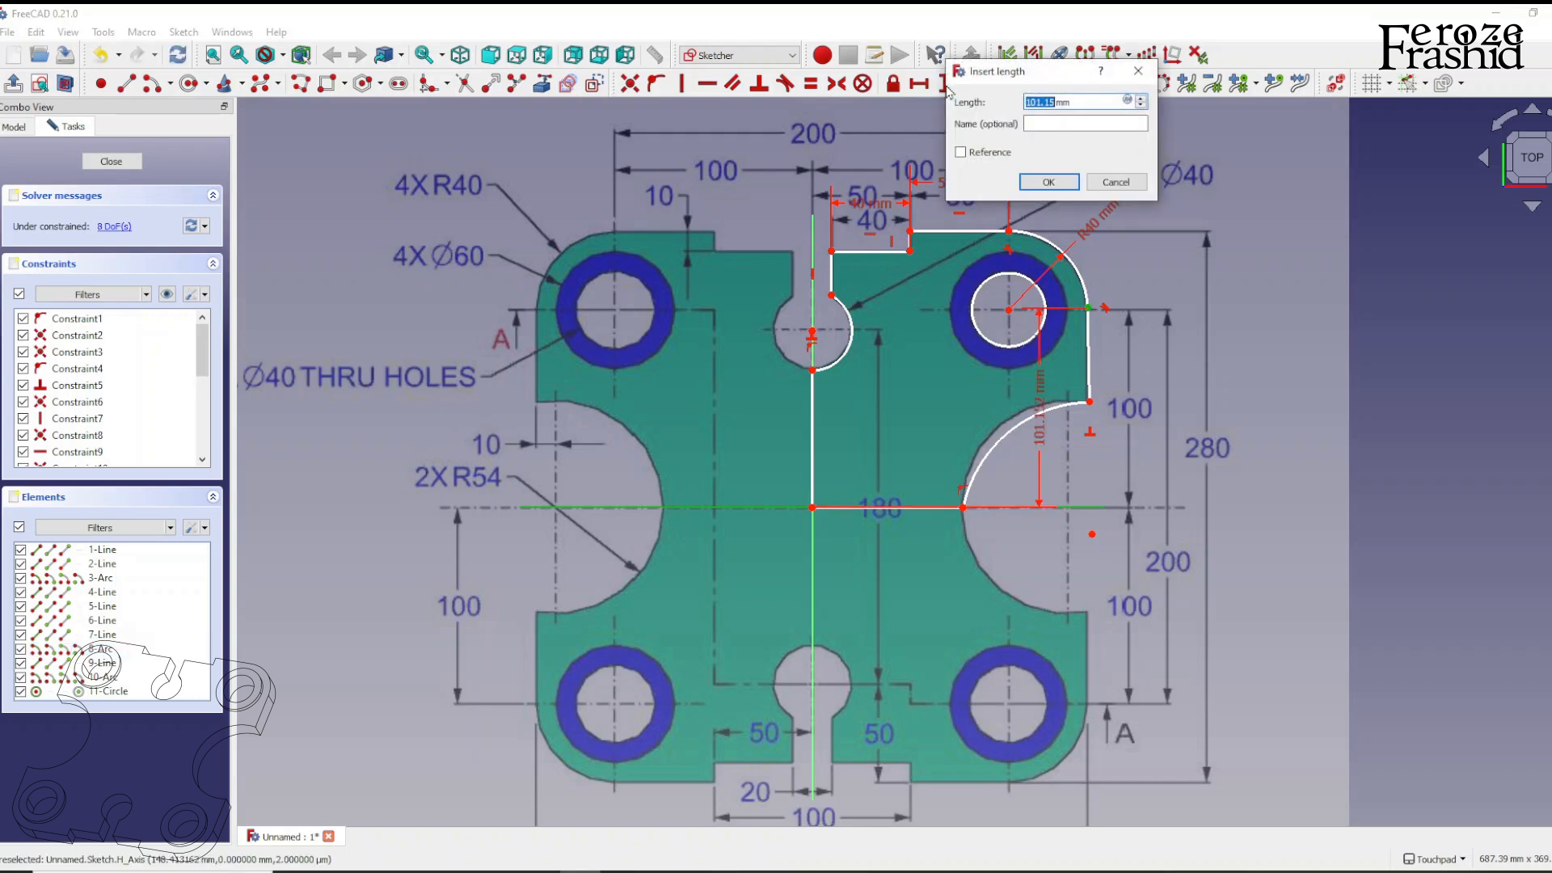
left_click(1048, 181)
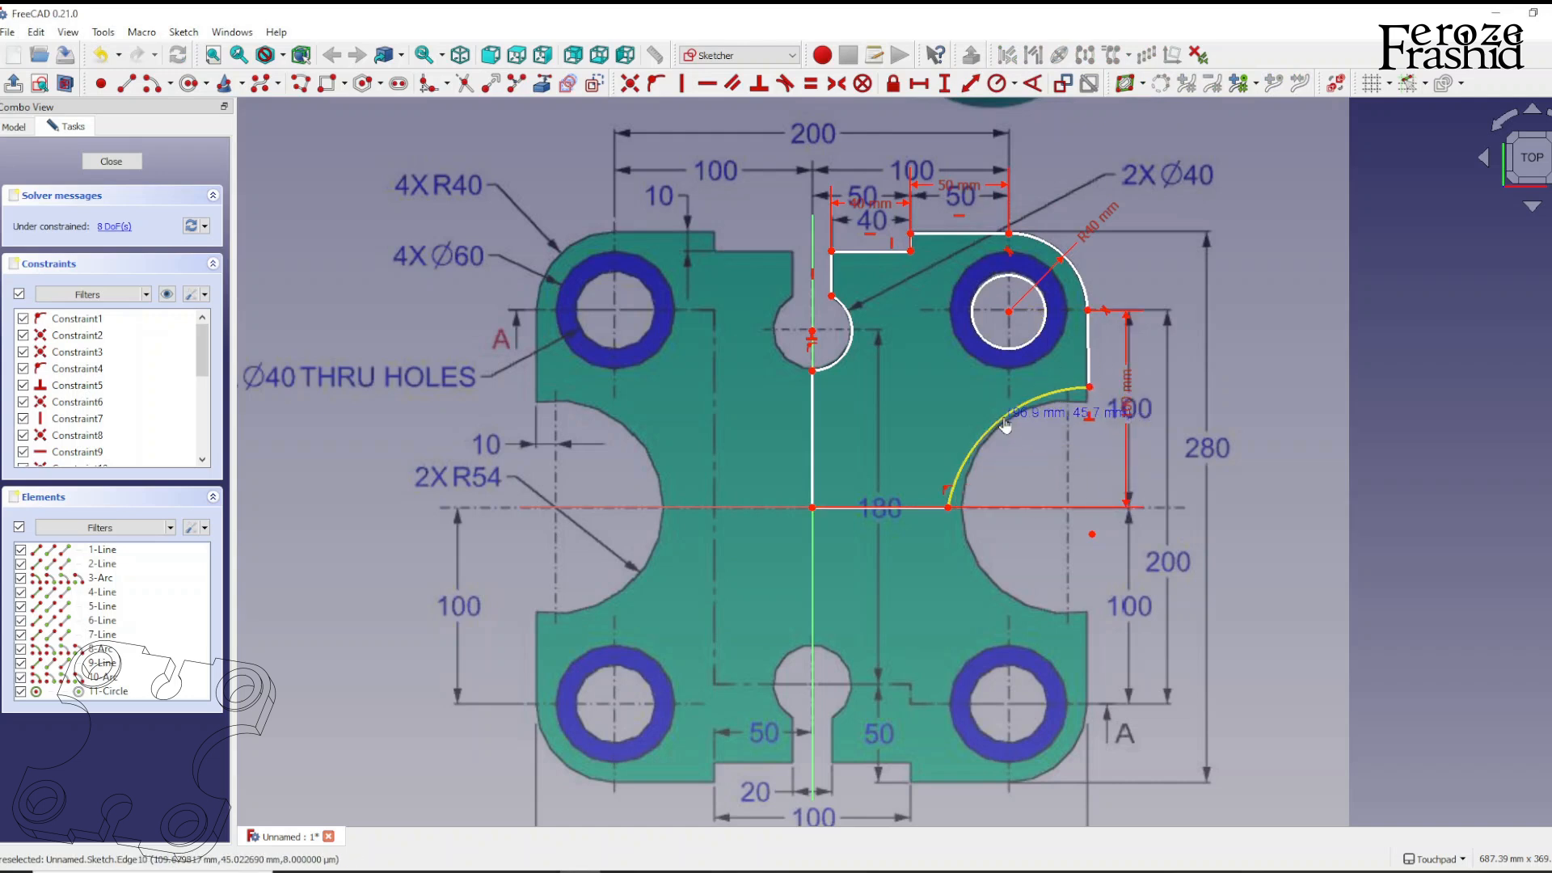
Reshape the large cut-out arc onto the adjacent edges and give it a 54 mm radius
left_click_drag(1002, 422, 1012, 431)
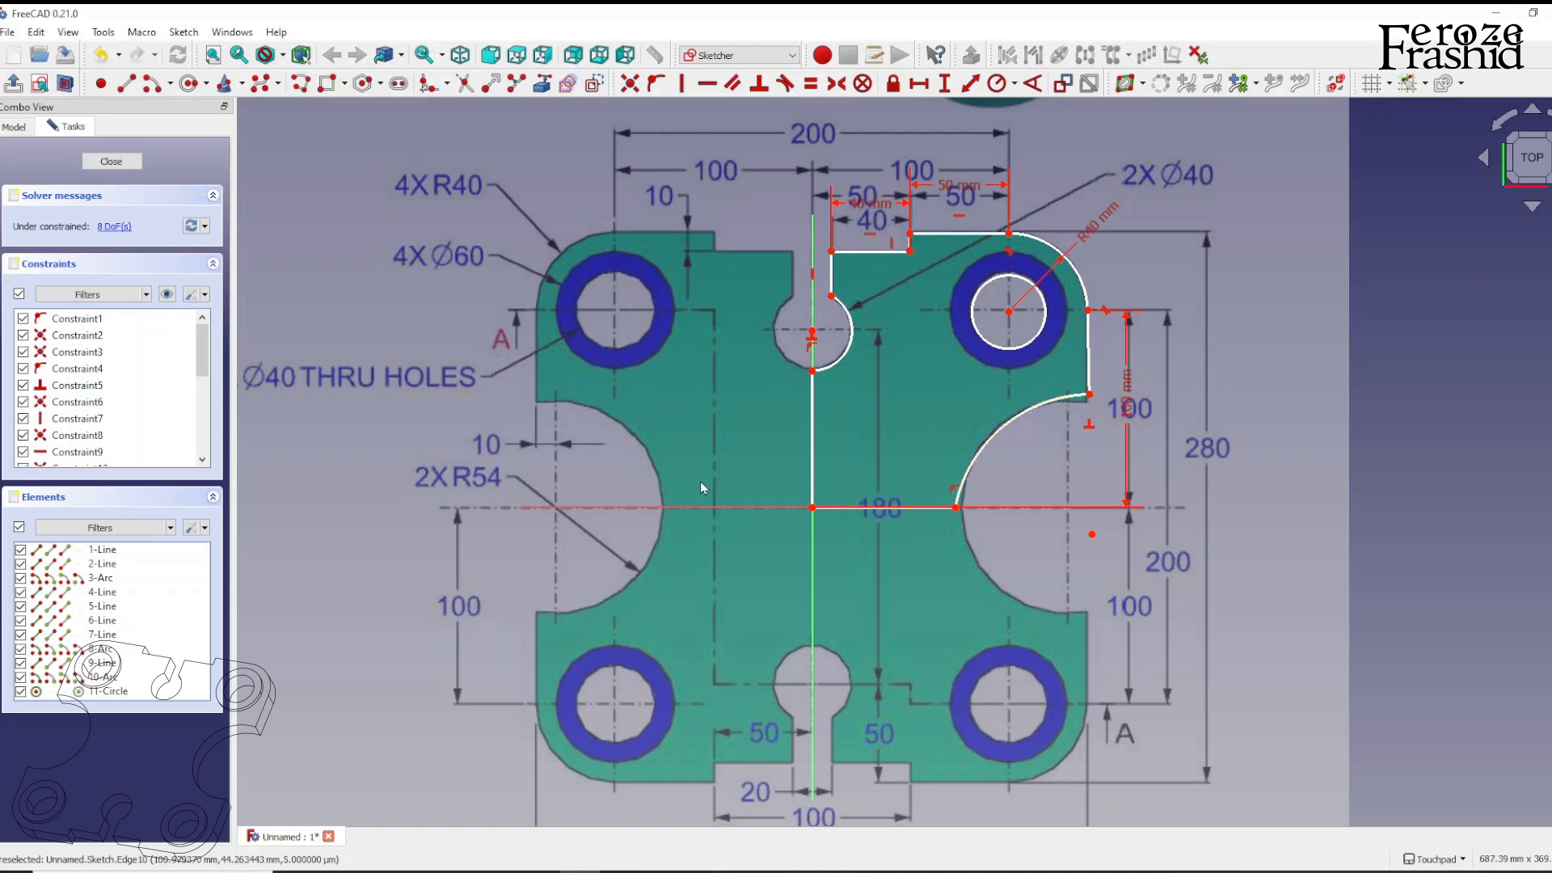
mouse_move(949, 448)
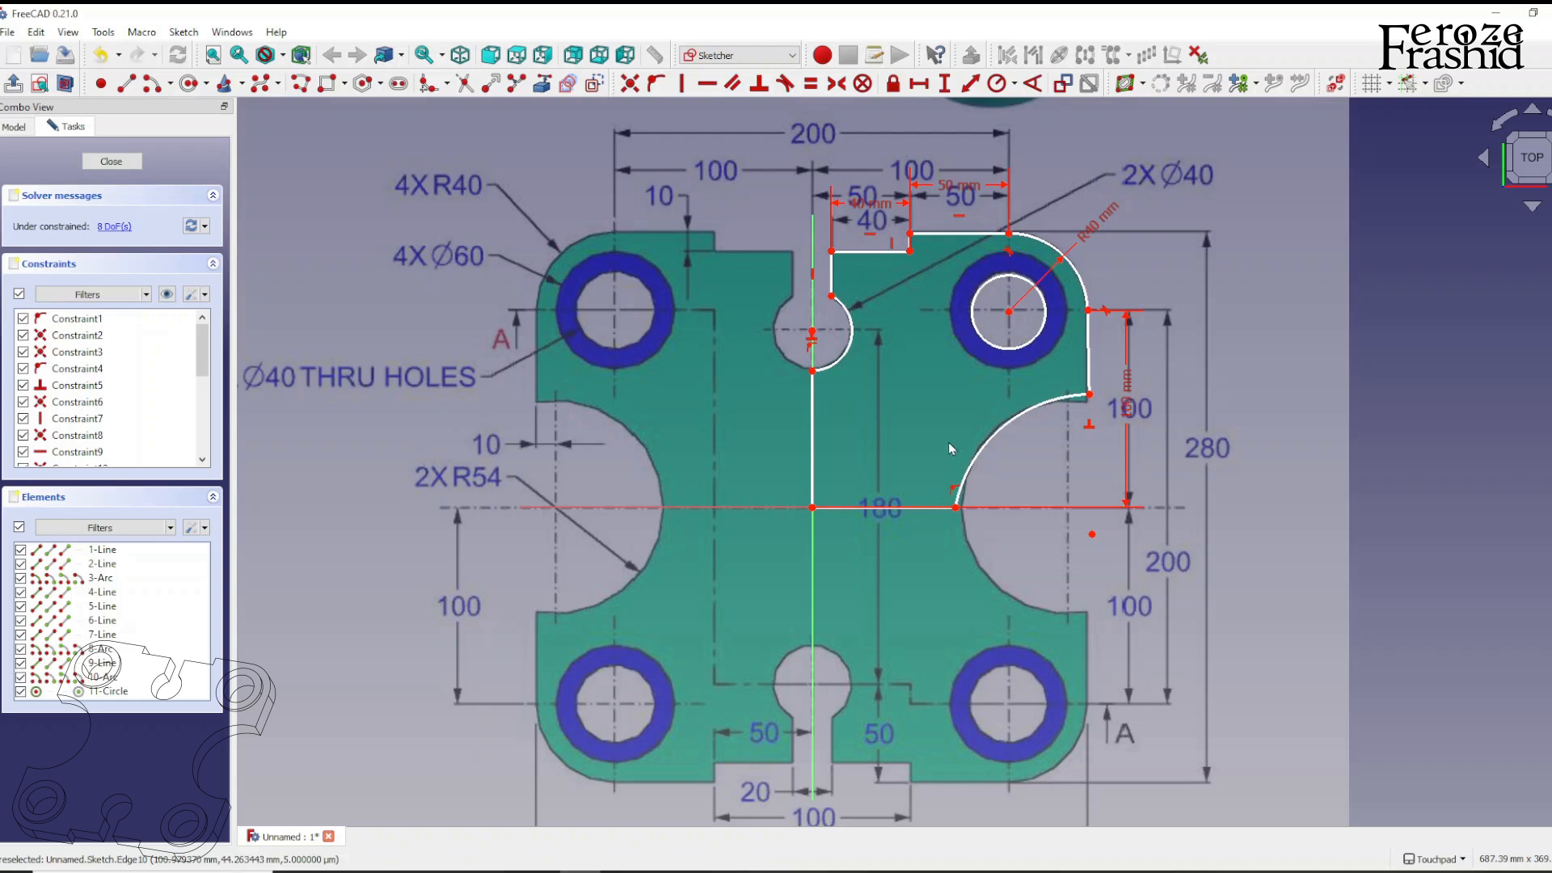
mouse_move(1086, 524)
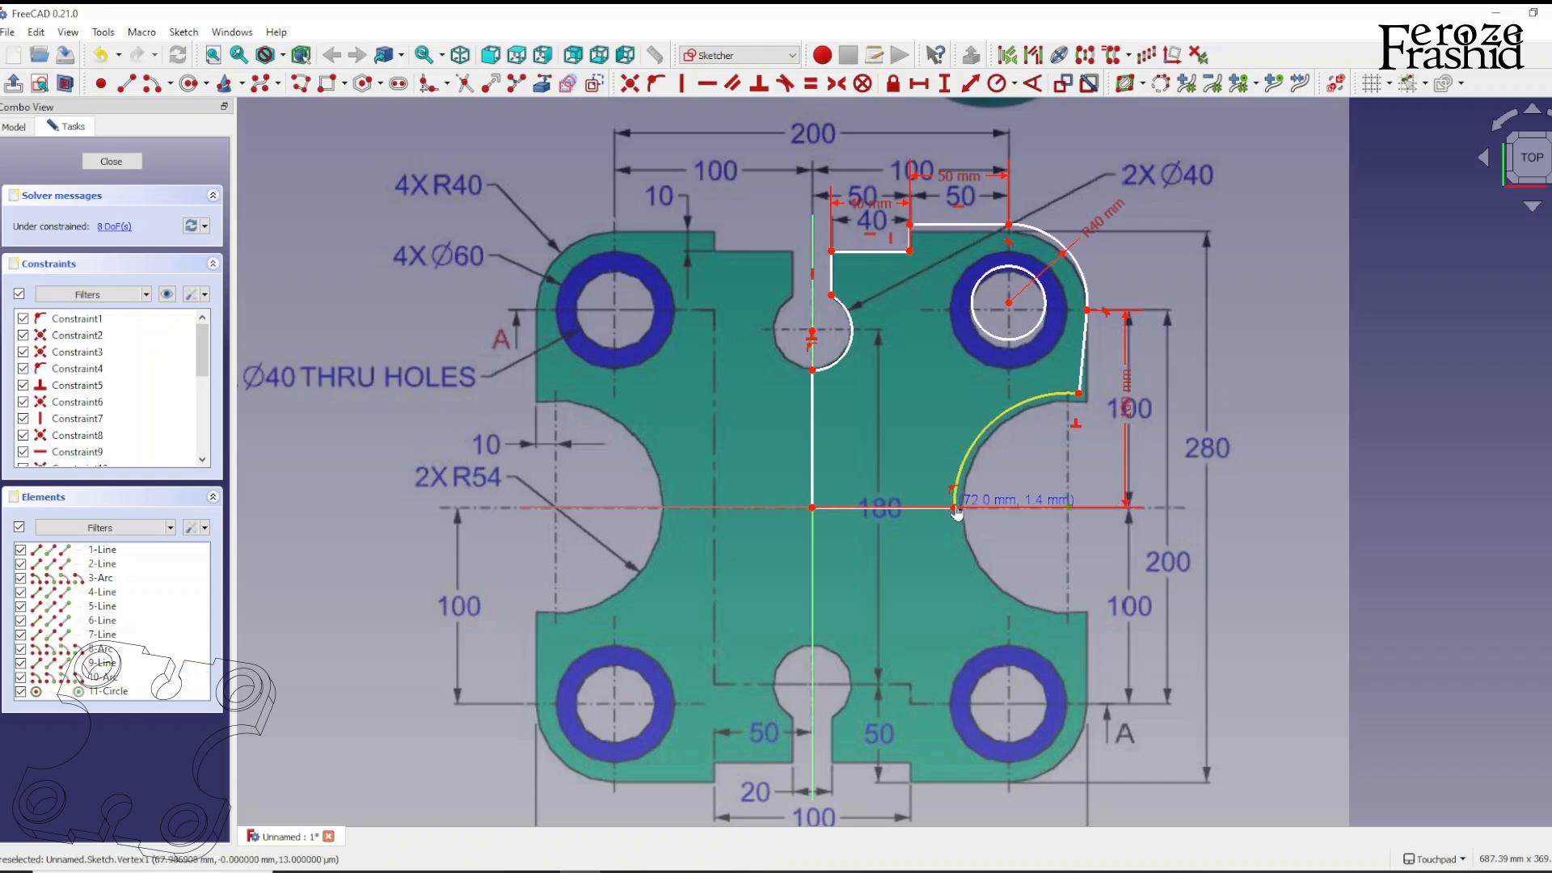
left_click_drag(955, 510, 1078, 401)
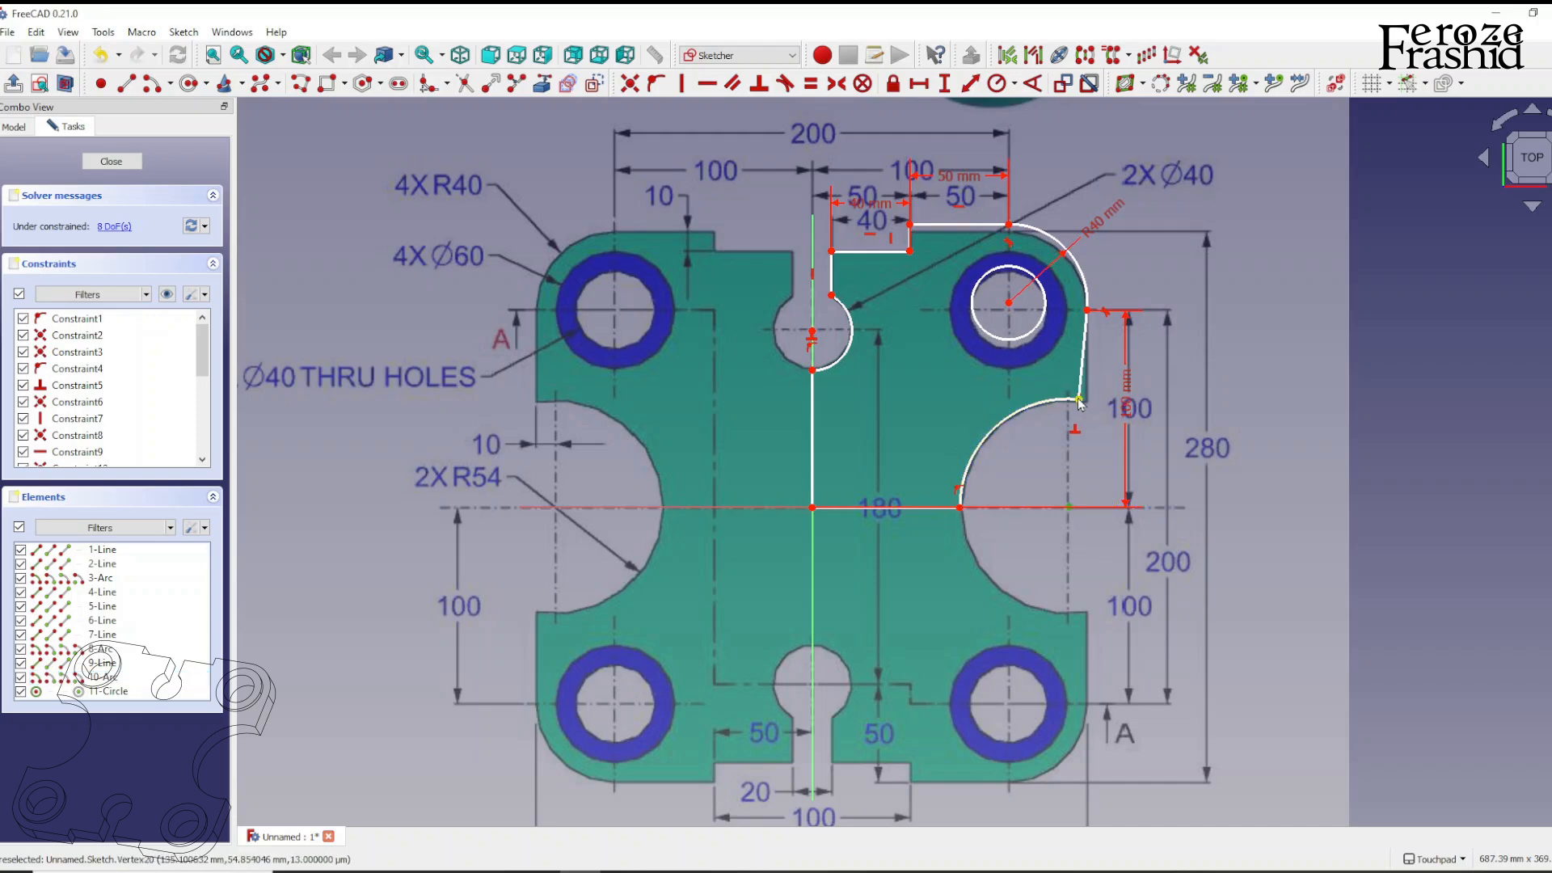
left_click(103, 663)
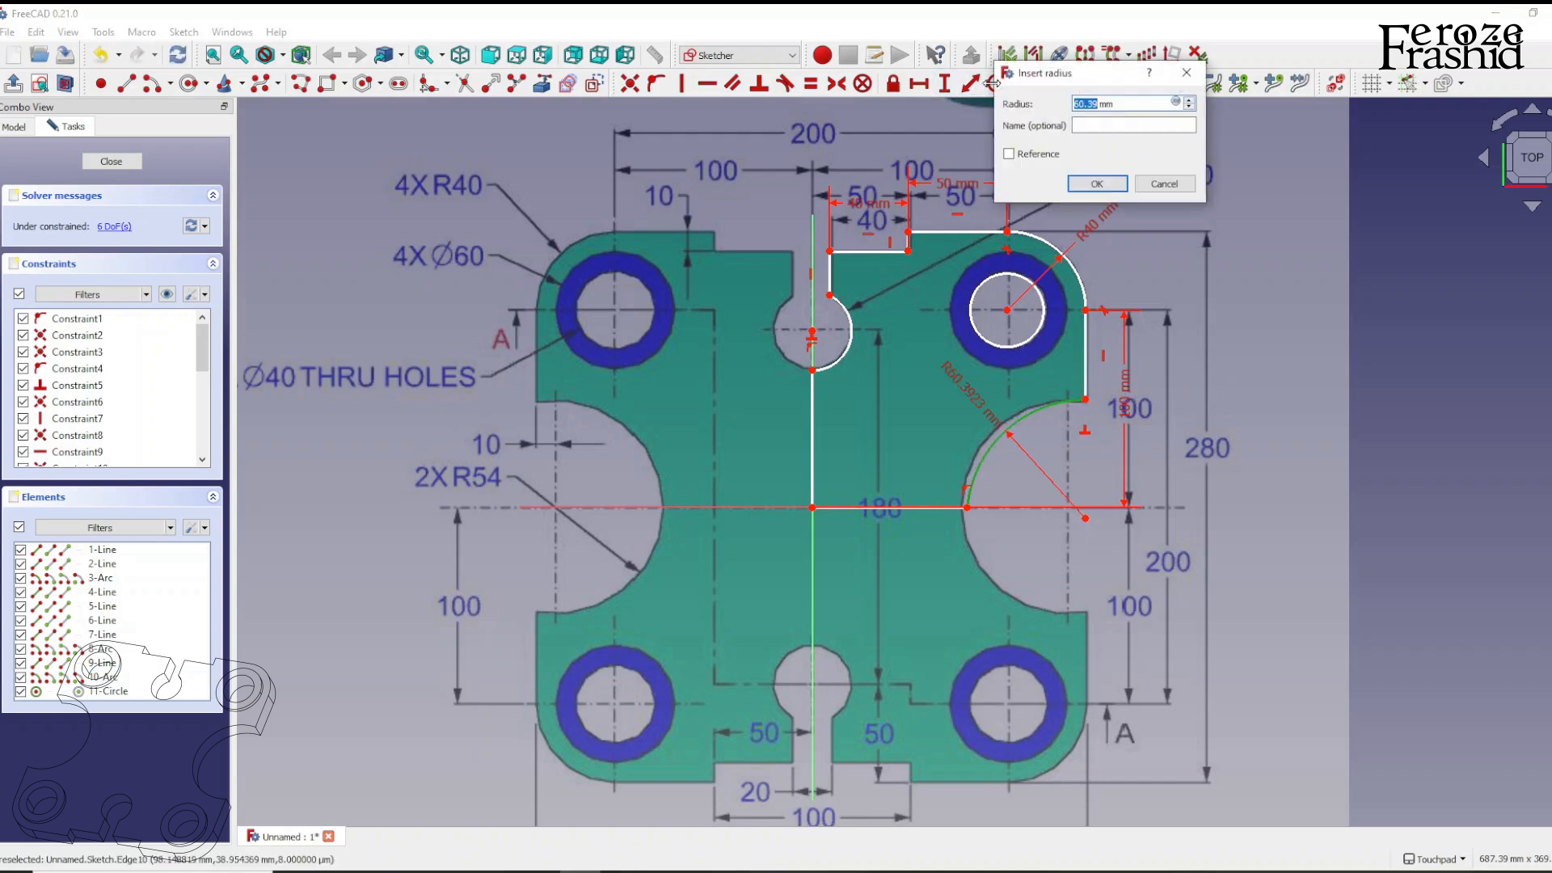
left_click(1096, 182)
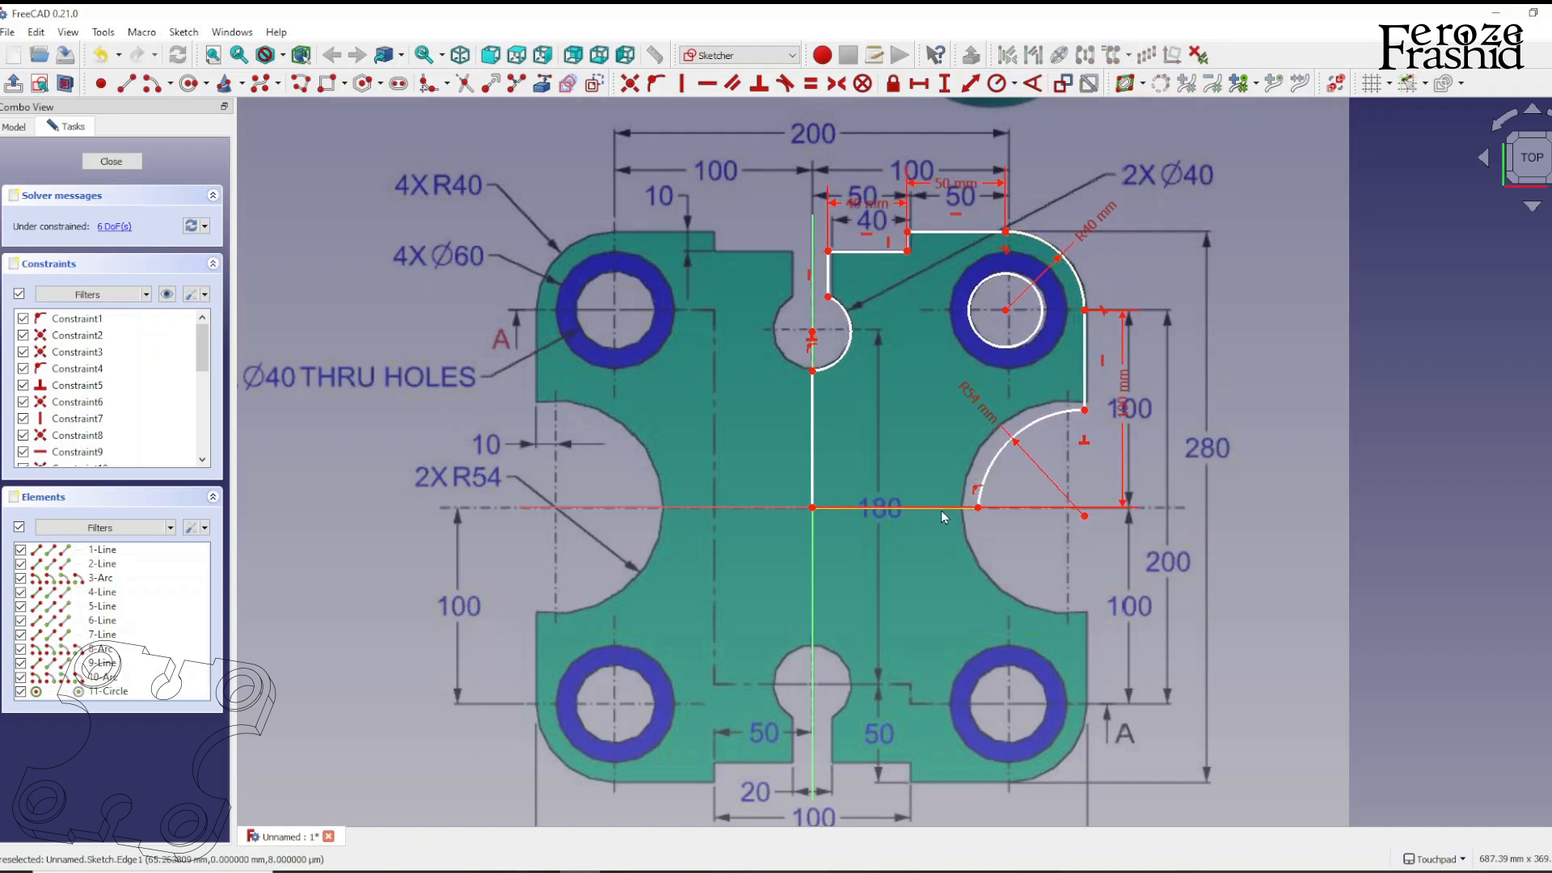
Join the arc end to the right edge and set its centre 140 mm from the vertical axis
scroll("down", 3)
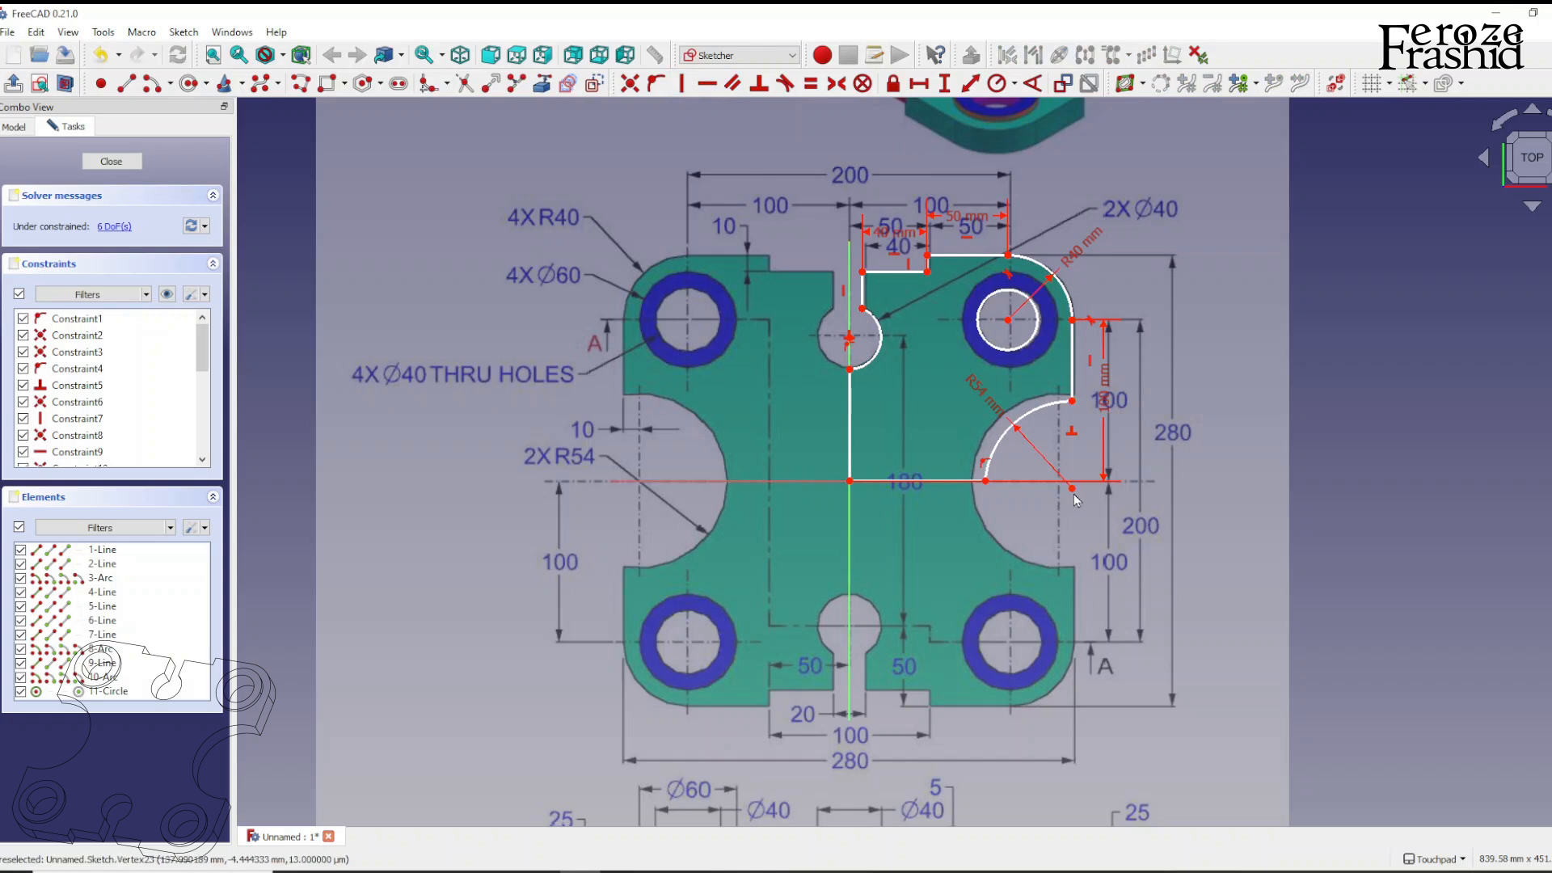
left_click(99, 677)
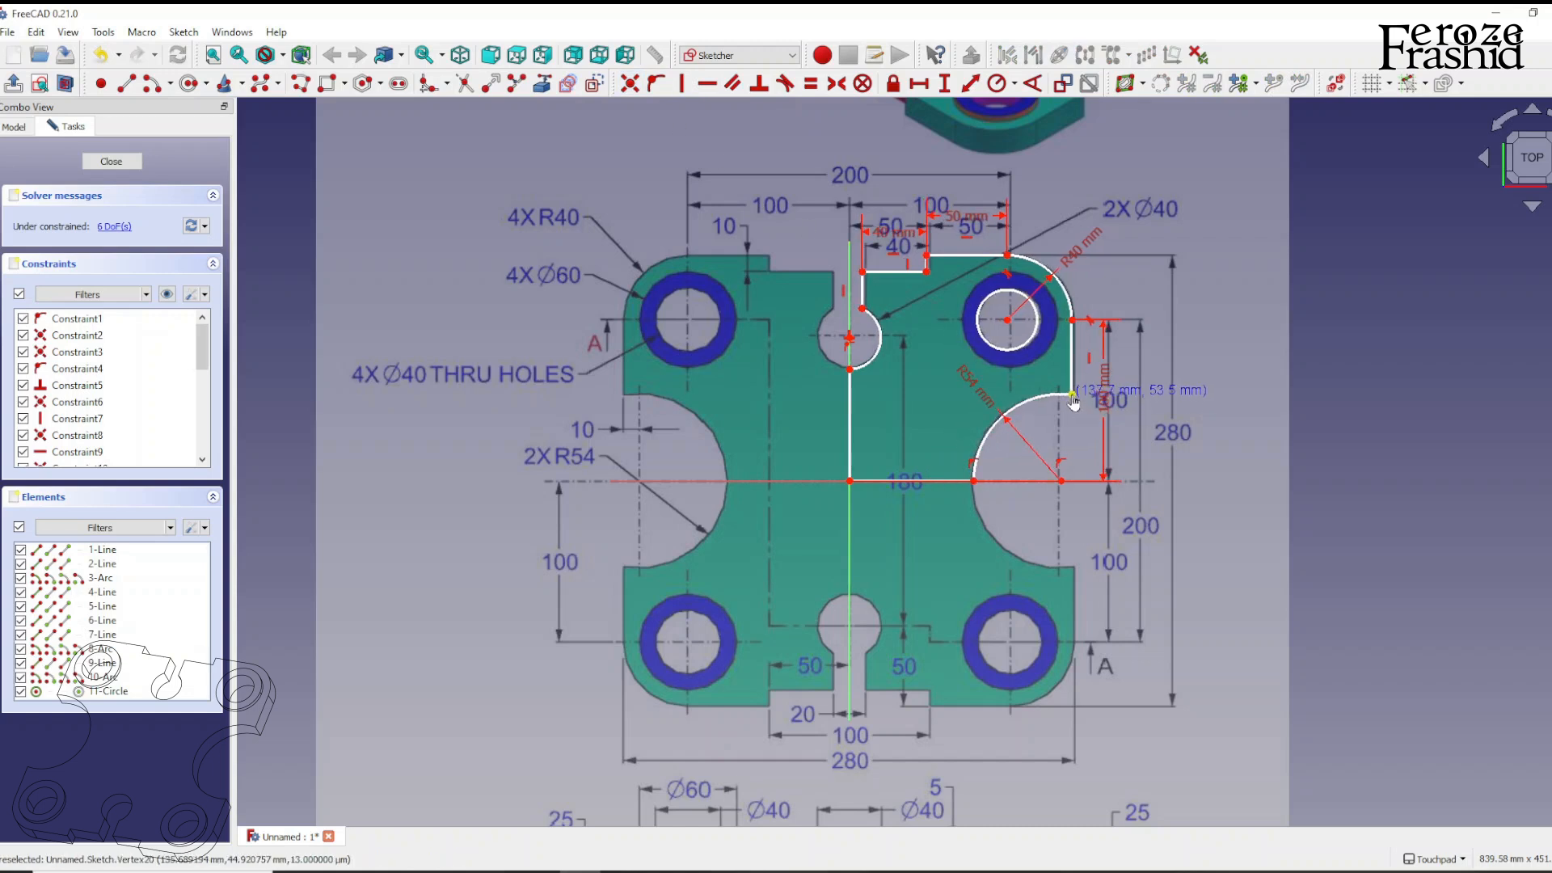
mouse_move(1036, 425)
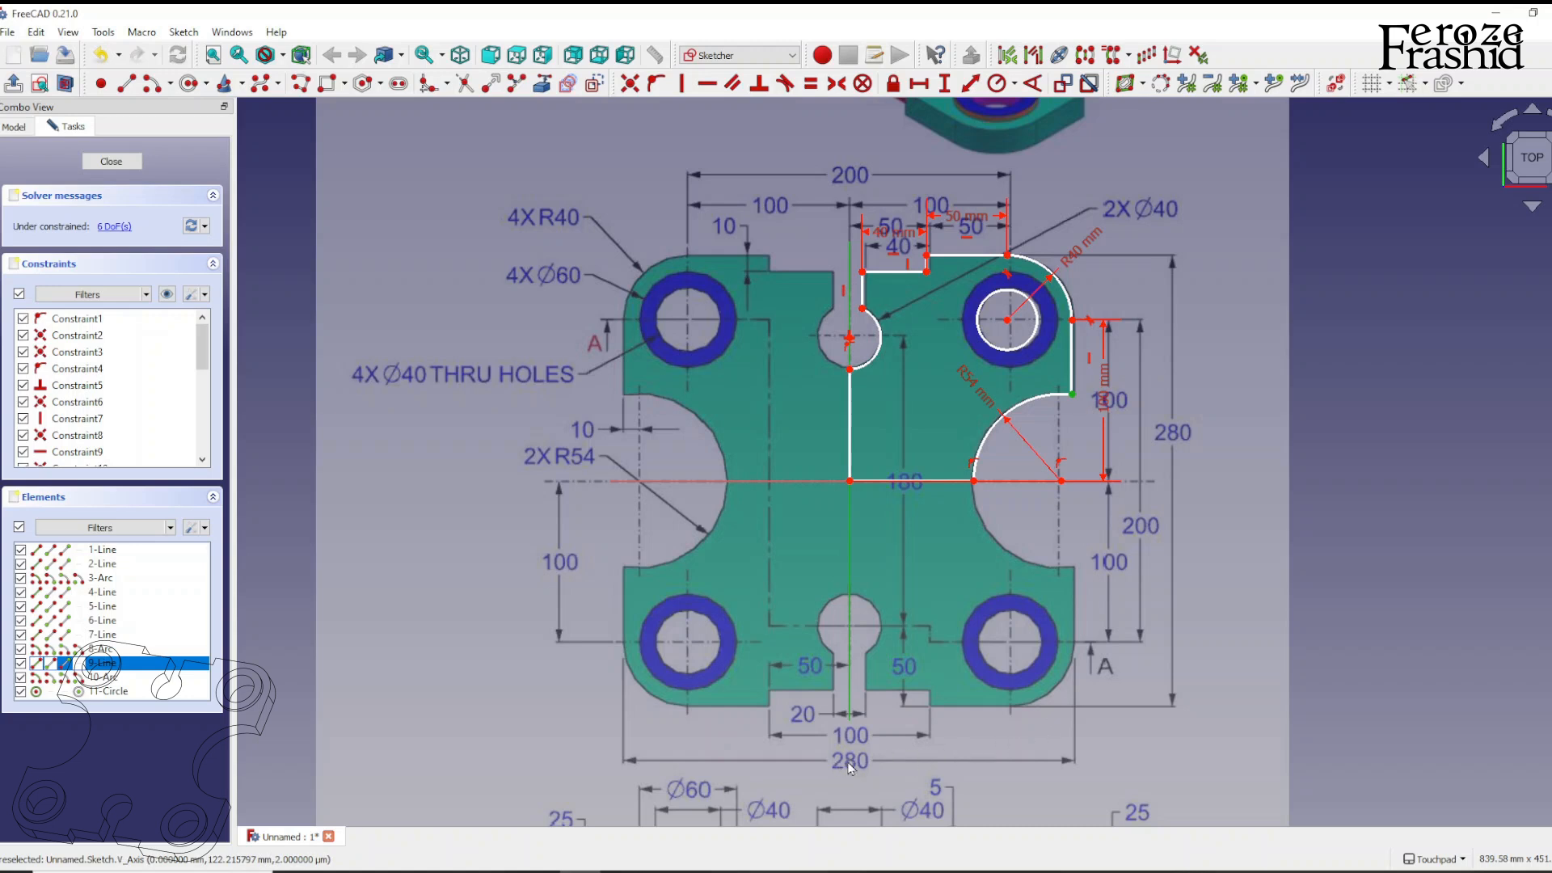
mouse_move(945, 83)
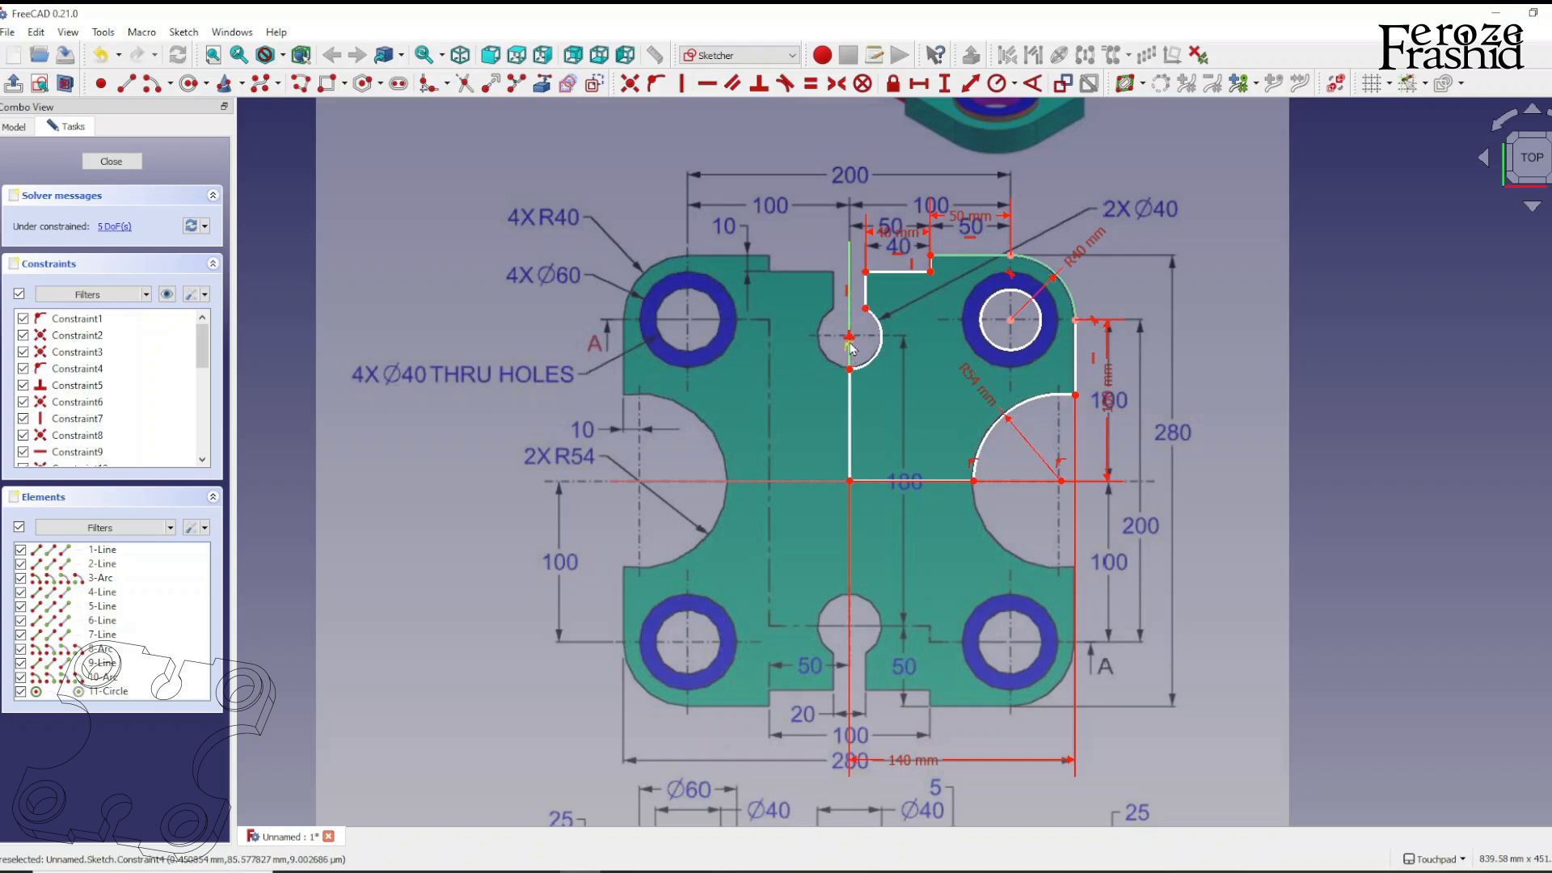
mouse_move(910, 304)
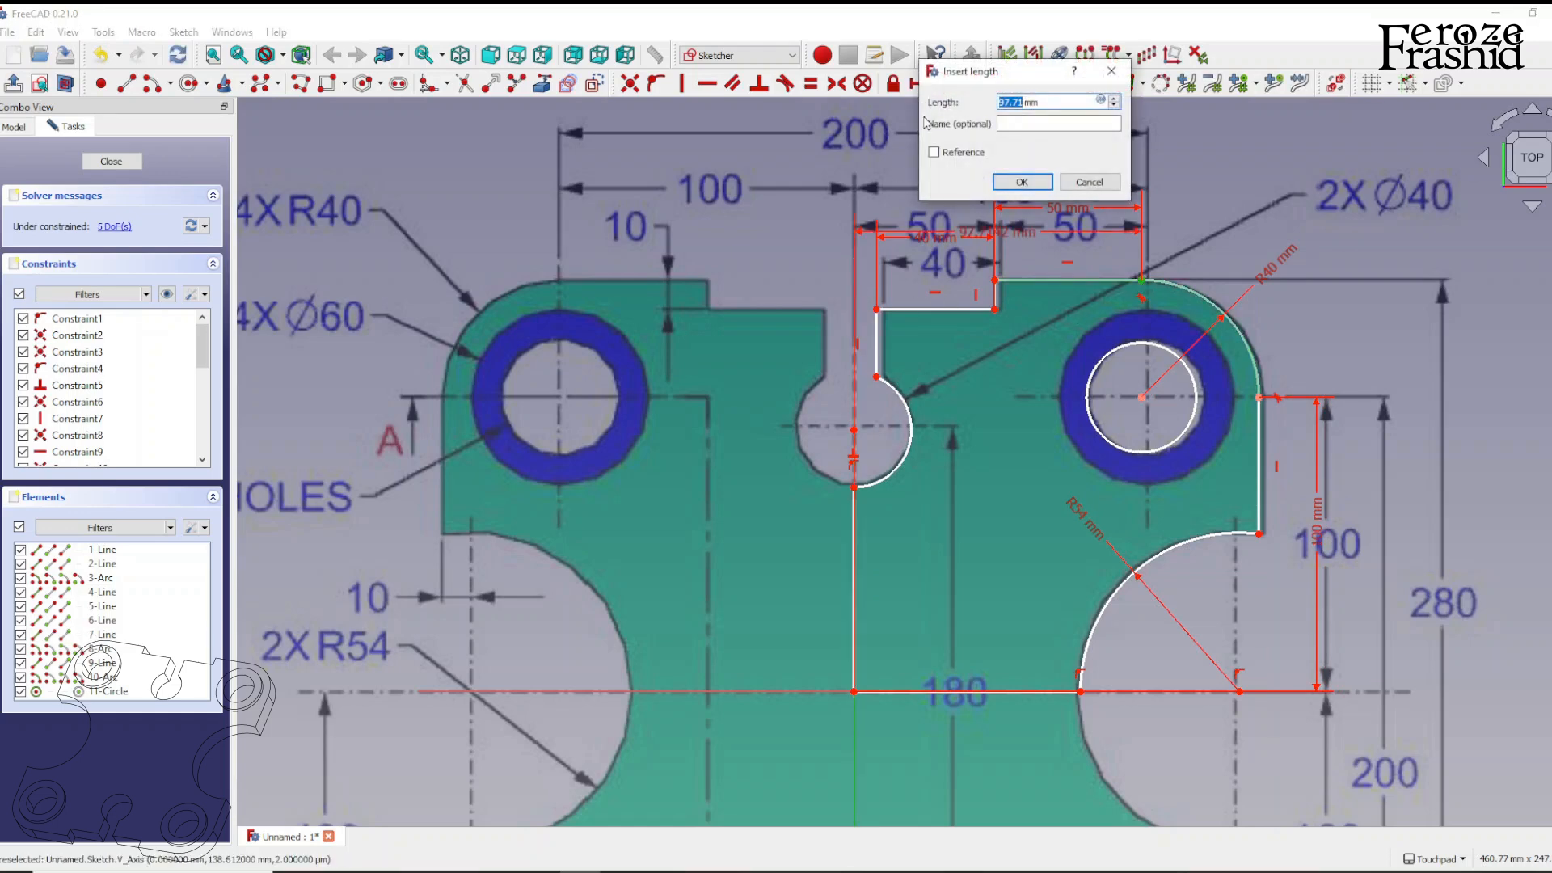
left_click(1020, 183)
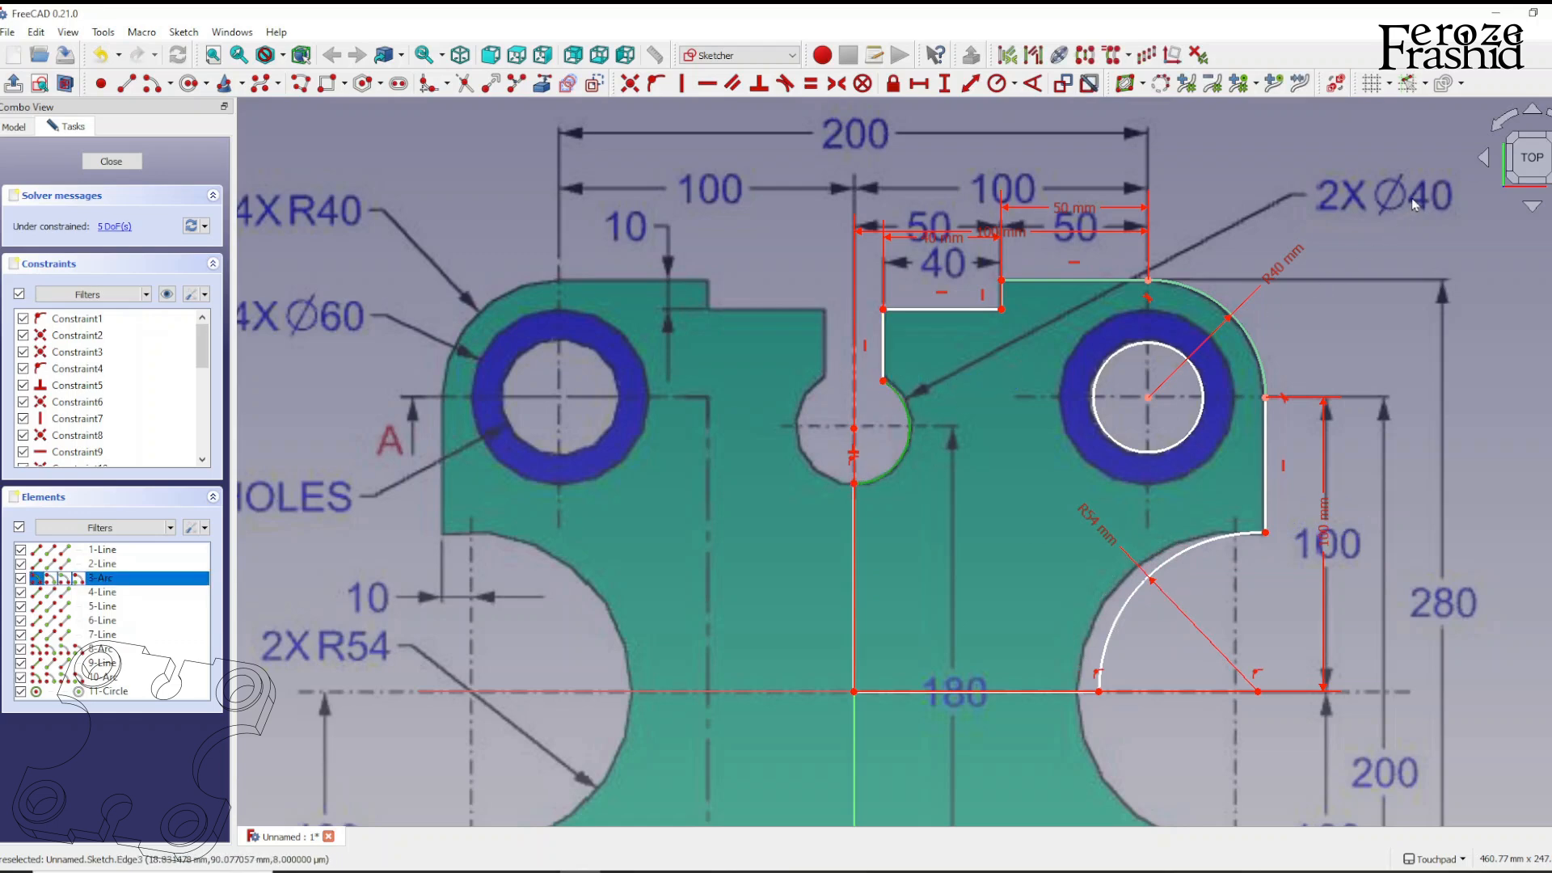
Constrain the notch arc to R20, its centre 90 mm up, and the top step 40 mm wide
left_click(1015, 86)
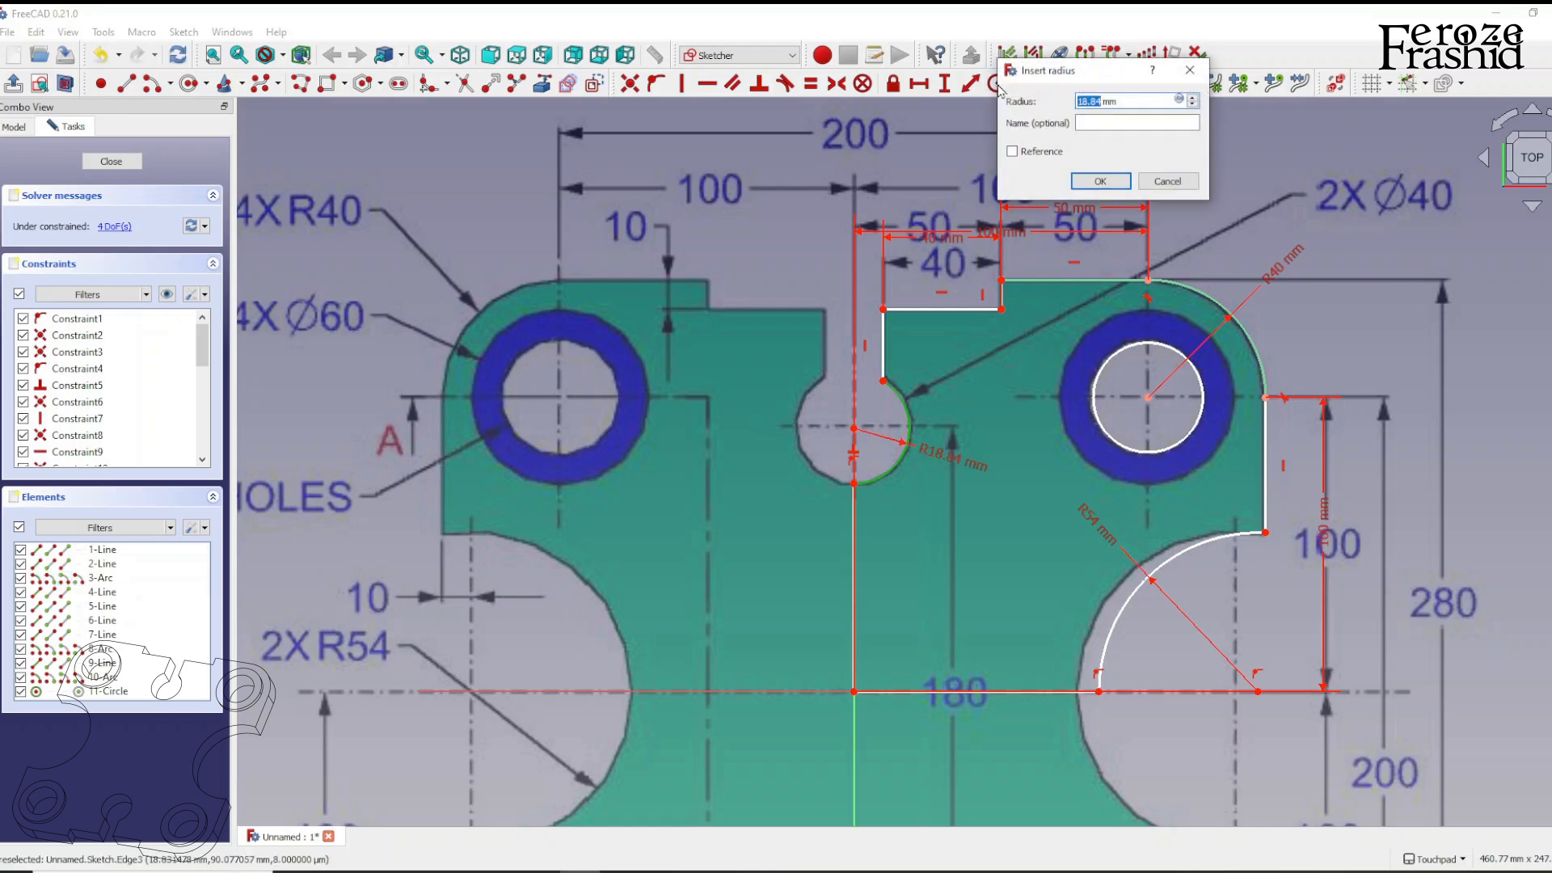
left_click(1099, 181)
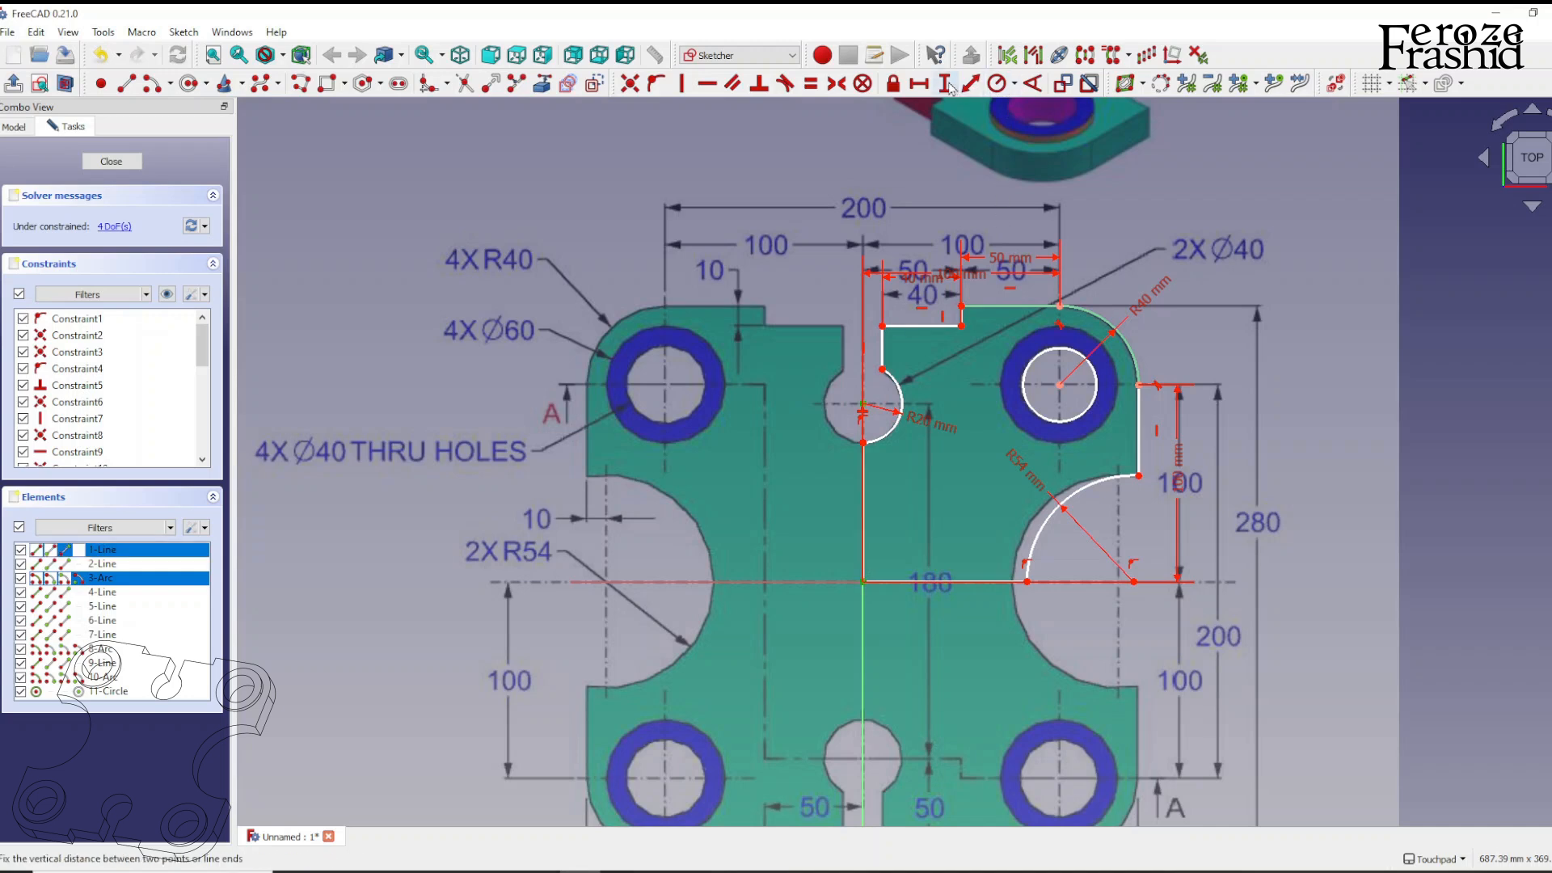
left_click(918, 83)
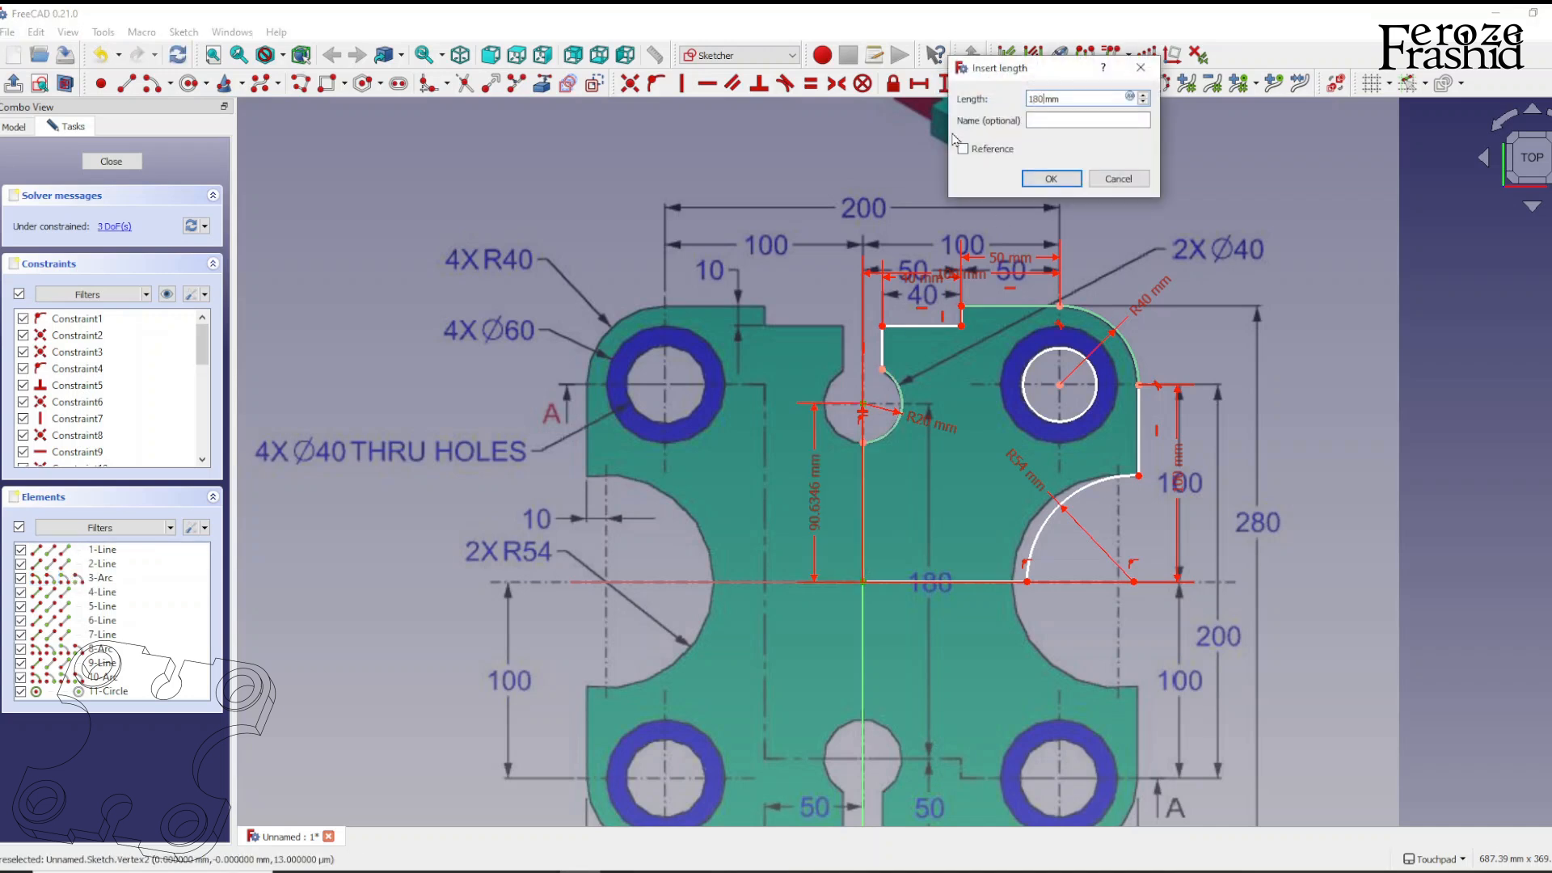
left_click(1051, 179)
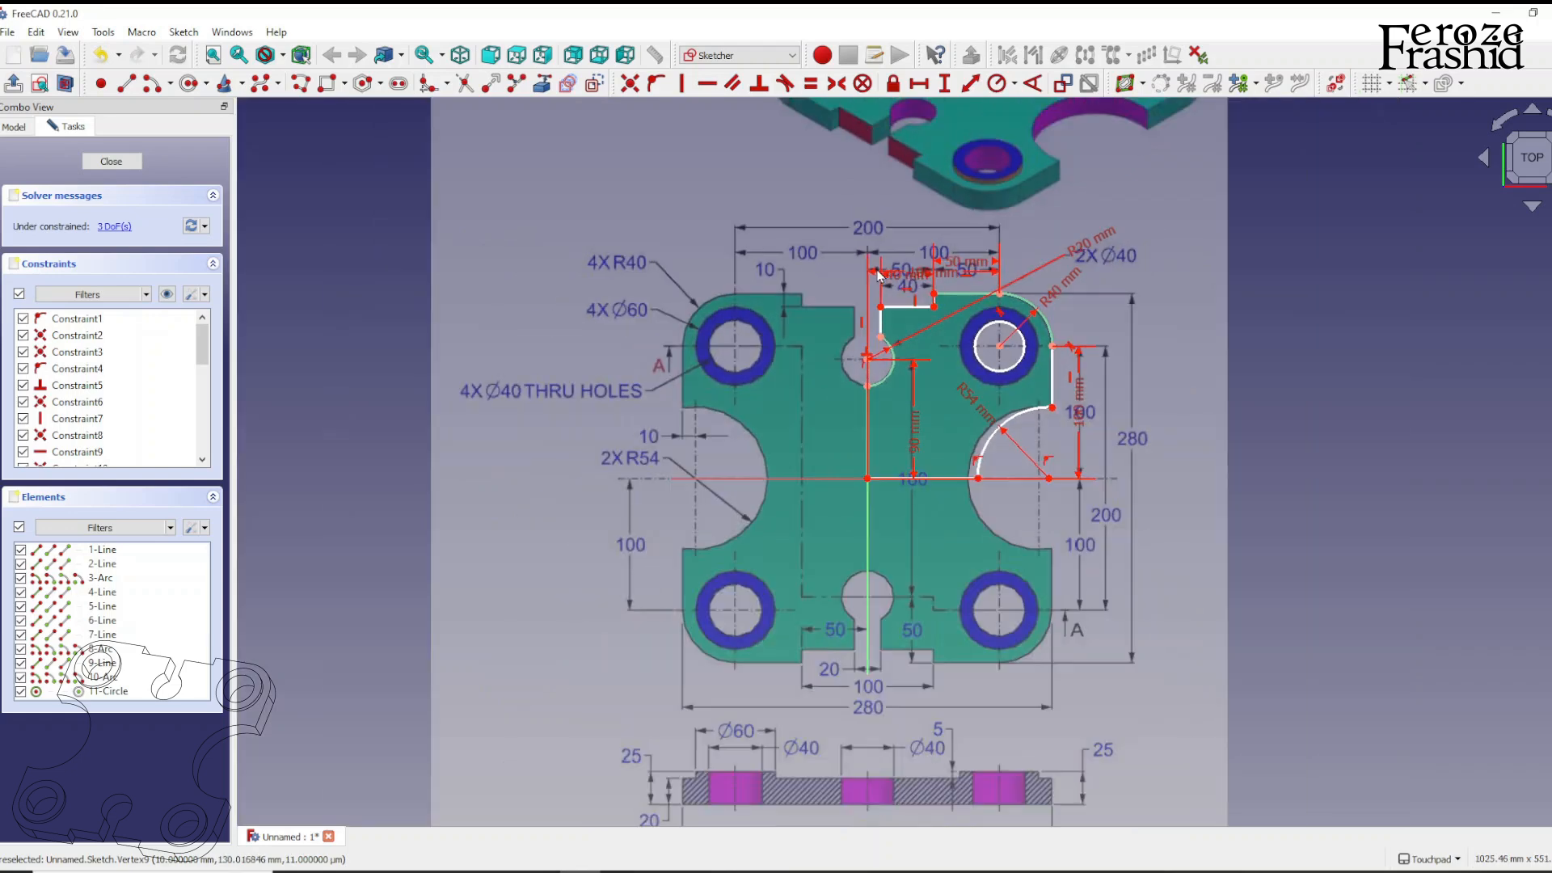
mouse_move(889, 656)
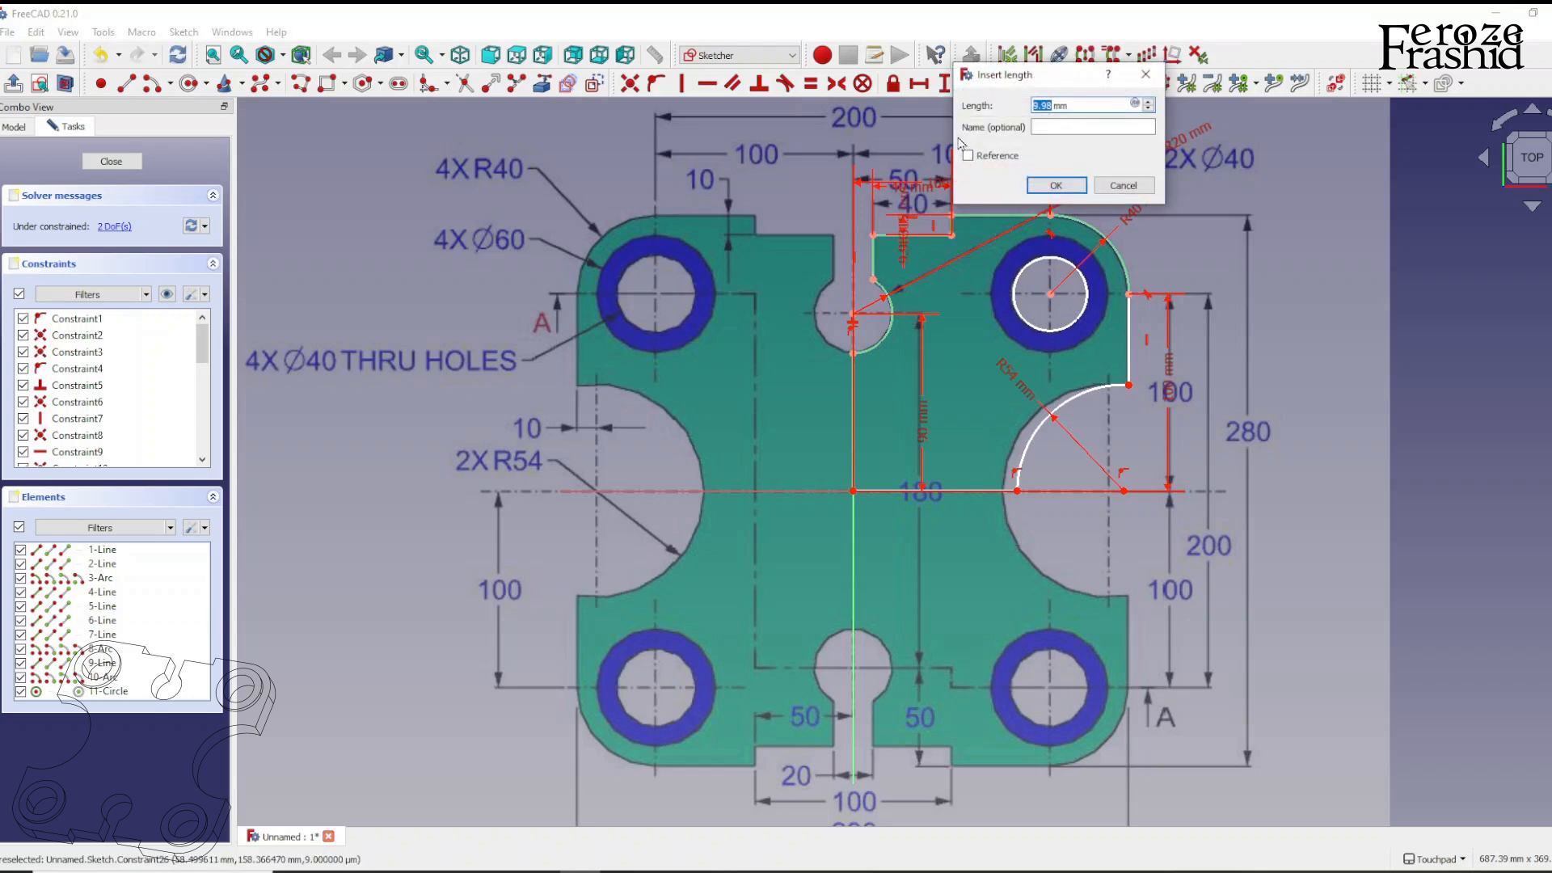
left_click(1054, 184)
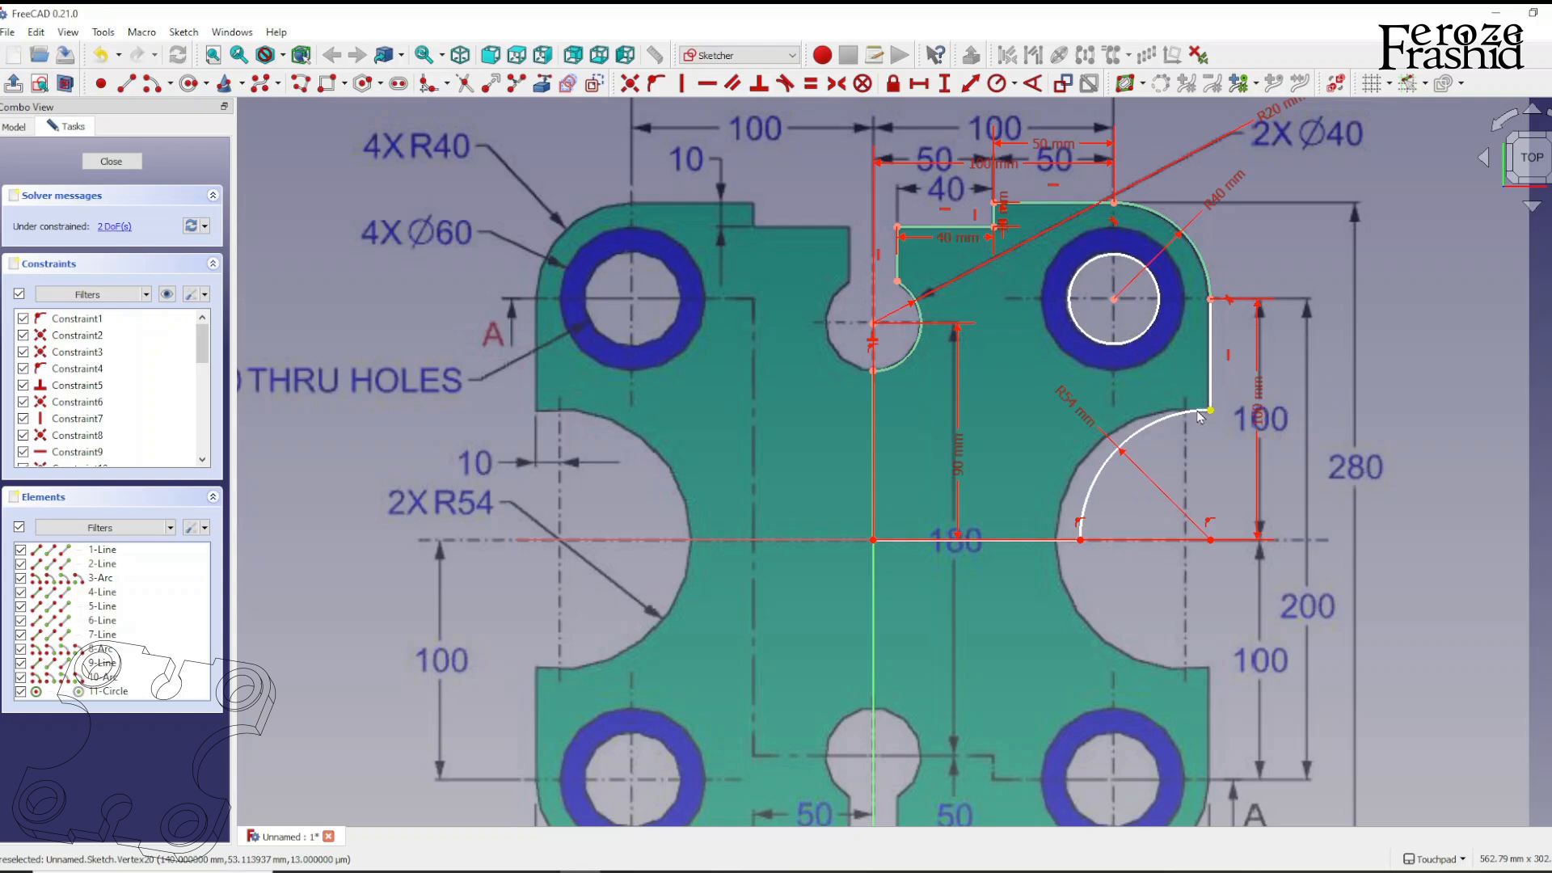
Add the 10 mm short edge and 20 mm hole radius constraints, then close the sketch
scroll("down", 3)
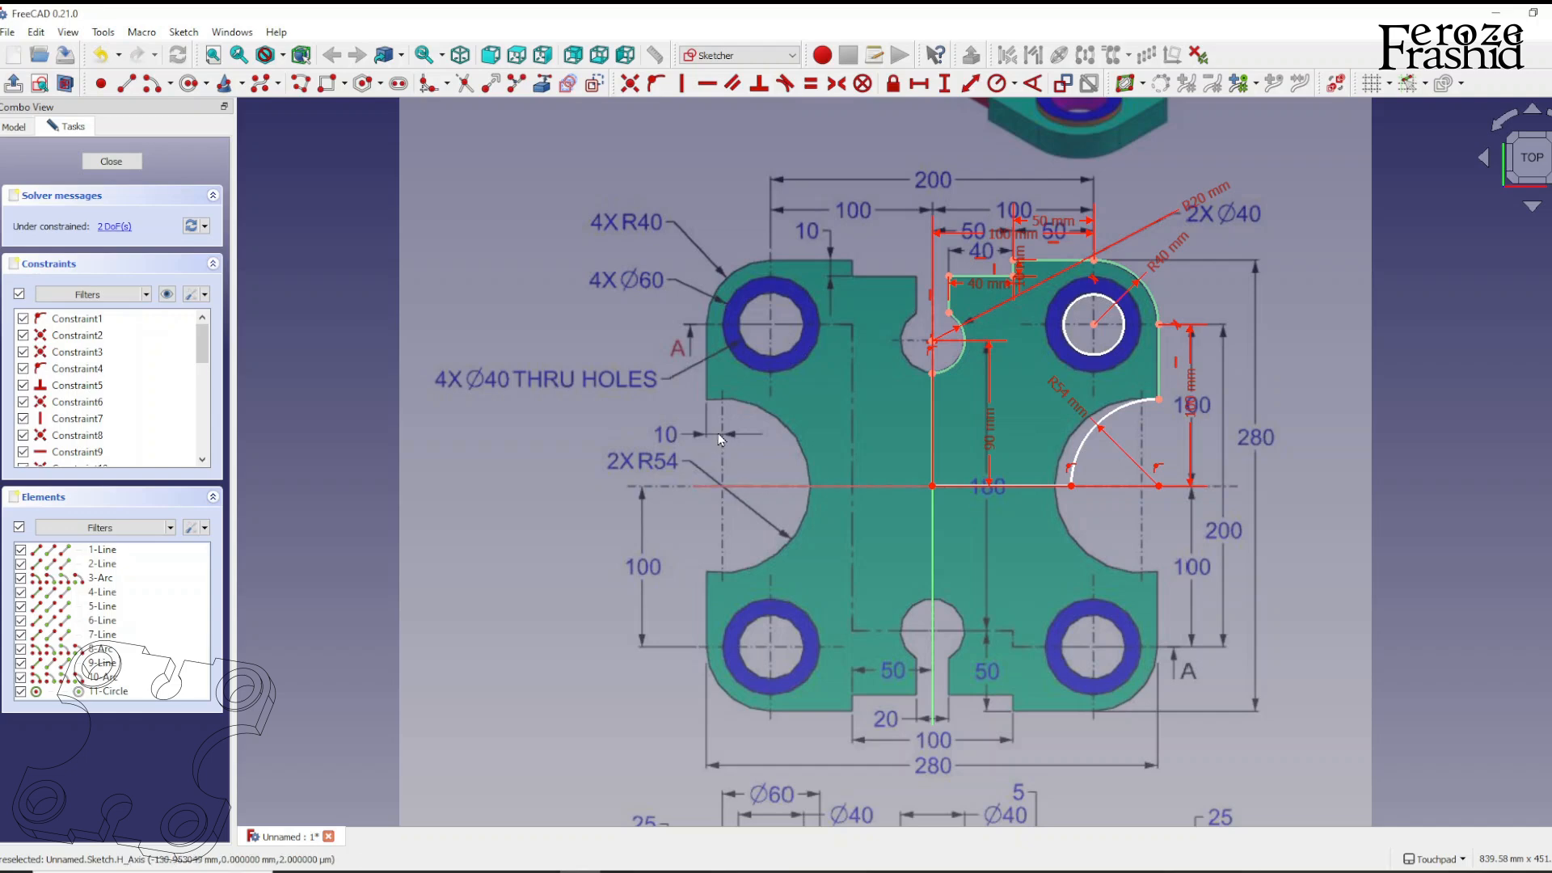
scroll("up", 3)
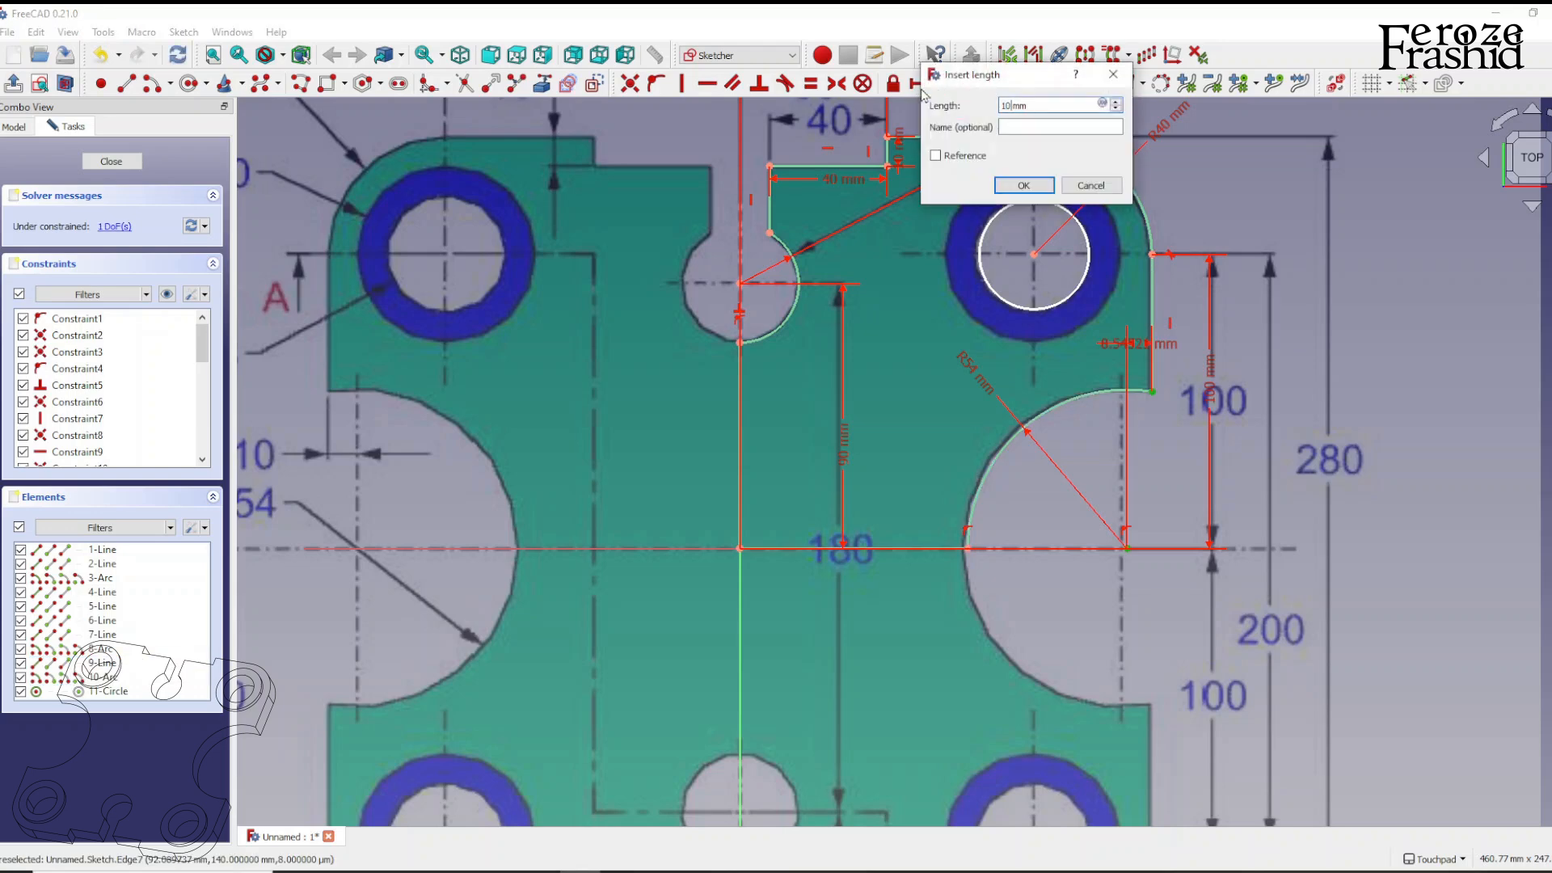
left_click(1023, 184)
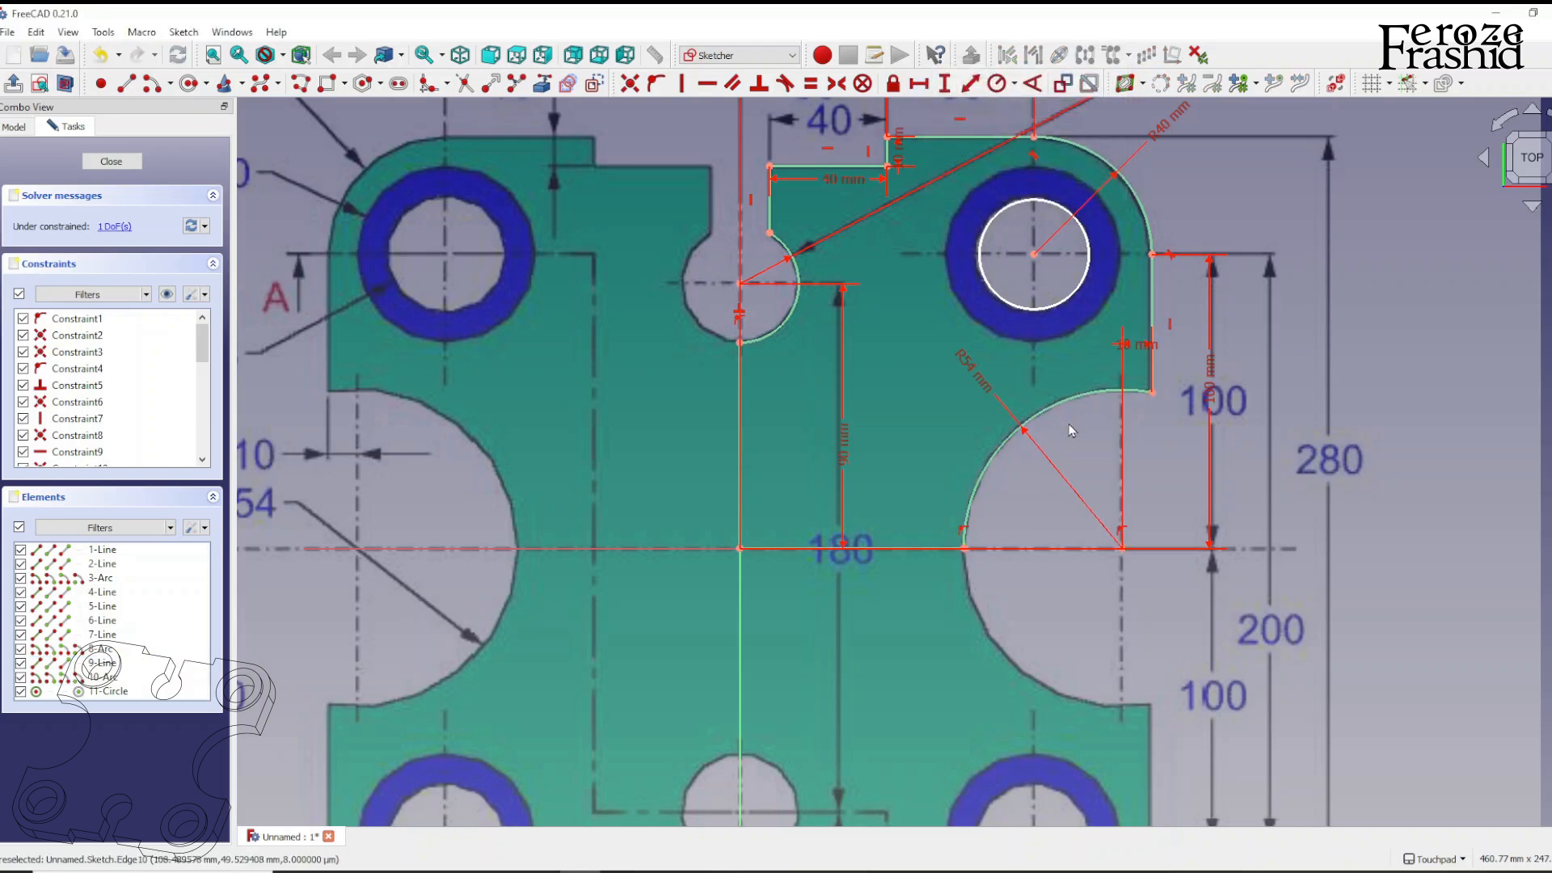
scroll("down", 3)
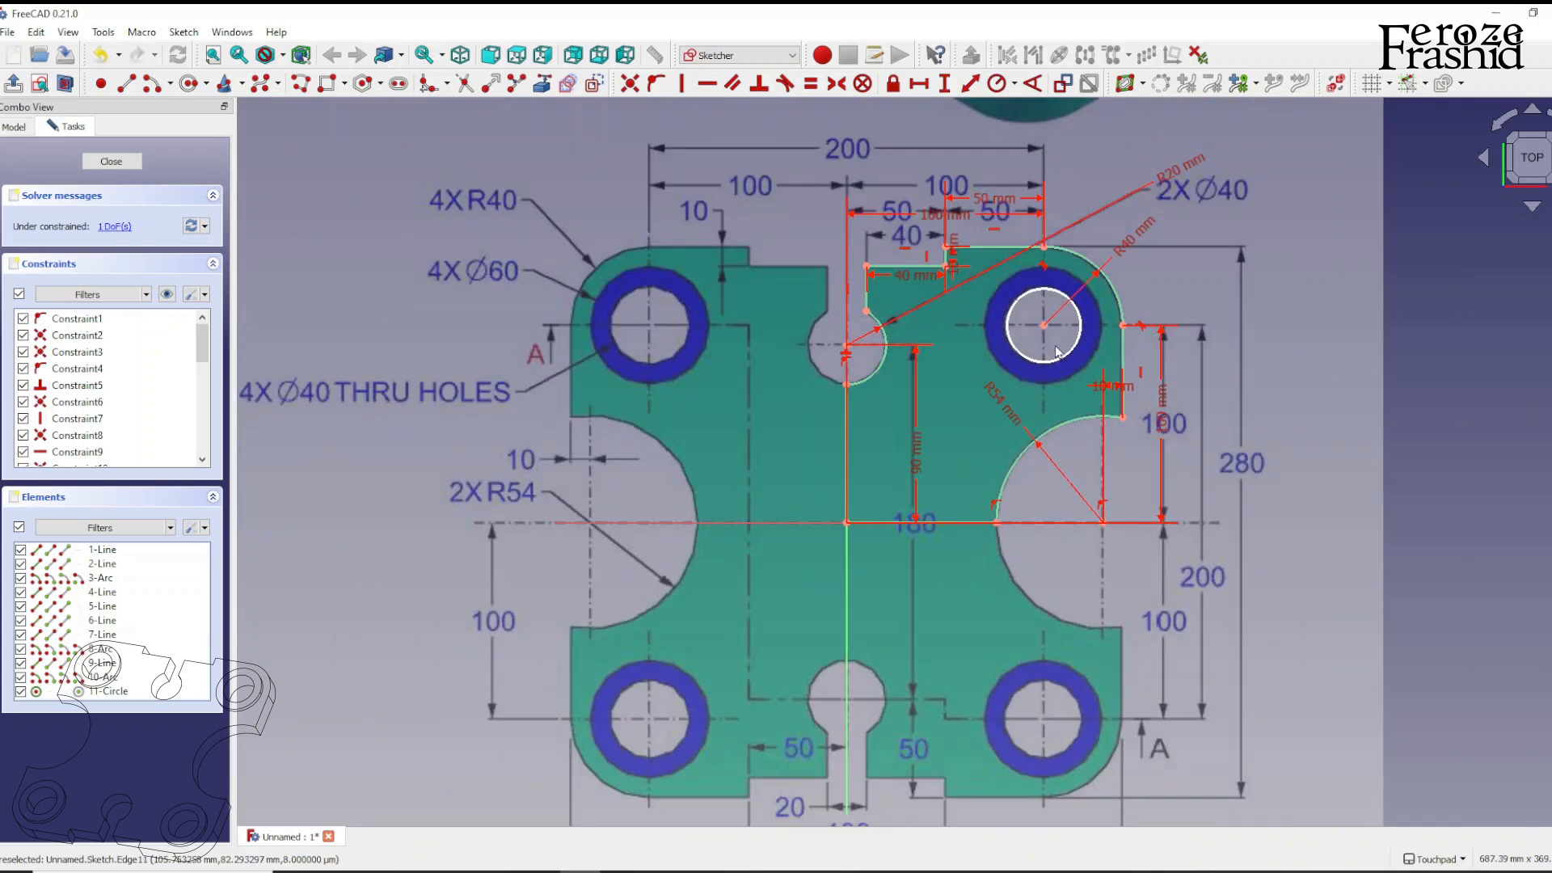
mouse_move(962, 467)
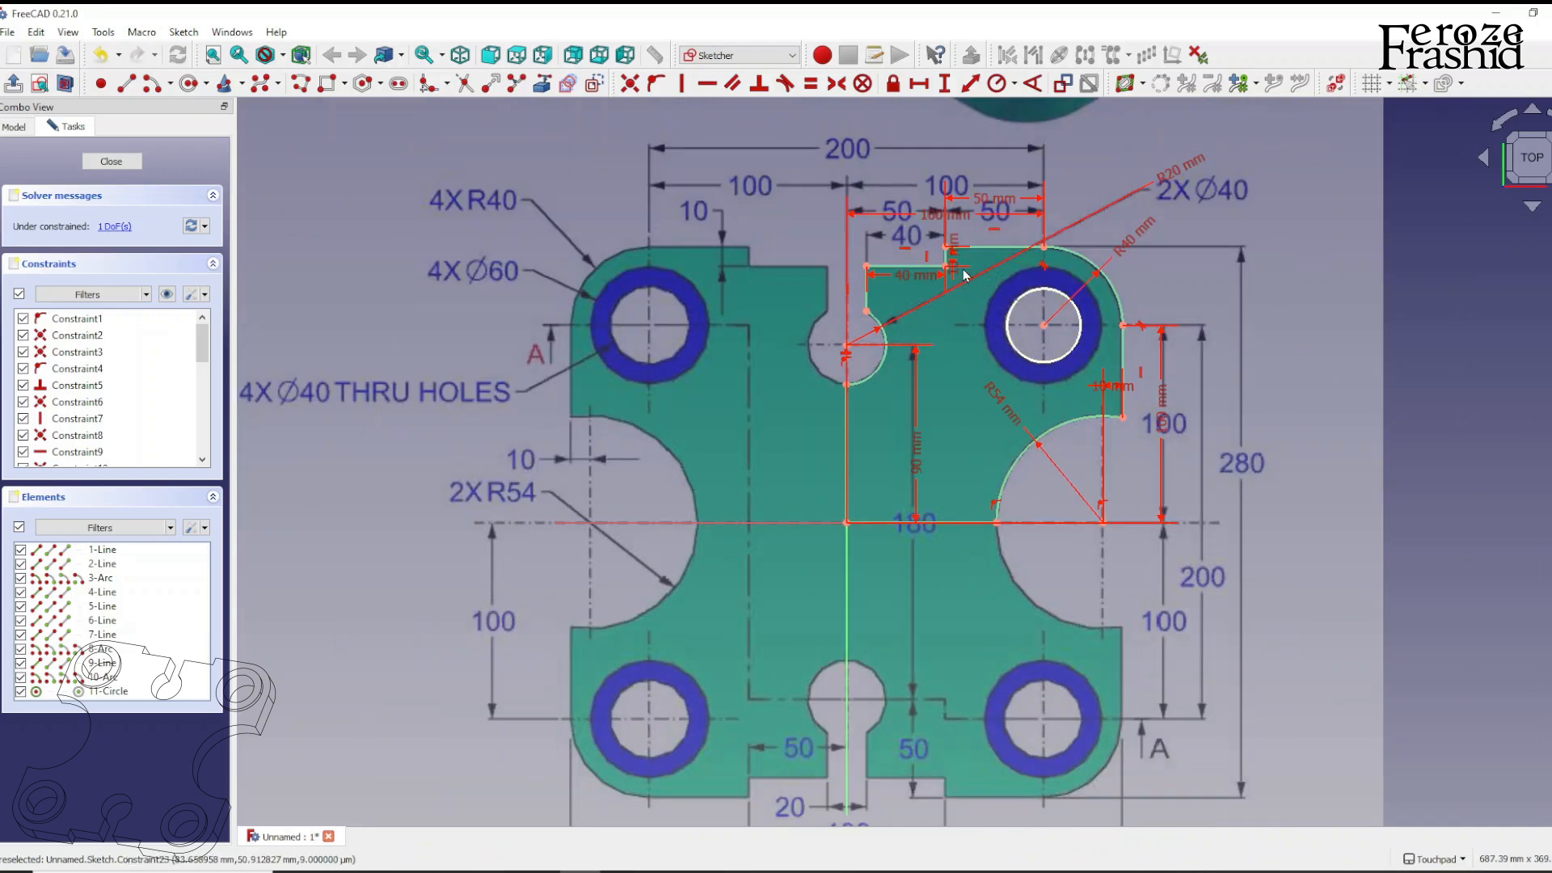
mouse_move(1037, 339)
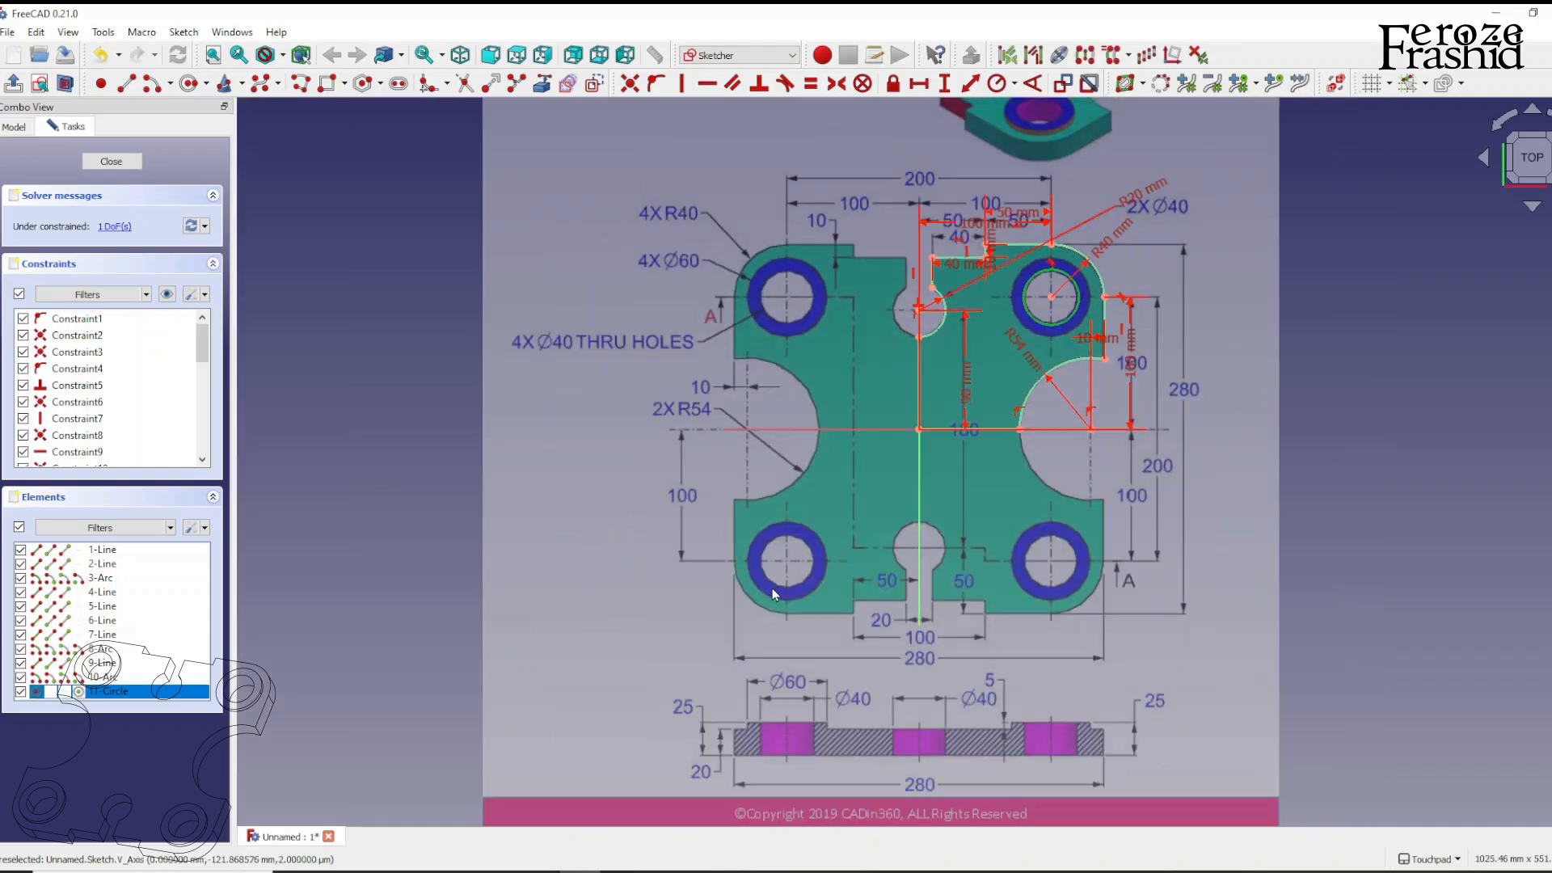
mouse_move(783, 341)
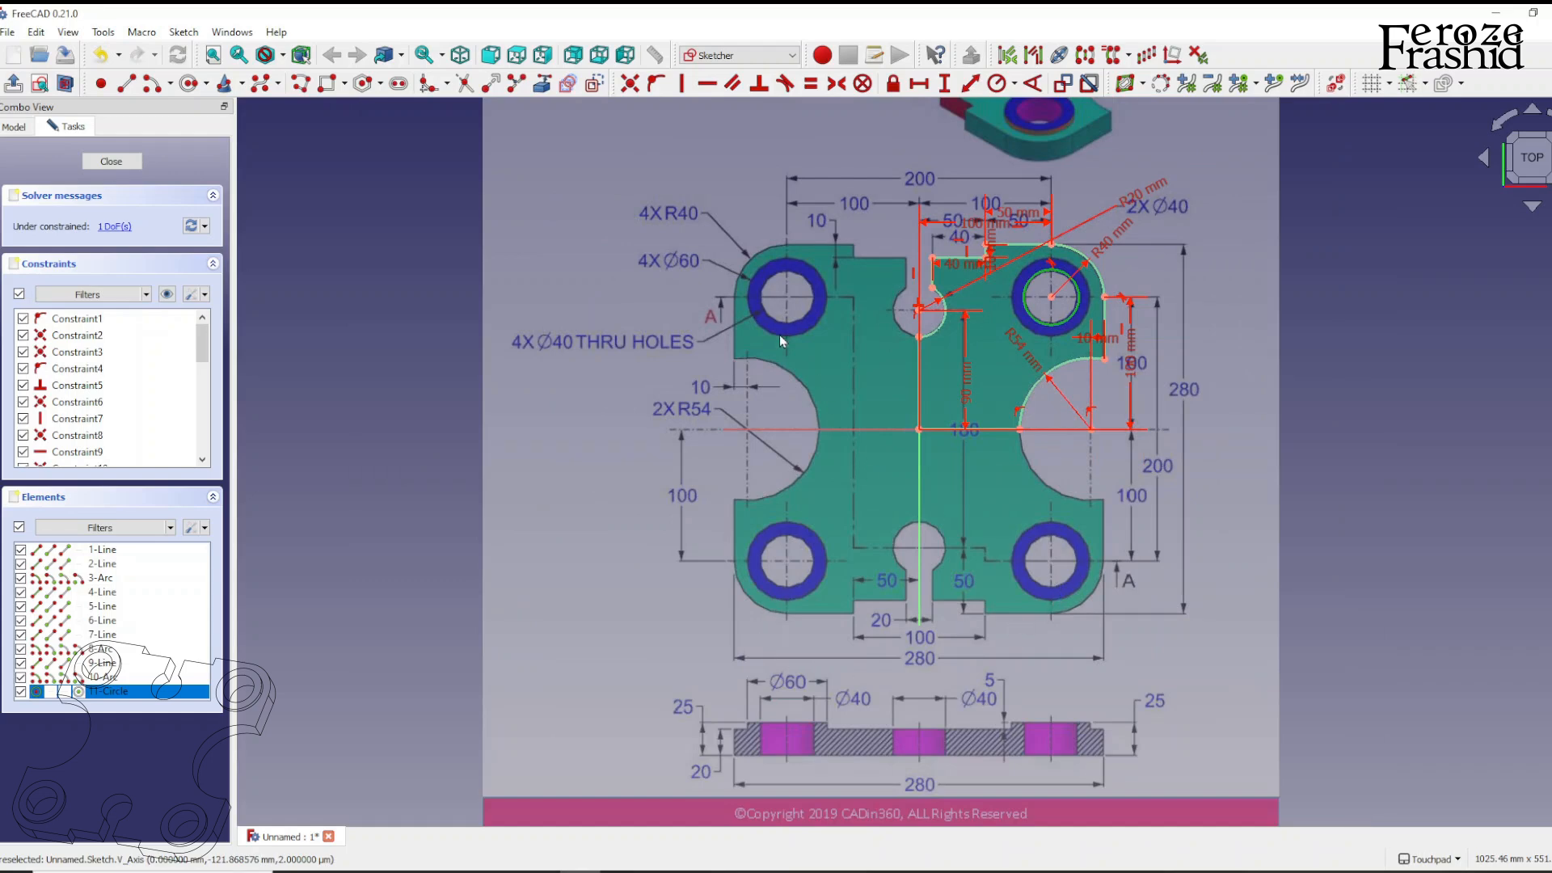
mouse_move(572, 350)
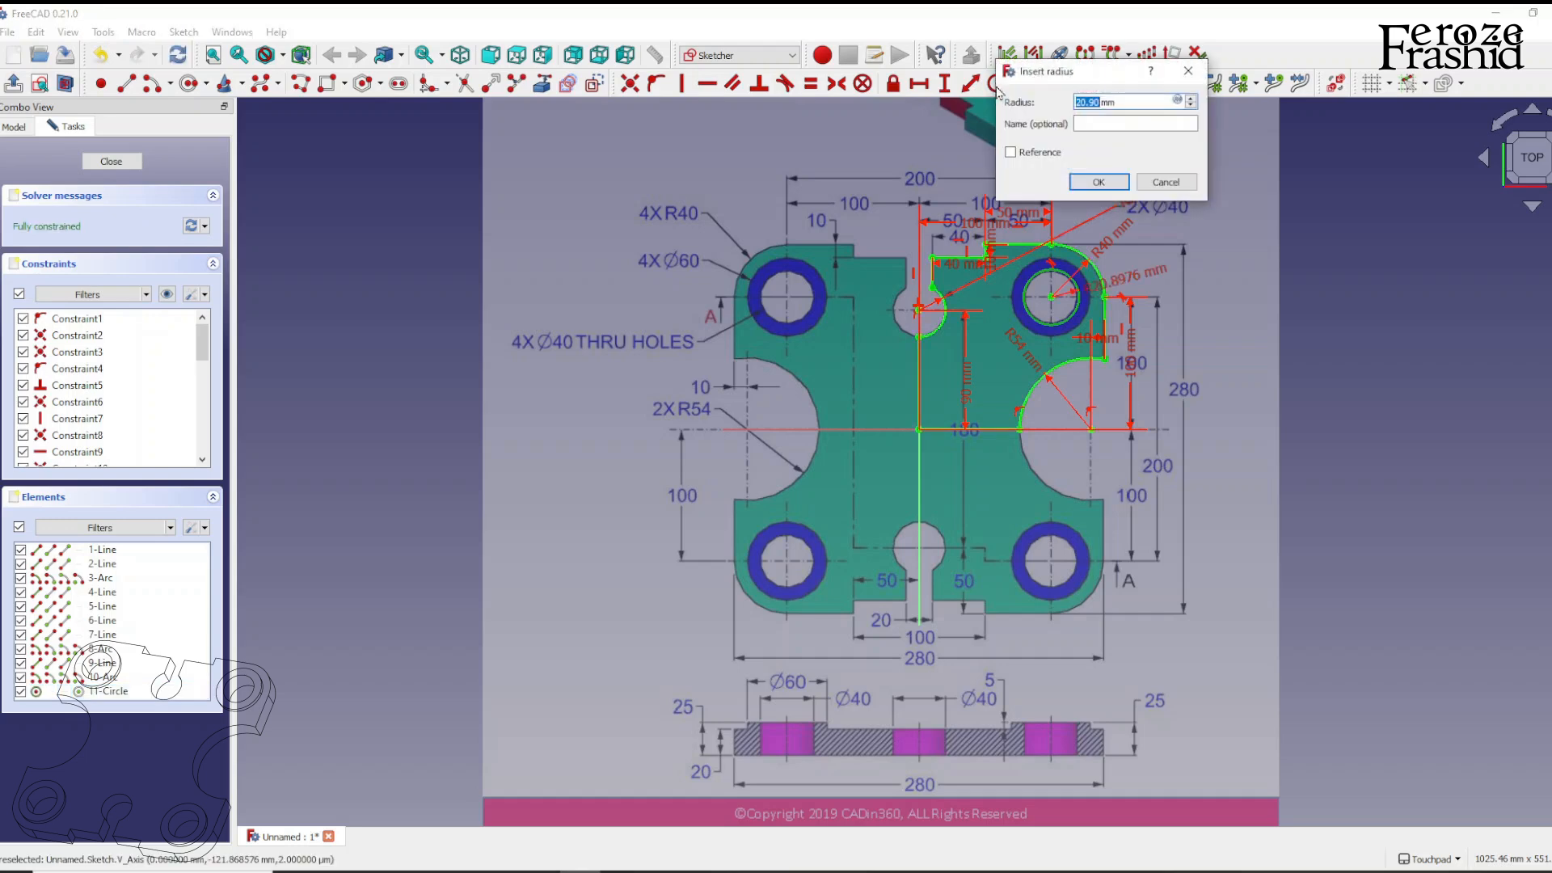
left_click(1096, 181)
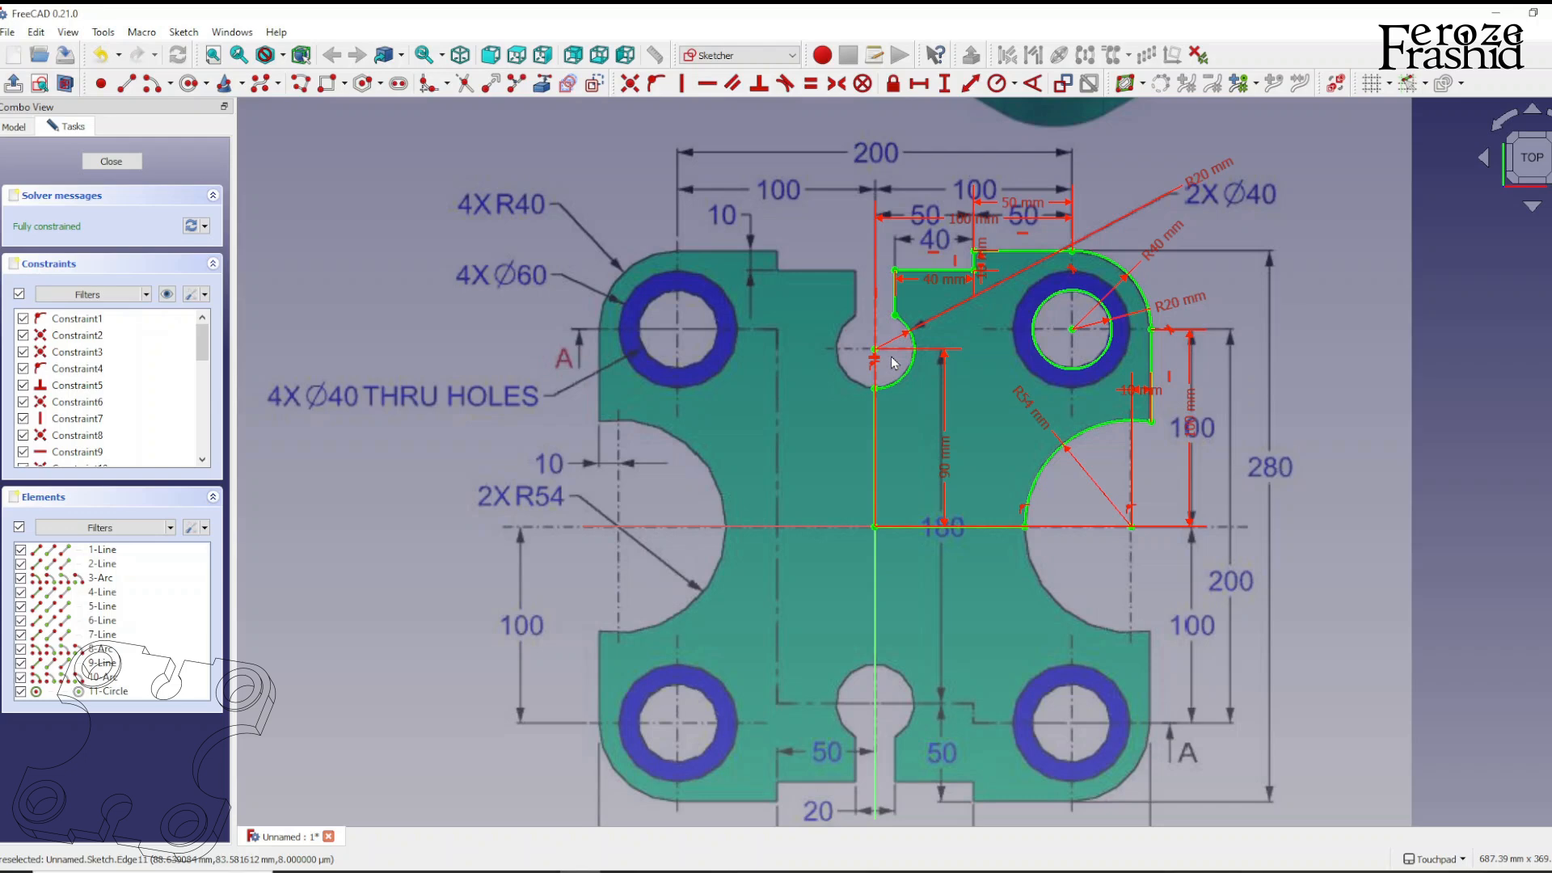
left_click(112, 160)
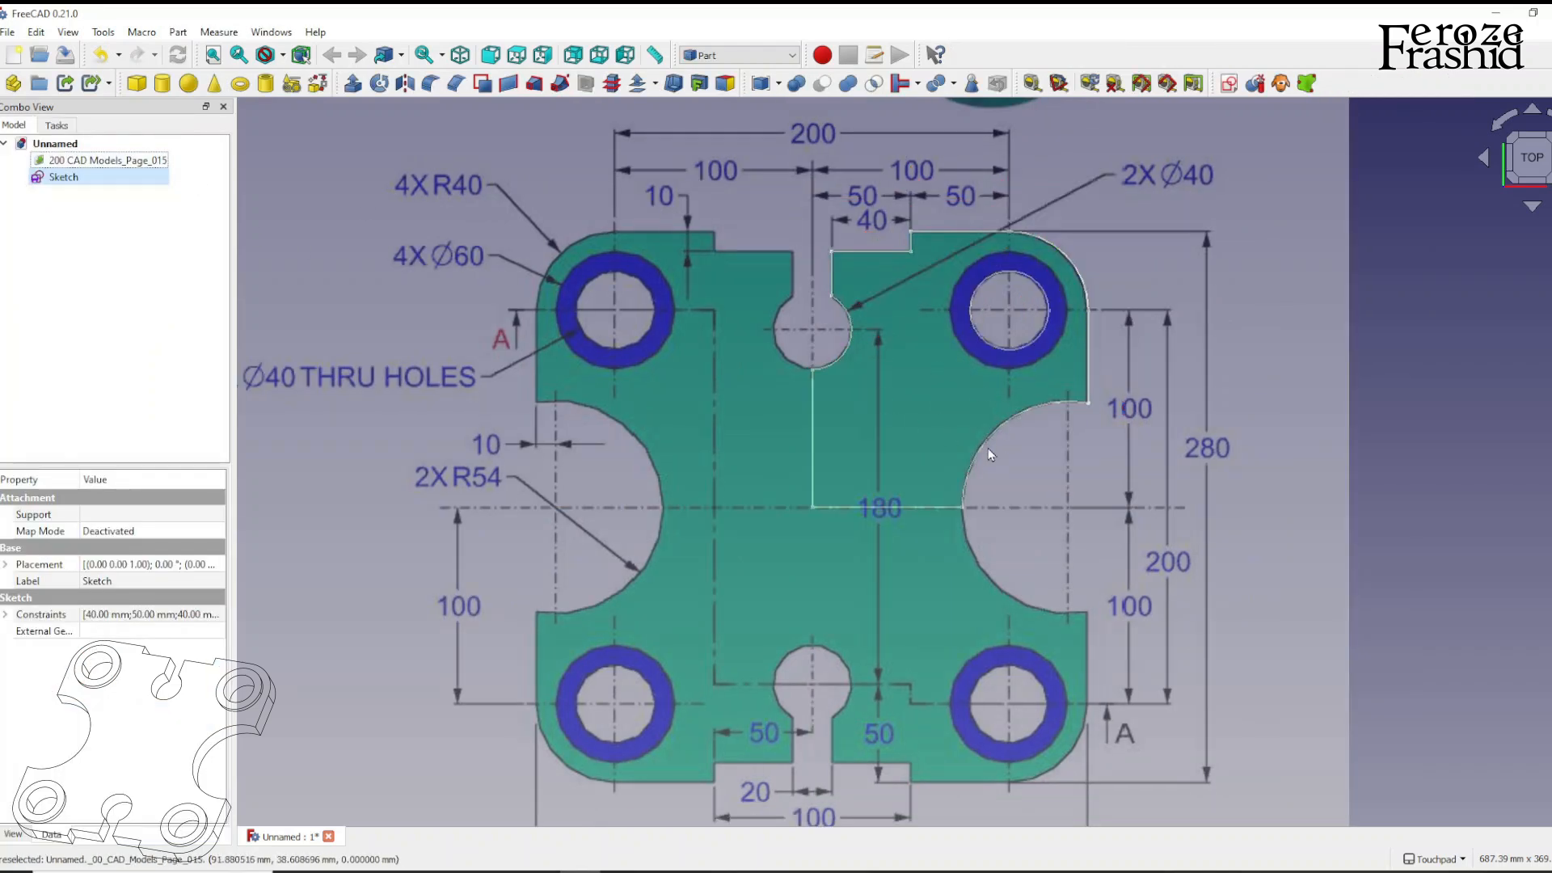
Rename the quarter sketch in the model tree to sks1/4
left_click(63, 176)
type("sks1/4")
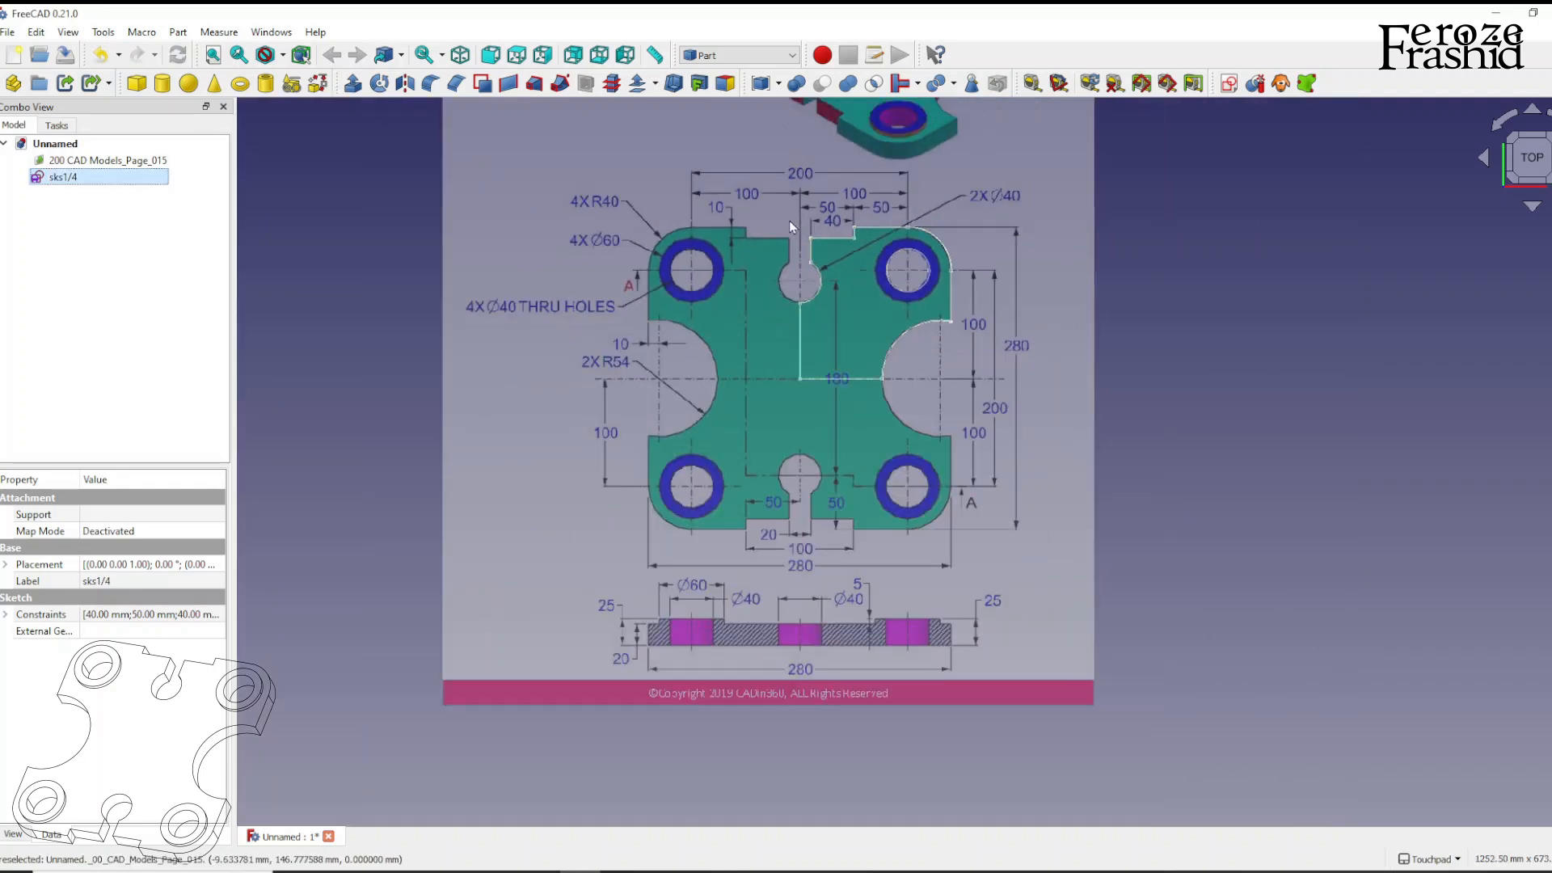
left_click(63, 177)
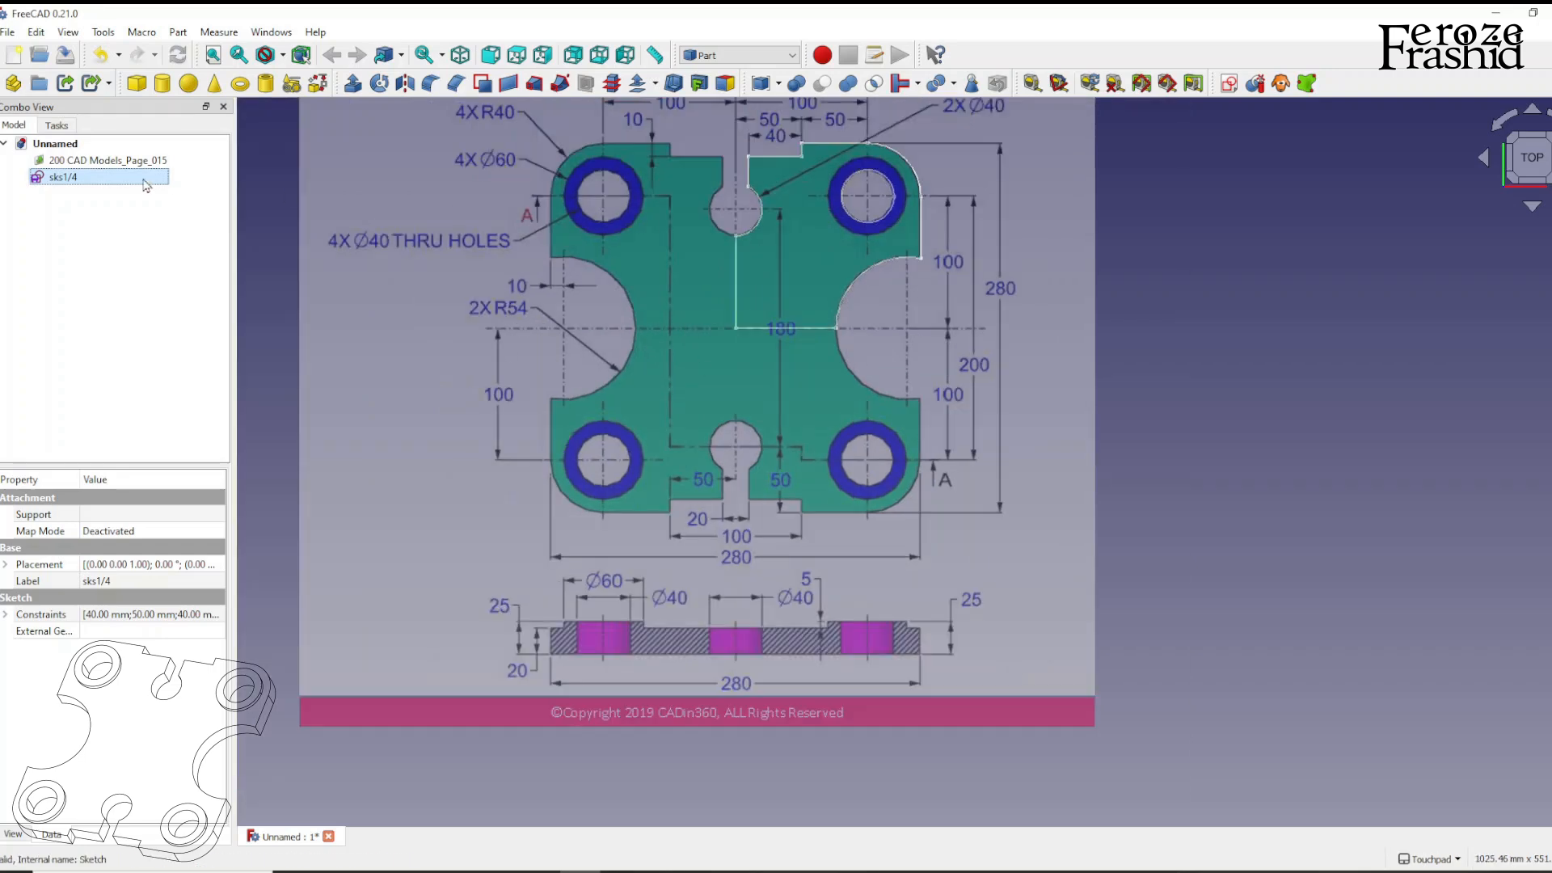
Extrude sks1/4 into a 20 mm solid and select its top face for a new sketch
left_click(349, 83)
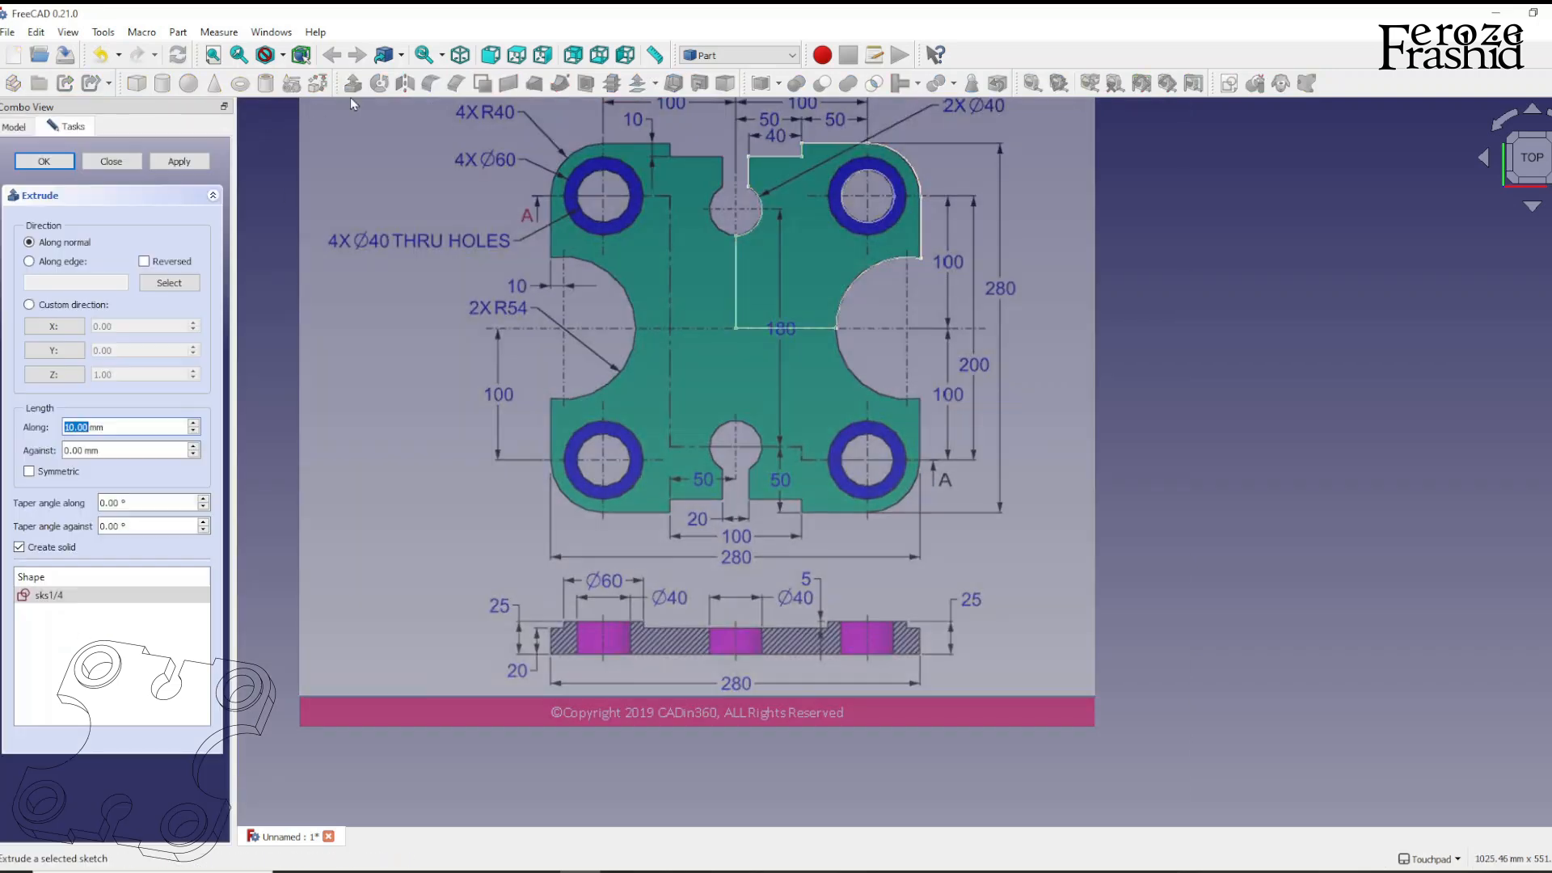
left_click(44, 160)
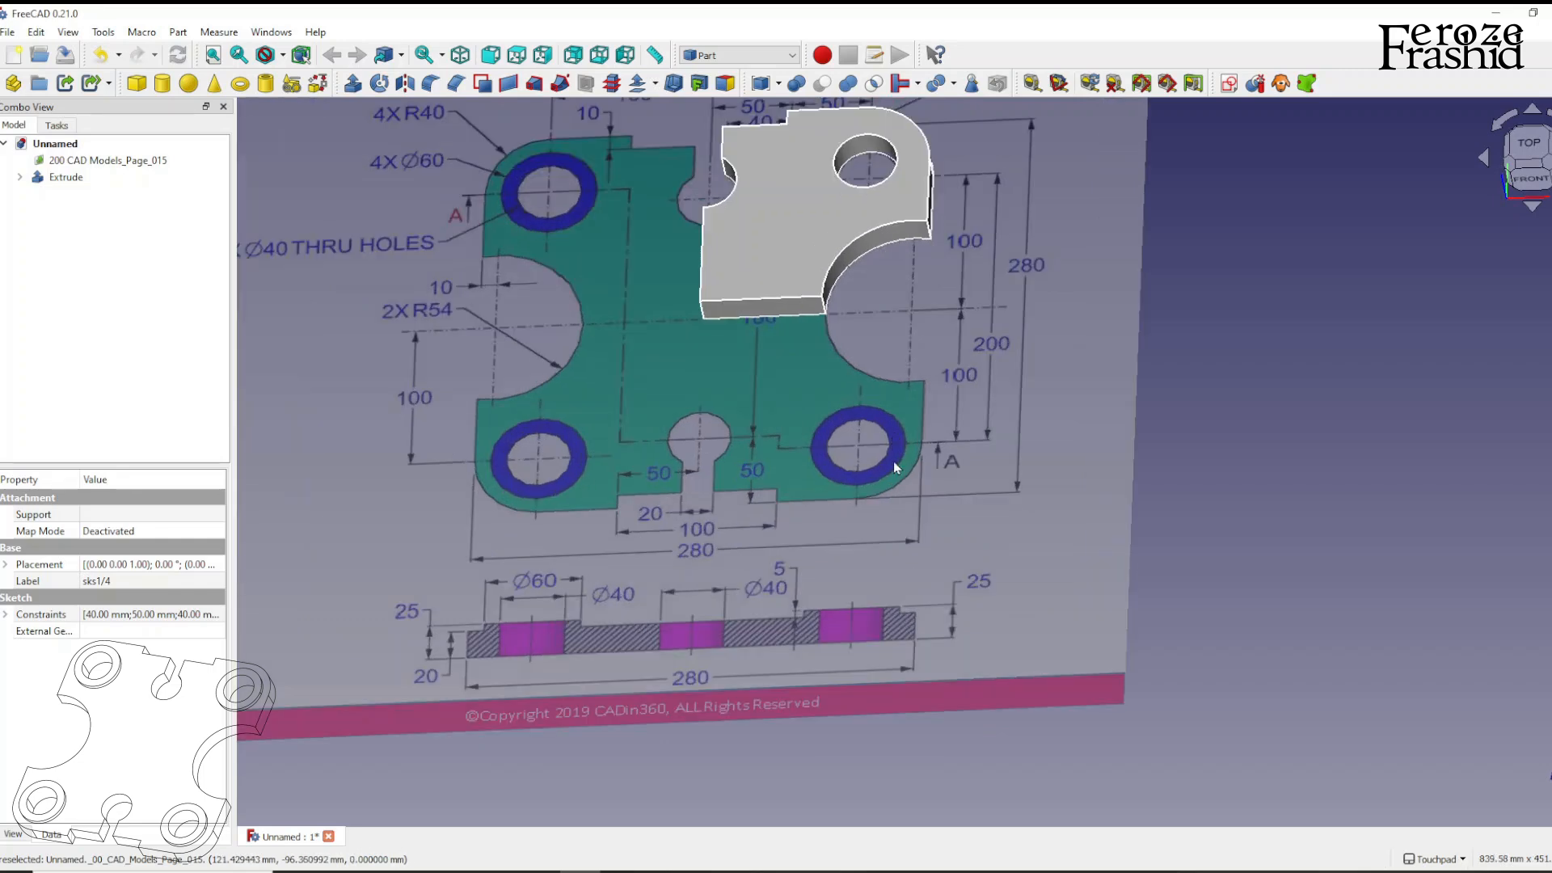
left_click_drag(891, 466, 919, 504)
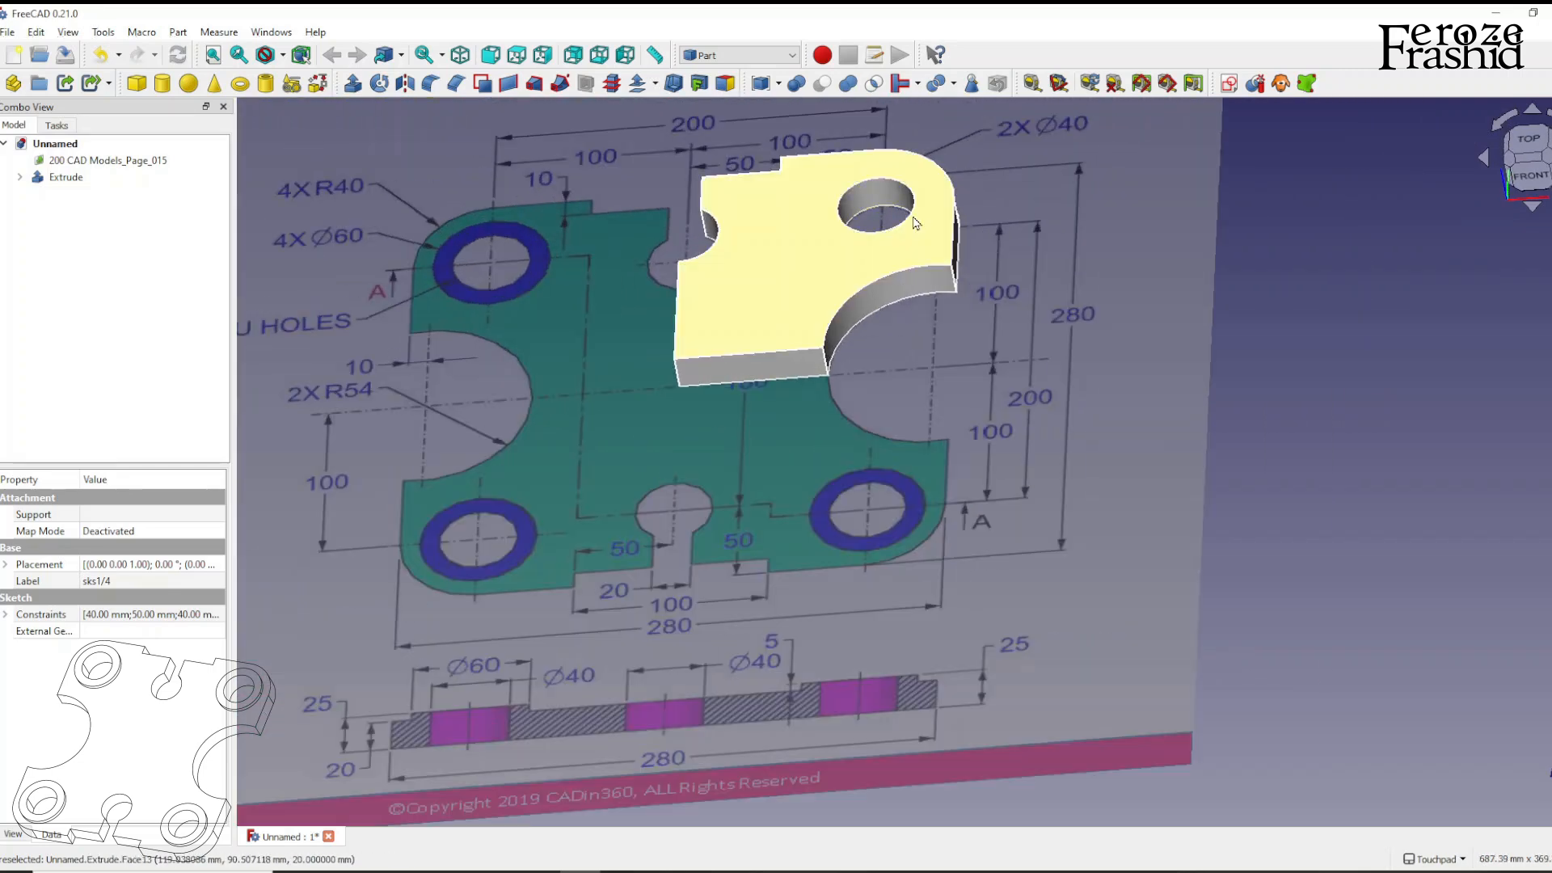
left_click(66, 176)
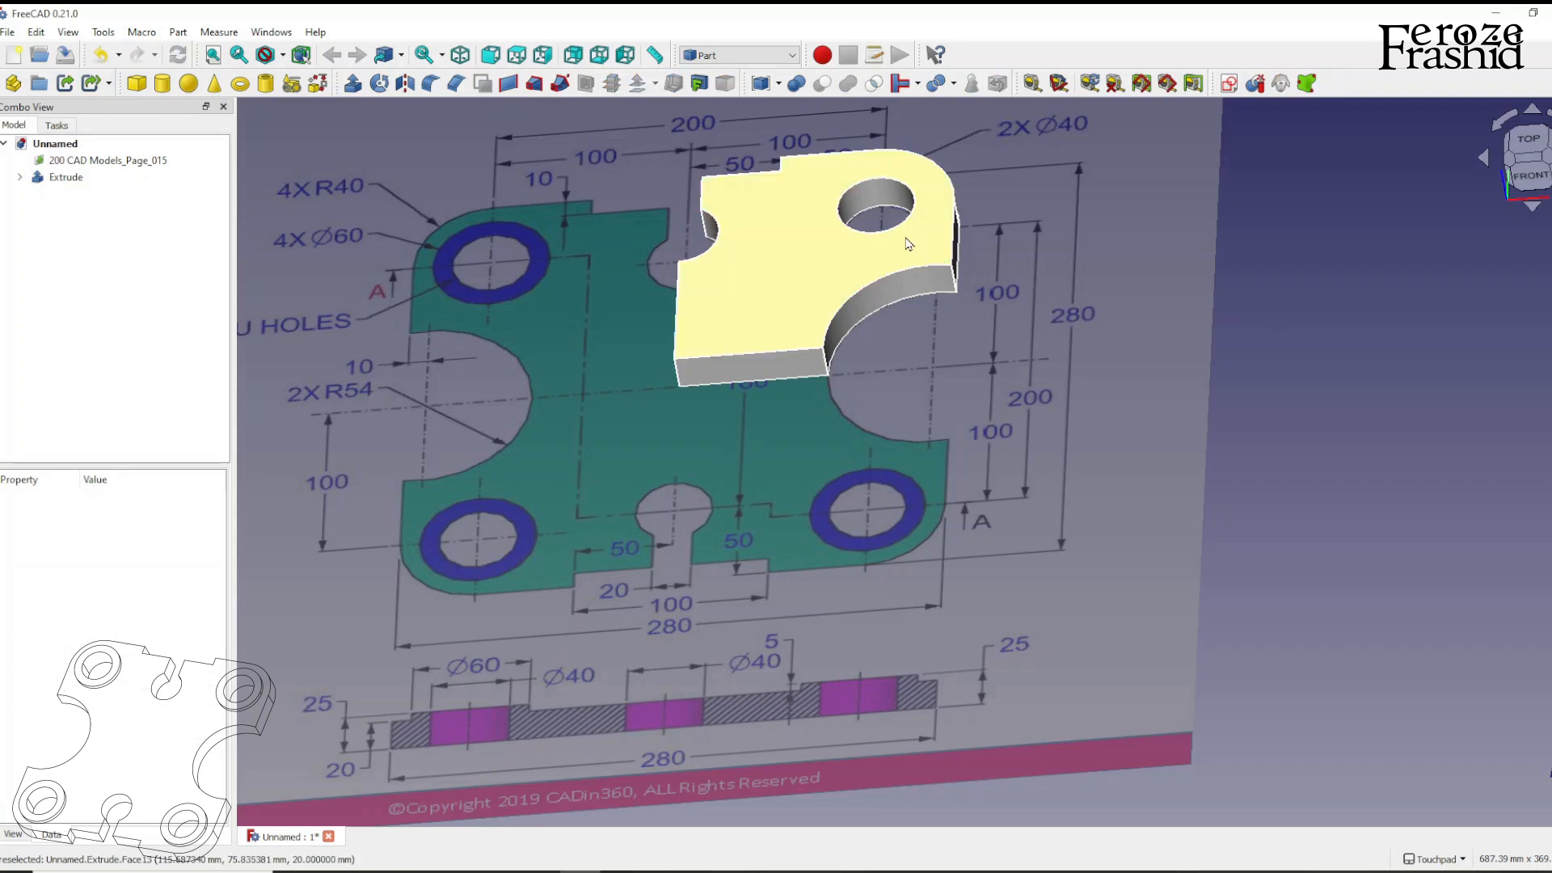
left_click(67, 176)
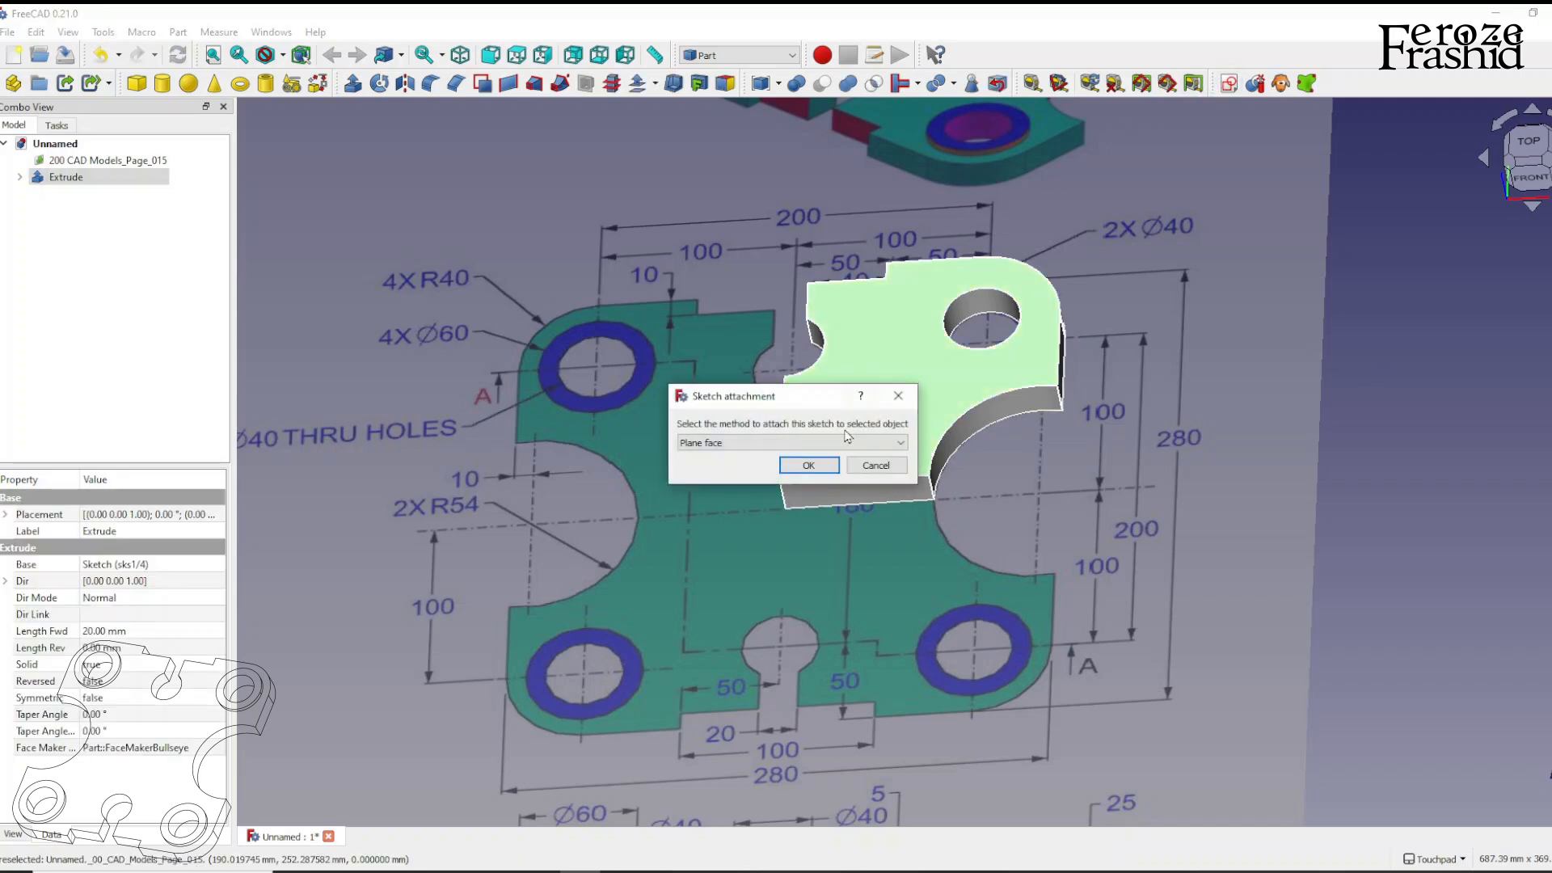
Create Sketch001 on the plate's top face with a circle concentric to the hole edge, then close it
left_click(808, 466)
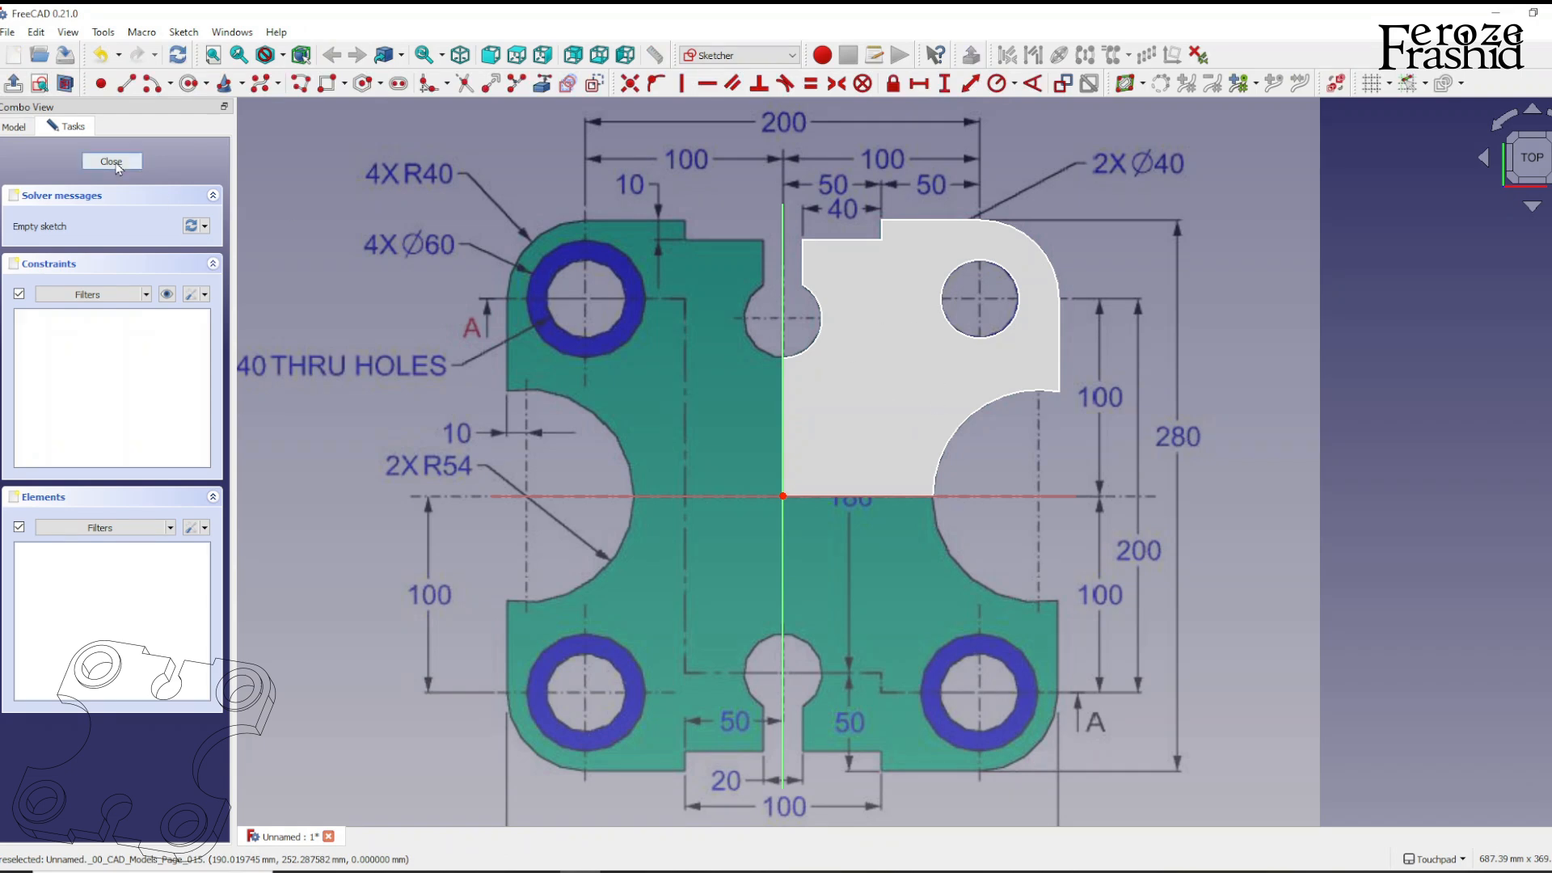
left_click(112, 162)
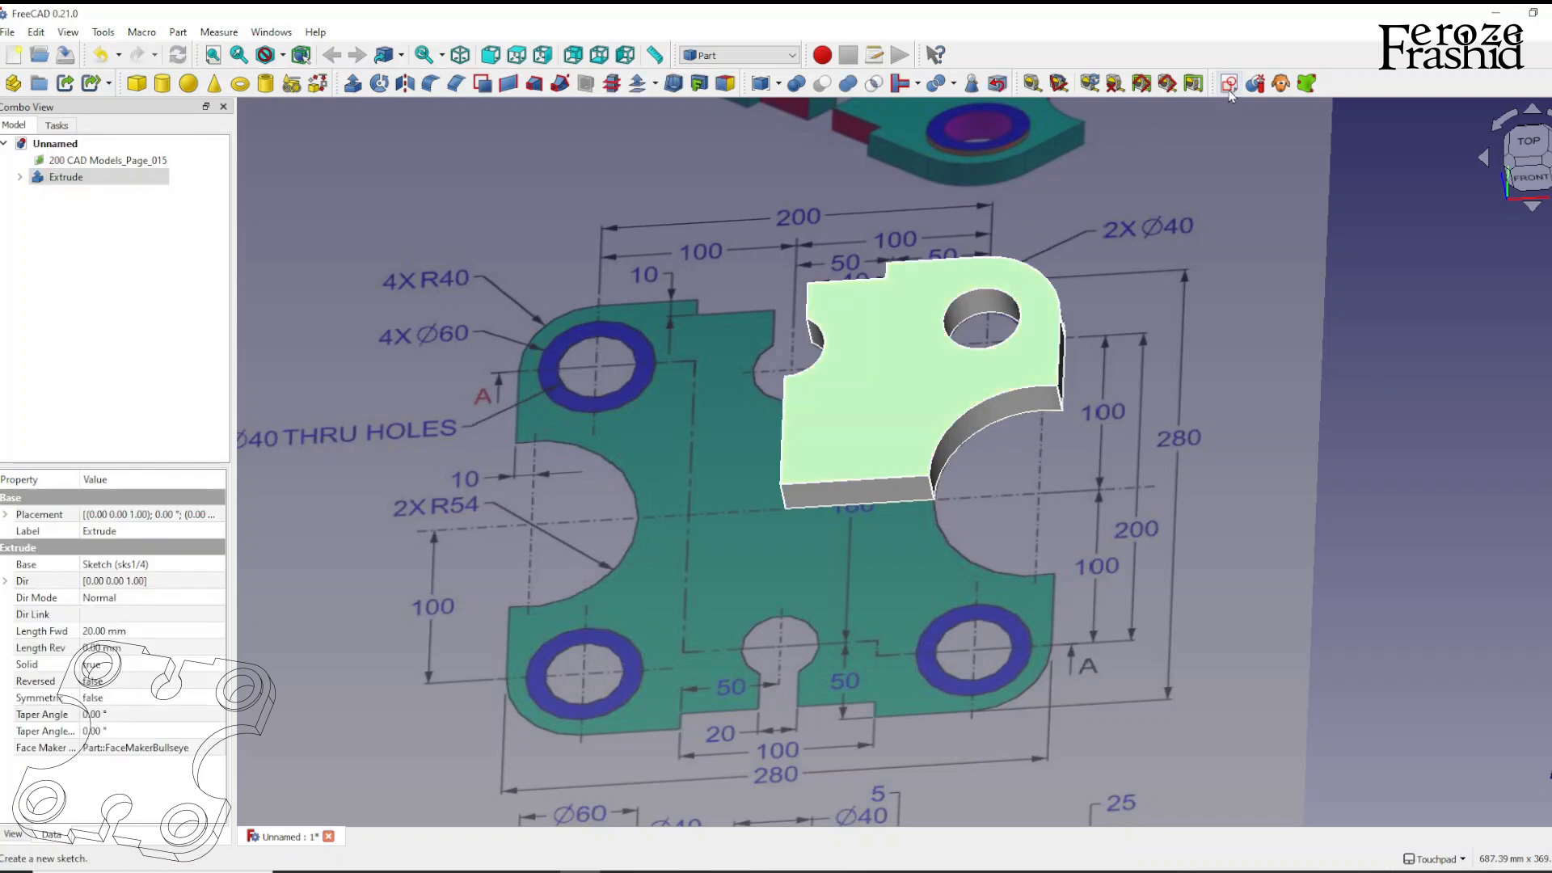
left_click(1228, 83)
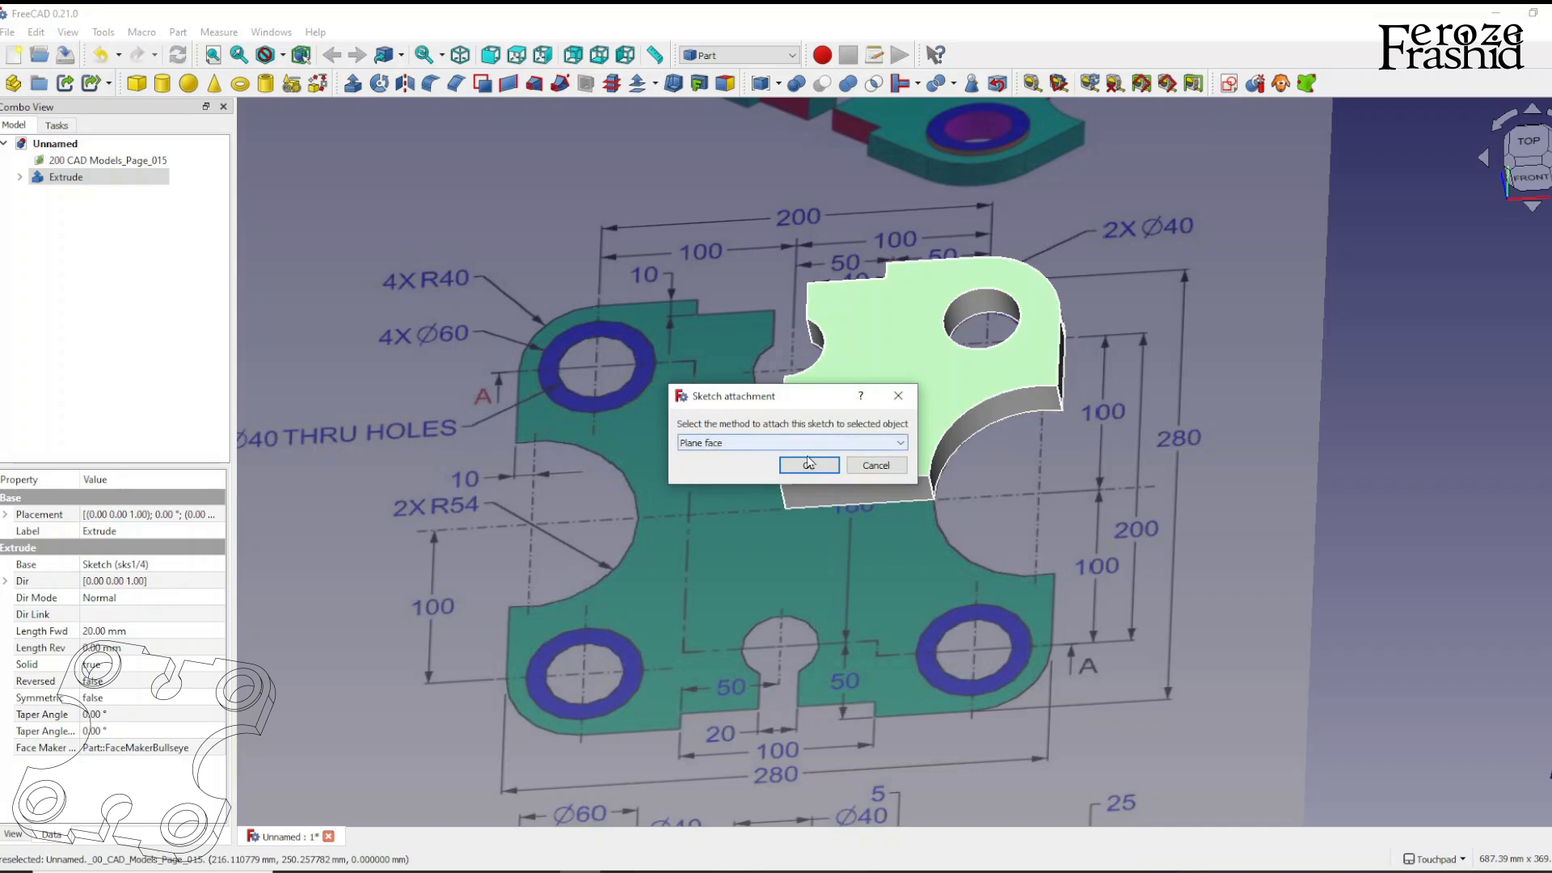
left_click(808, 465)
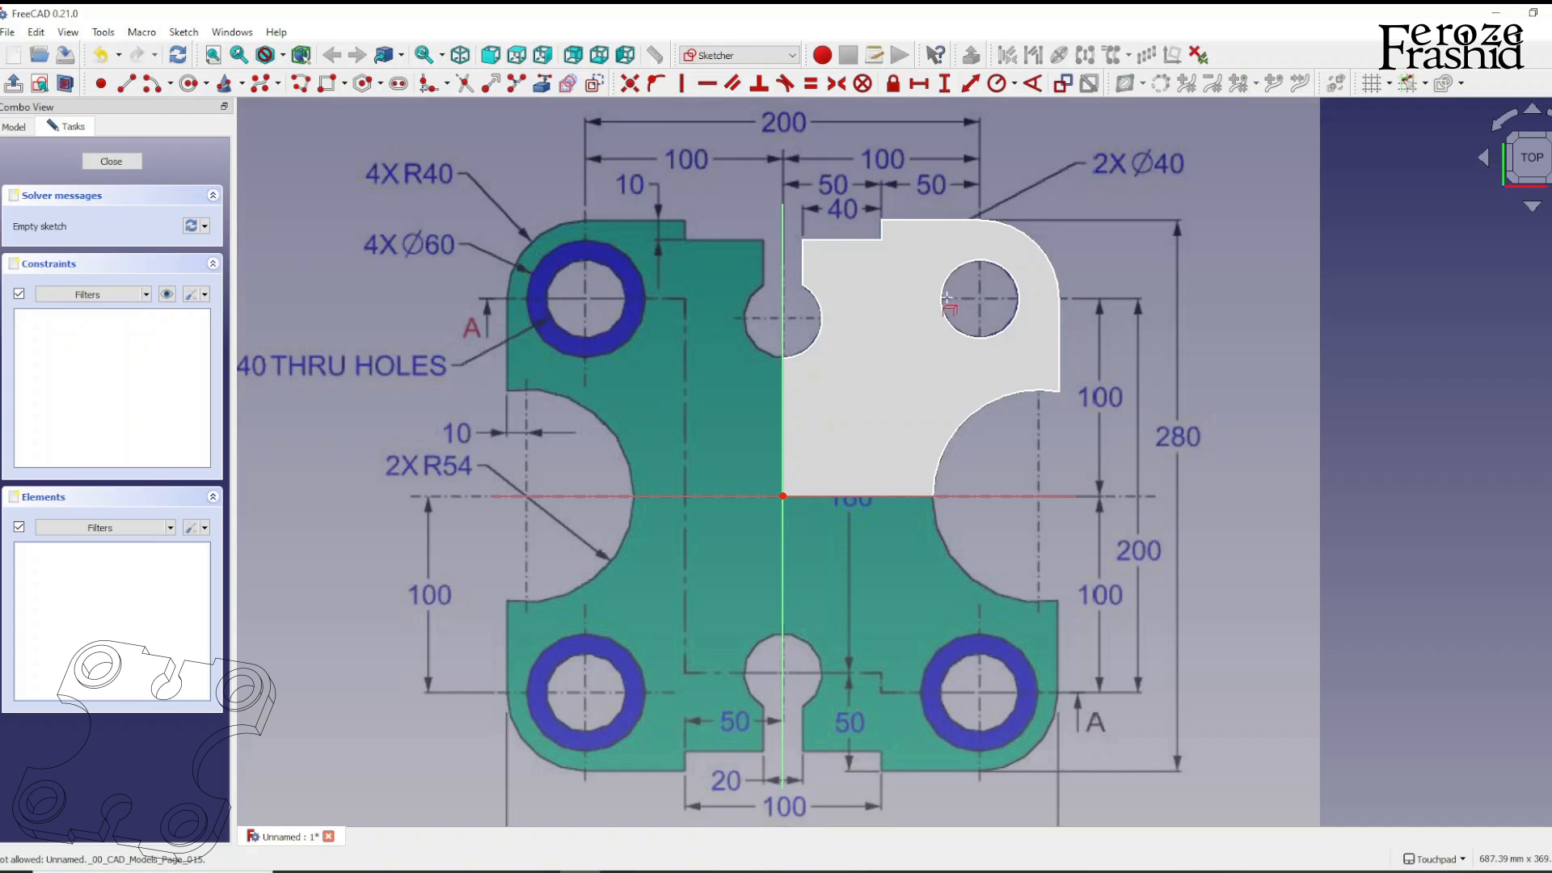
left_click(979, 301)
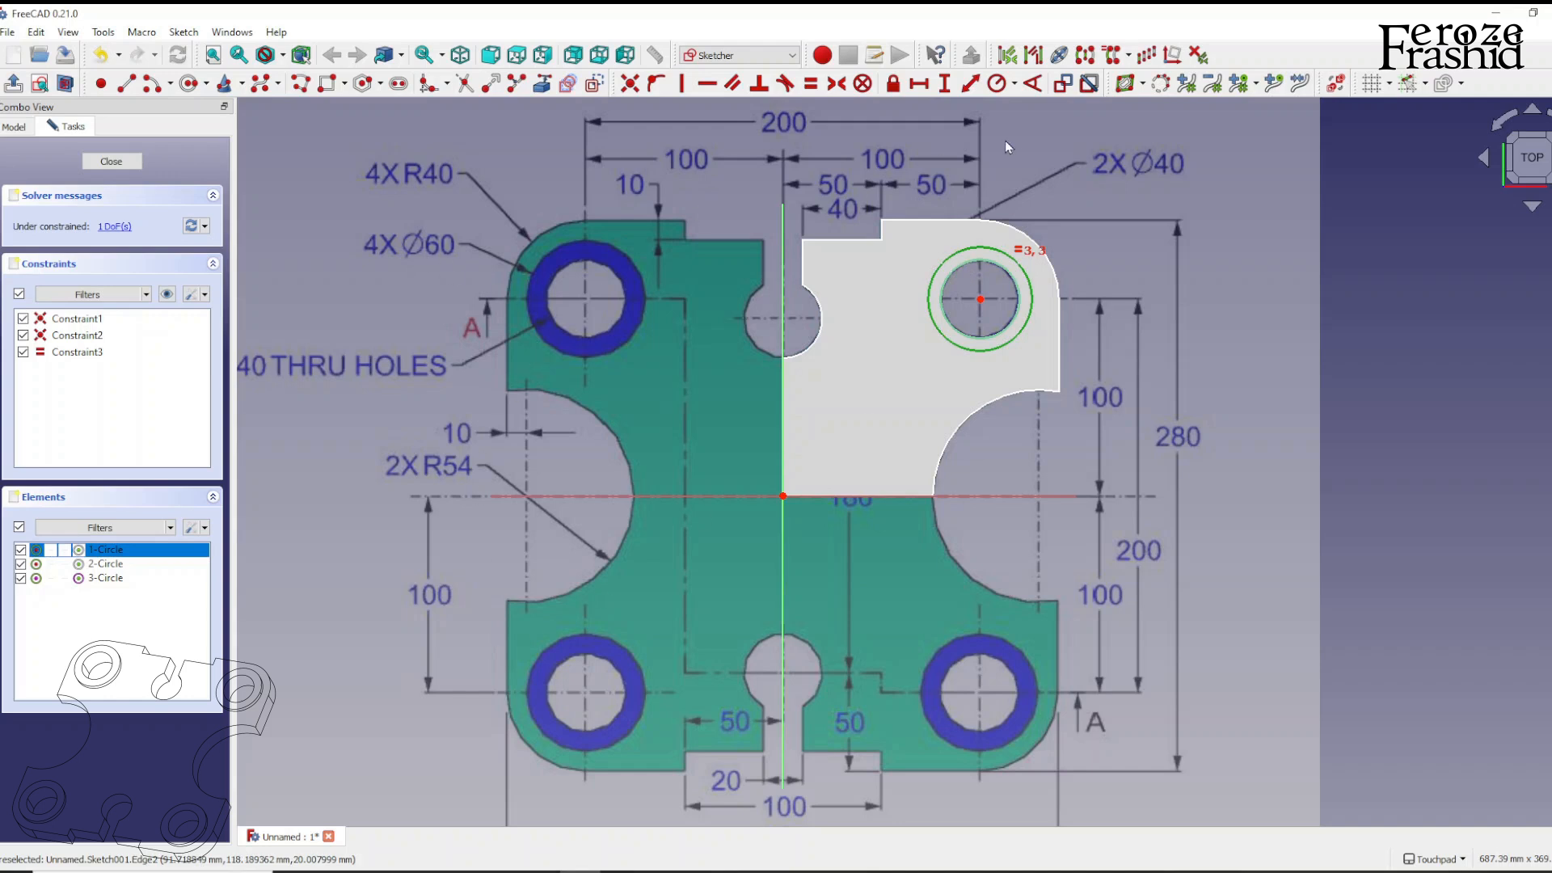
left_click(994, 83)
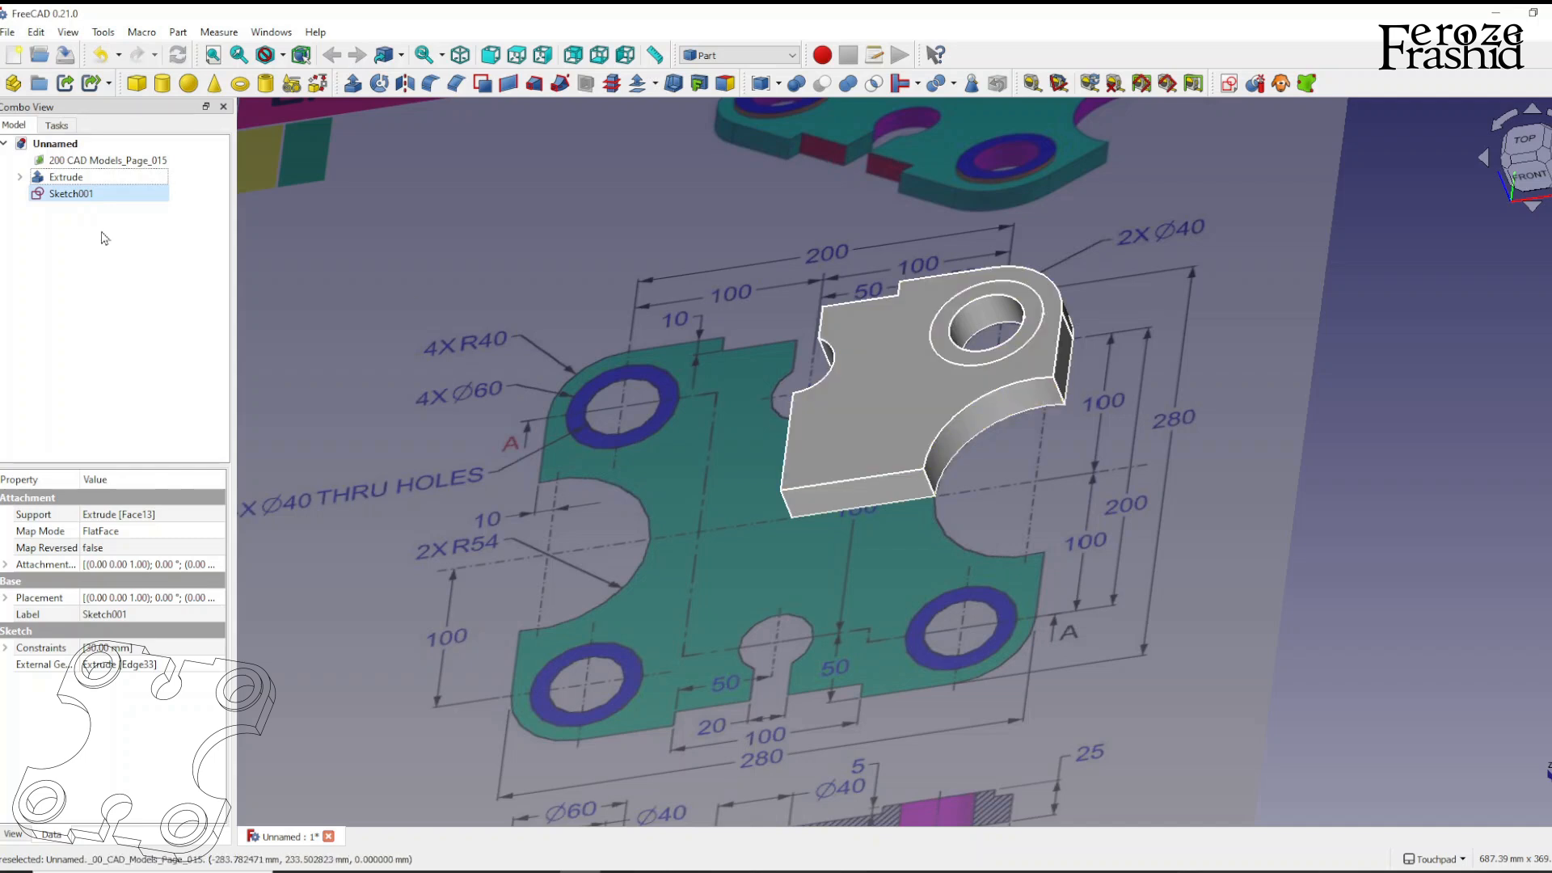
Inspect Sketch001's attachment (plane face on the extrude's Face13) and cancel without changes
left_click(72, 192)
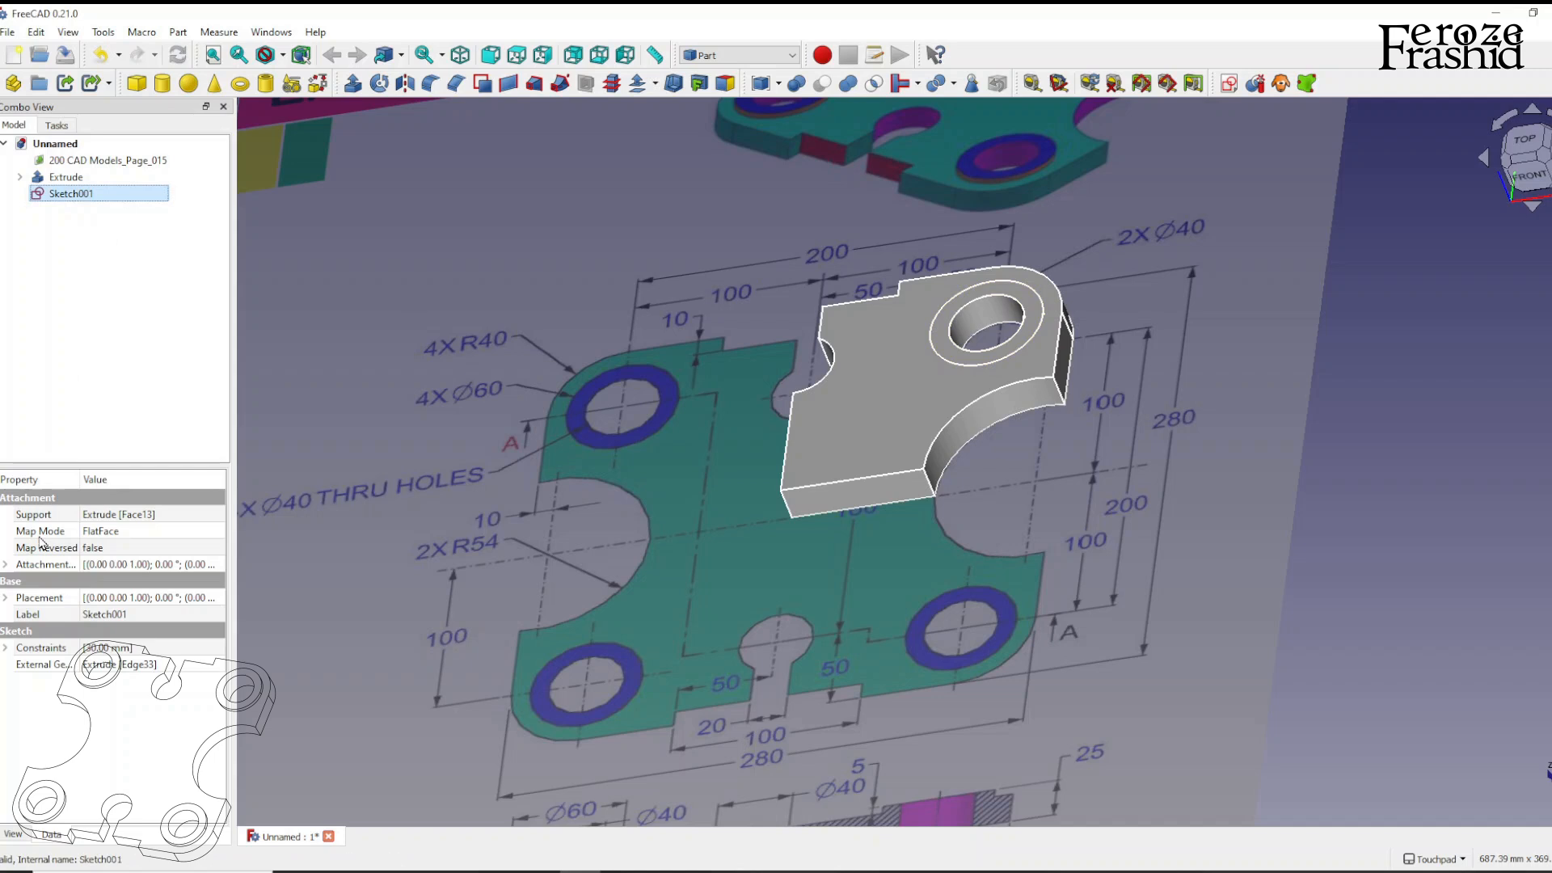
left_click(42, 530)
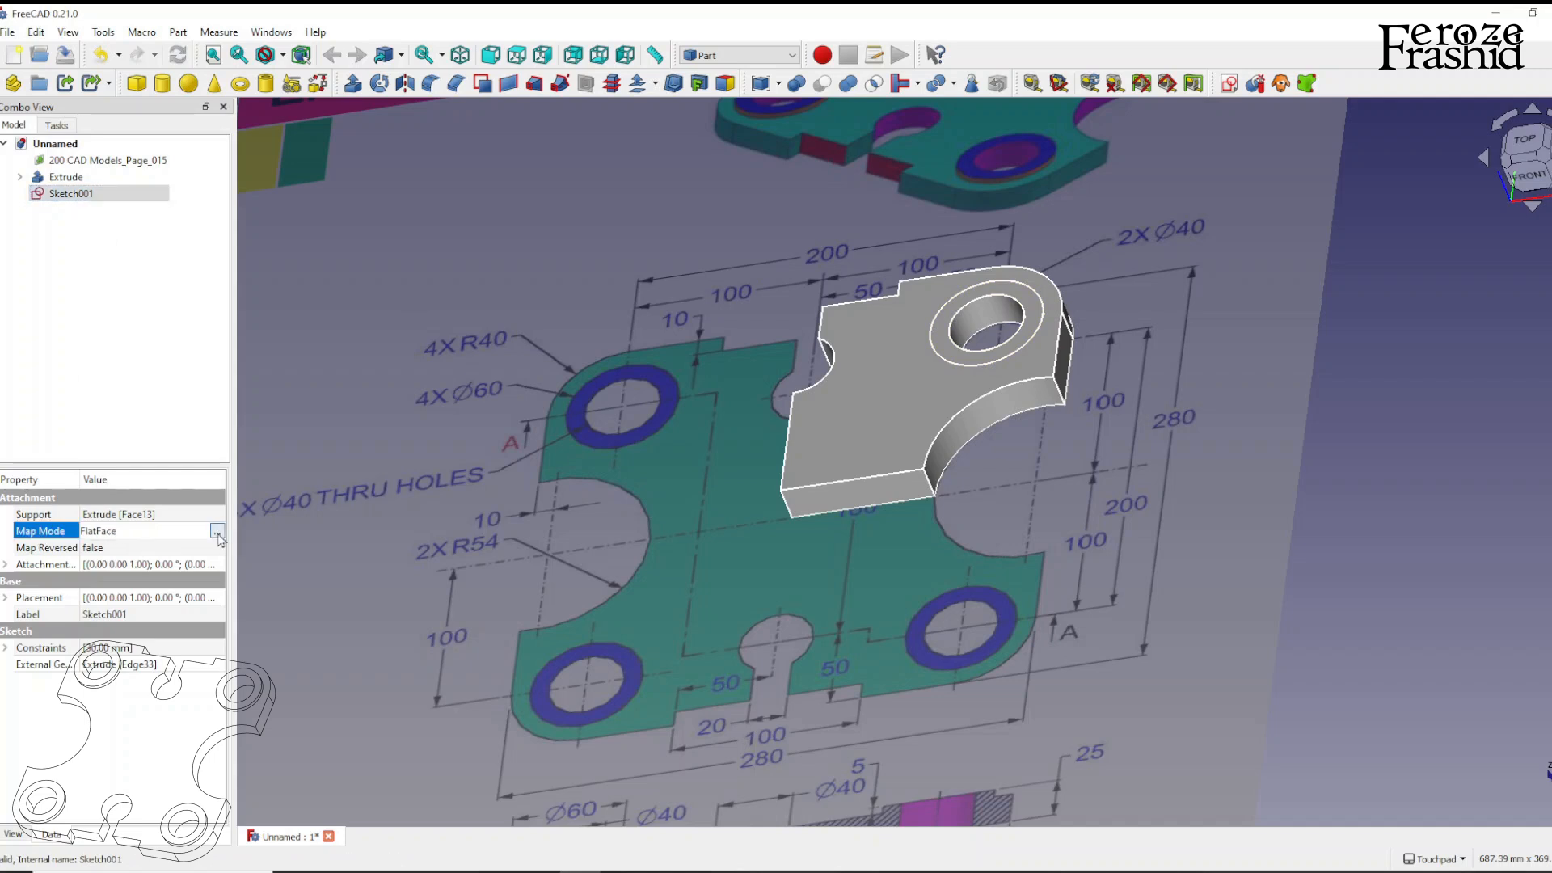
left_click(217, 532)
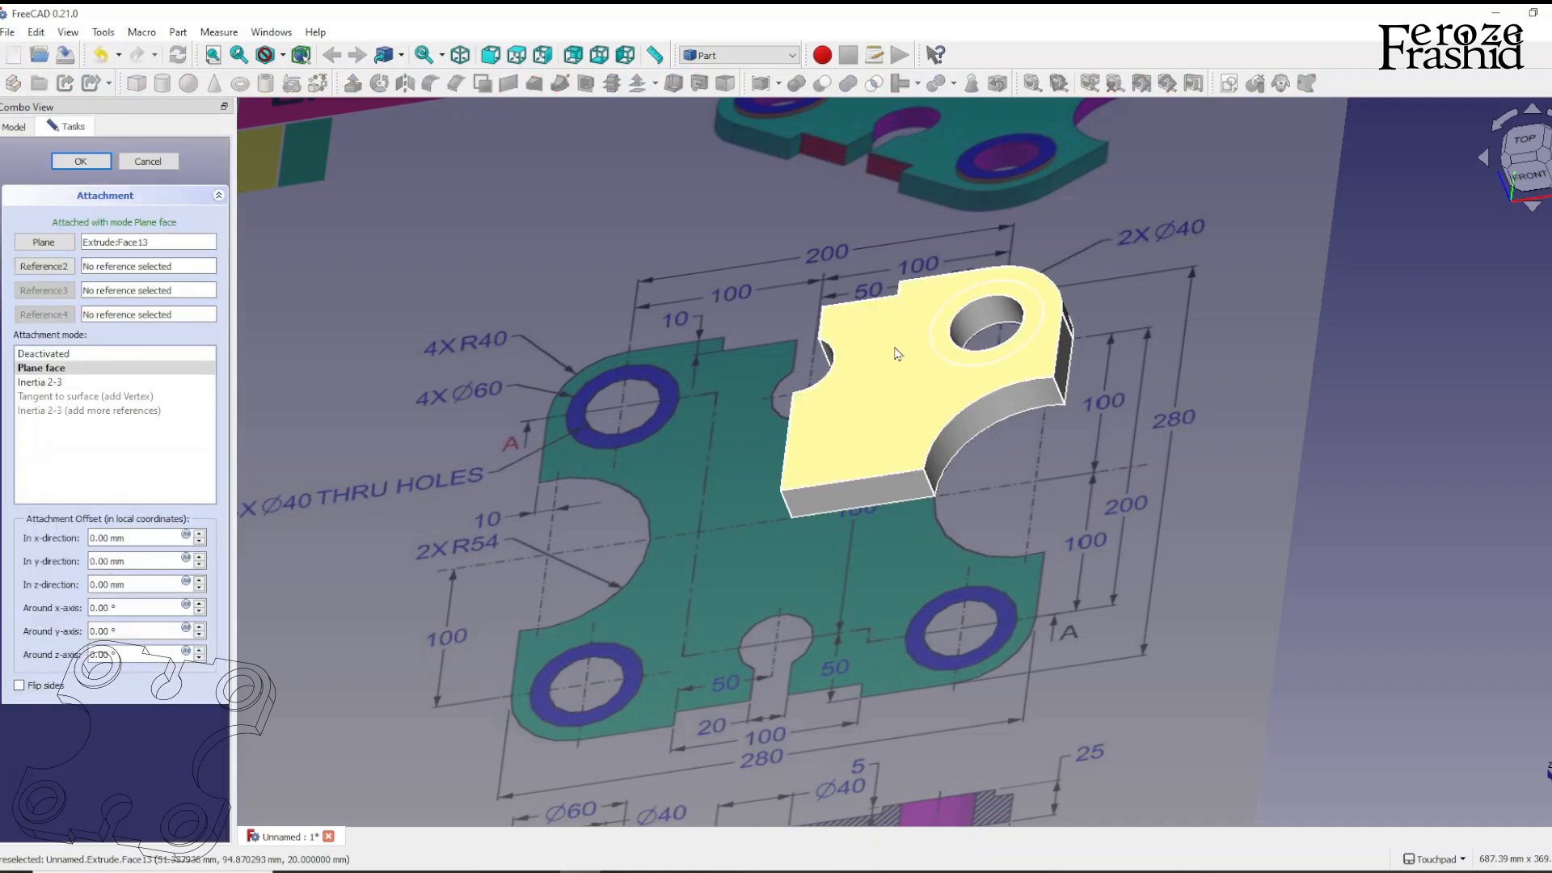
left_click(80, 160)
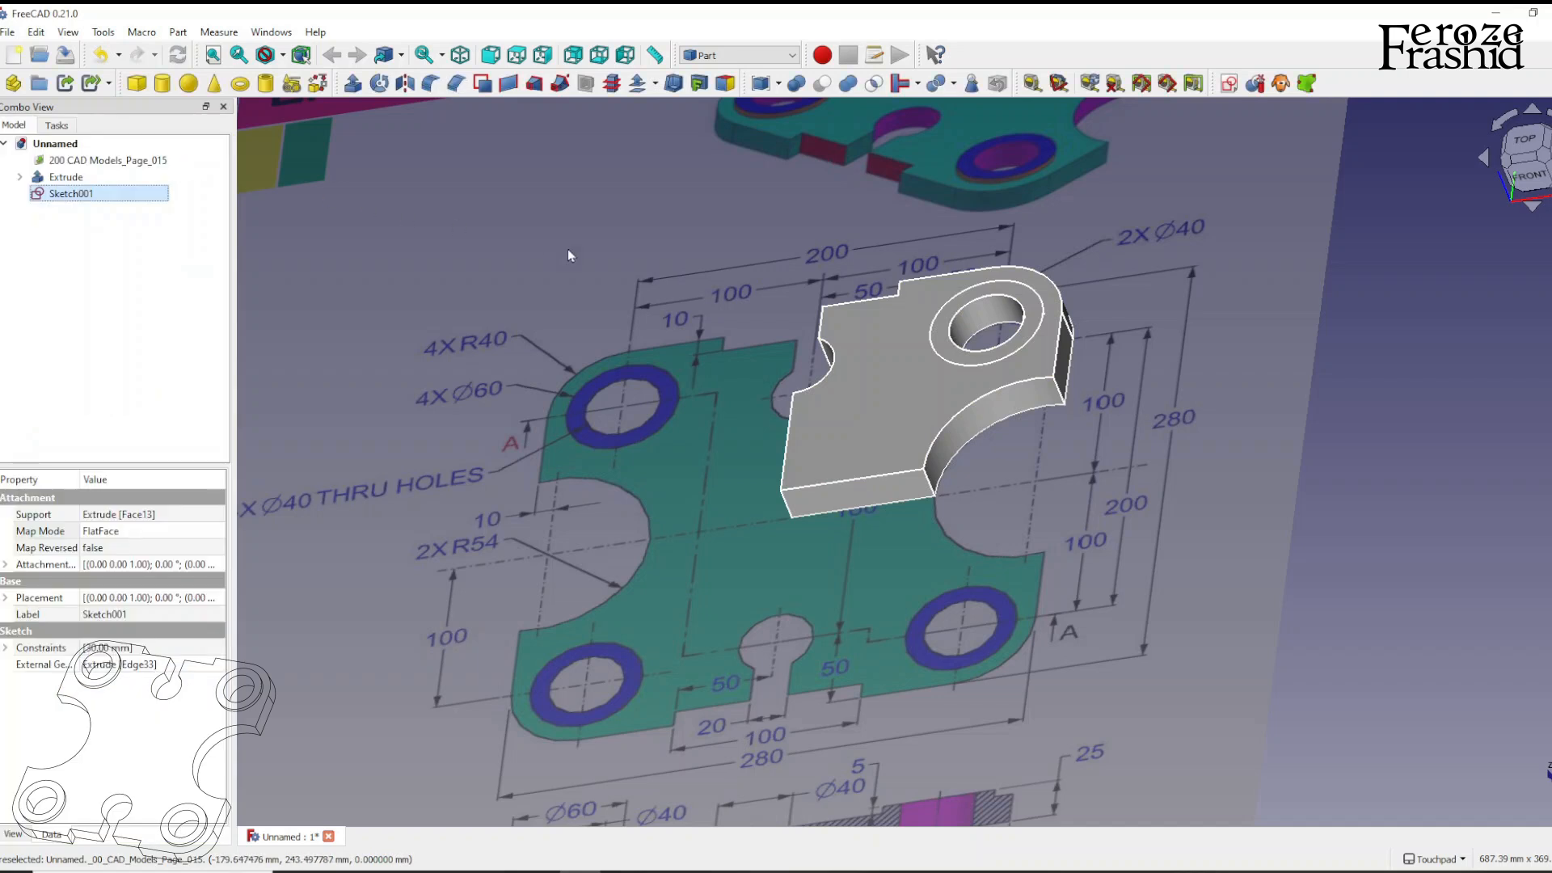
mouse_move(701, 311)
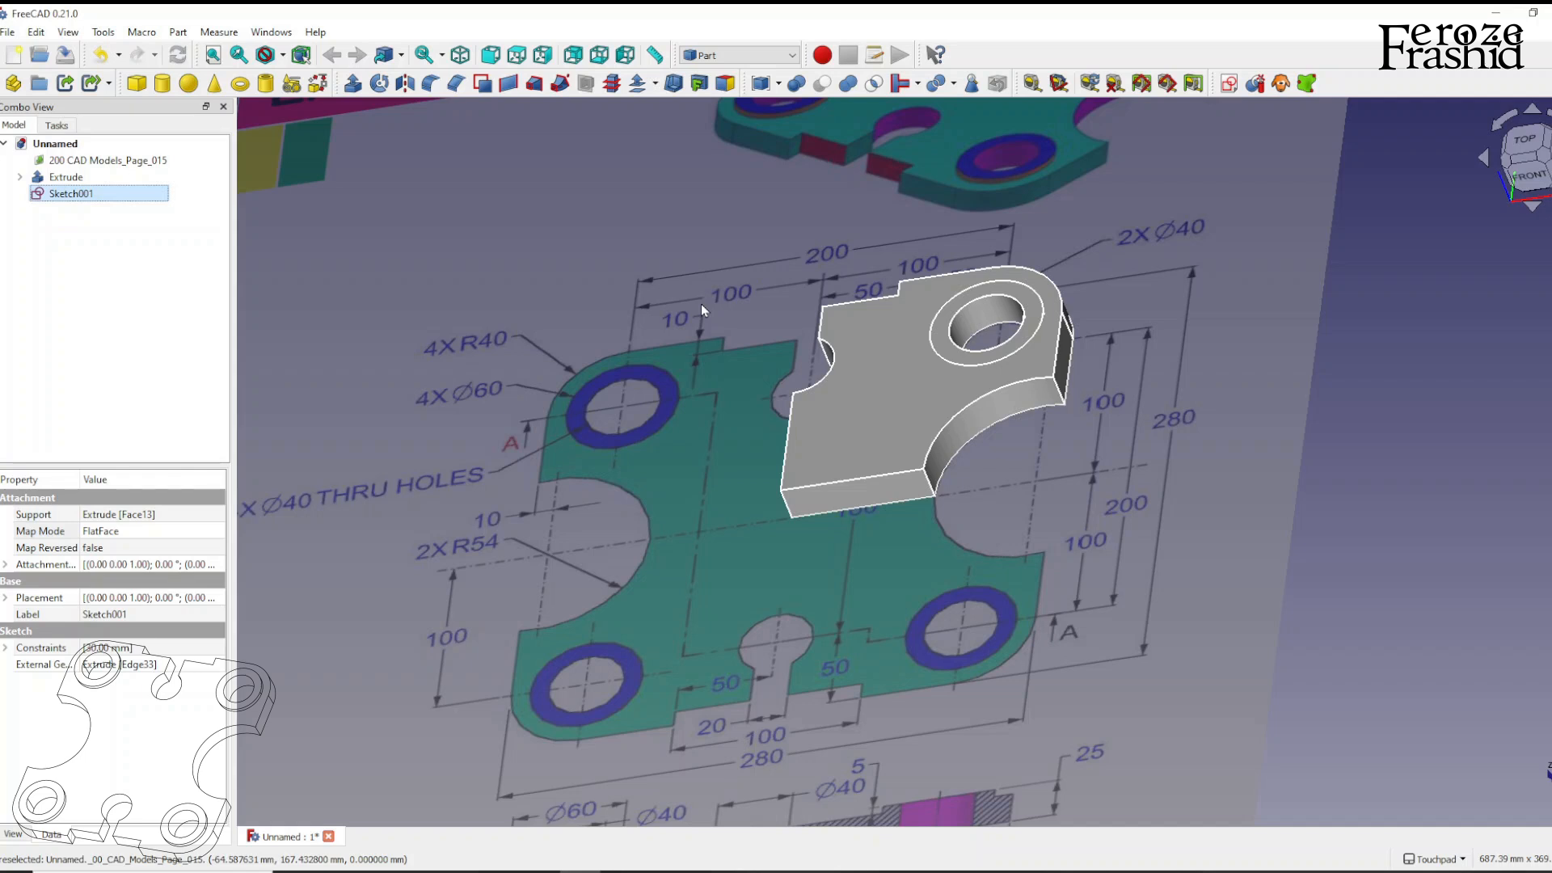
mouse_move(155, 215)
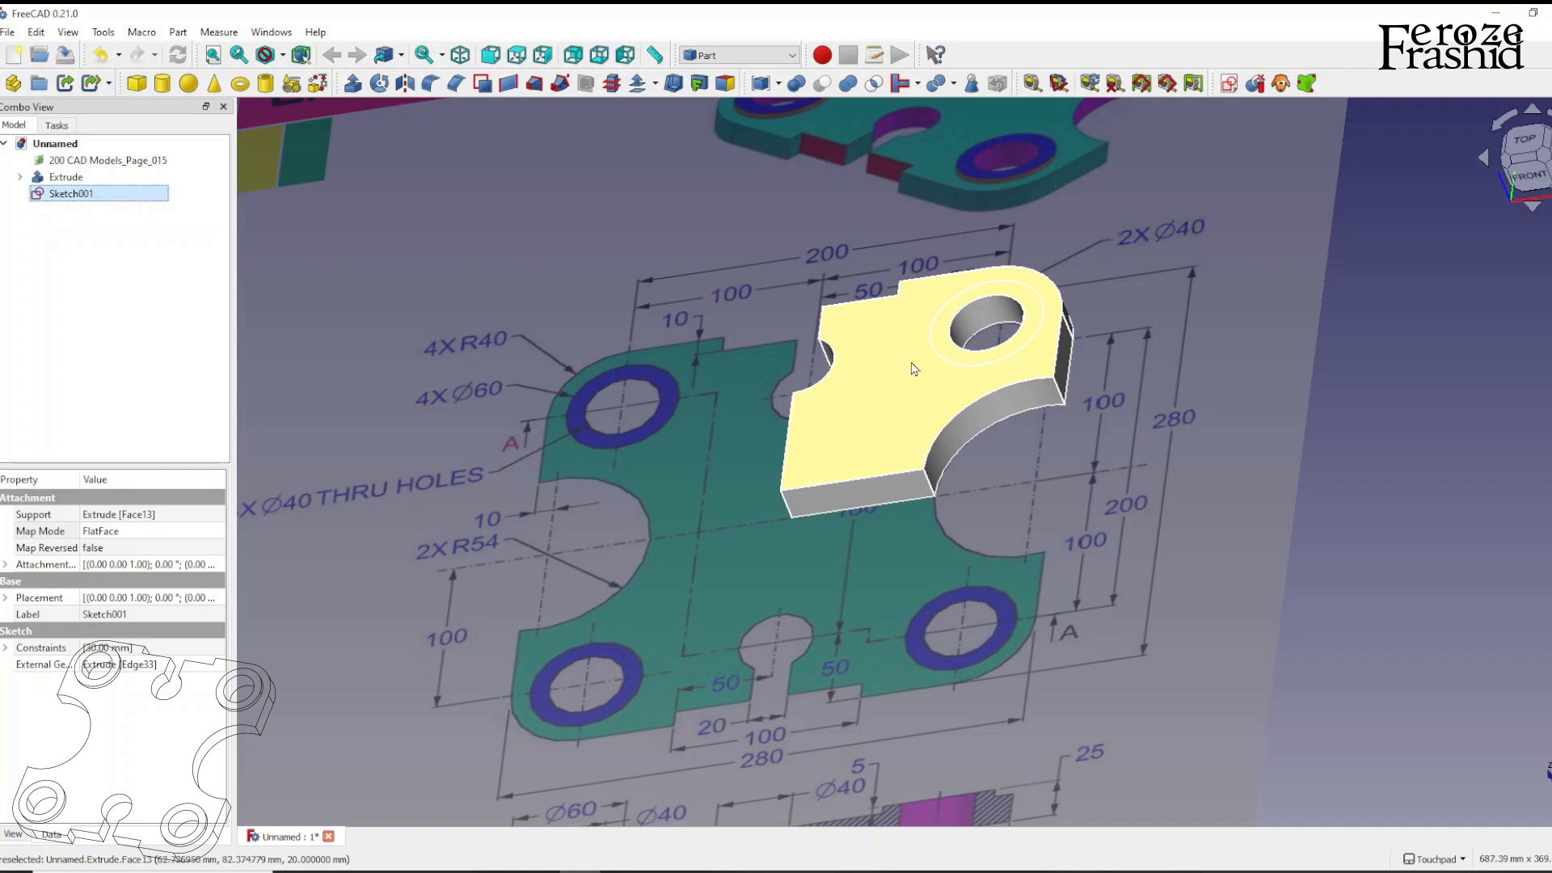
mouse_move(887, 395)
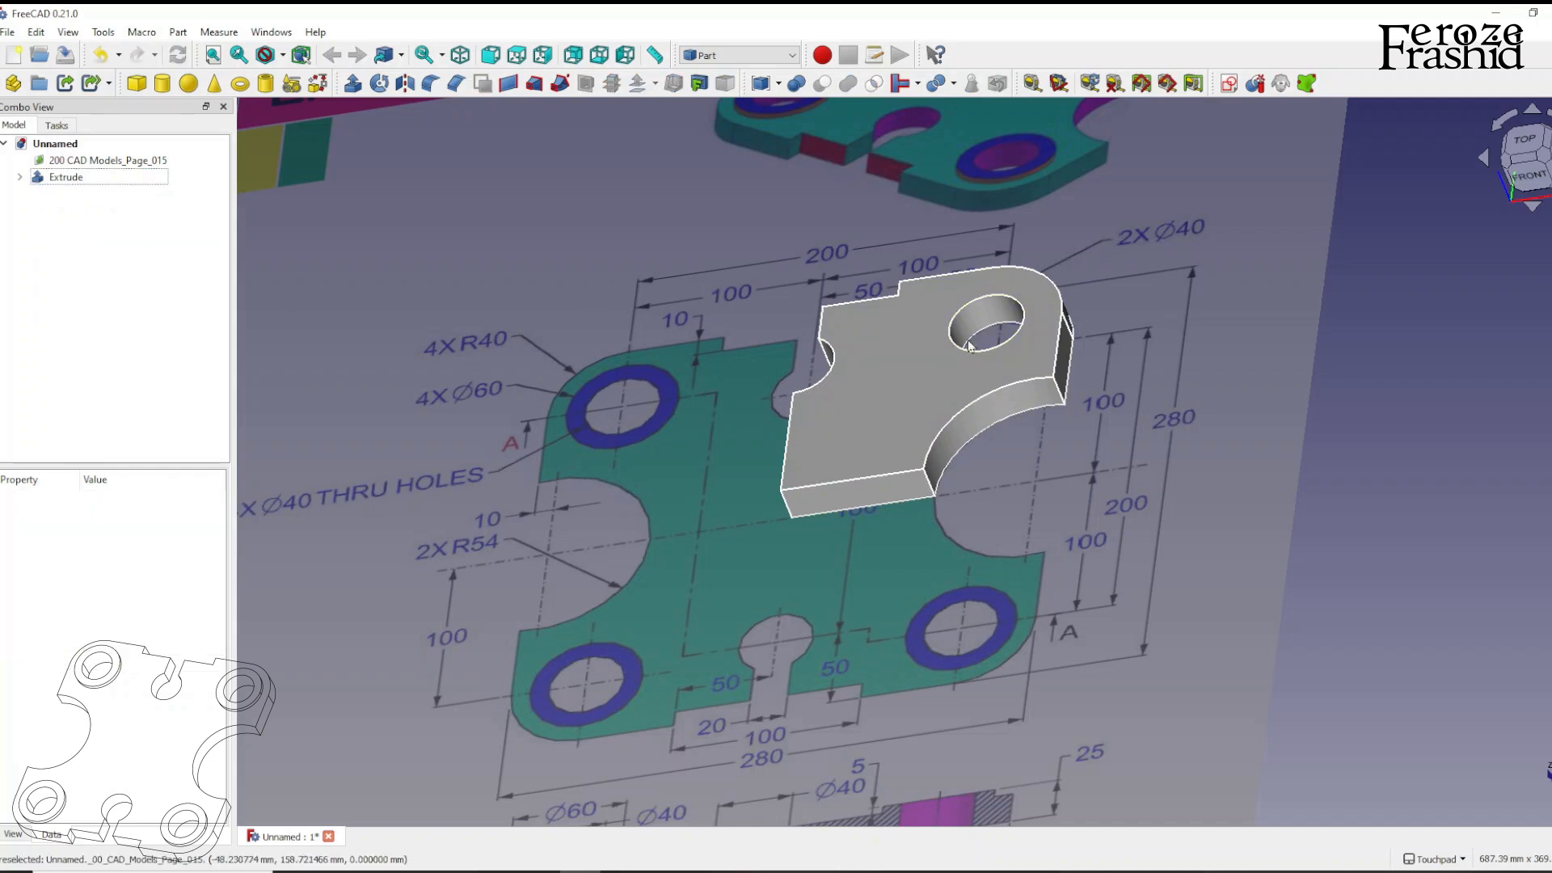
Sketch a 30 mm-radius circle around the hole on the XY plane offset 20 mm
left_click(1228, 82)
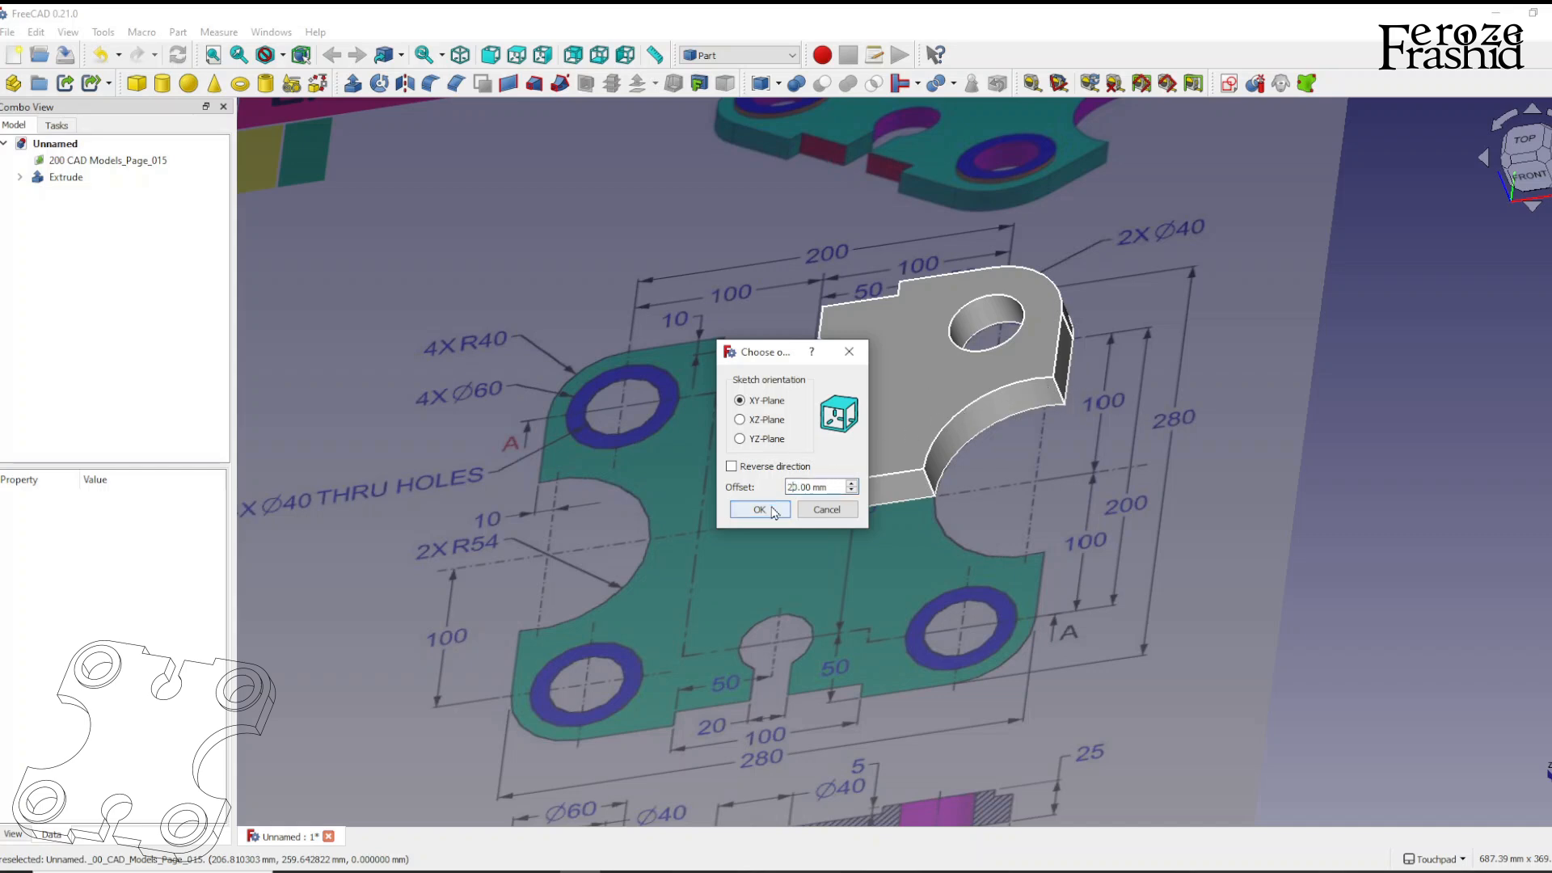
left_click(758, 509)
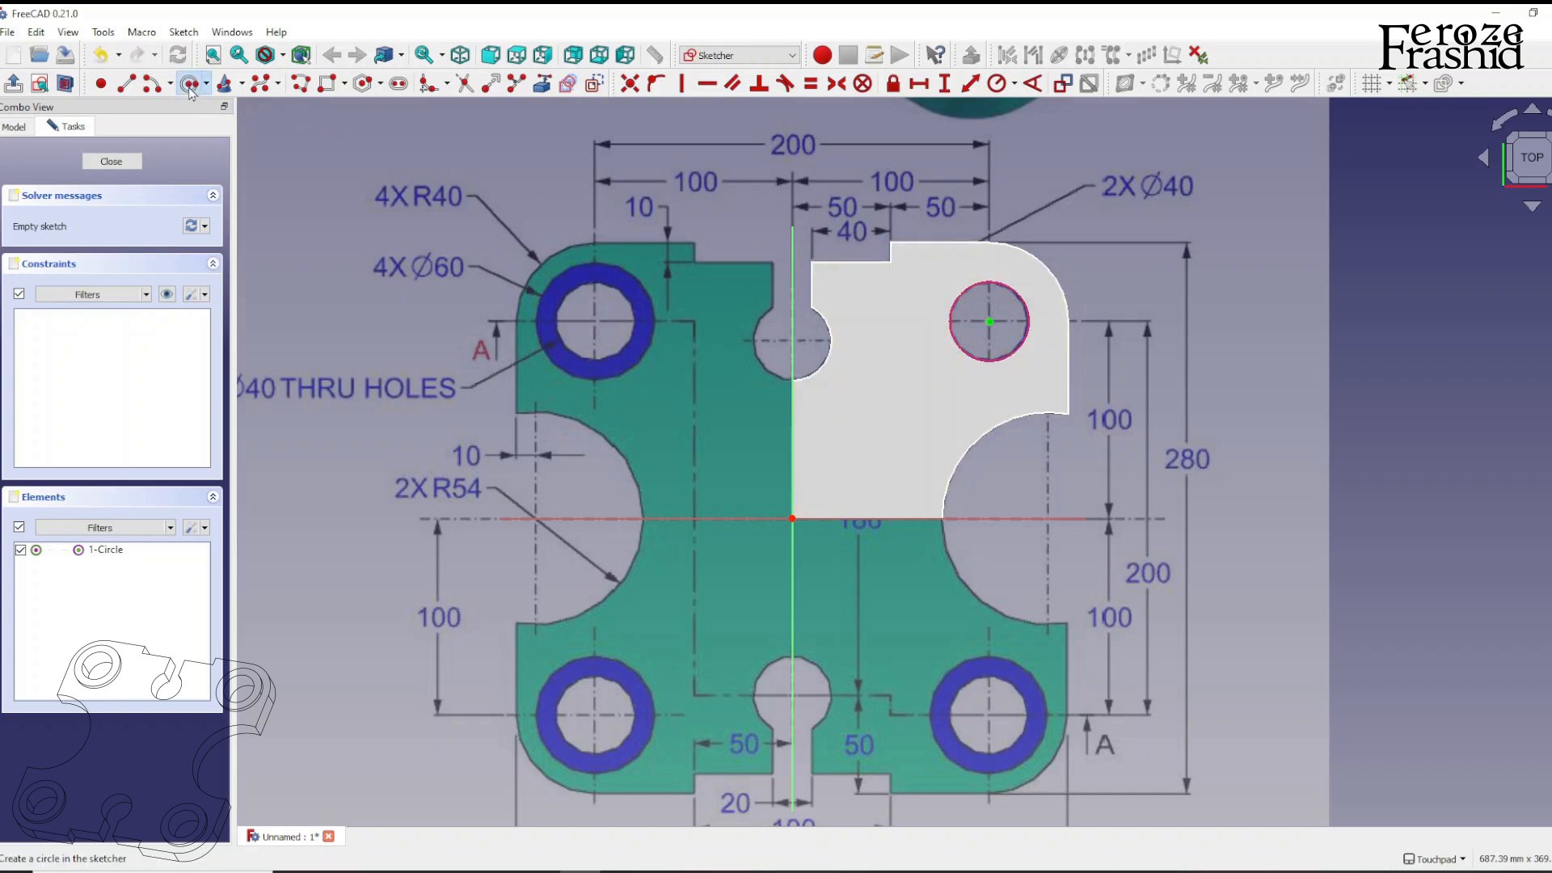
mouse_move(994, 276)
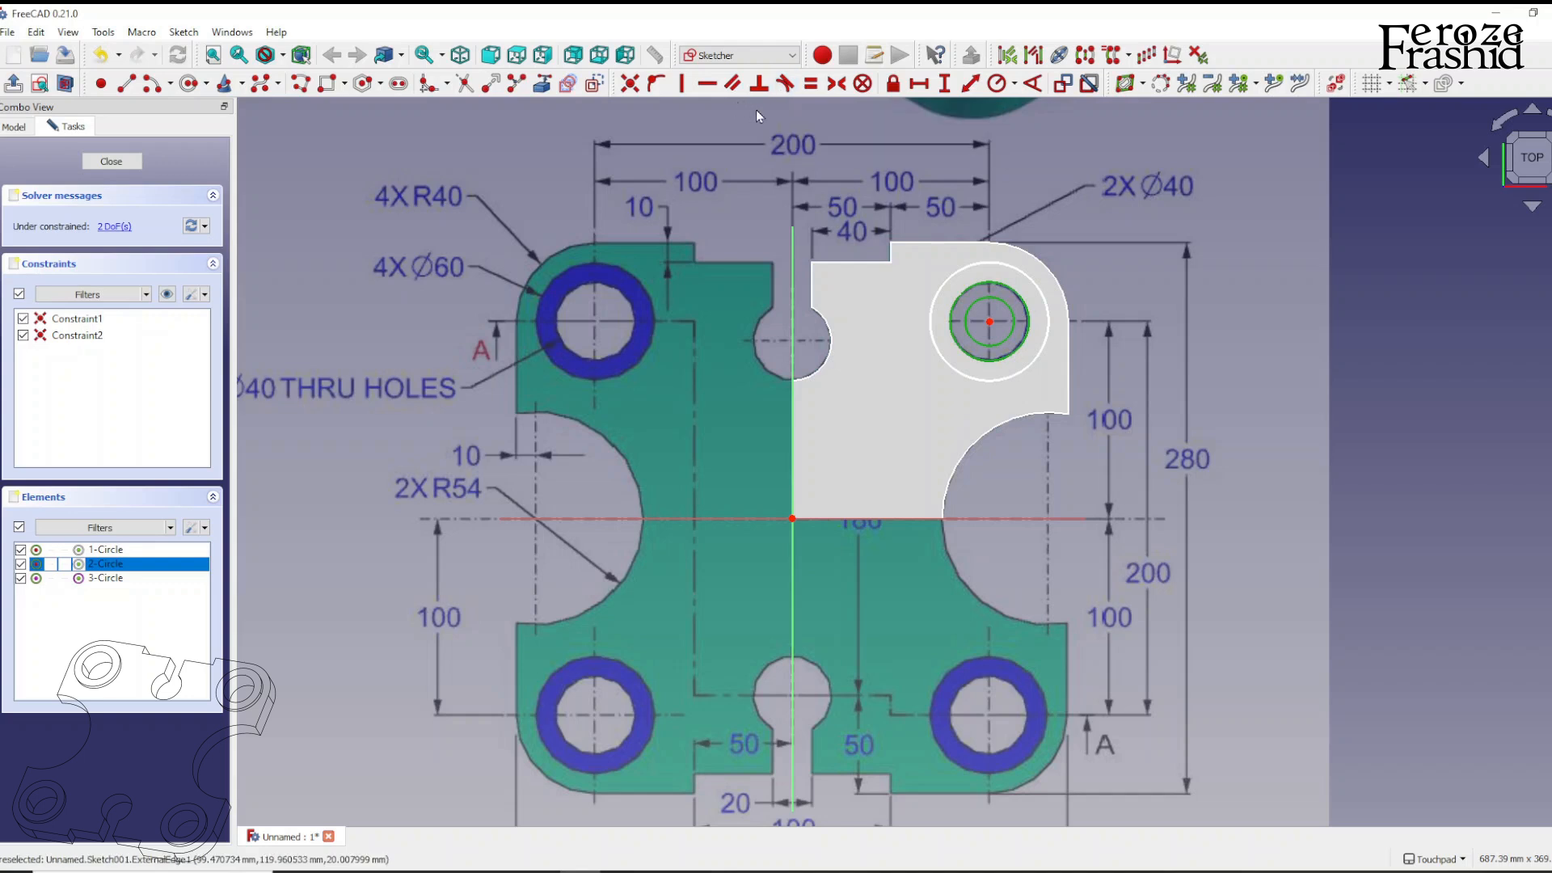
mouse_move(998, 82)
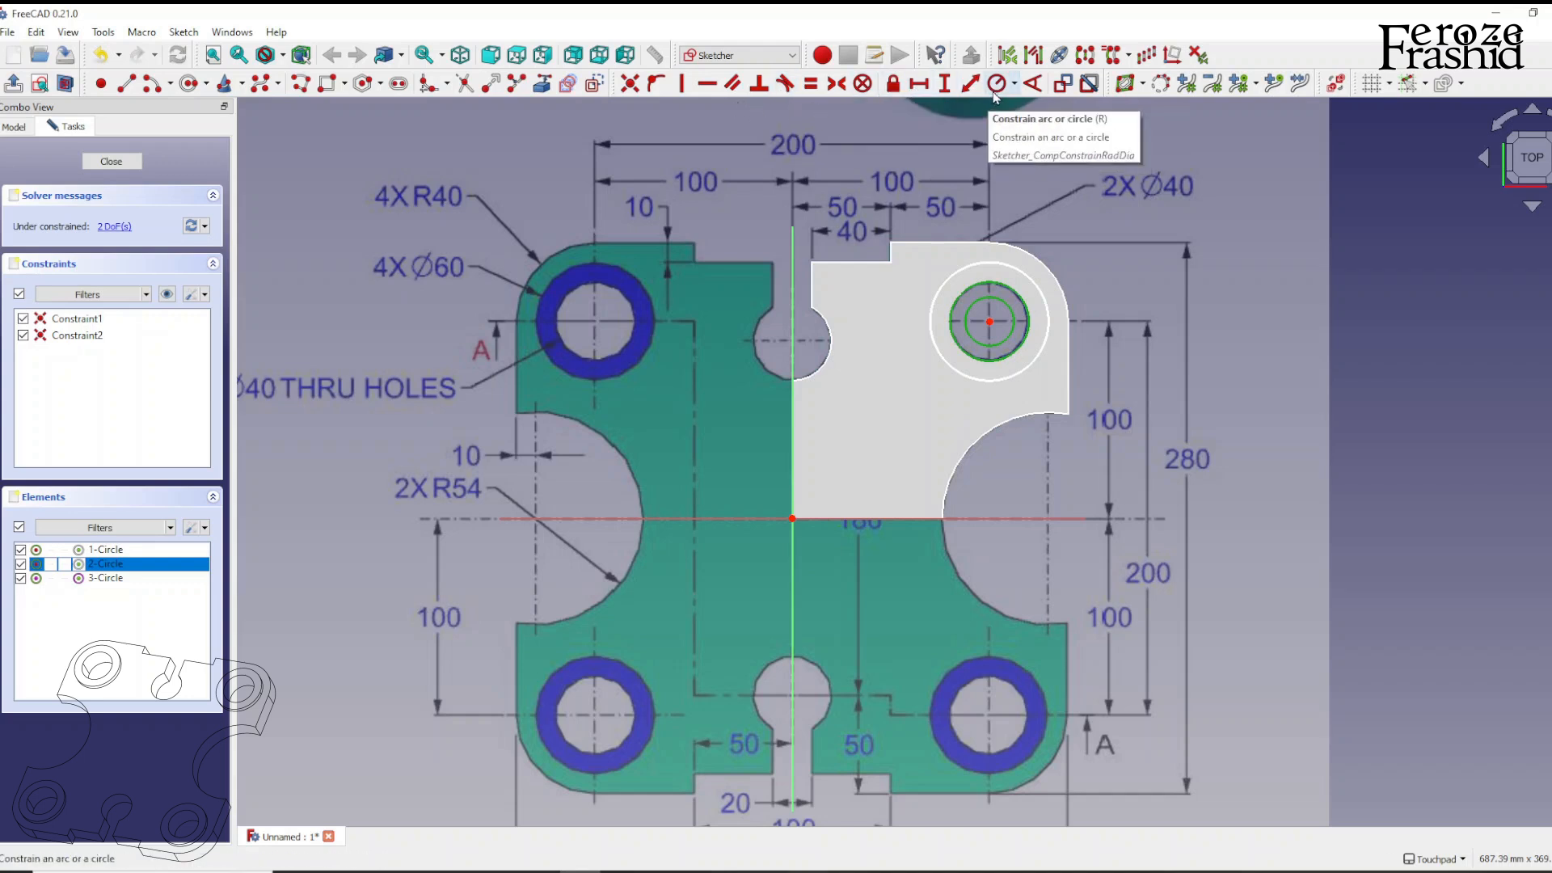
mouse_move(942, 149)
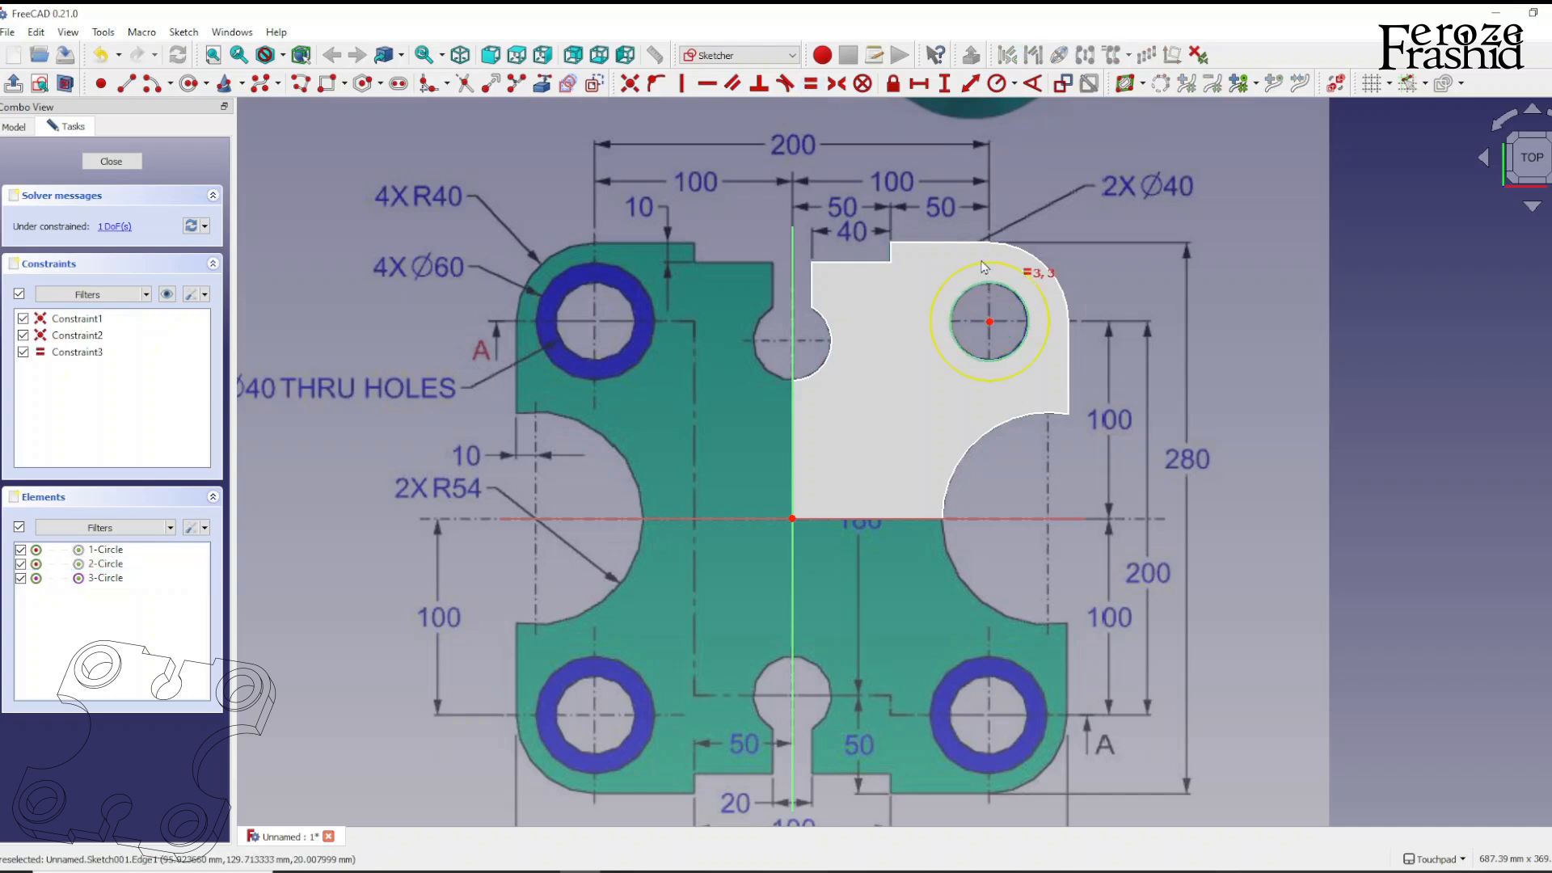
left_click(107, 549)
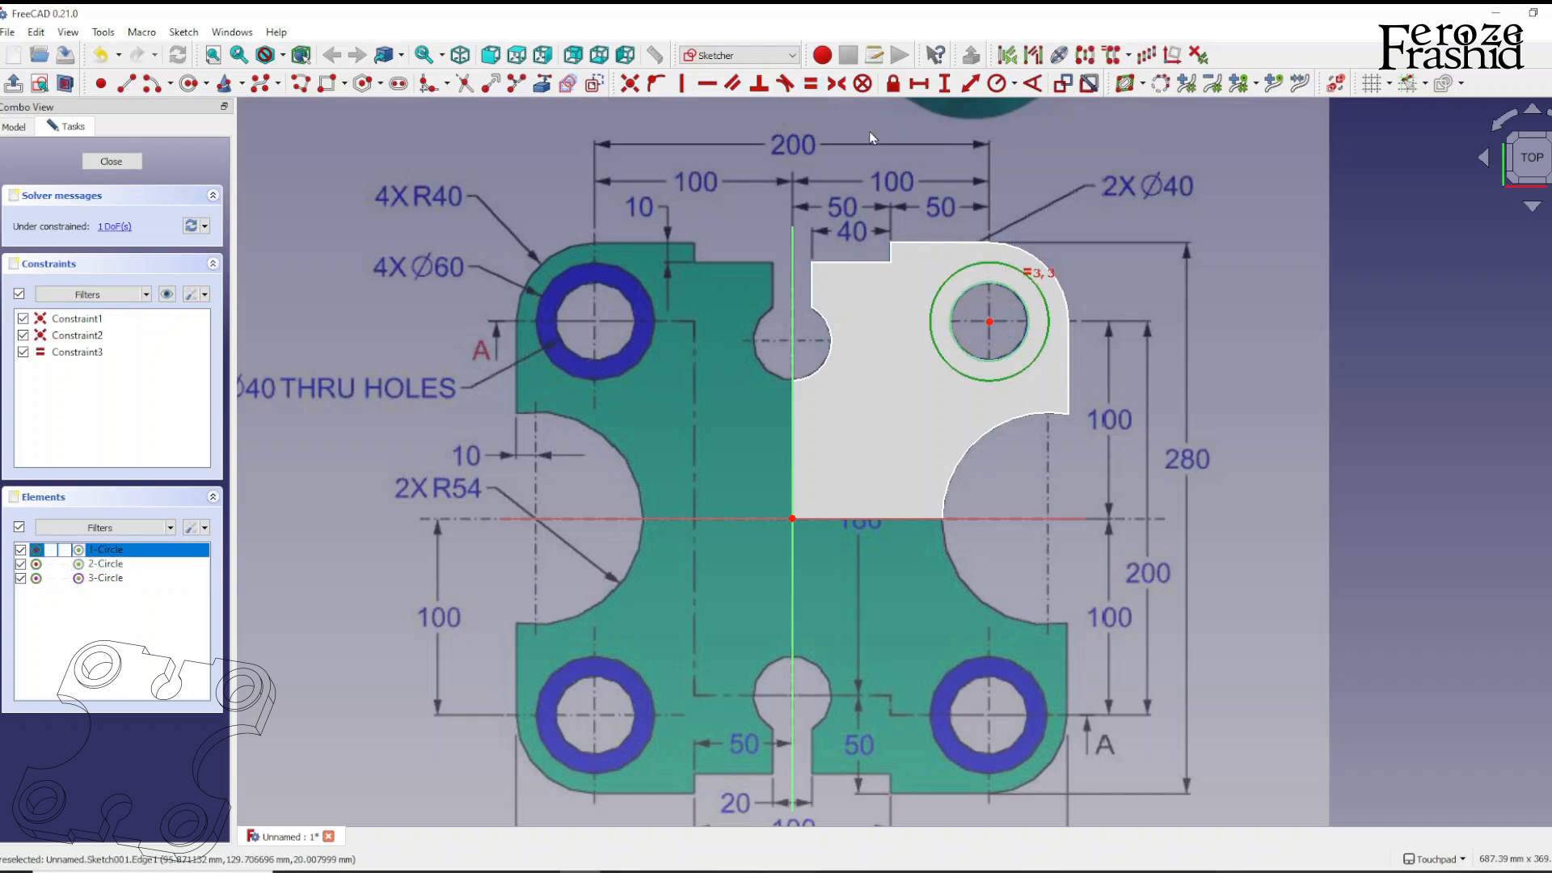
mouse_move(409, 113)
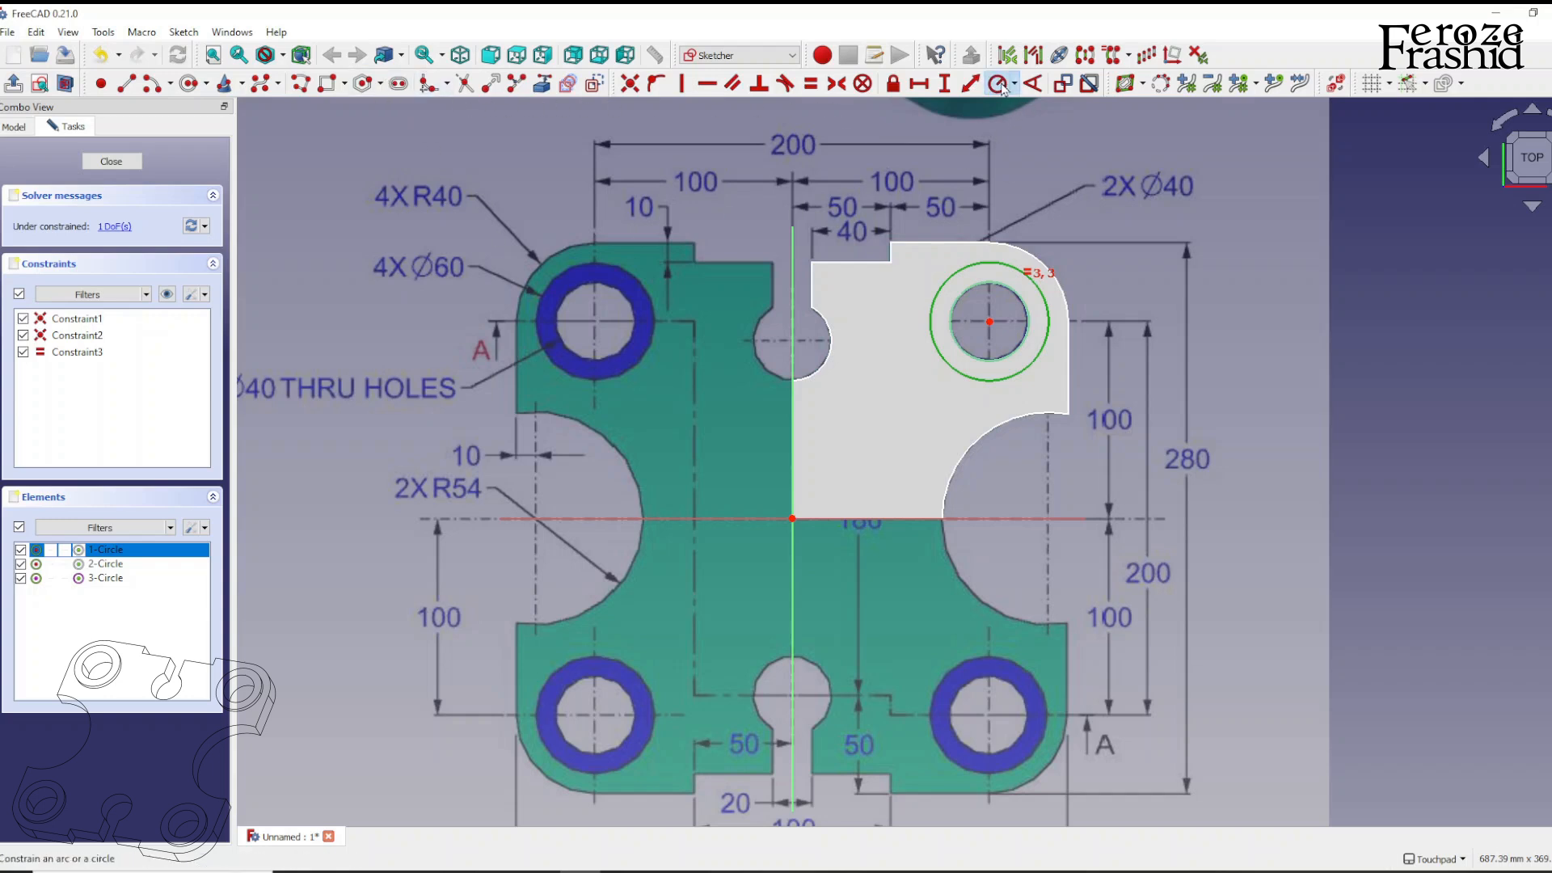
left_click(999, 82)
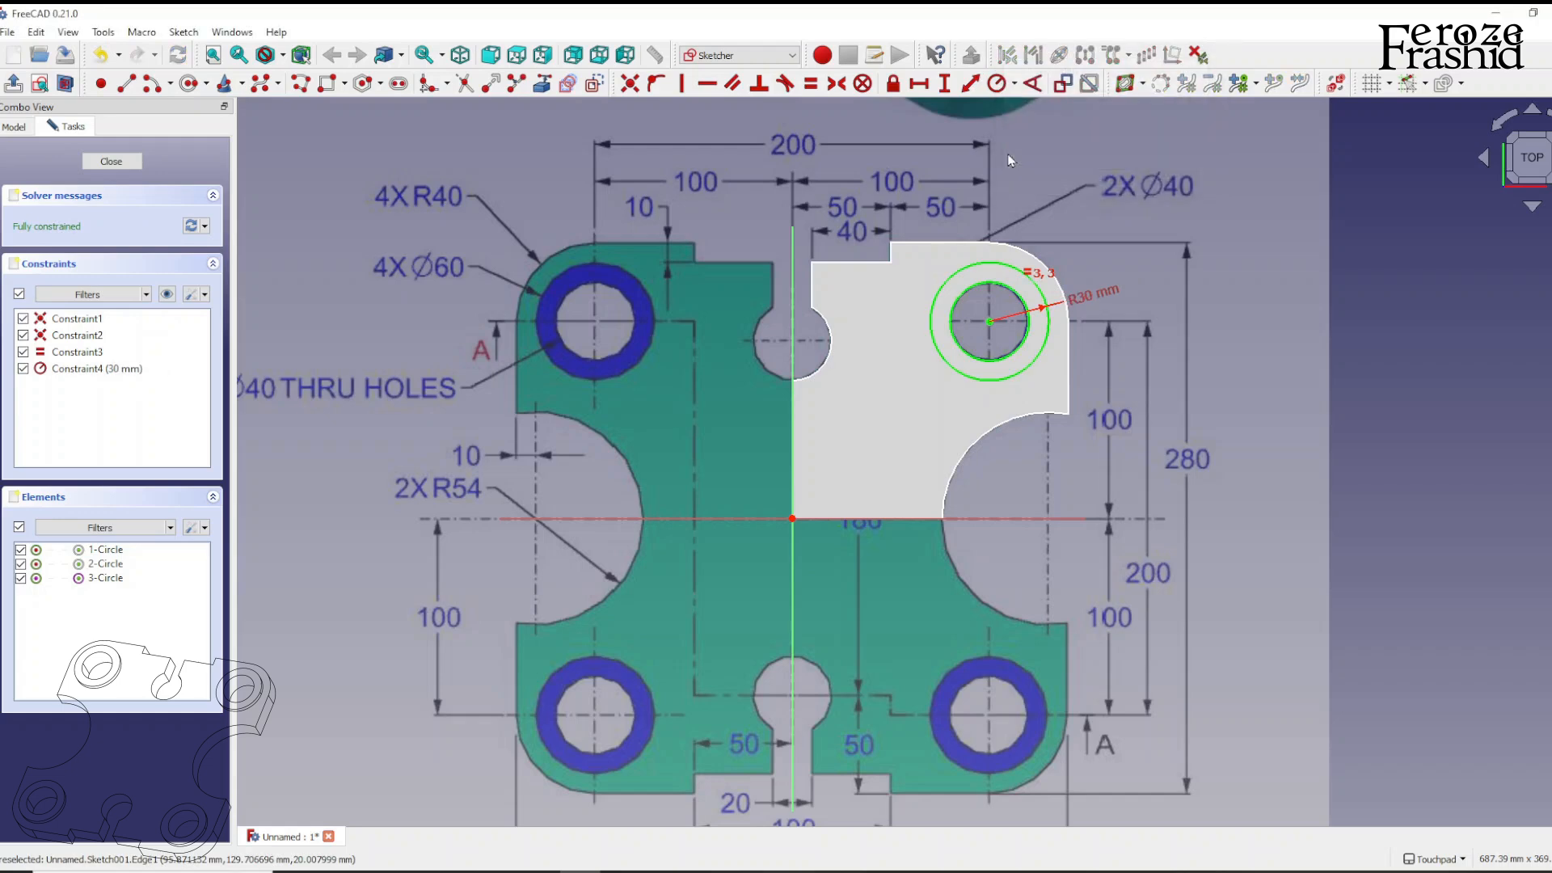
Close the circle sketch and rename it sksCylindricalExtrusion, ready for extrusion
left_click(111, 161)
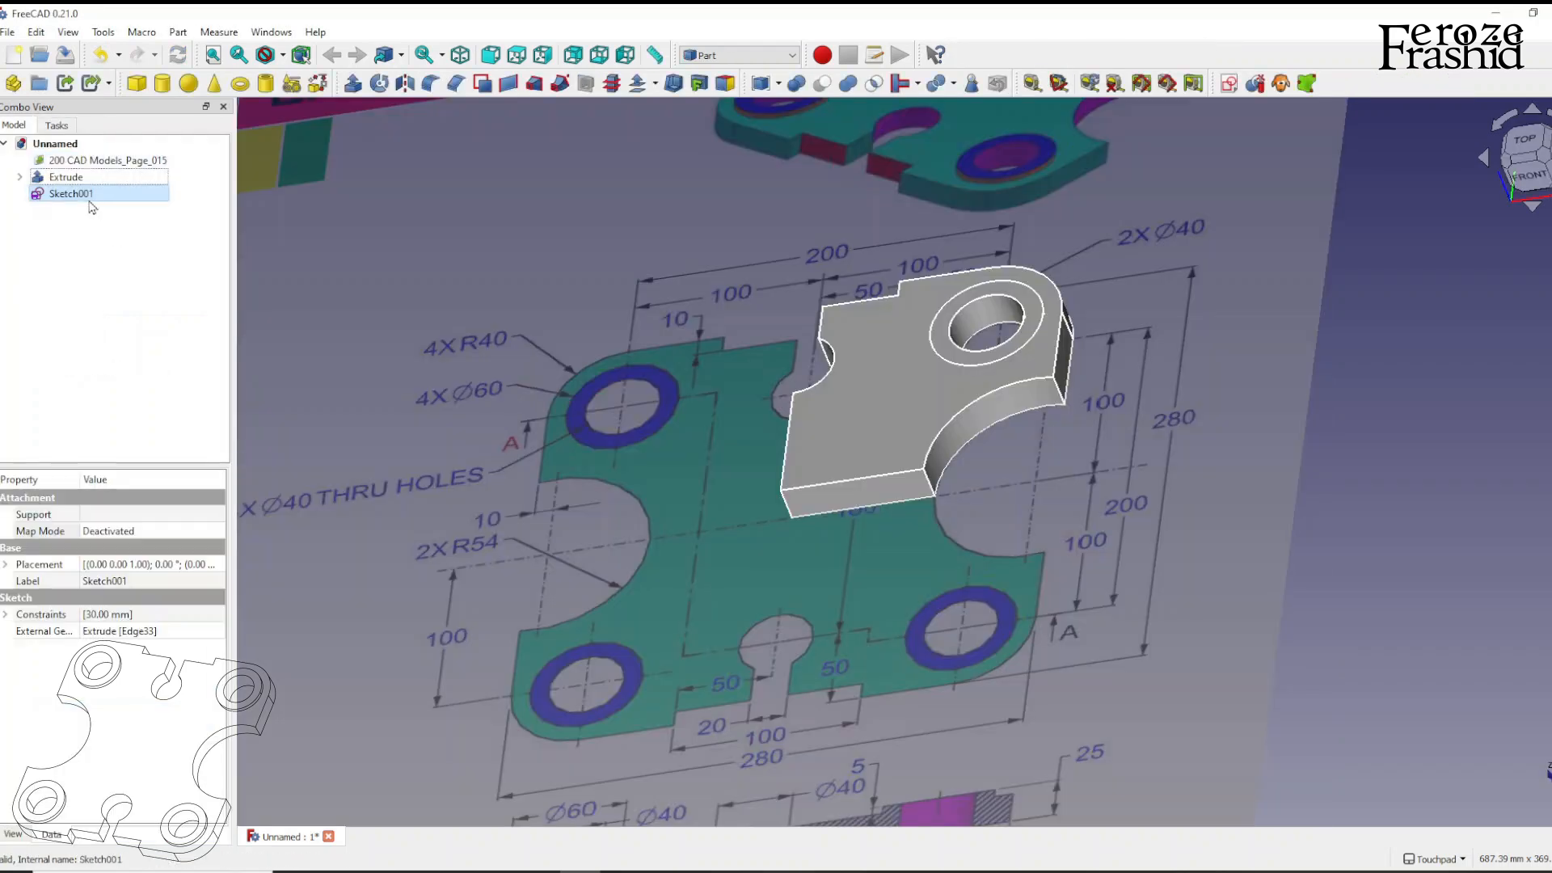
mouse_move(59, 536)
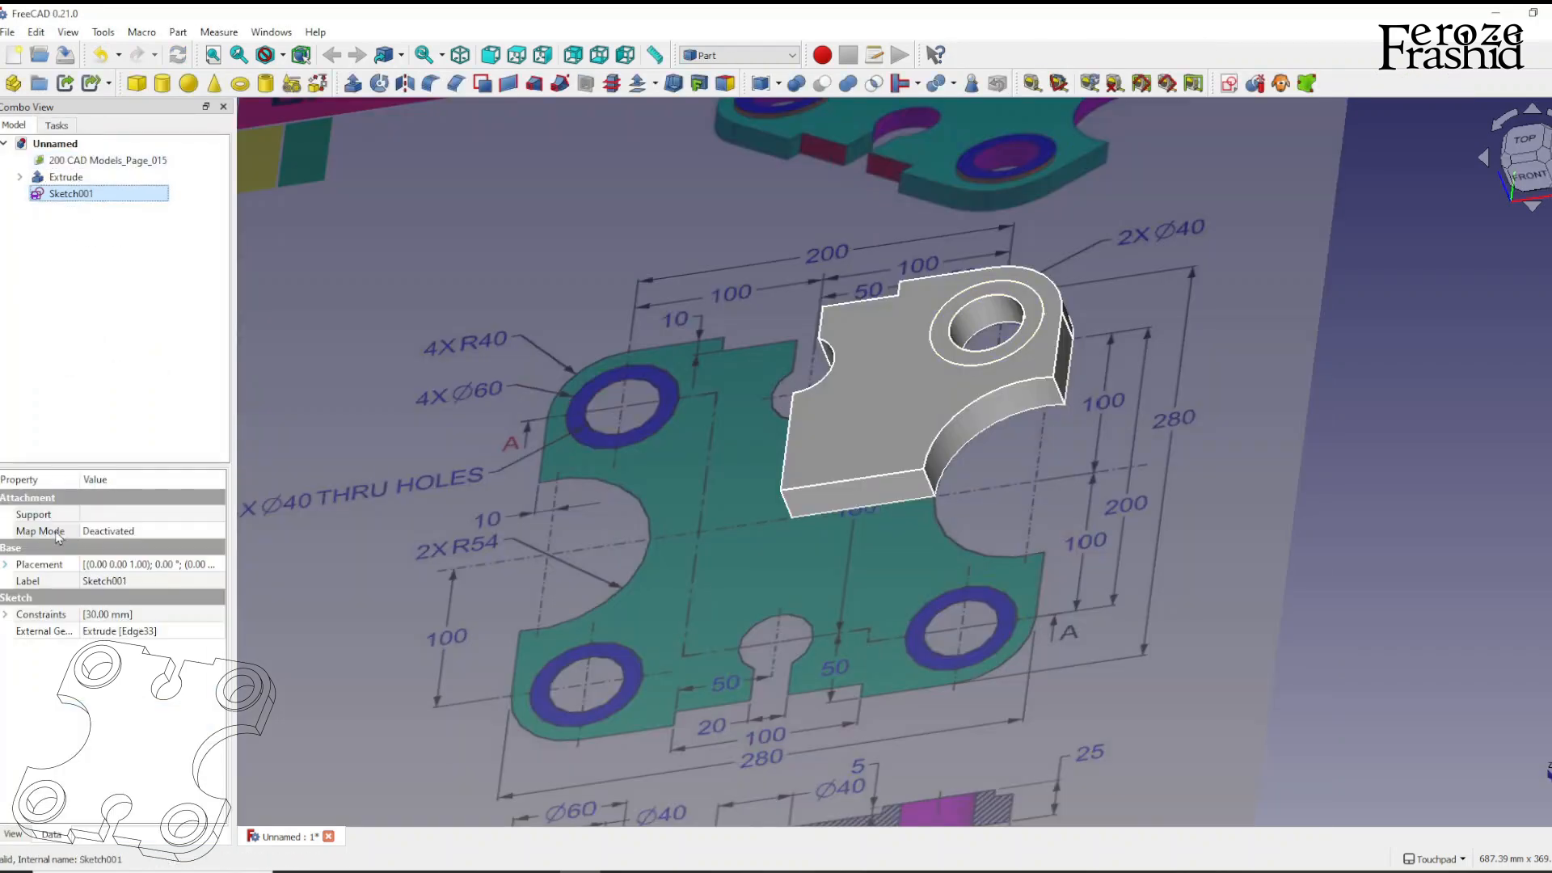
mouse_move(871, 416)
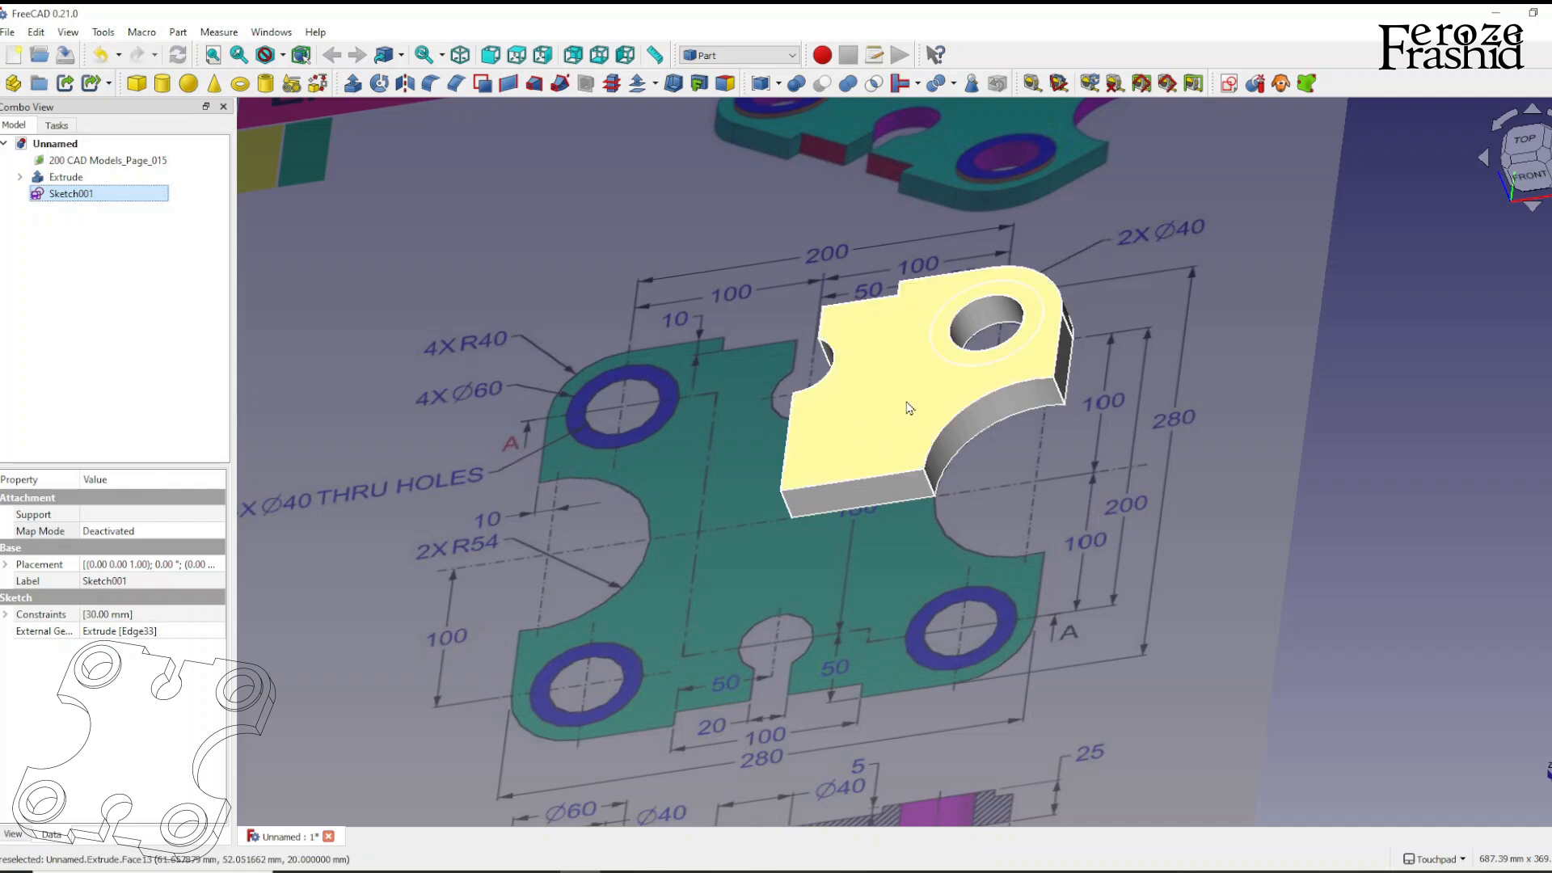
mouse_move(894, 404)
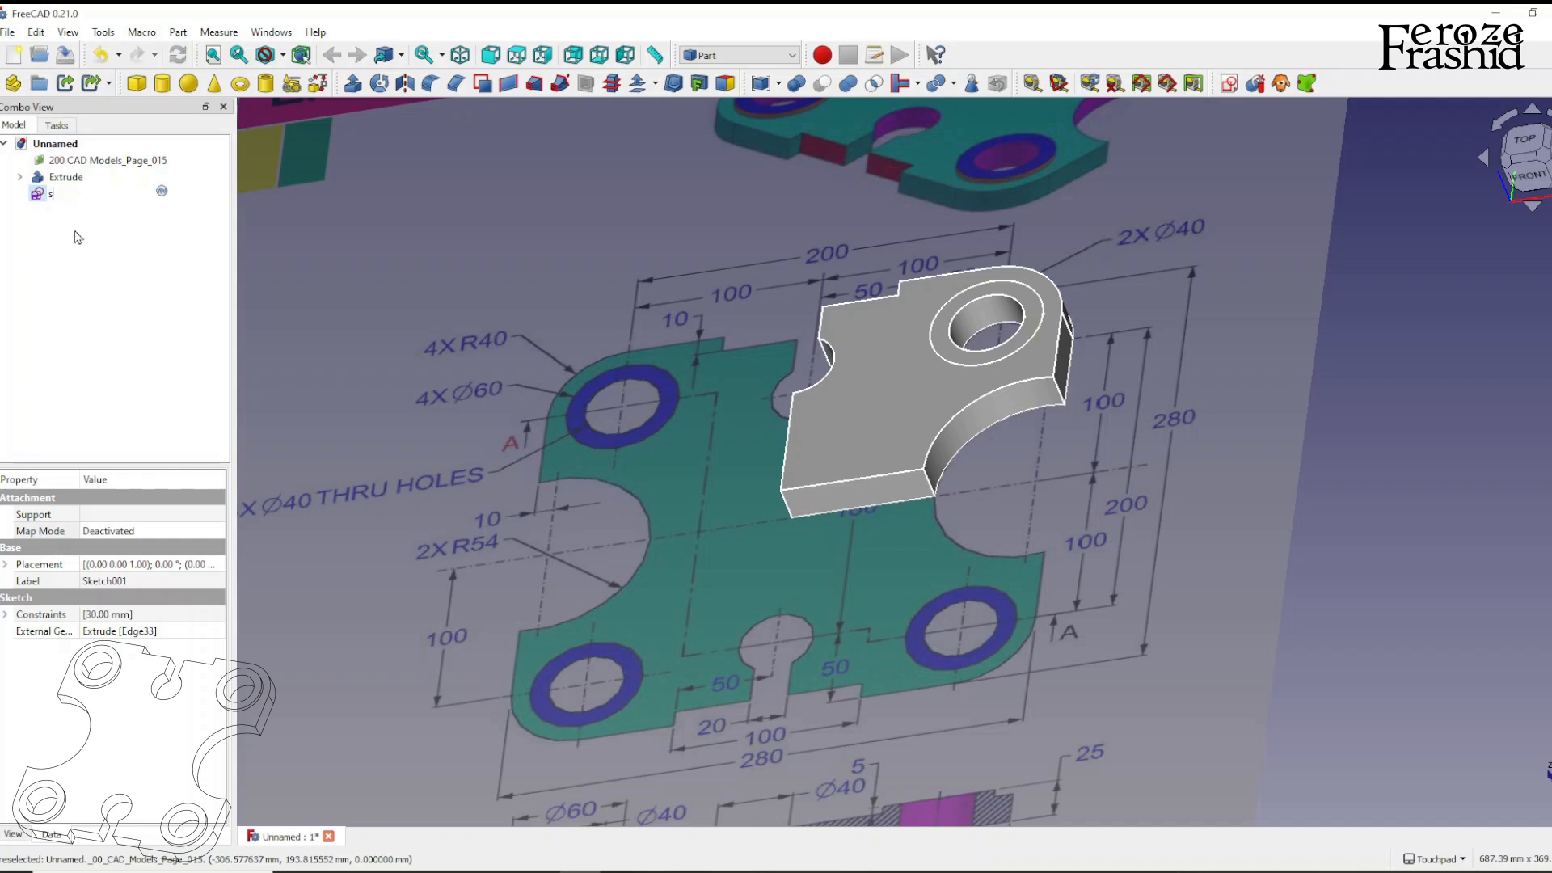
type("ksCirc")
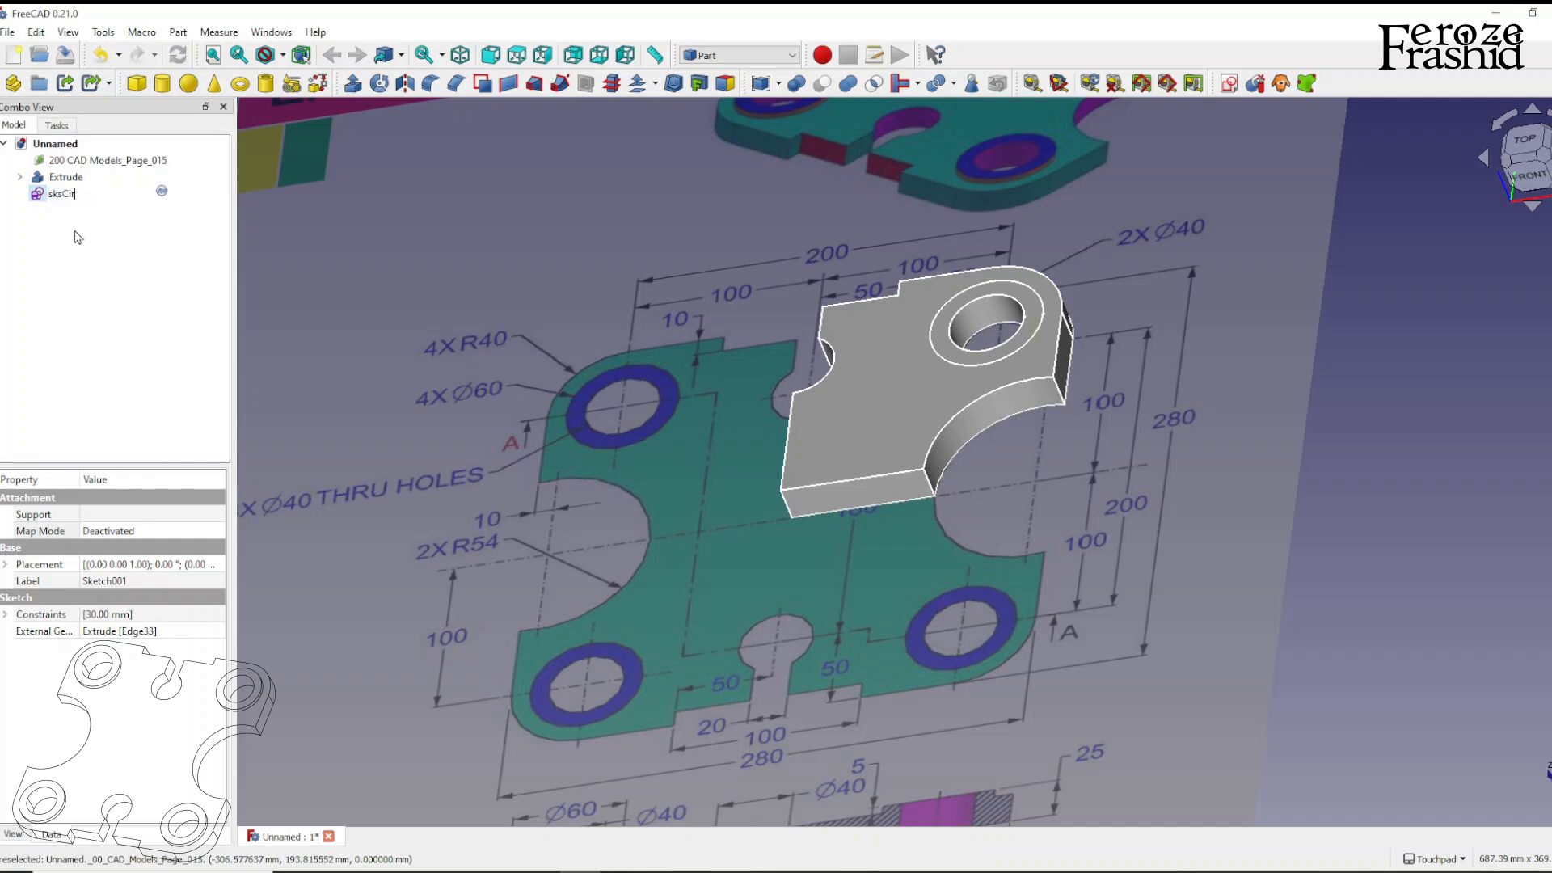
type("ylindricalExtrusi")
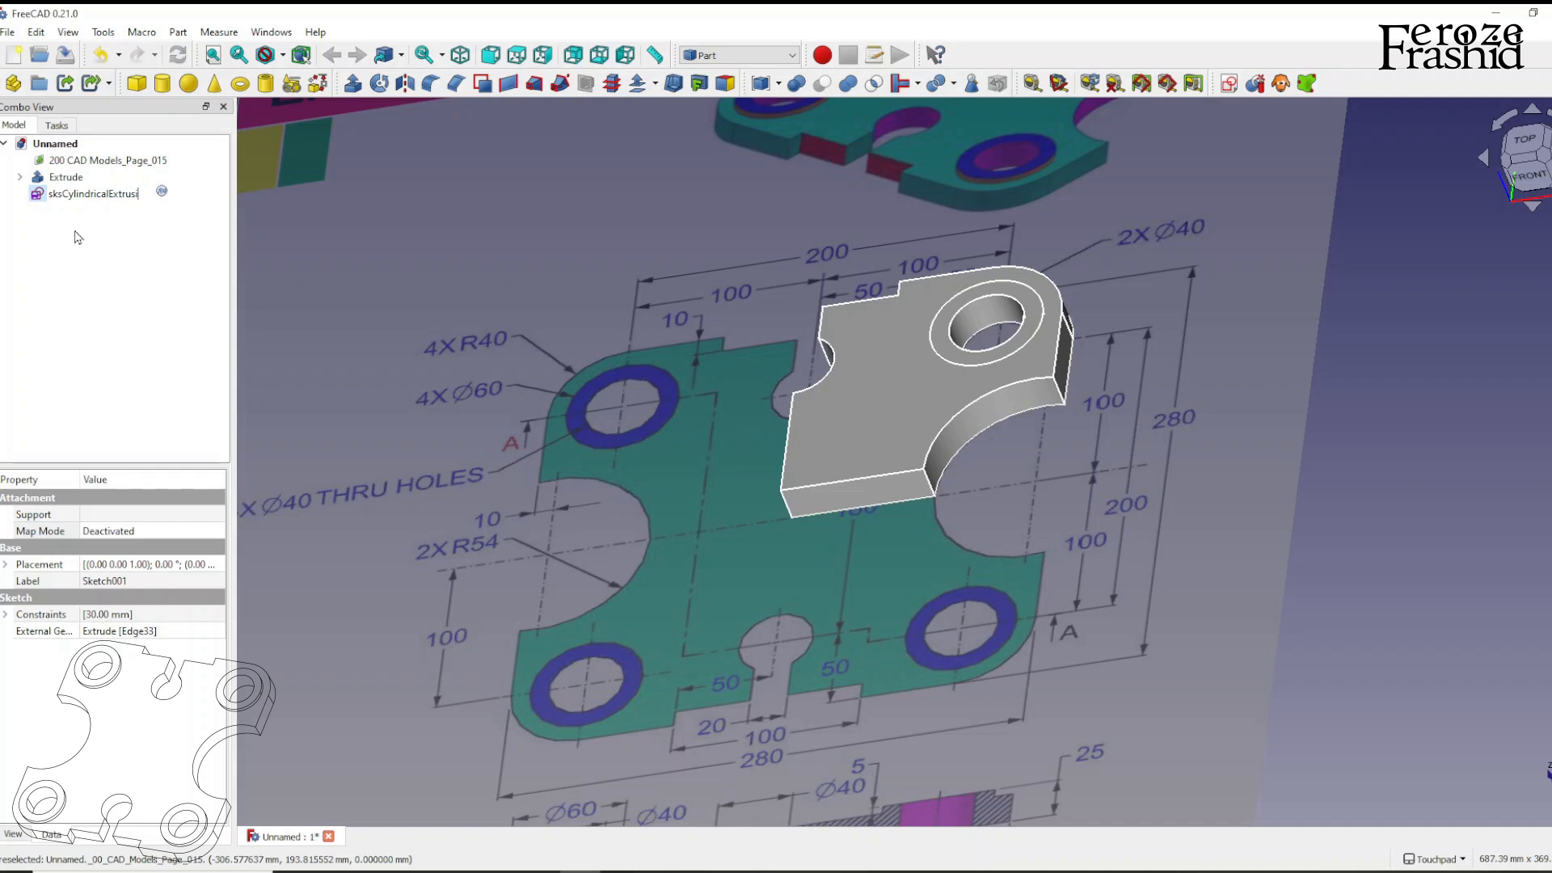
left_click(351, 82)
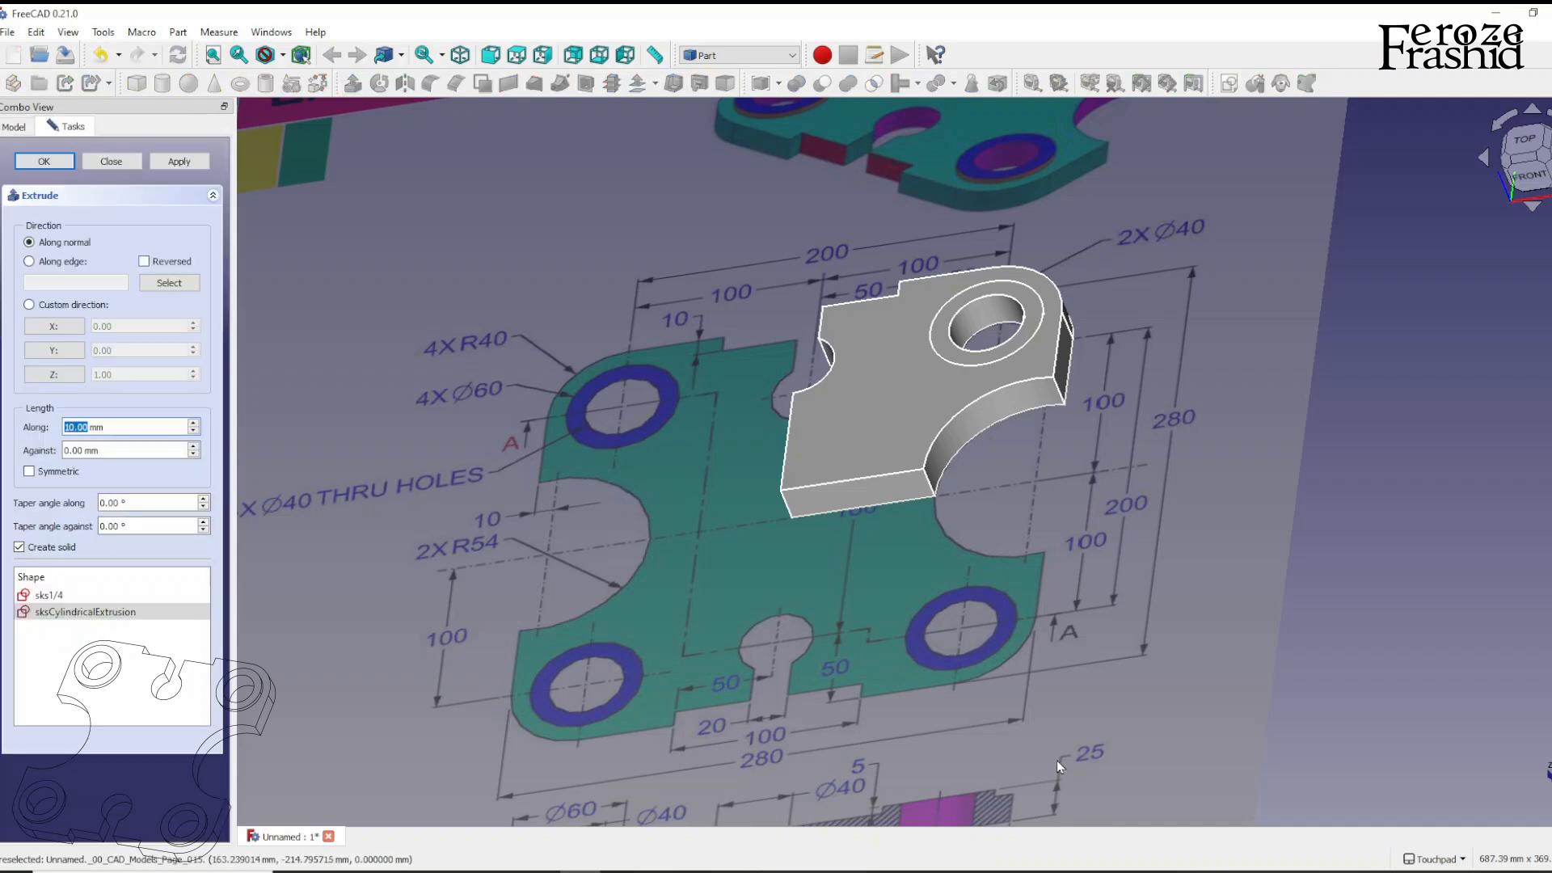
Union the quarter plate and cylindrical boss extrusions into one solid labelled 1/4Part
left_click(44, 160)
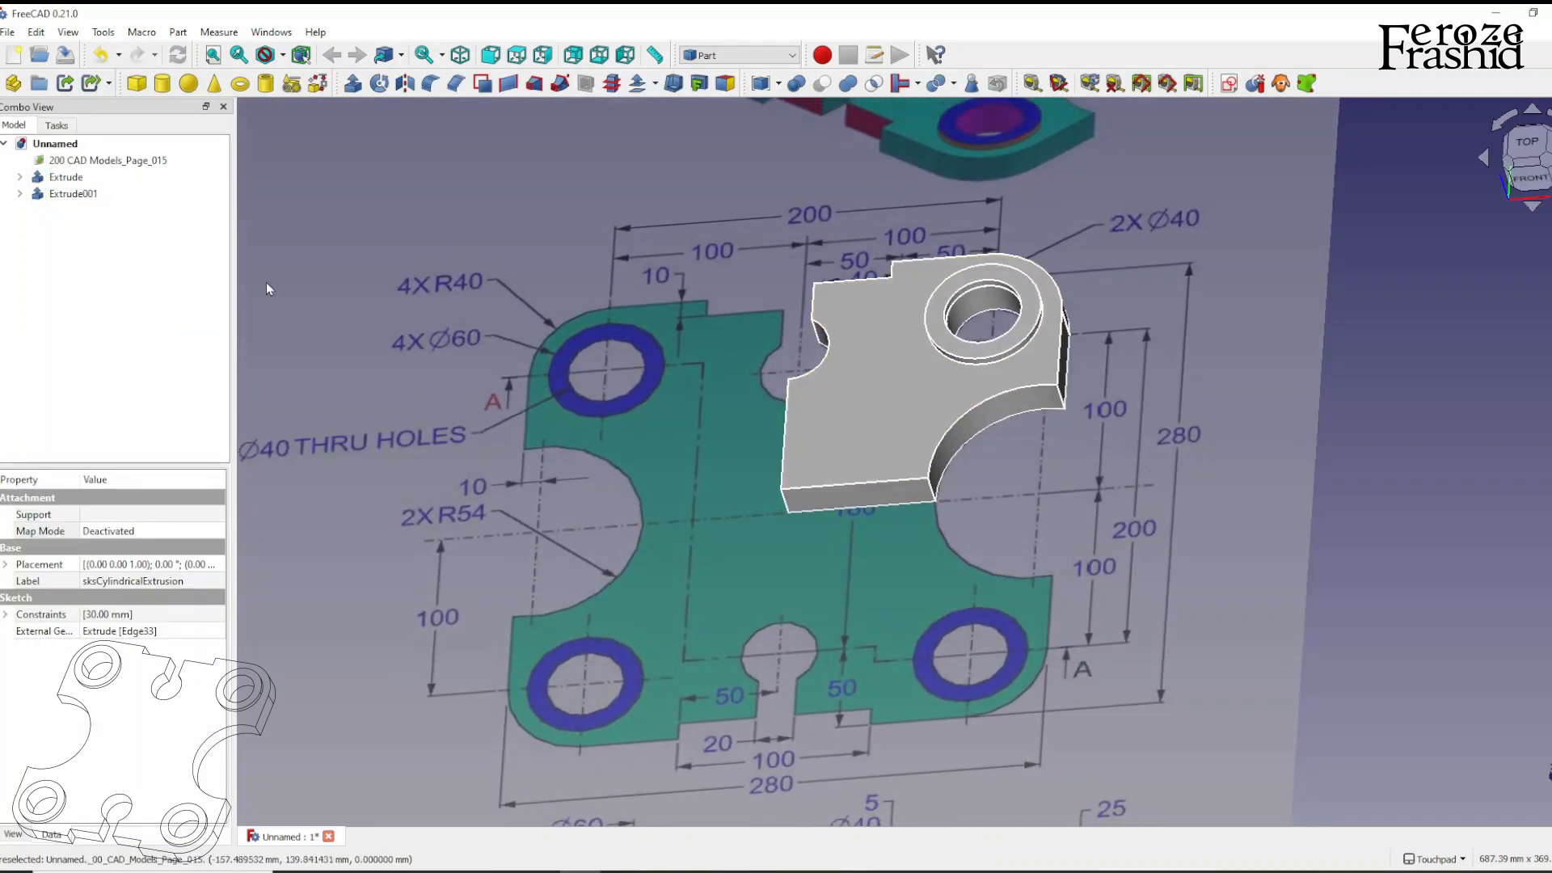
left_click(65, 177)
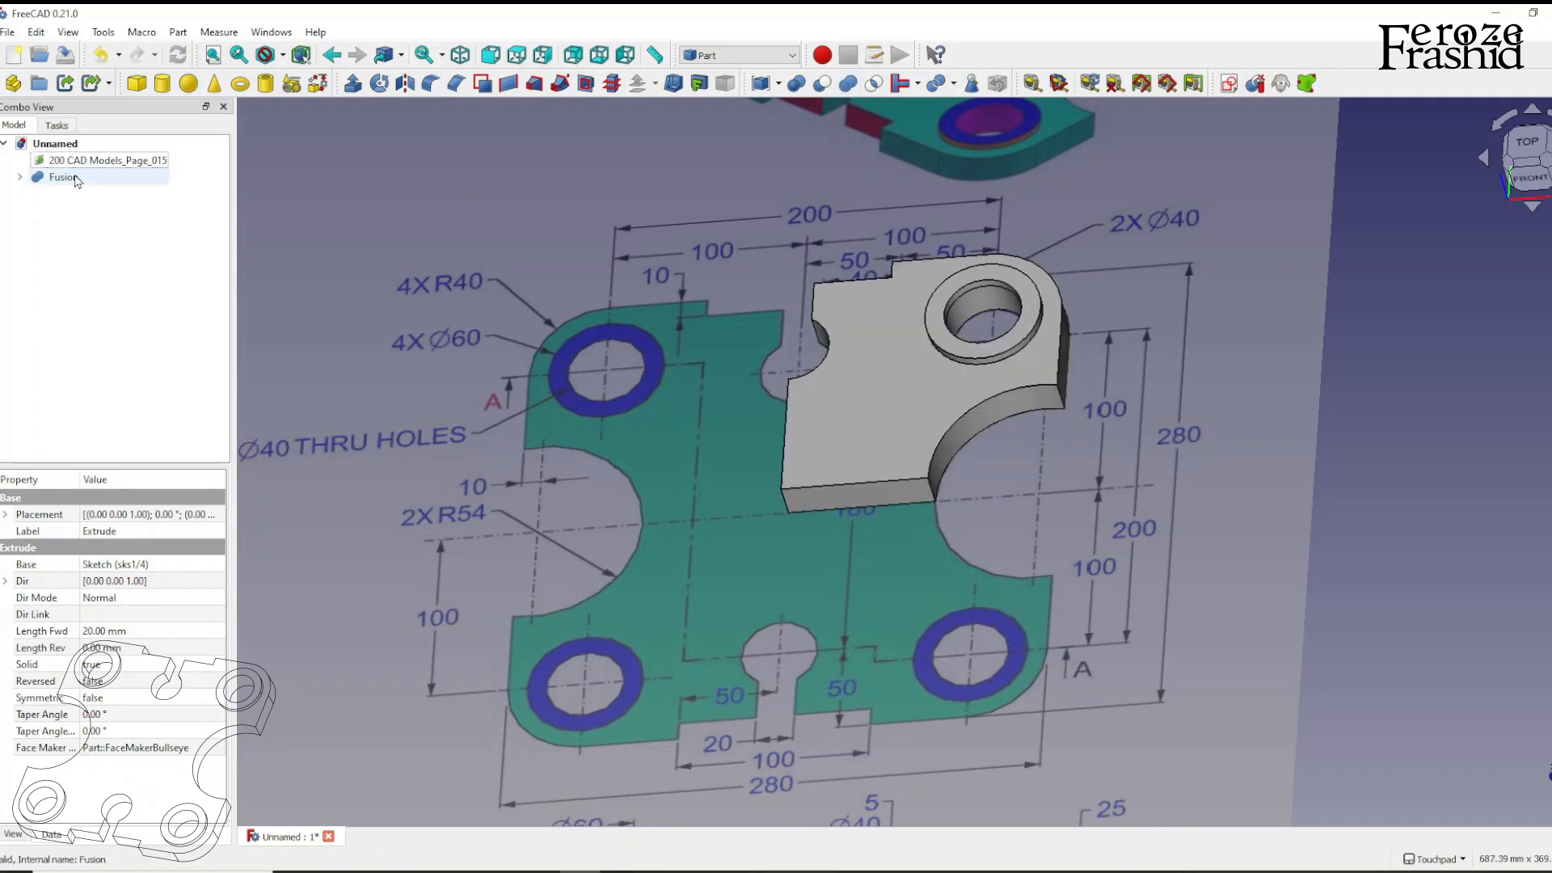
left_click(63, 178)
type("1/4Part")
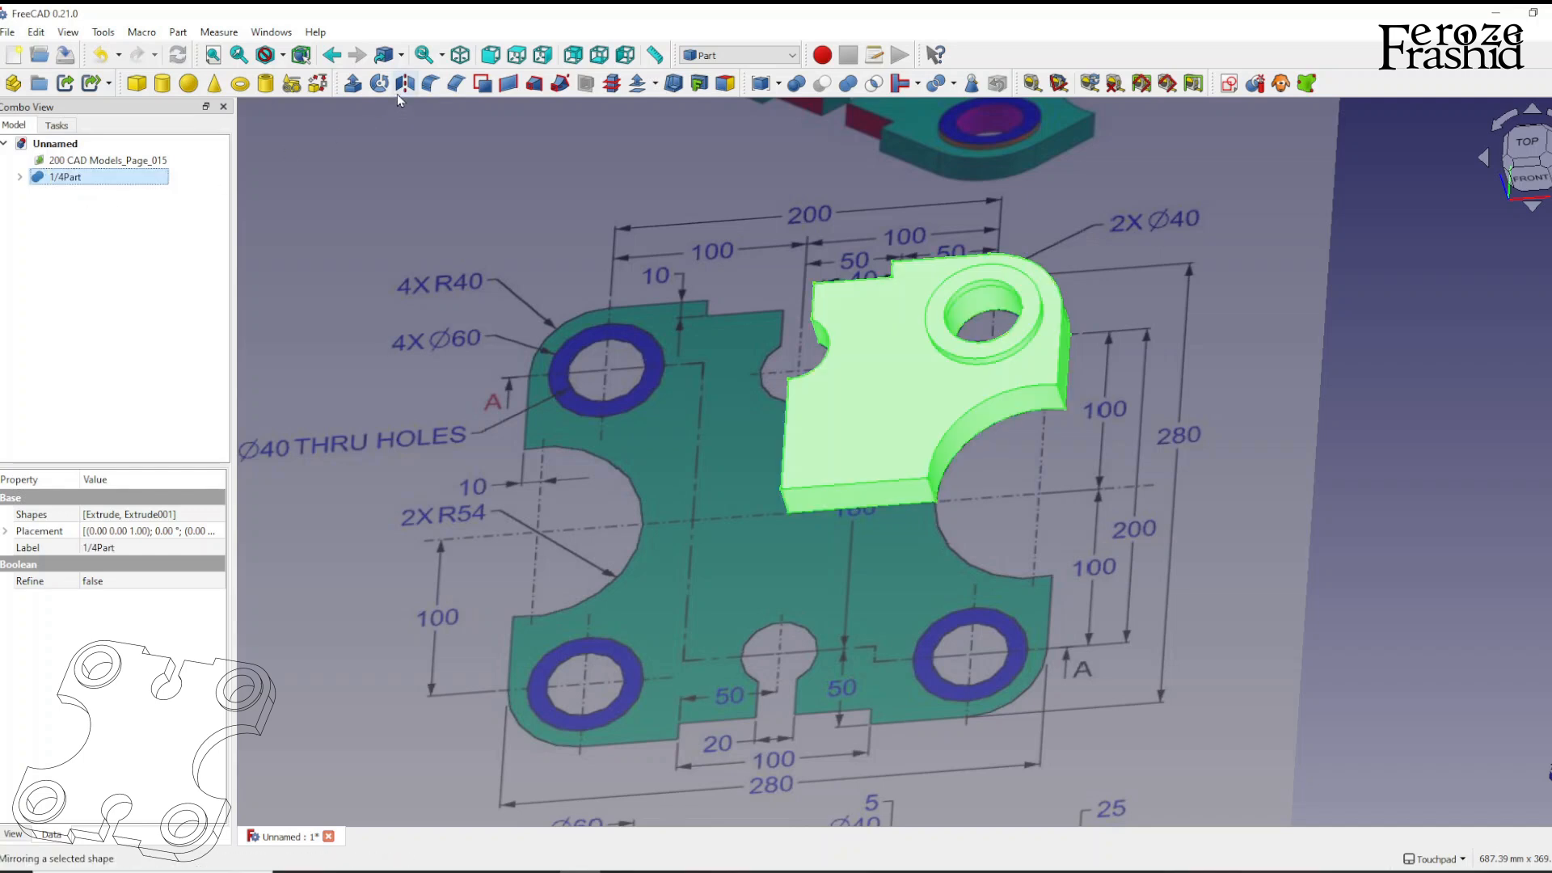
Mirror 1/4Part across the XZ plane to add the second quarter
left_click(404, 83)
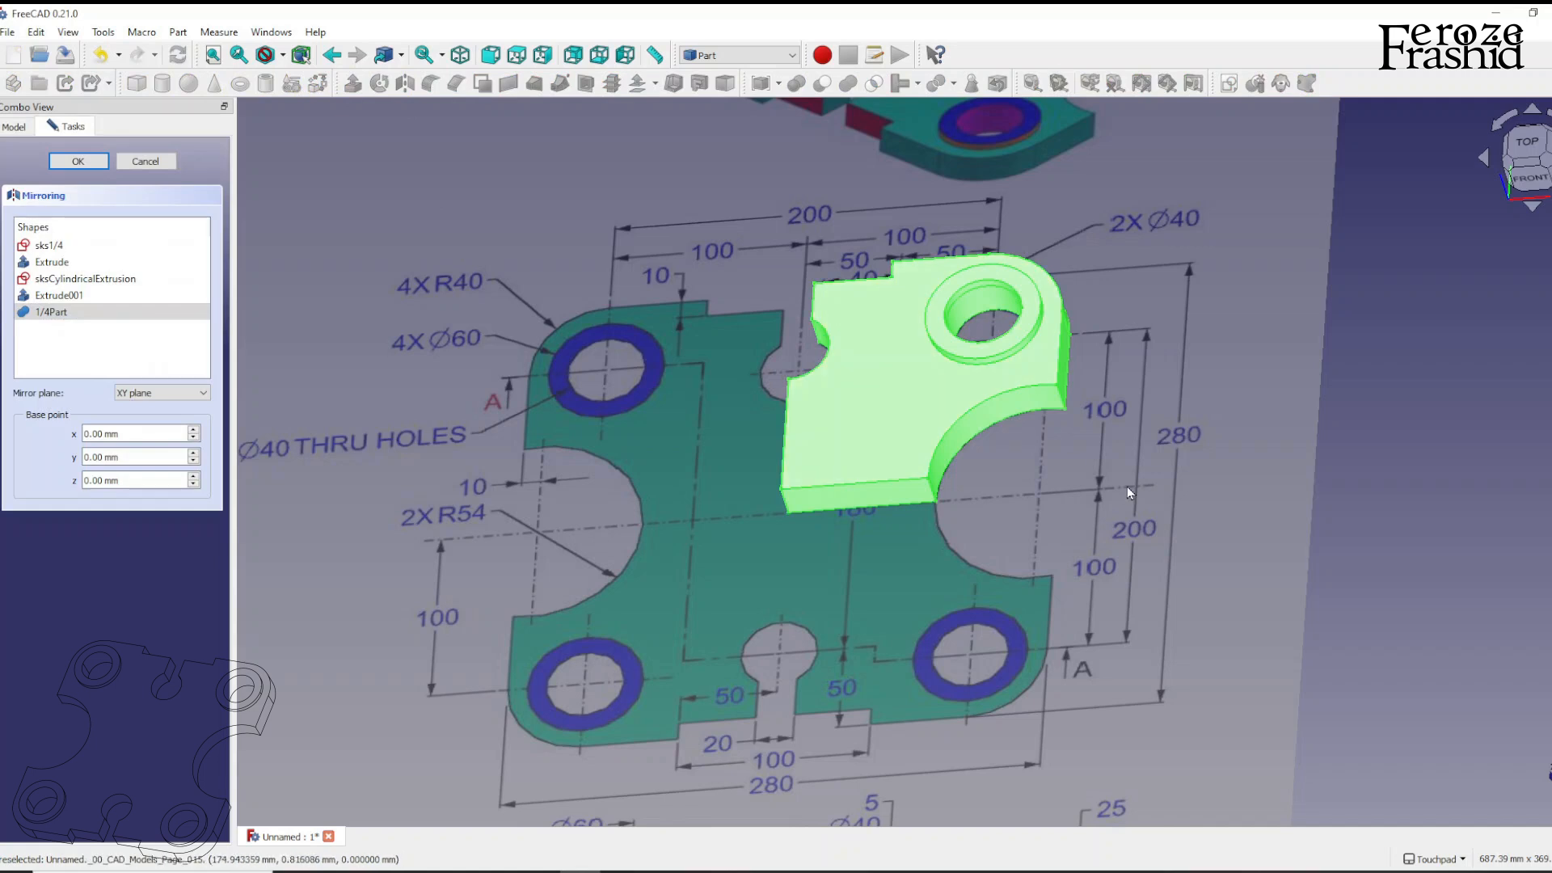
mouse_move(1487, 707)
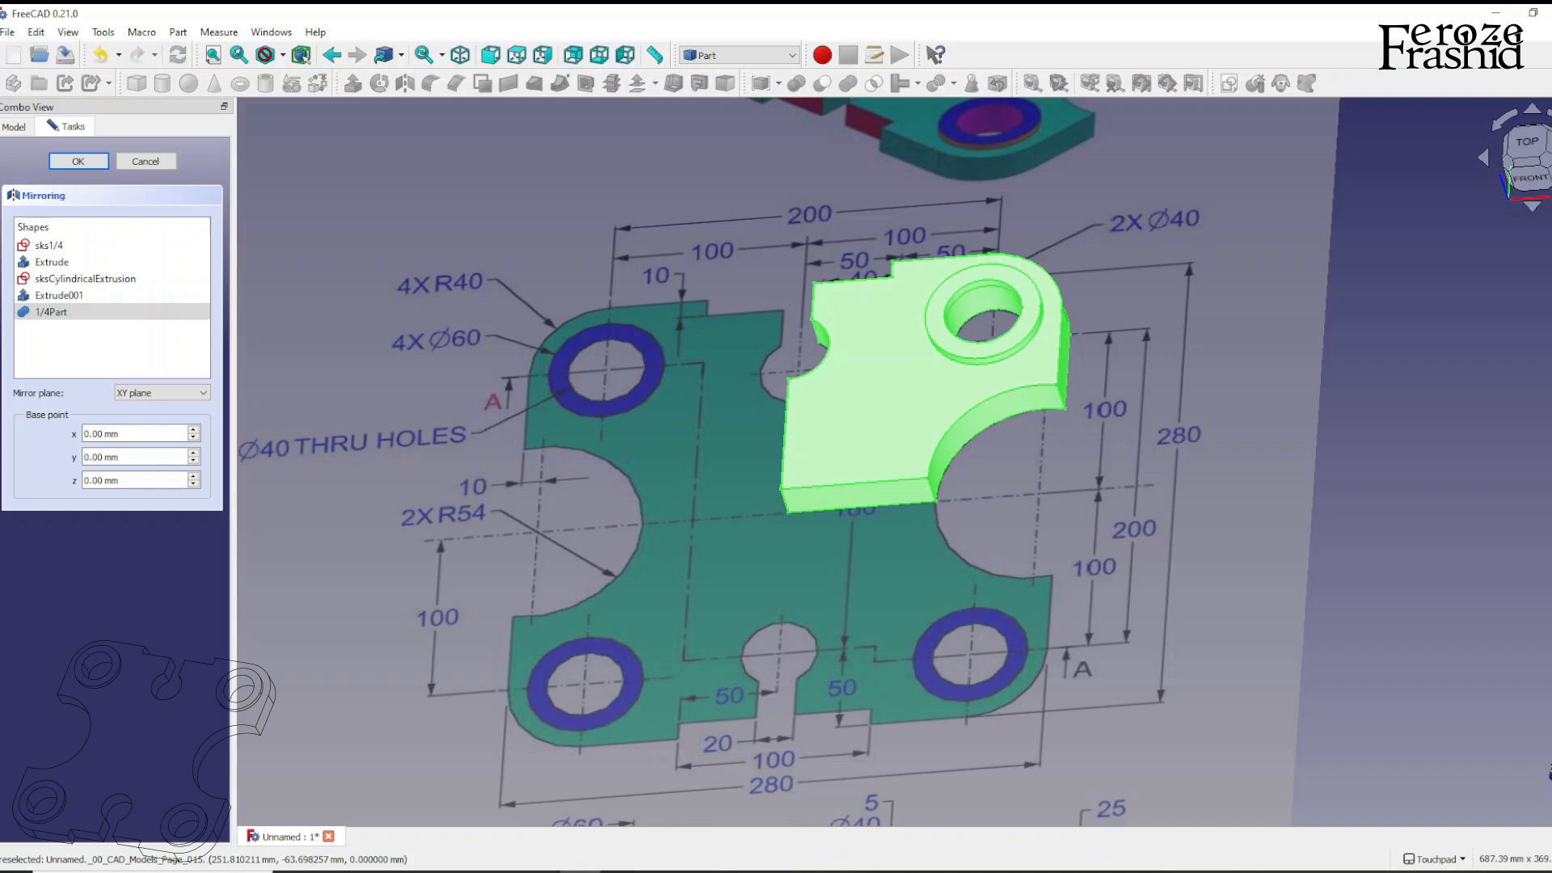
mouse_move(1484, 765)
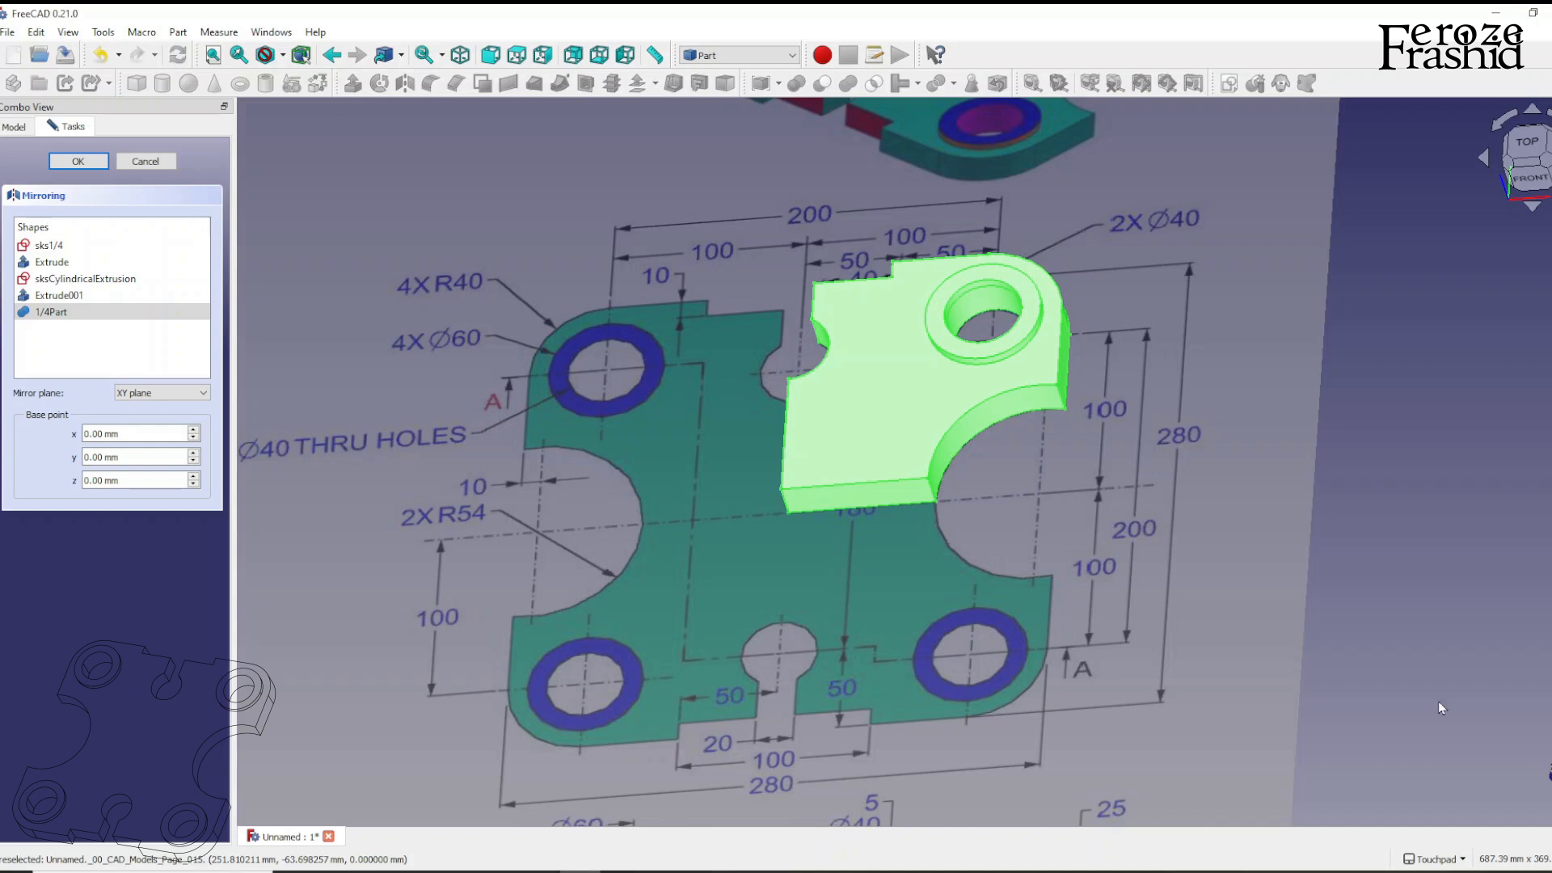
mouse_move(206, 367)
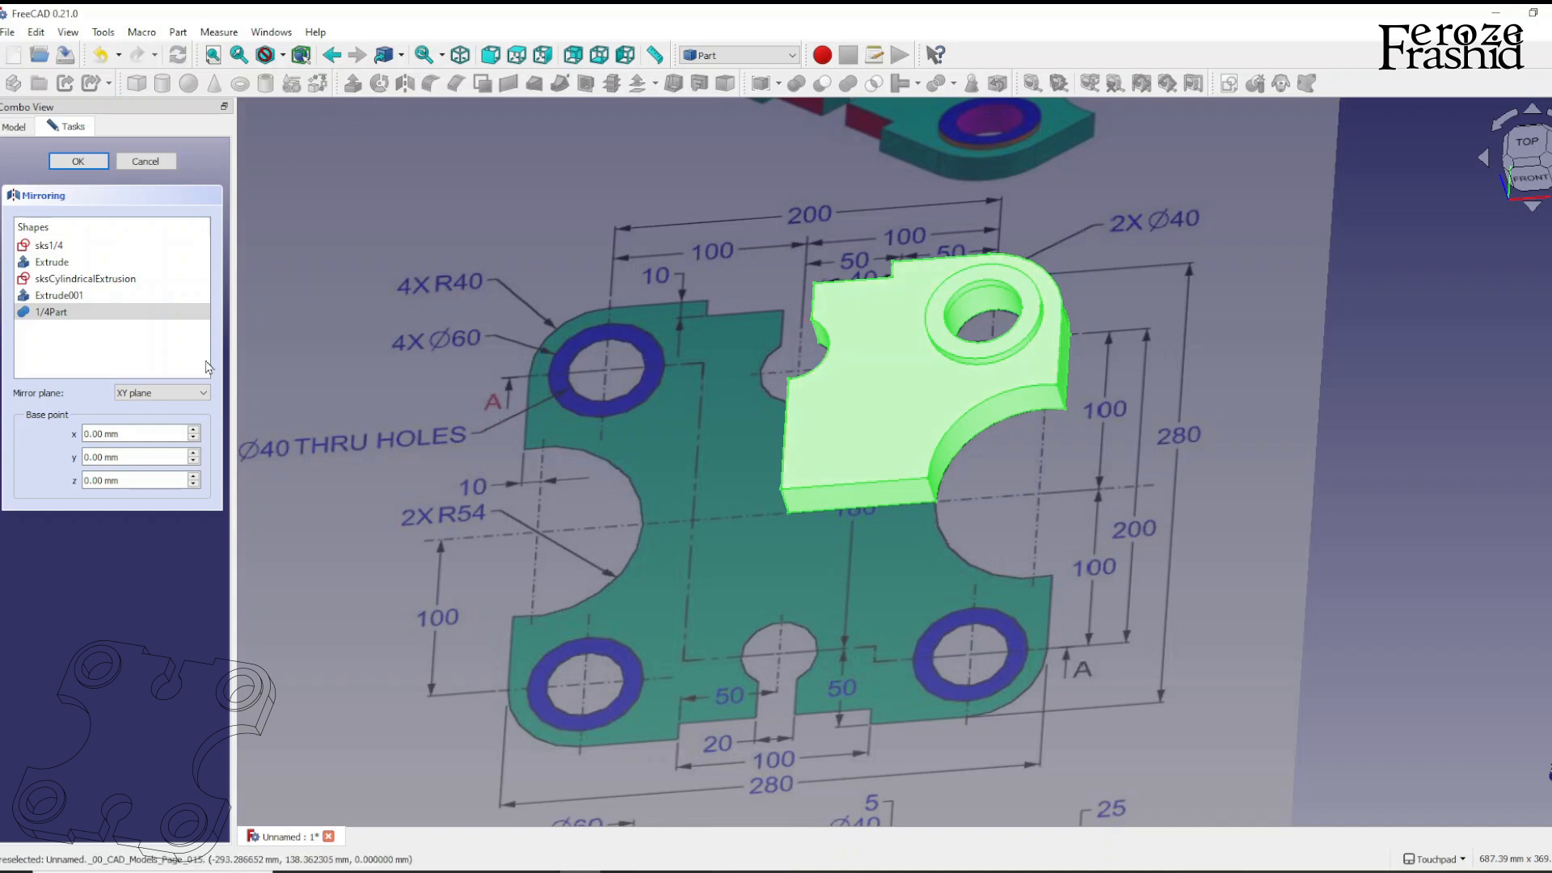
mouse_move(910, 379)
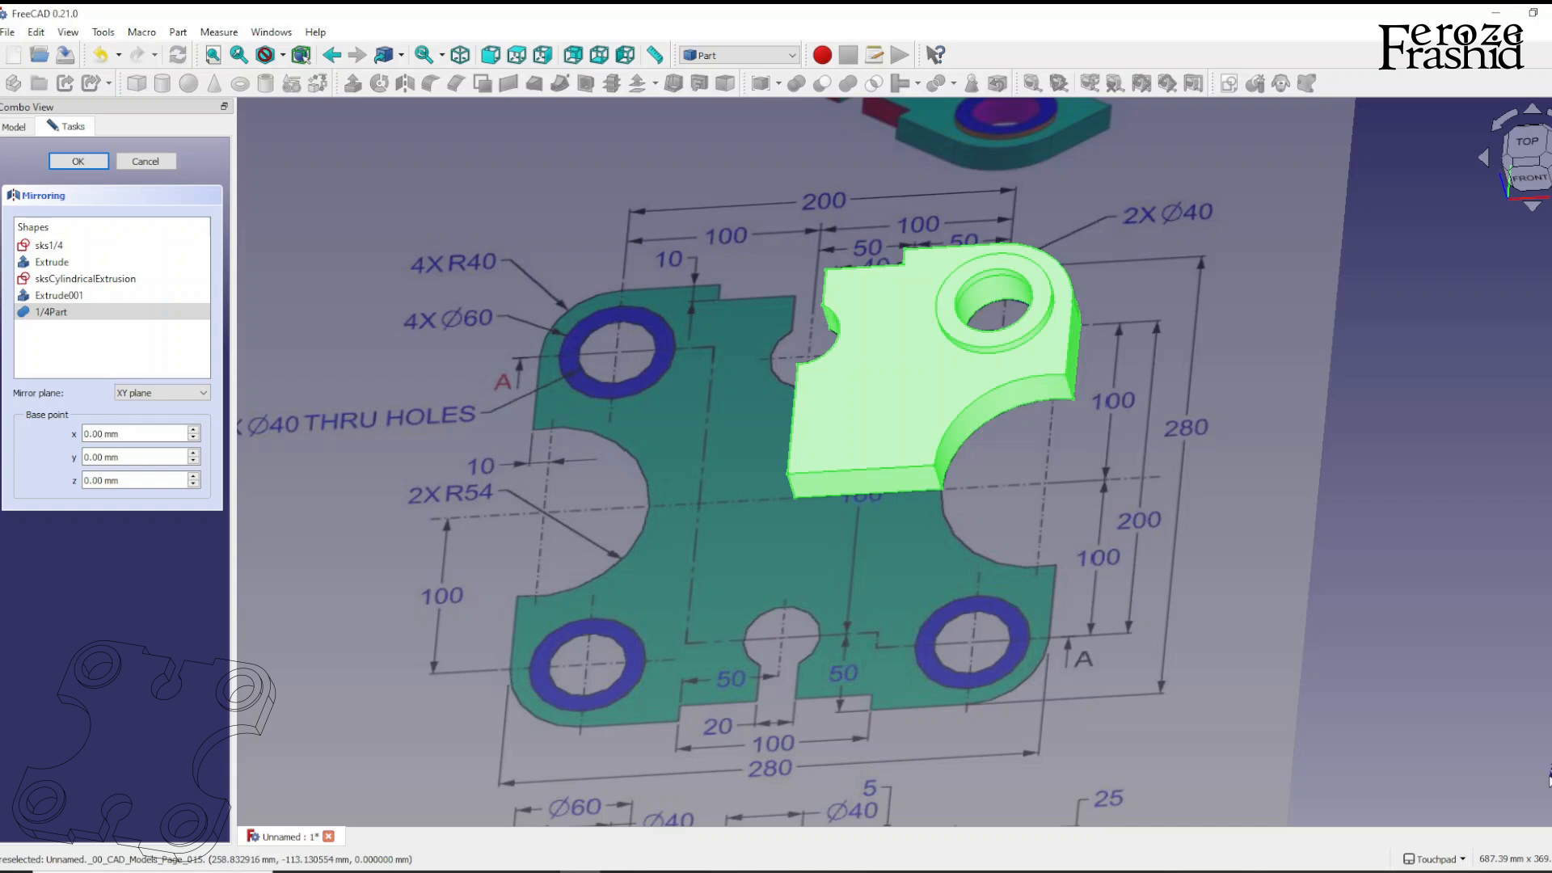
mouse_move(369, 456)
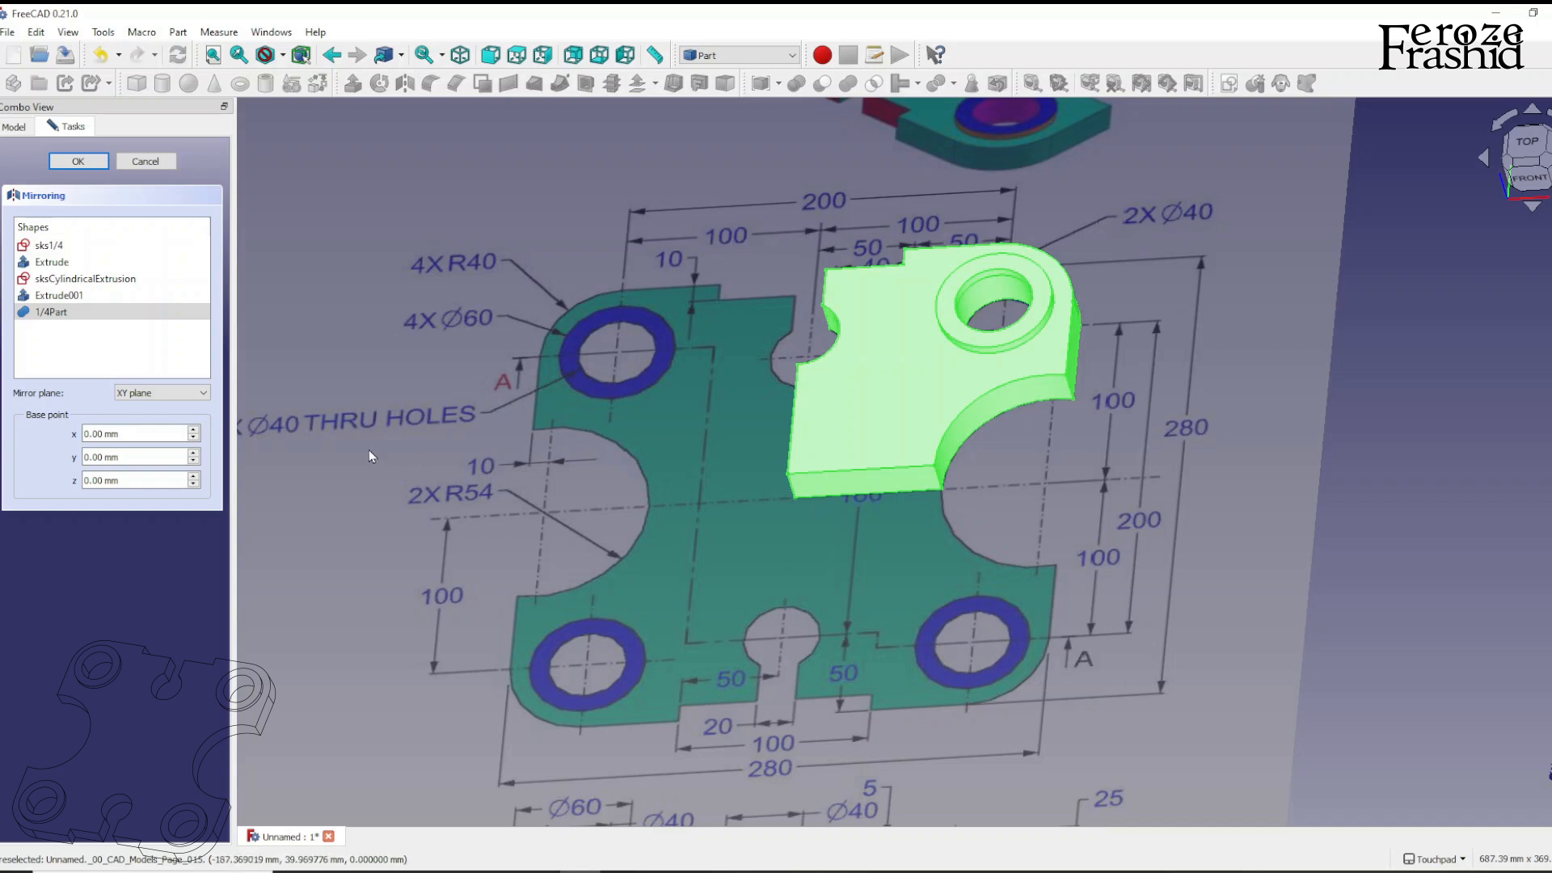
left_click(159, 391)
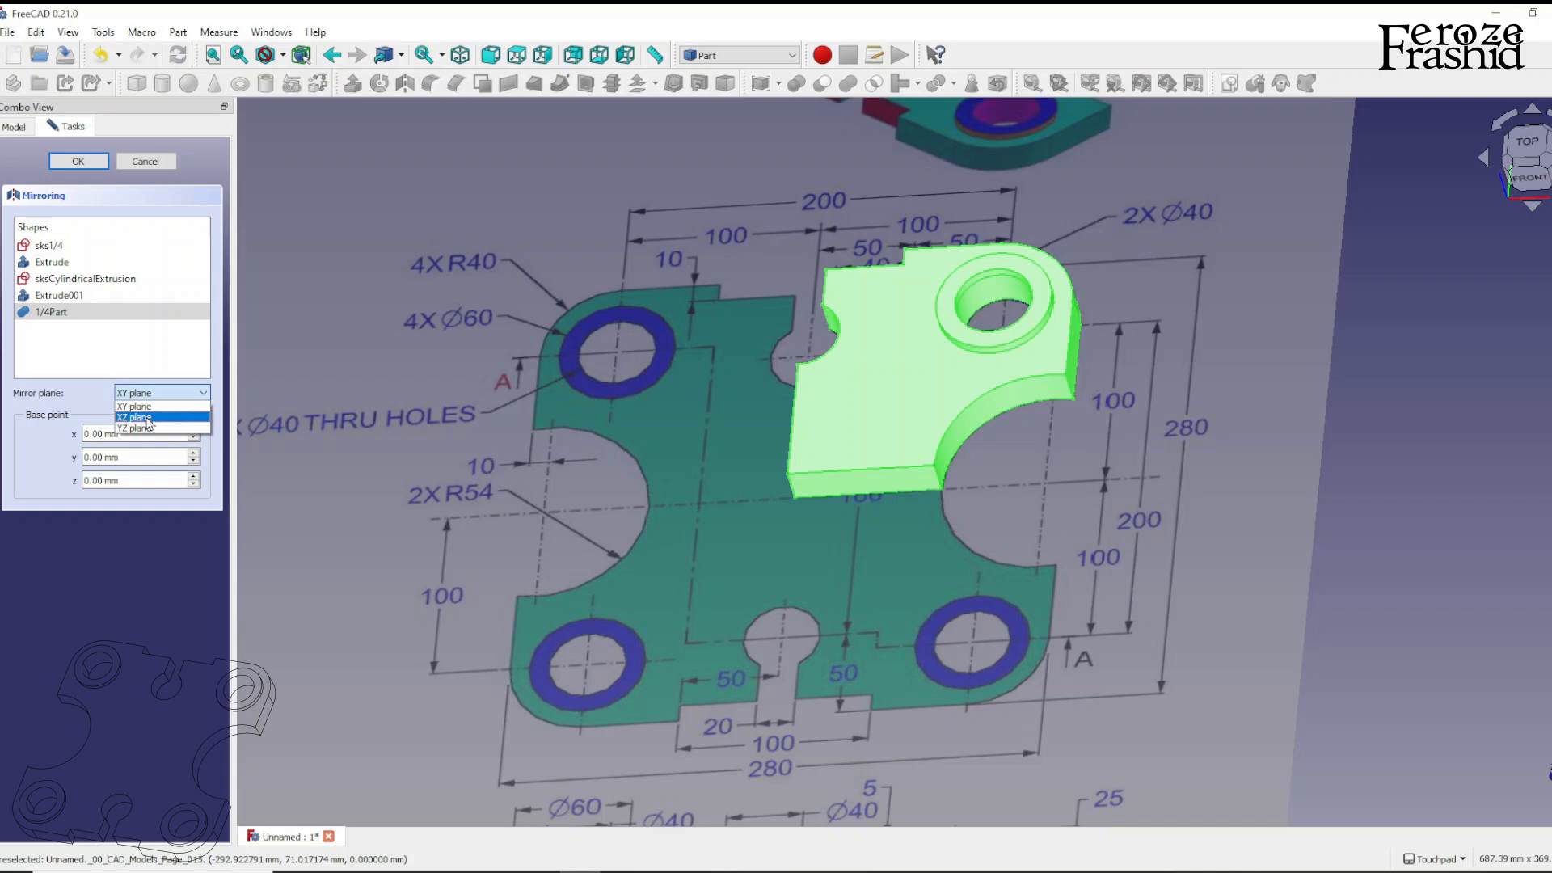
left_click(147, 416)
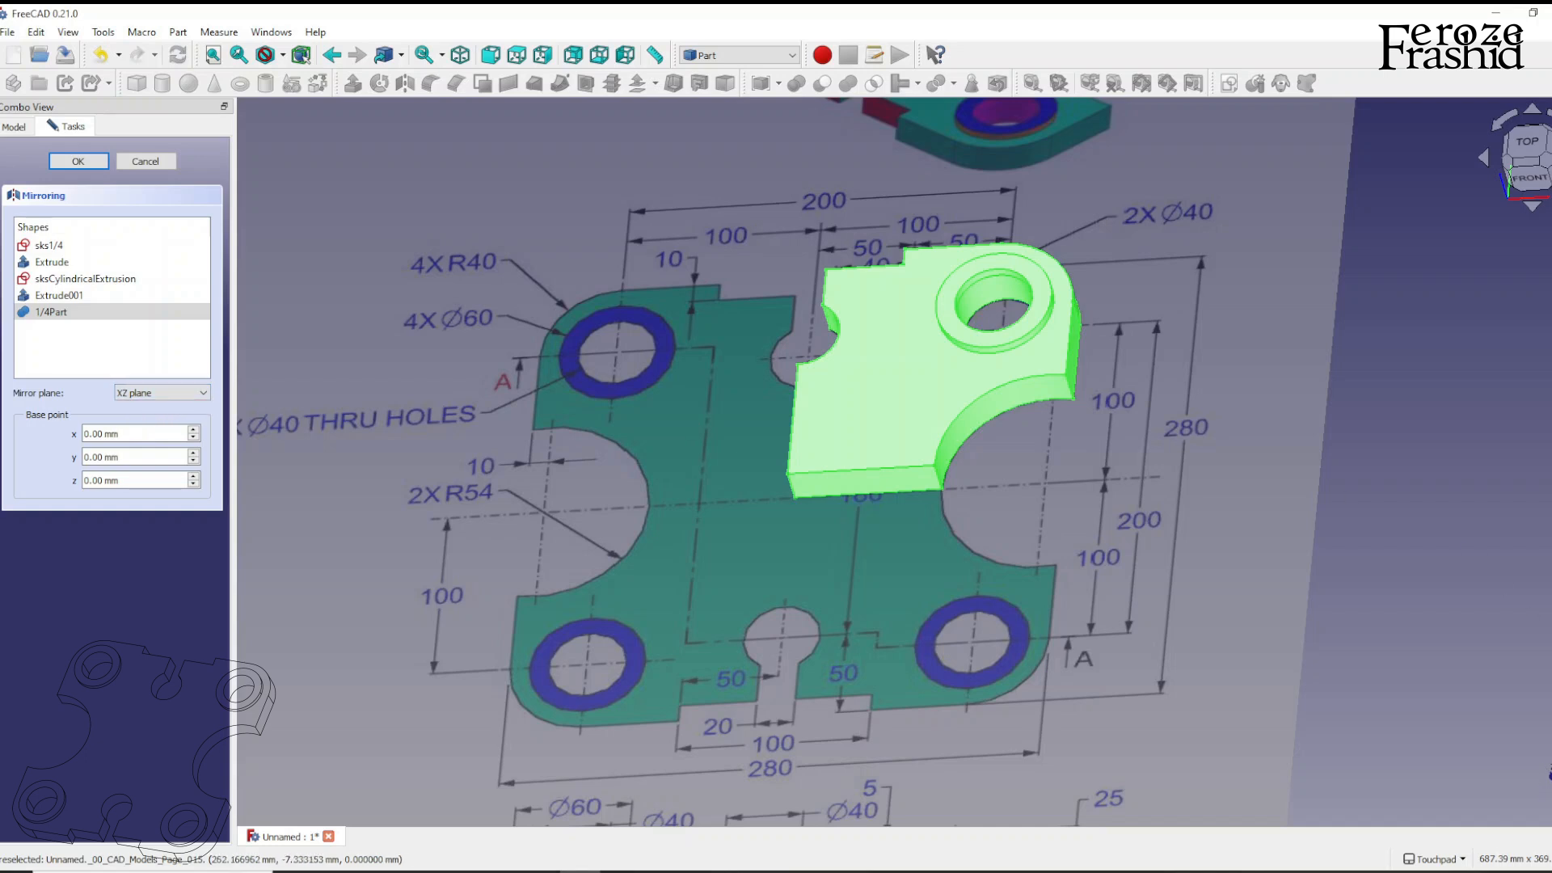
mouse_move(1073, 543)
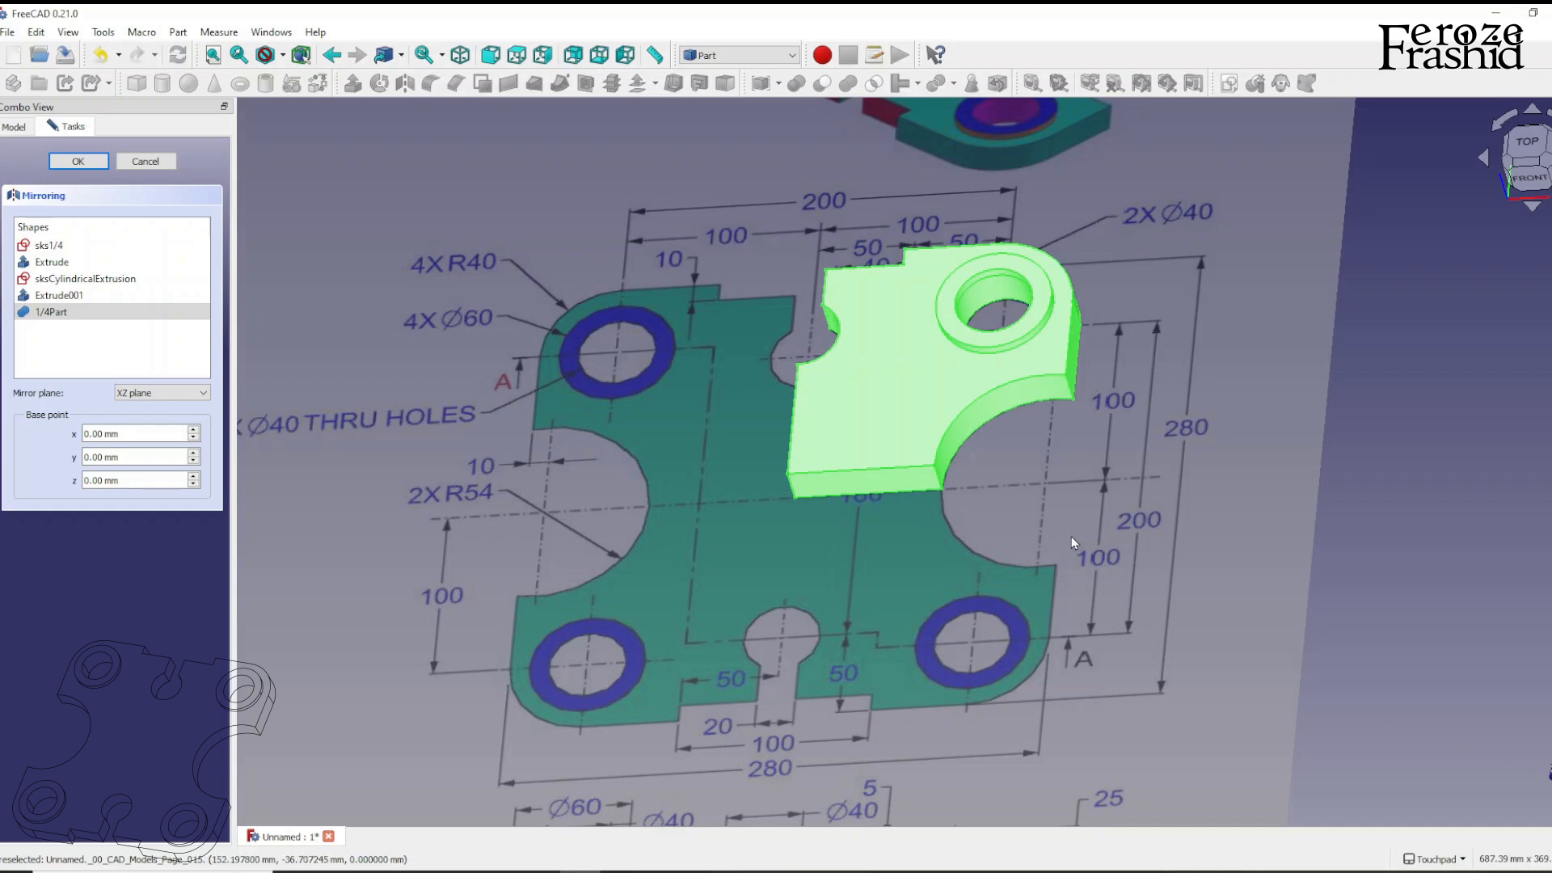
left_click(51, 312)
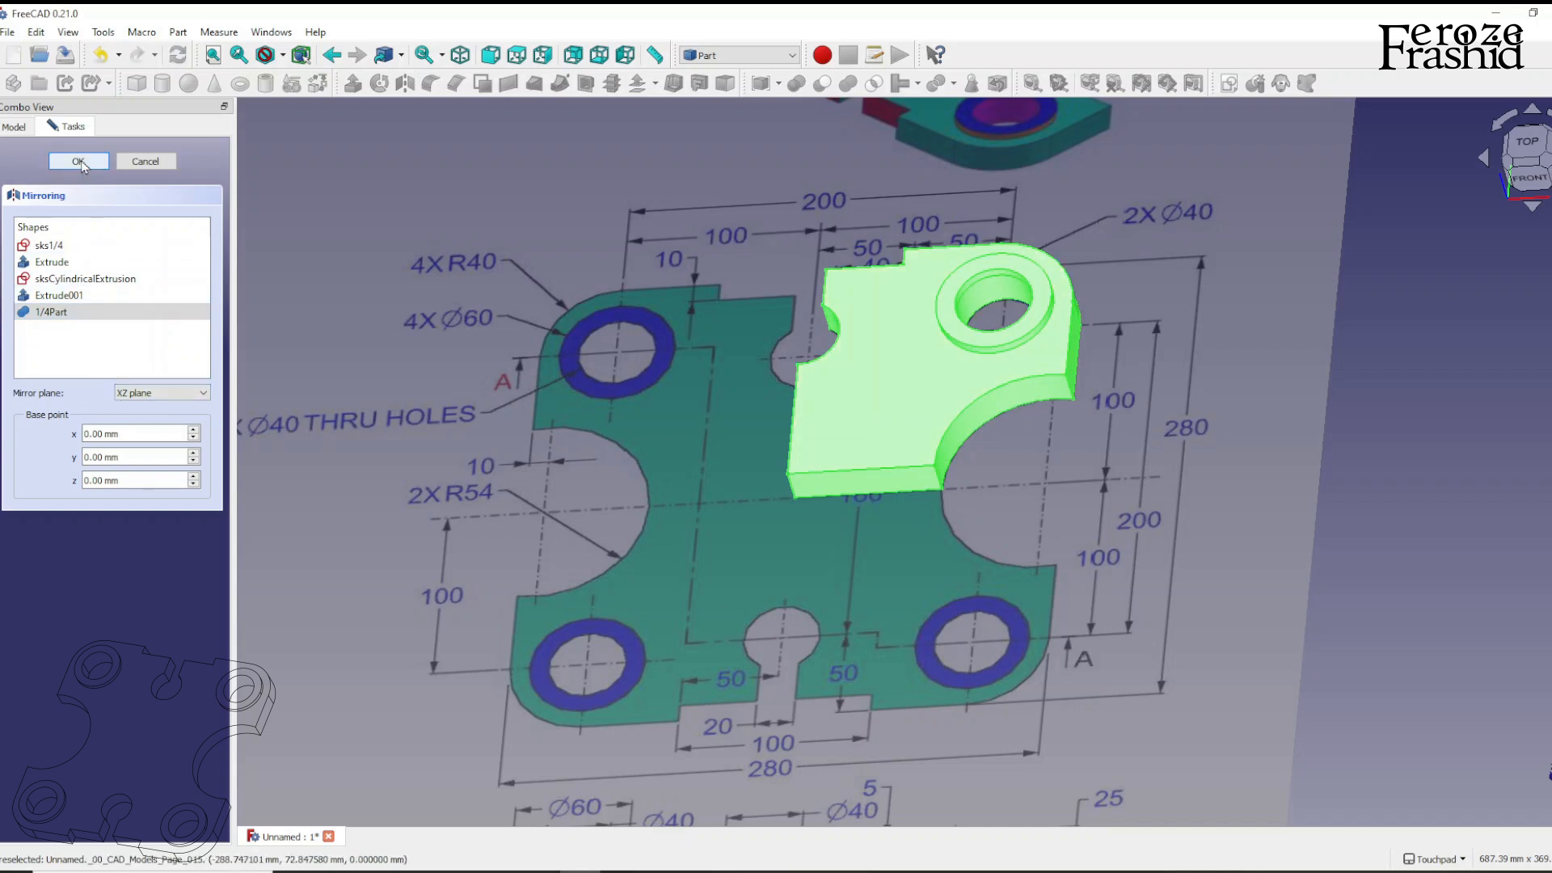
left_click(80, 160)
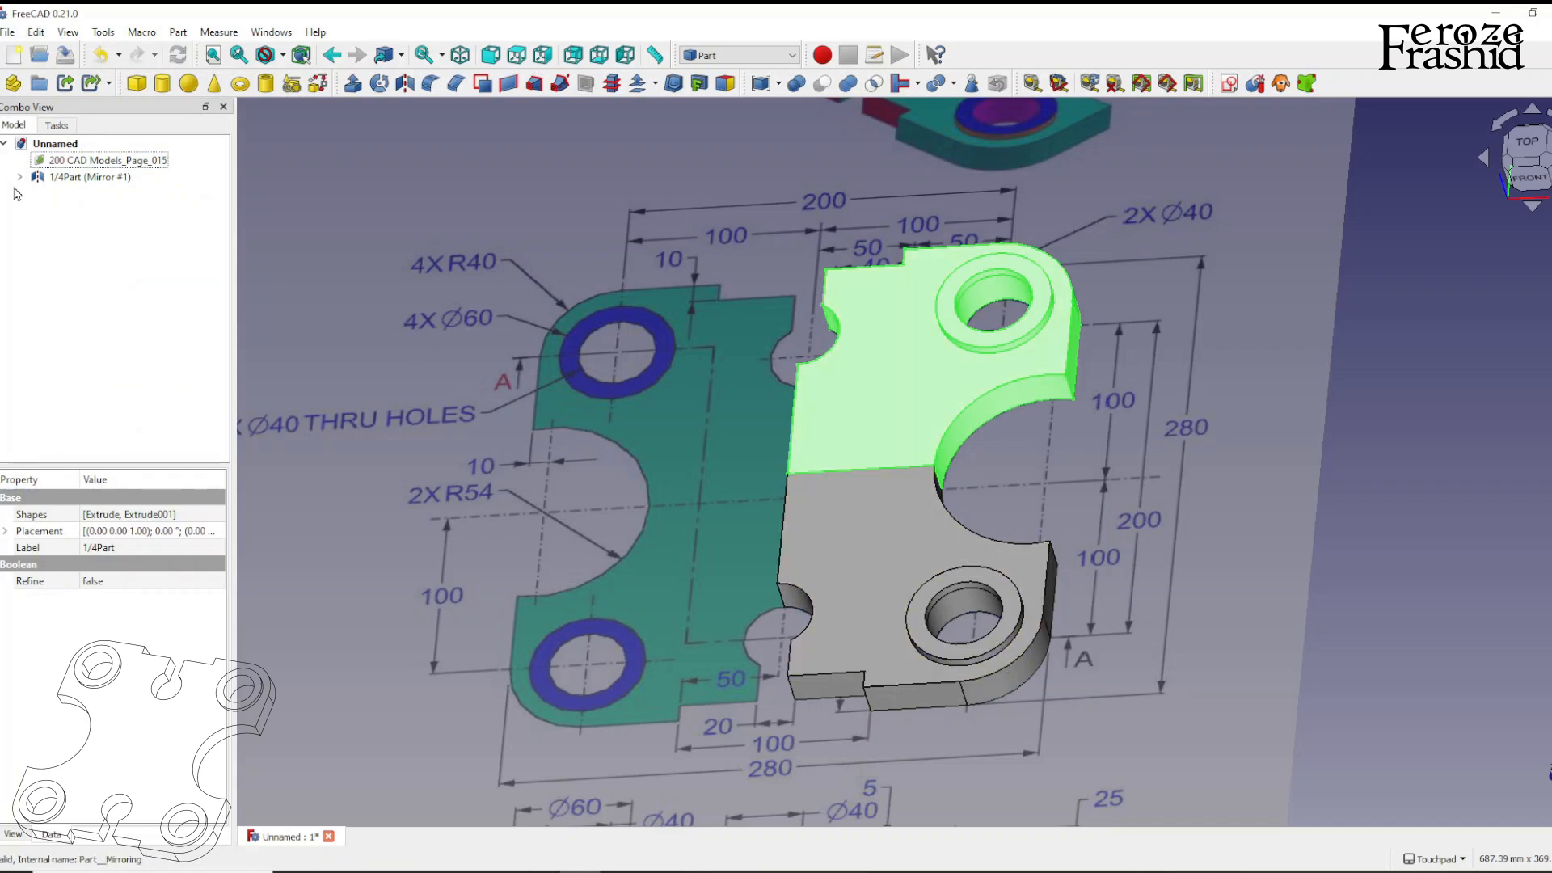
Fuse the quarters into 1/2Part, mirror the half, and union both halves into the full plate
left_click(20, 176)
type("1/2Part")
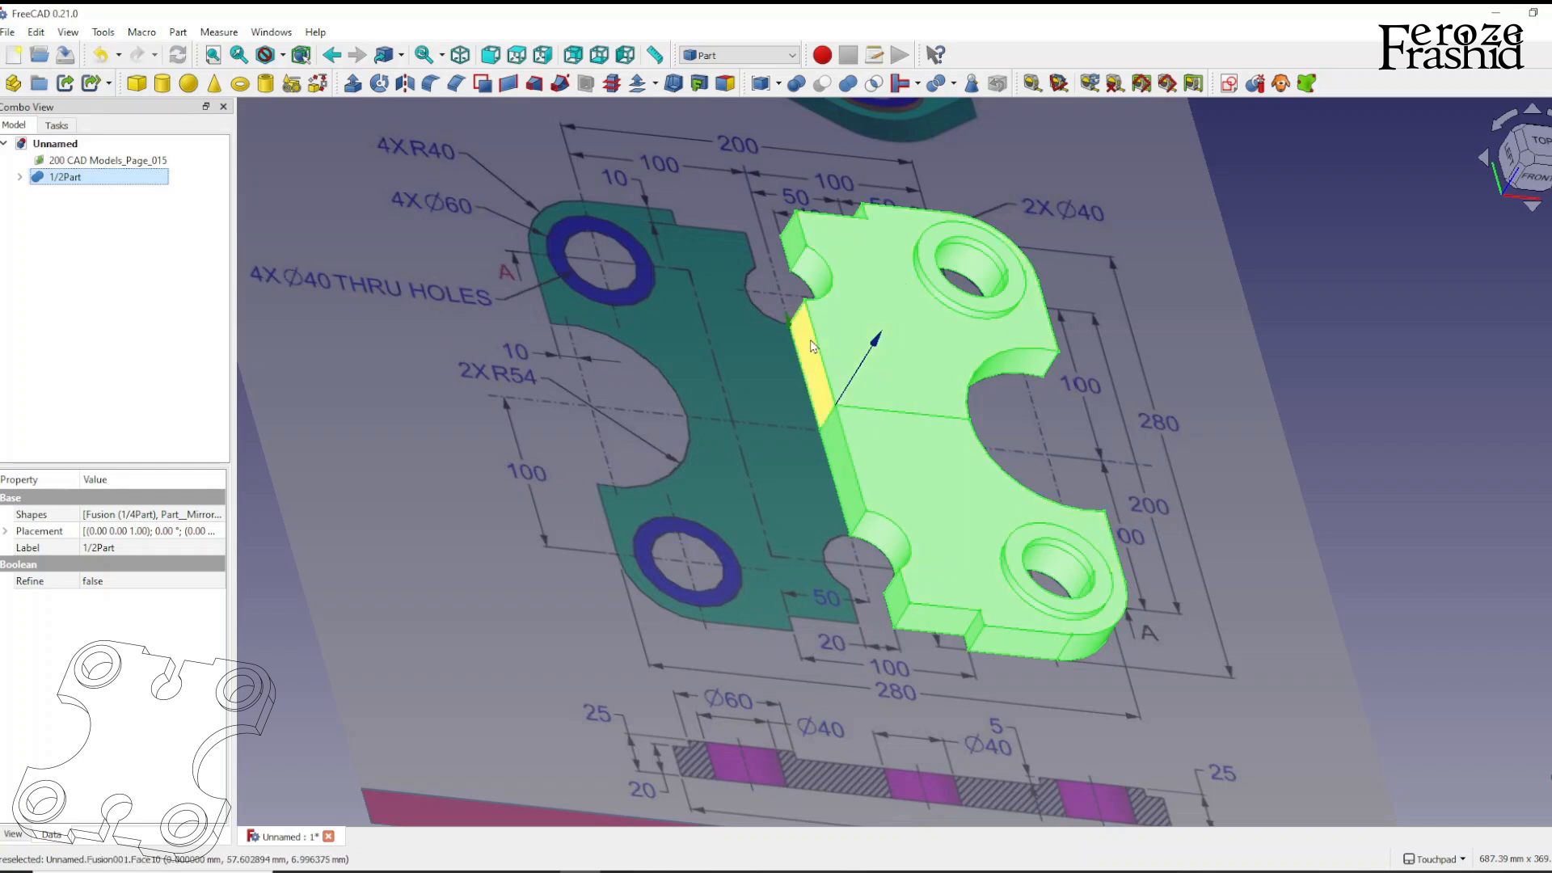
mouse_move(218, 247)
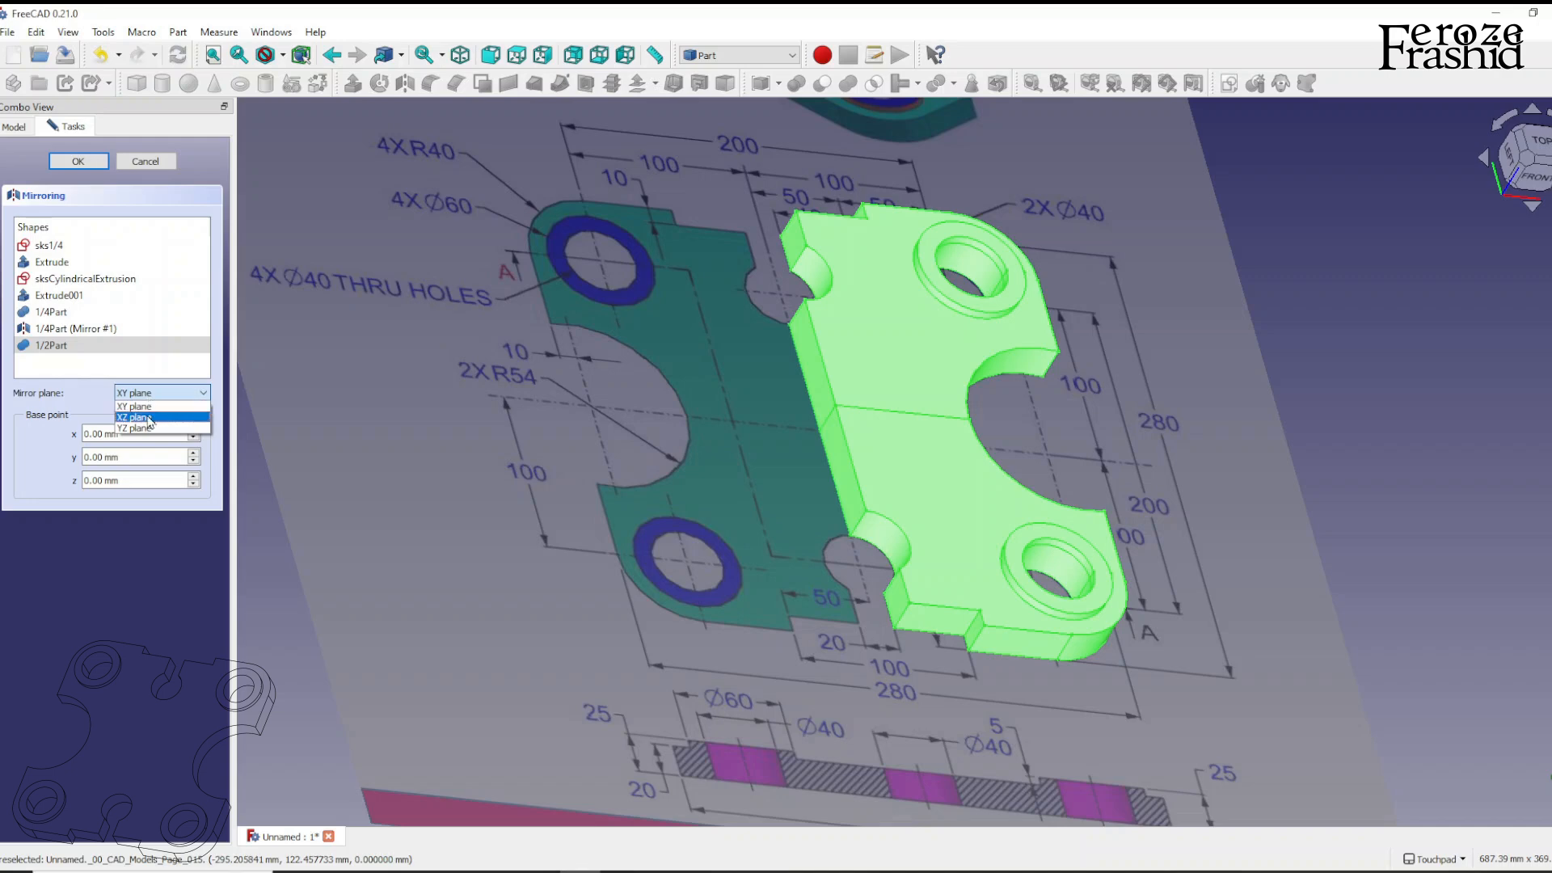
left_click(77, 160)
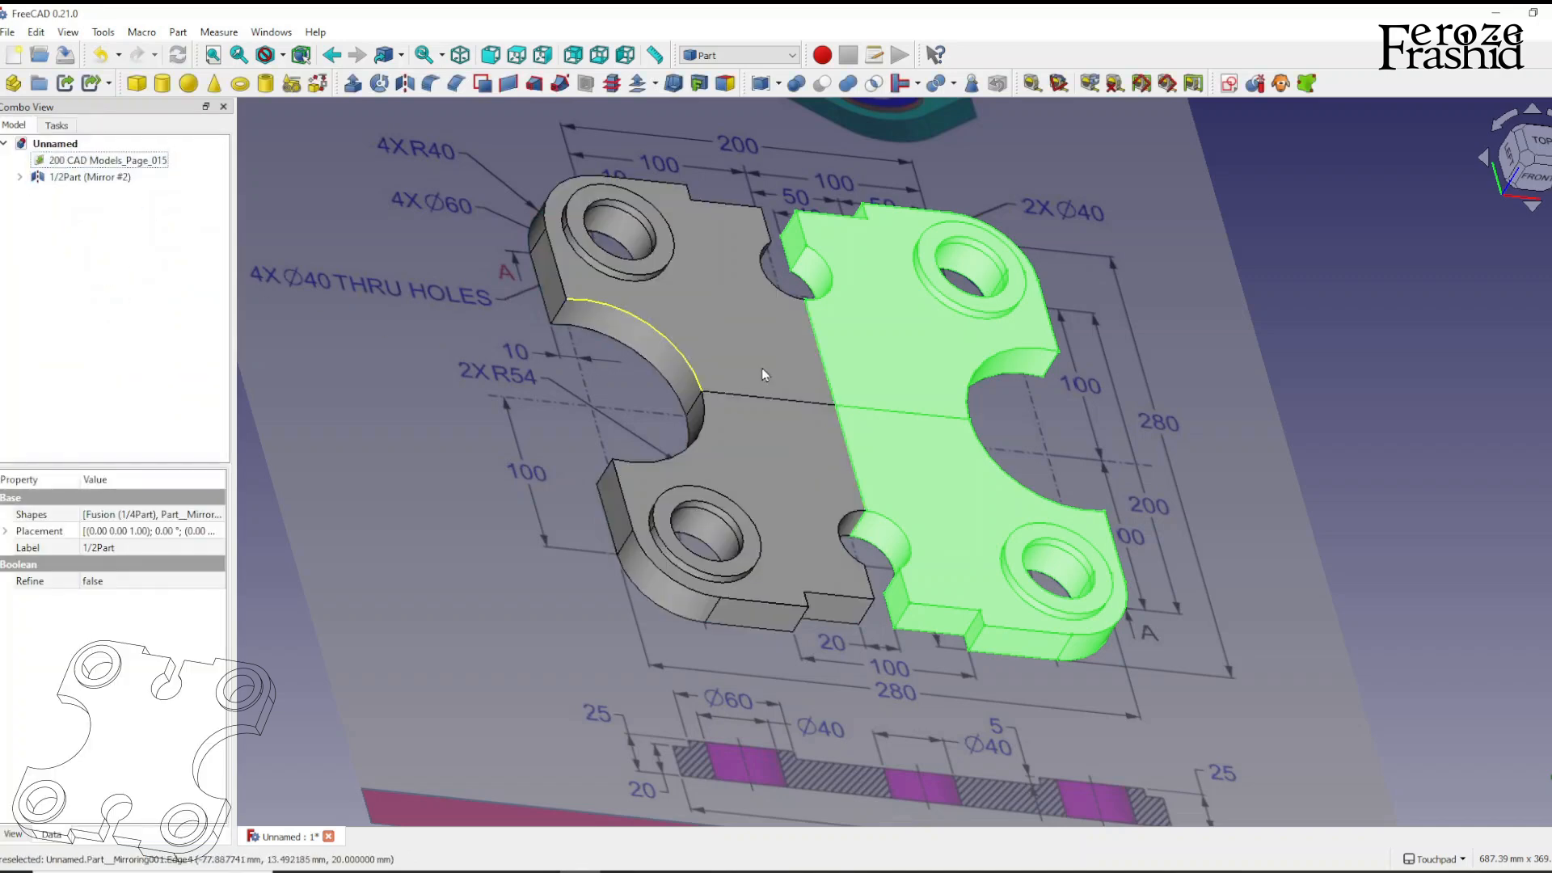
left_click(87, 176)
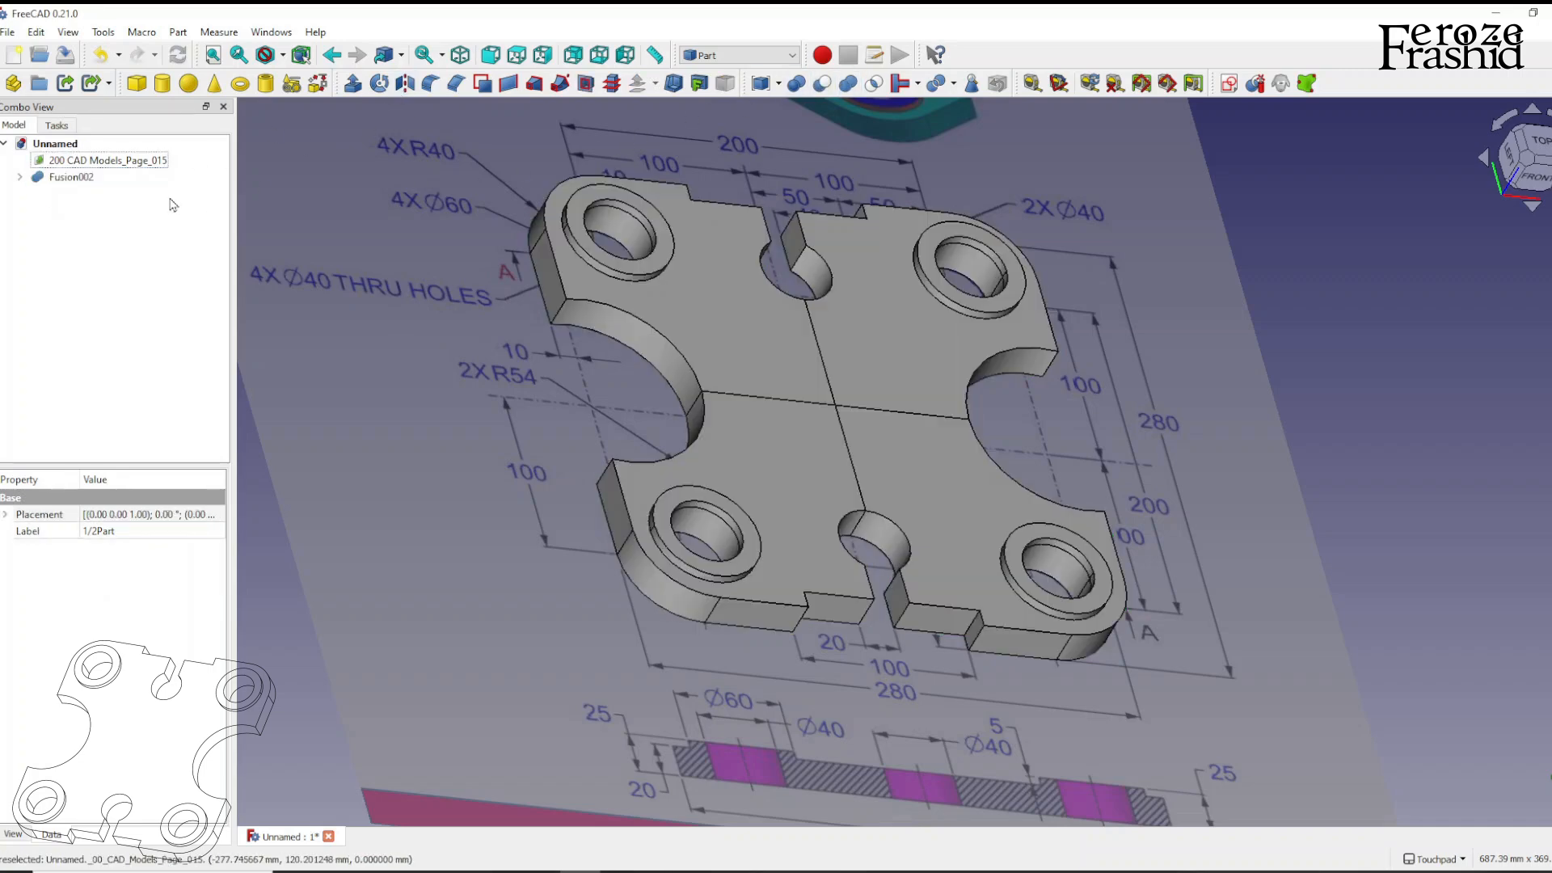
Rename Fusion002, the fused full plate, to FinalObject
left_click(69, 176)
type("FinalObject")
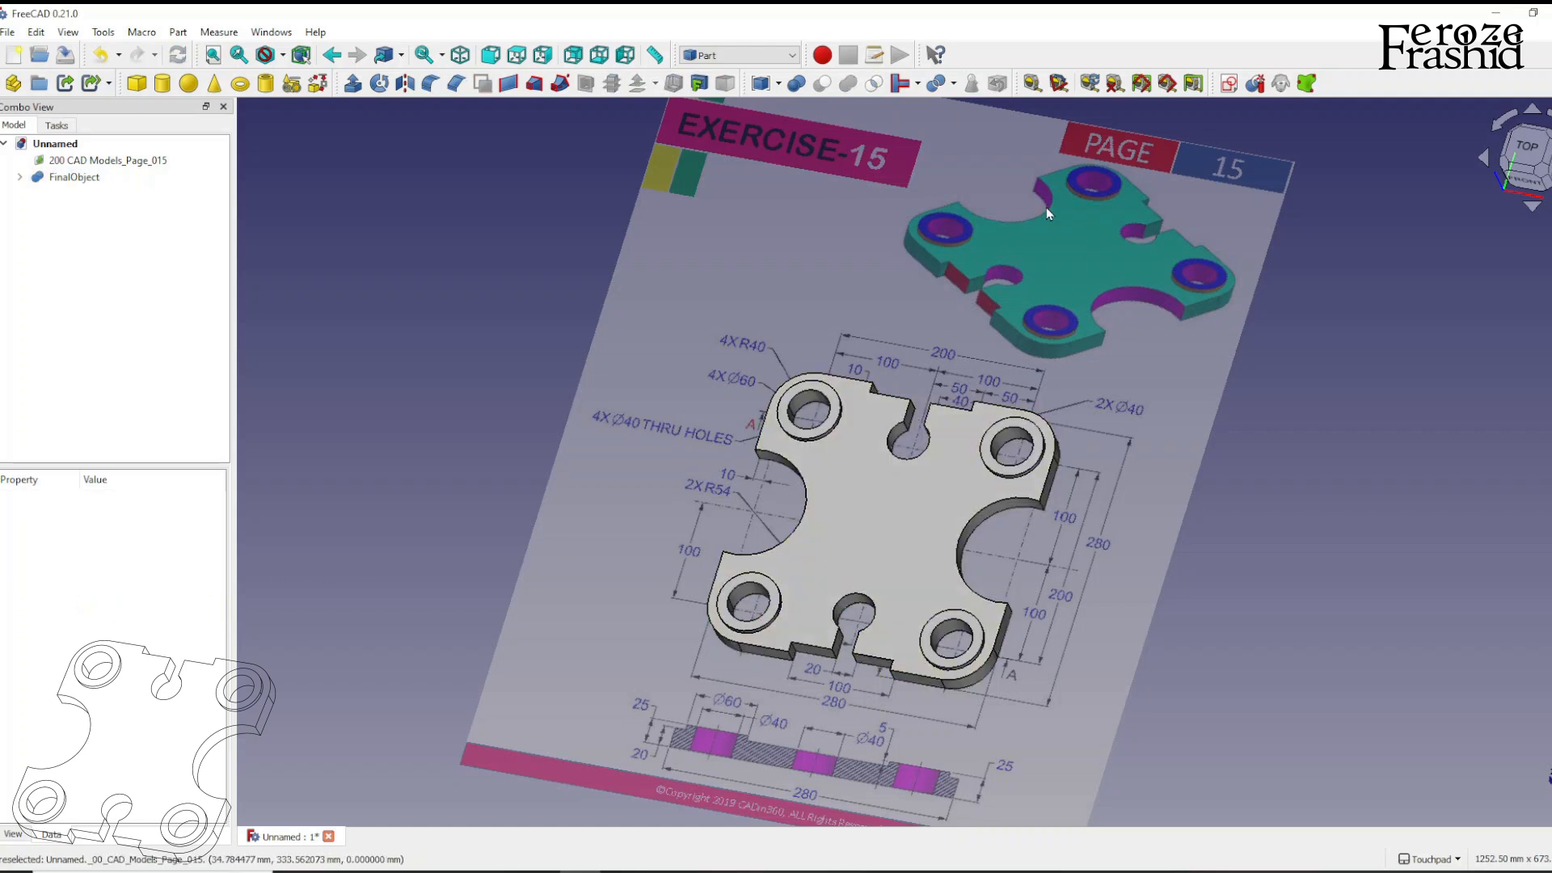
Start per-face colouring of FinalObject and select the four boss top faces
right_click(73, 176)
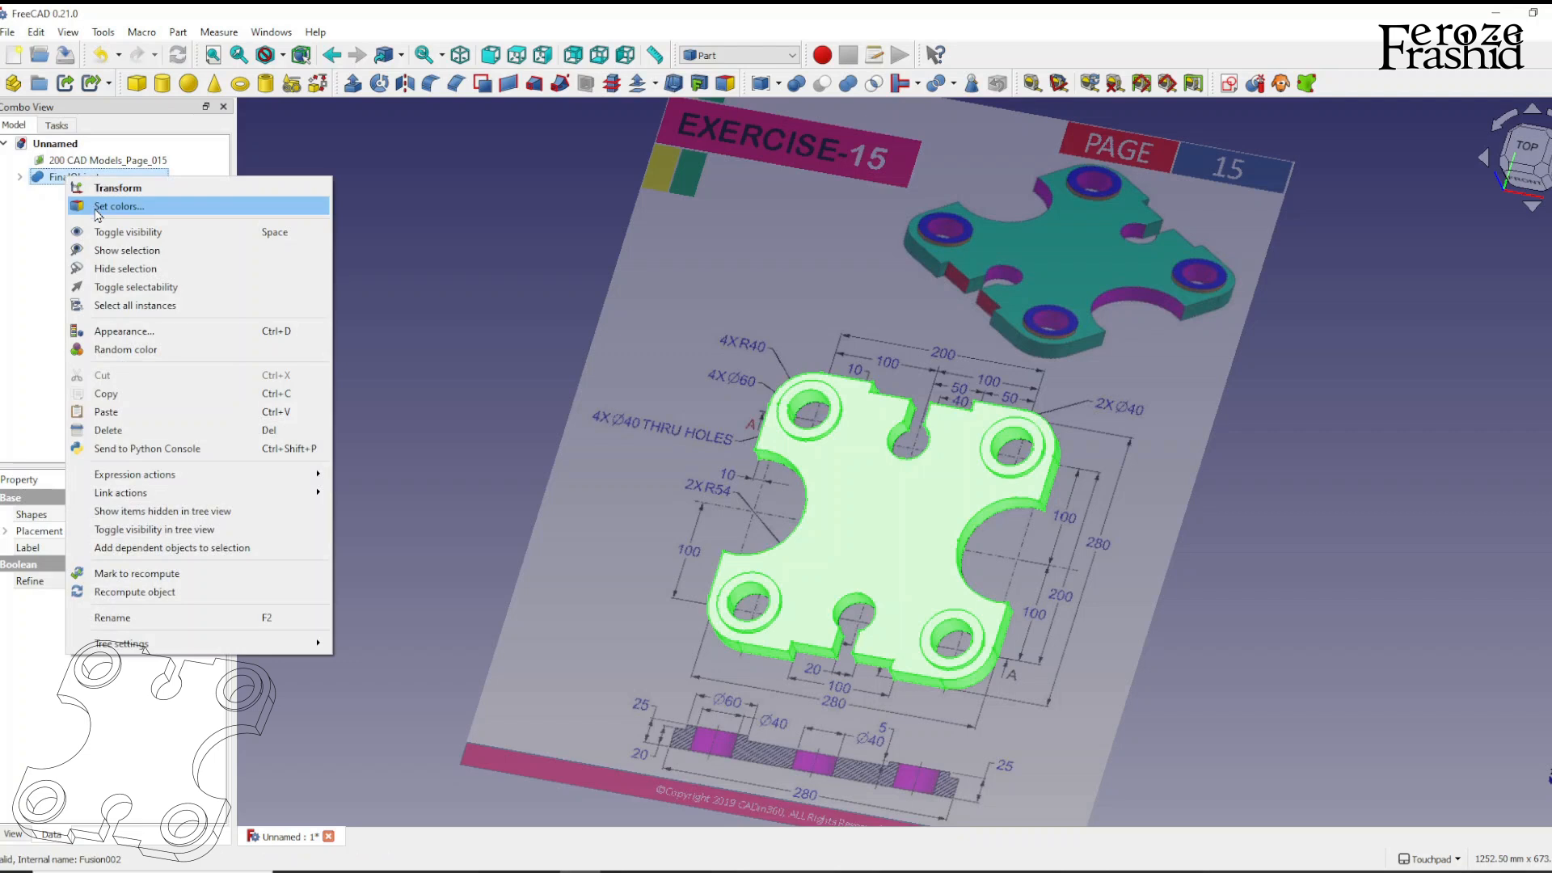
left_click(118, 206)
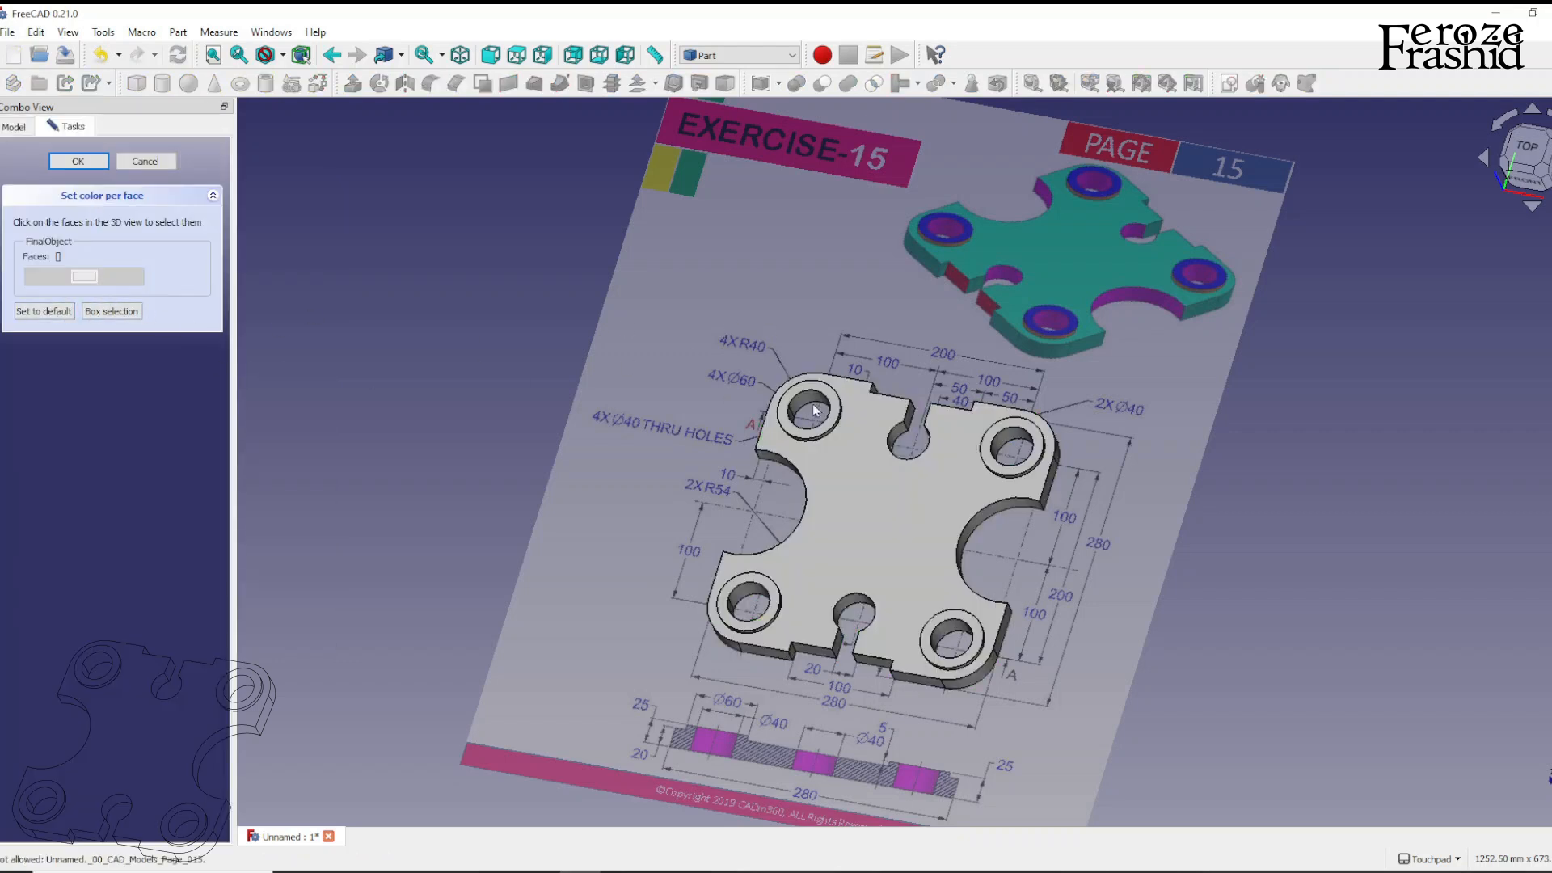
left_click(813, 409)
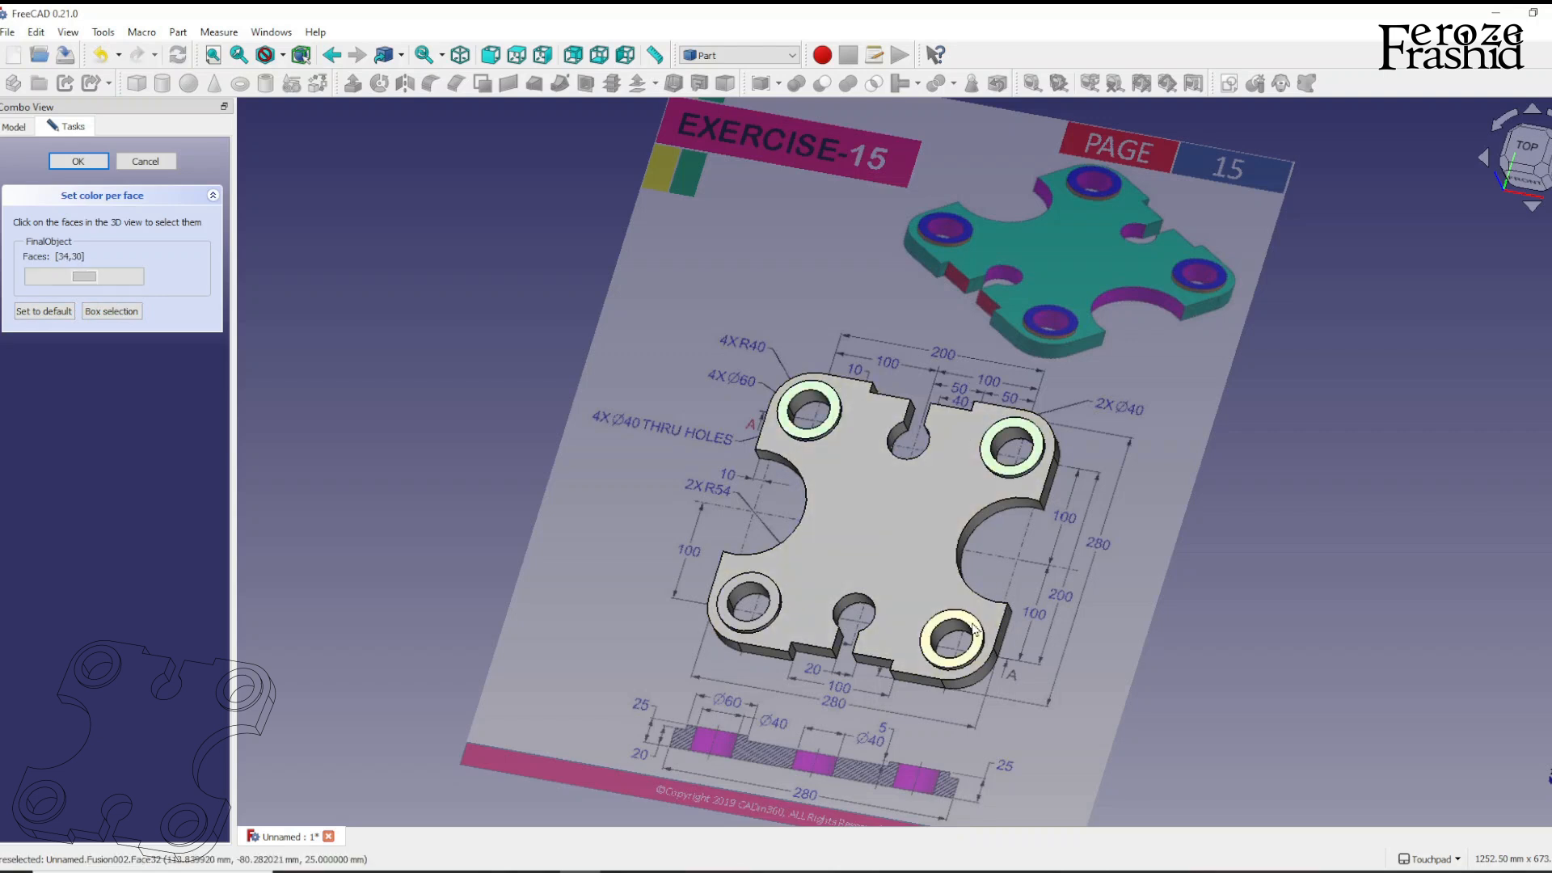
left_click(955, 639)
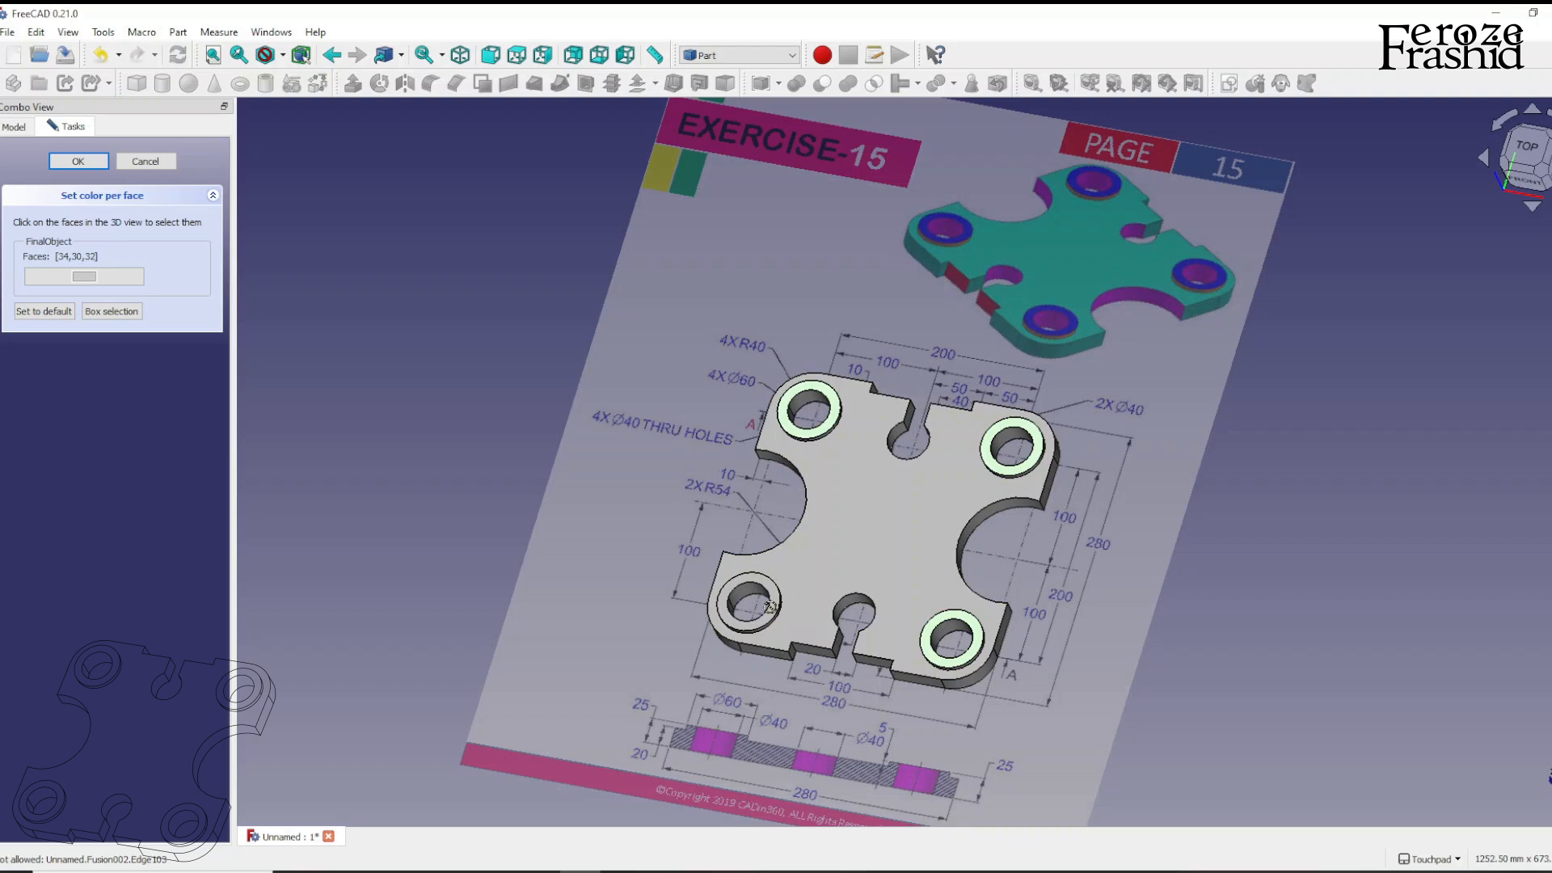
left_click(749, 601)
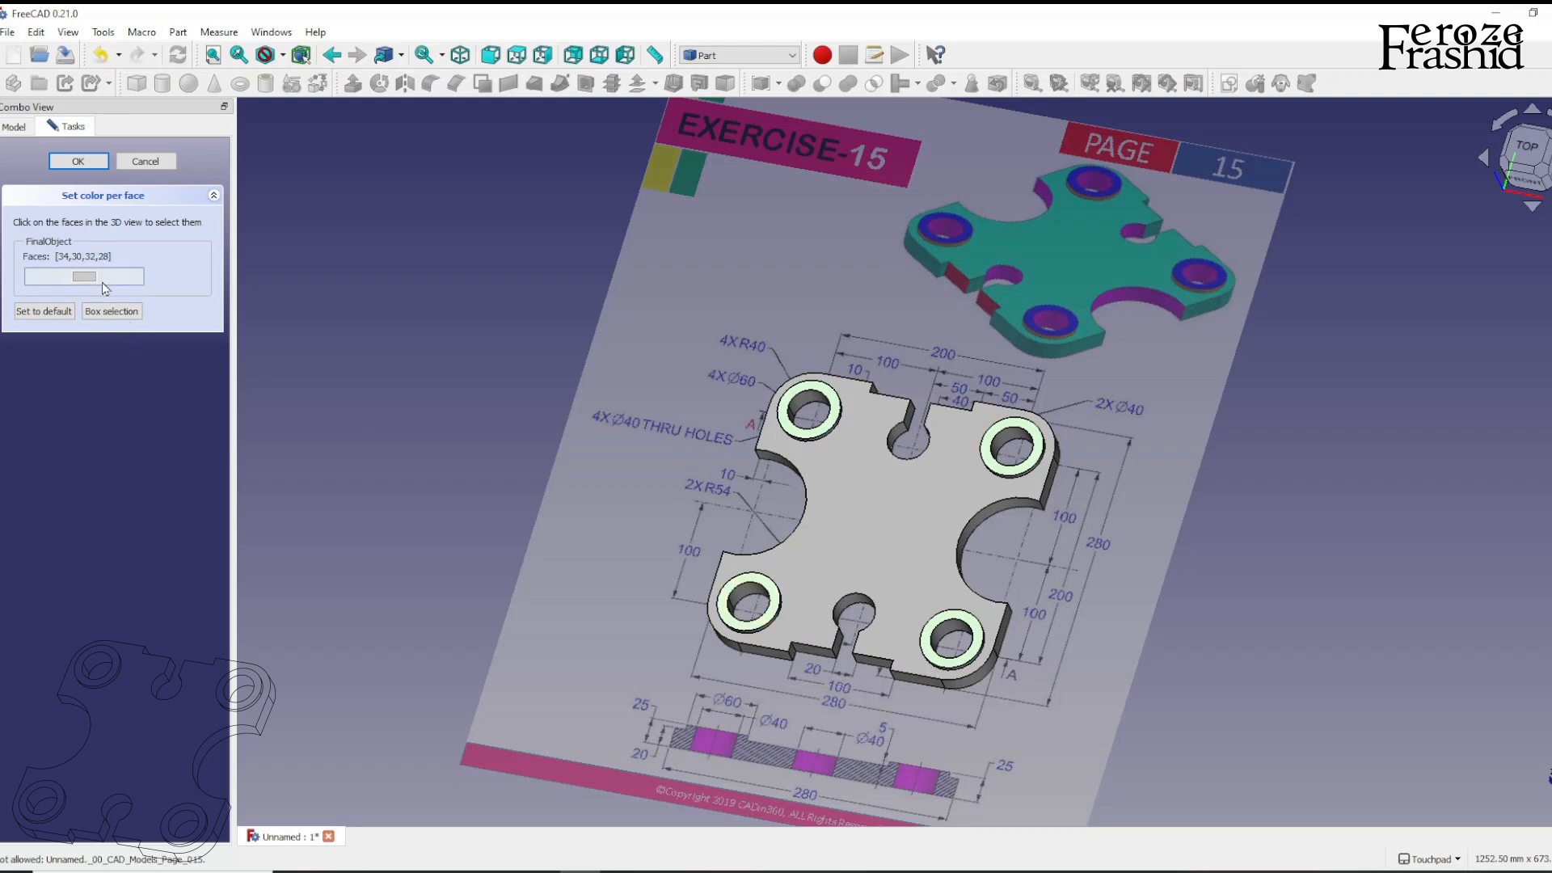
Apply a dark blue colour to the selected boss faces and finish
left_click(84, 277)
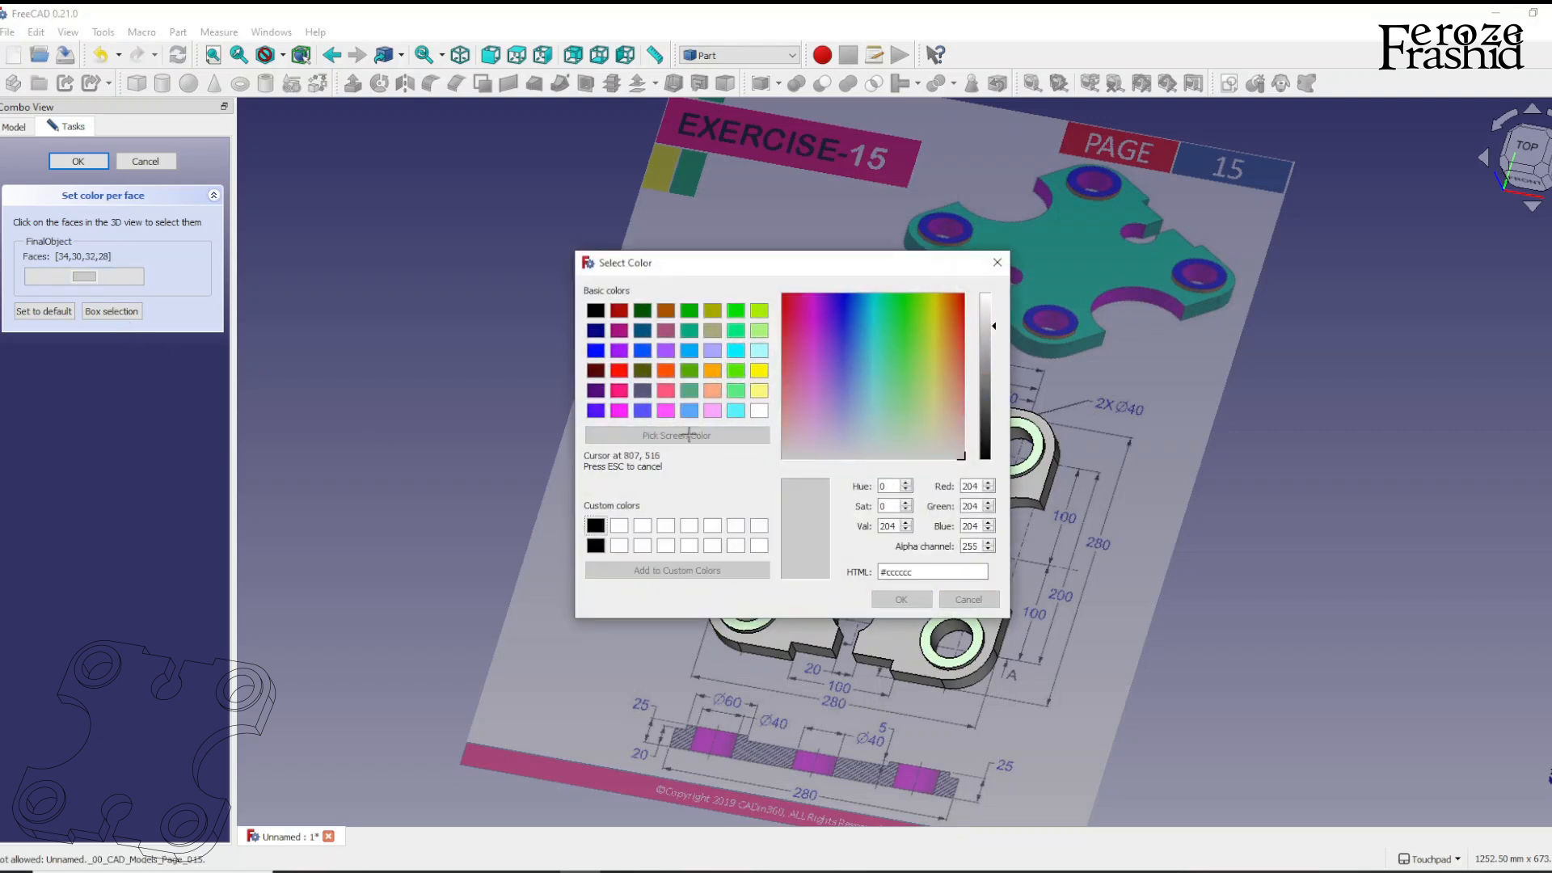
left_click(842, 338)
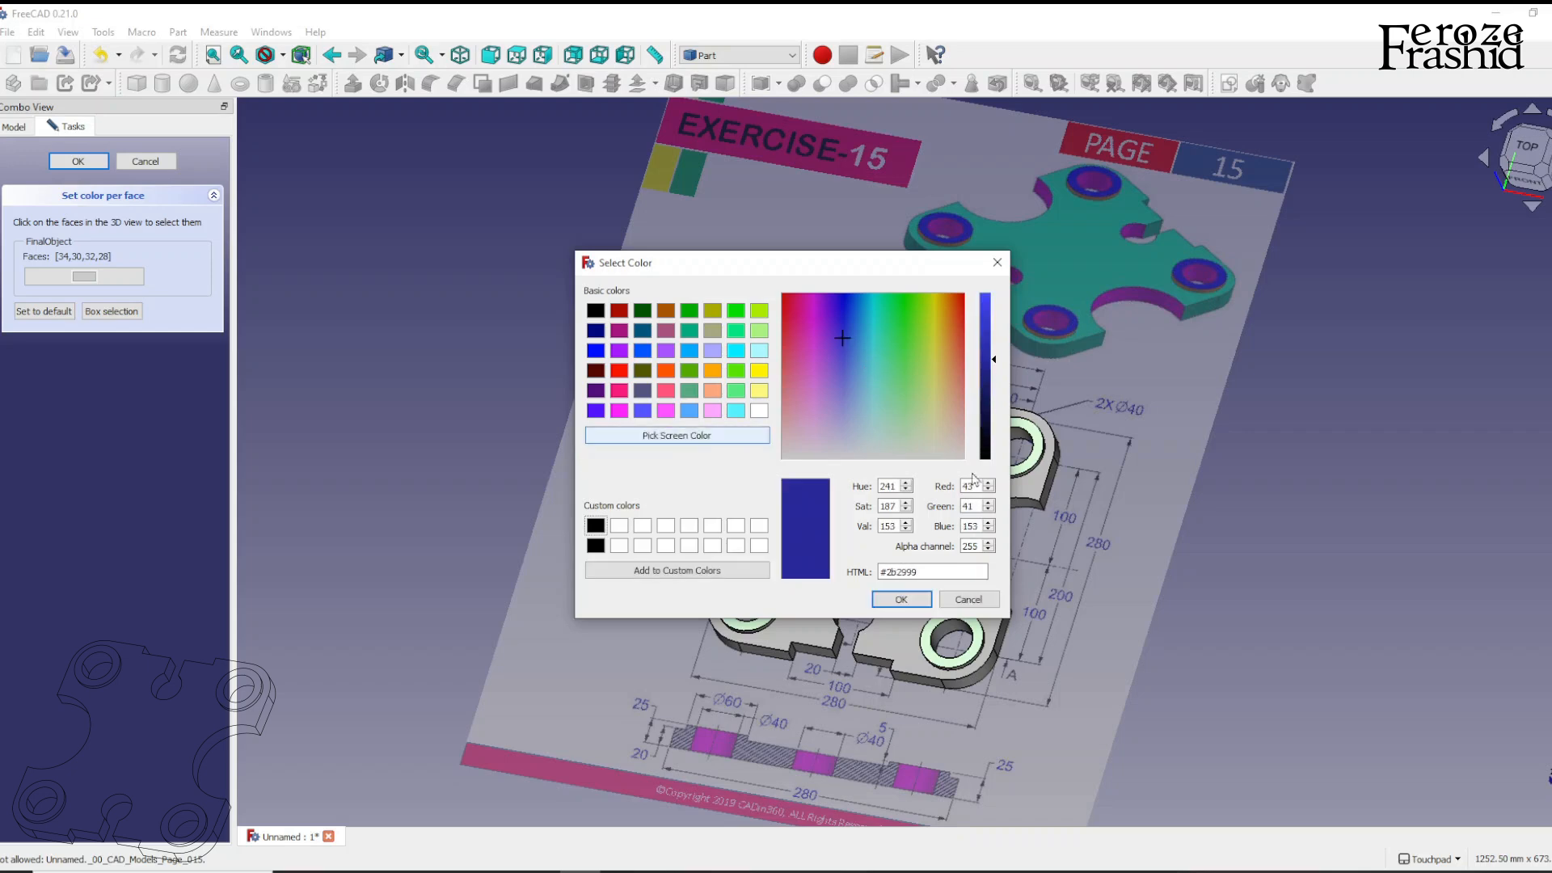
left_click(900, 598)
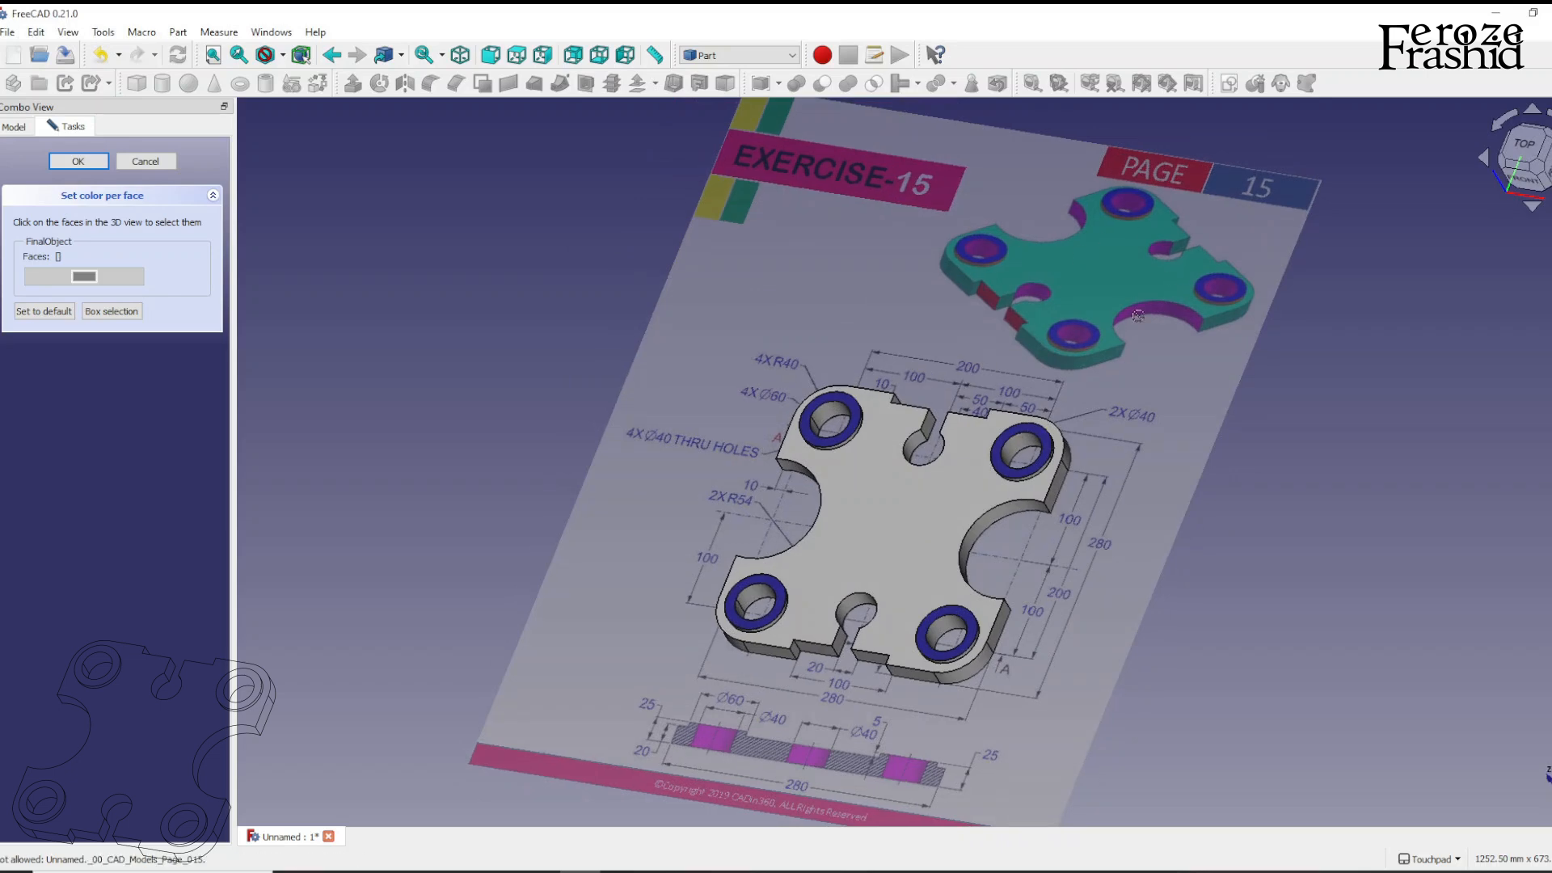
left_click(78, 160)
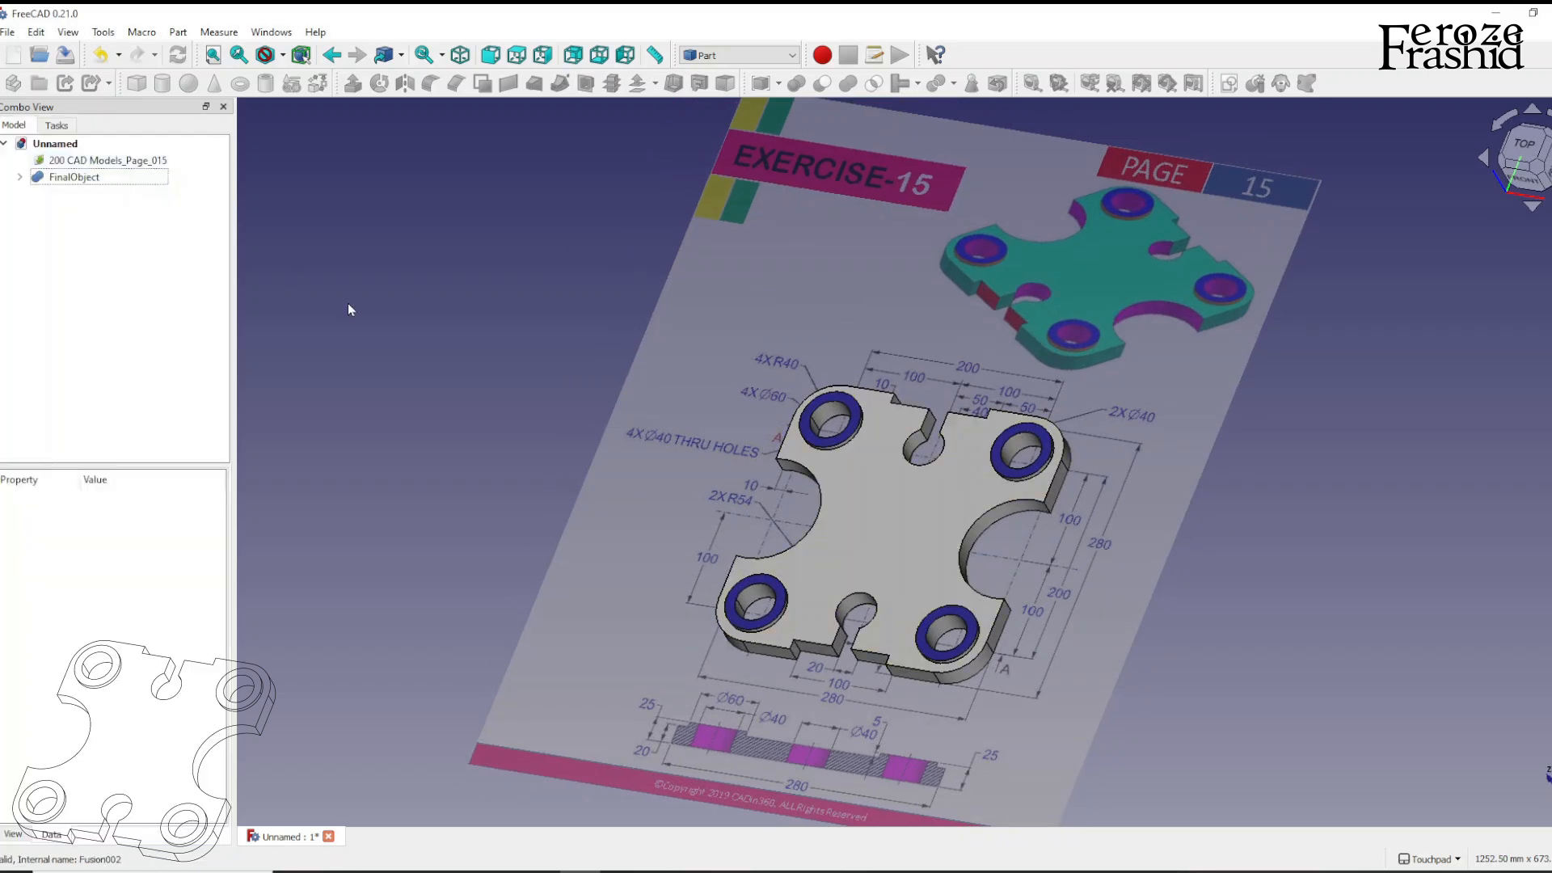